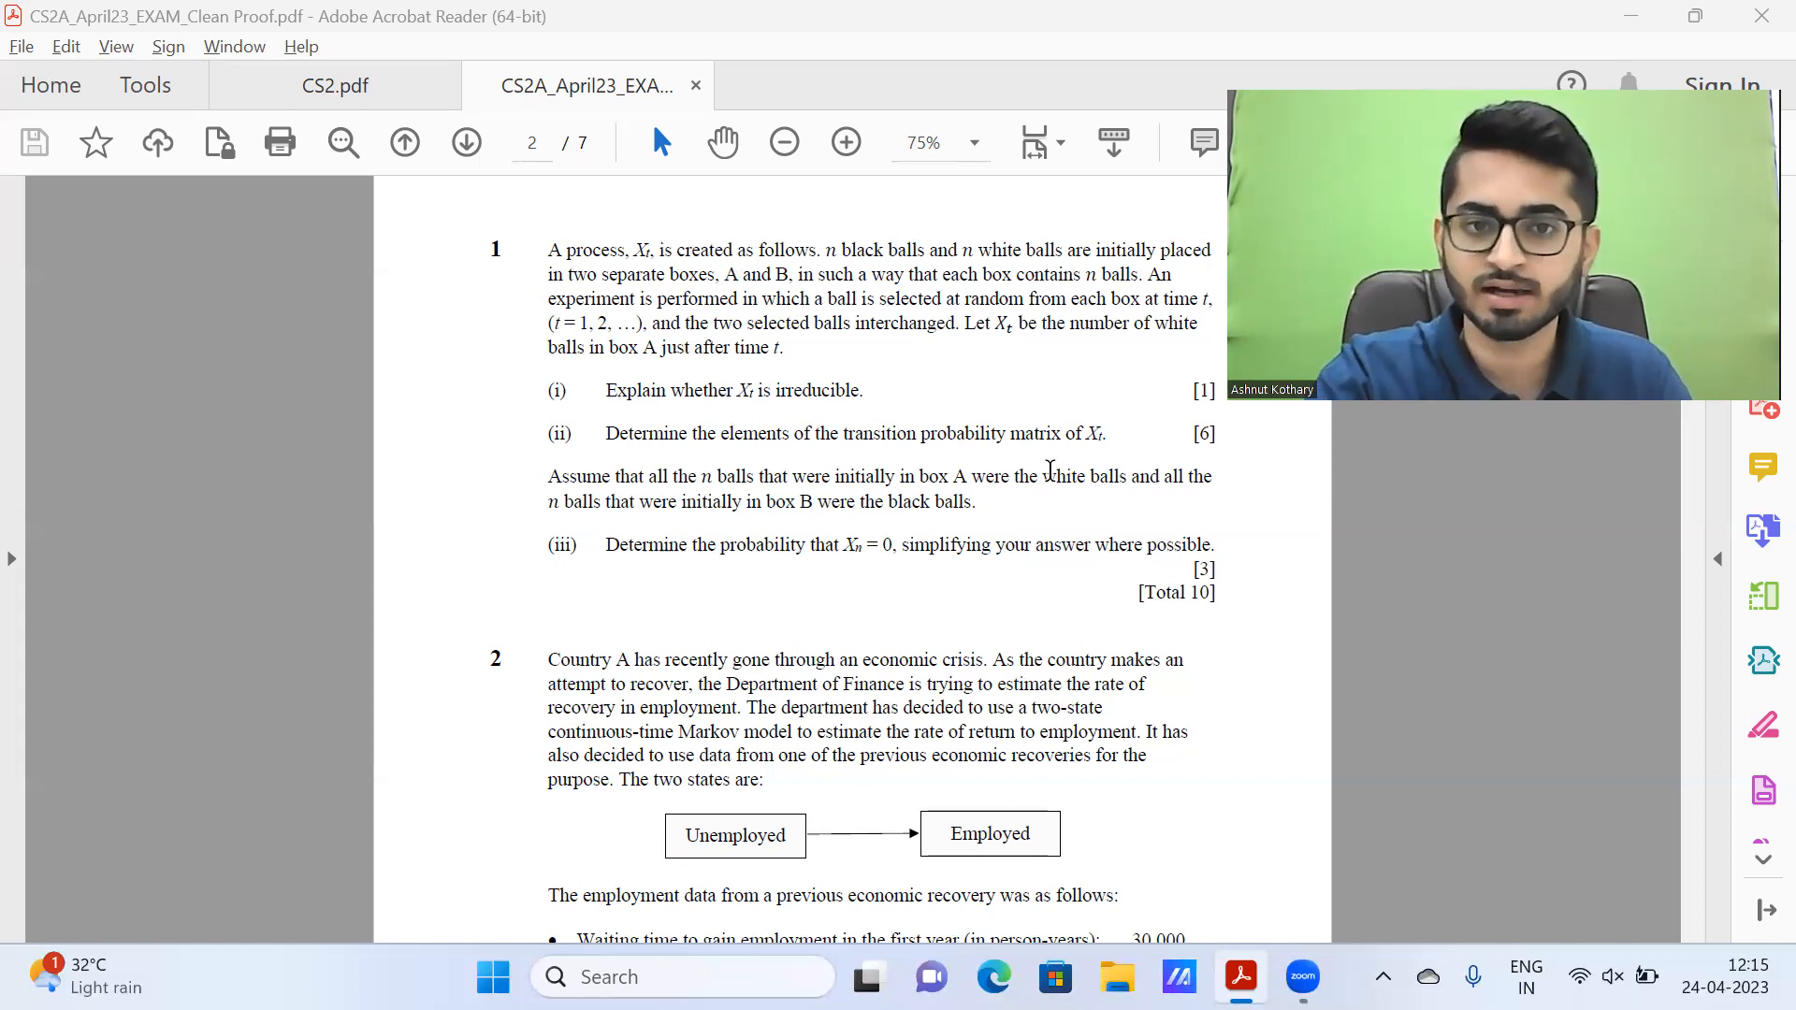
Step: Show the handwritten question 1 solution with its transition probabilities and part (iii) working
click(334, 85)
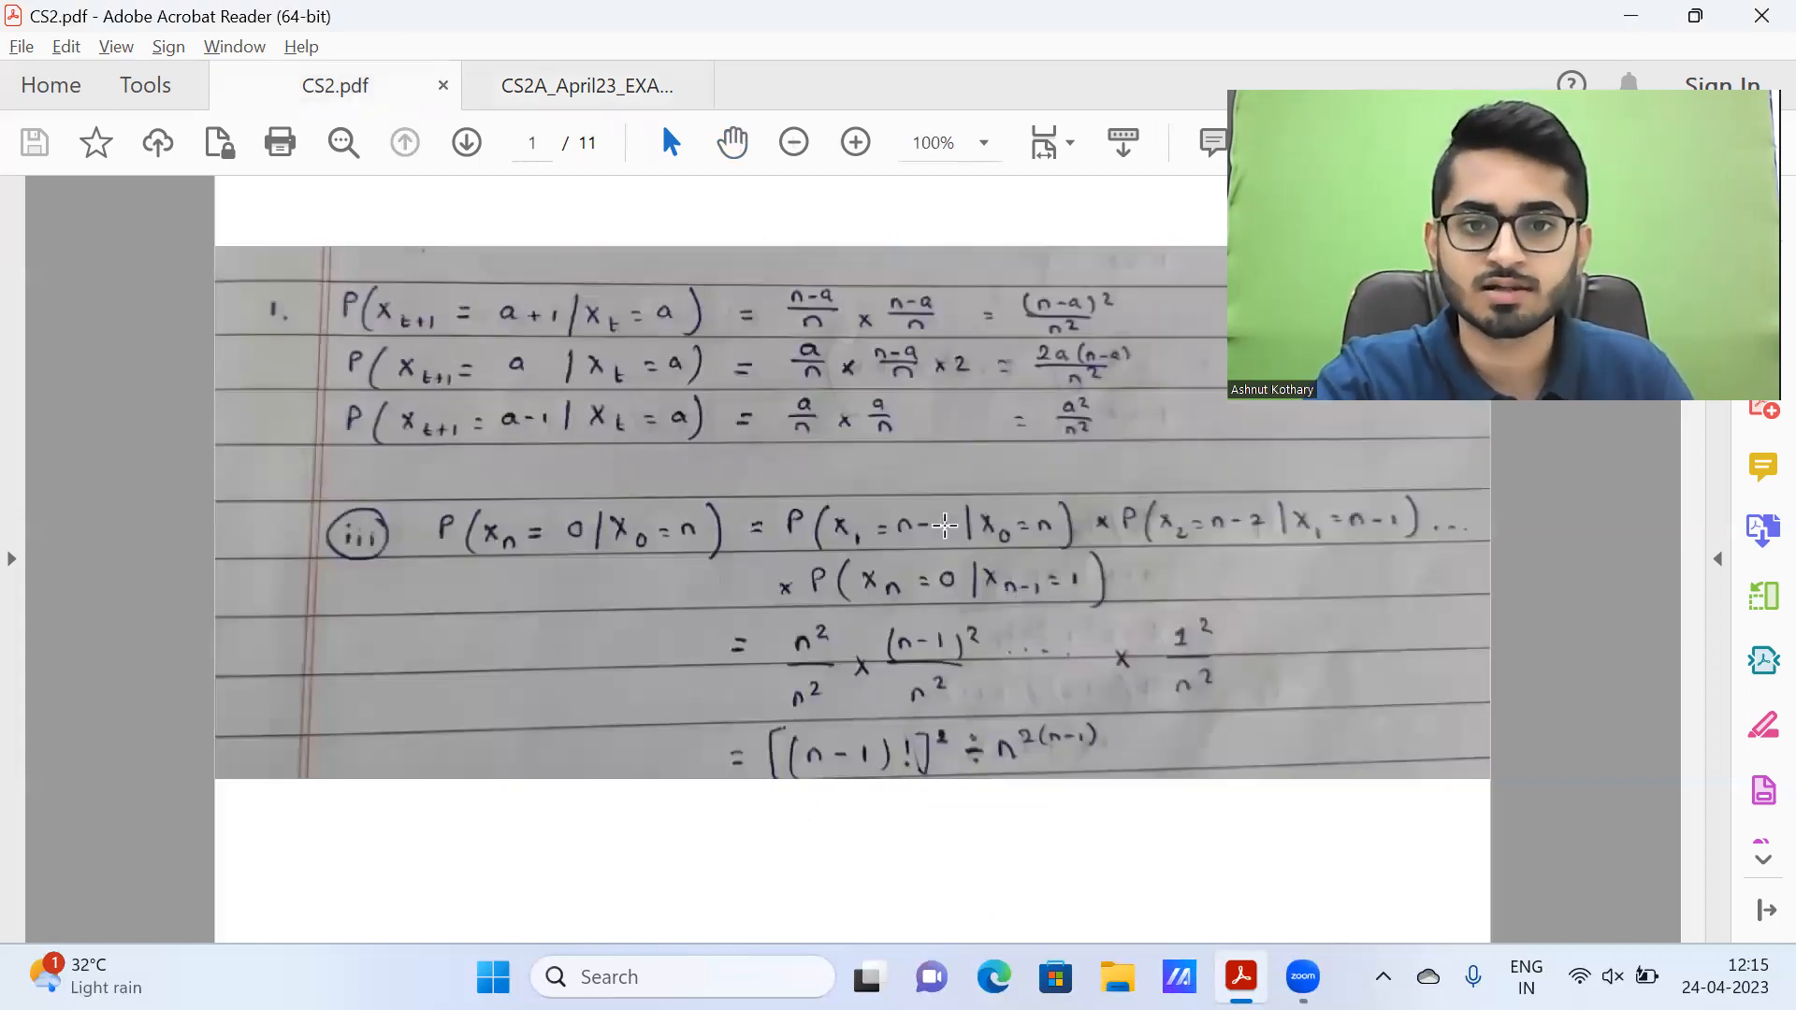
mouse_move(401, 326)
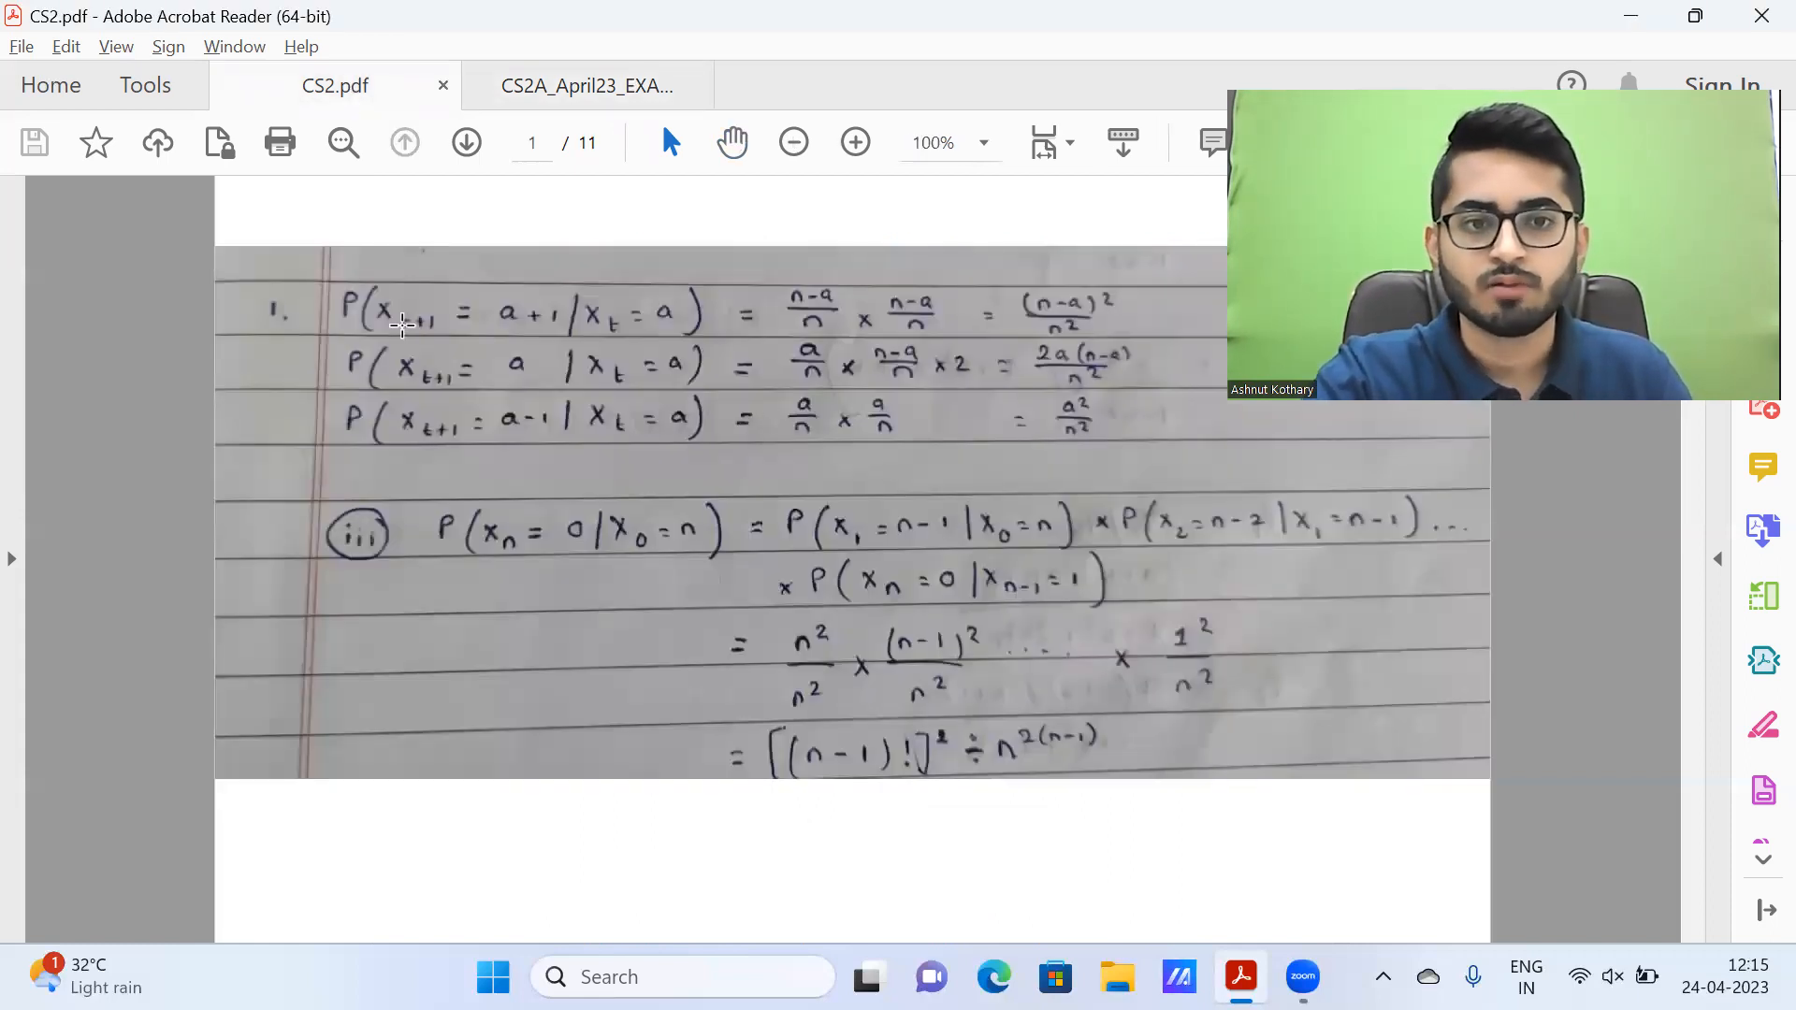
mouse_move(555, 342)
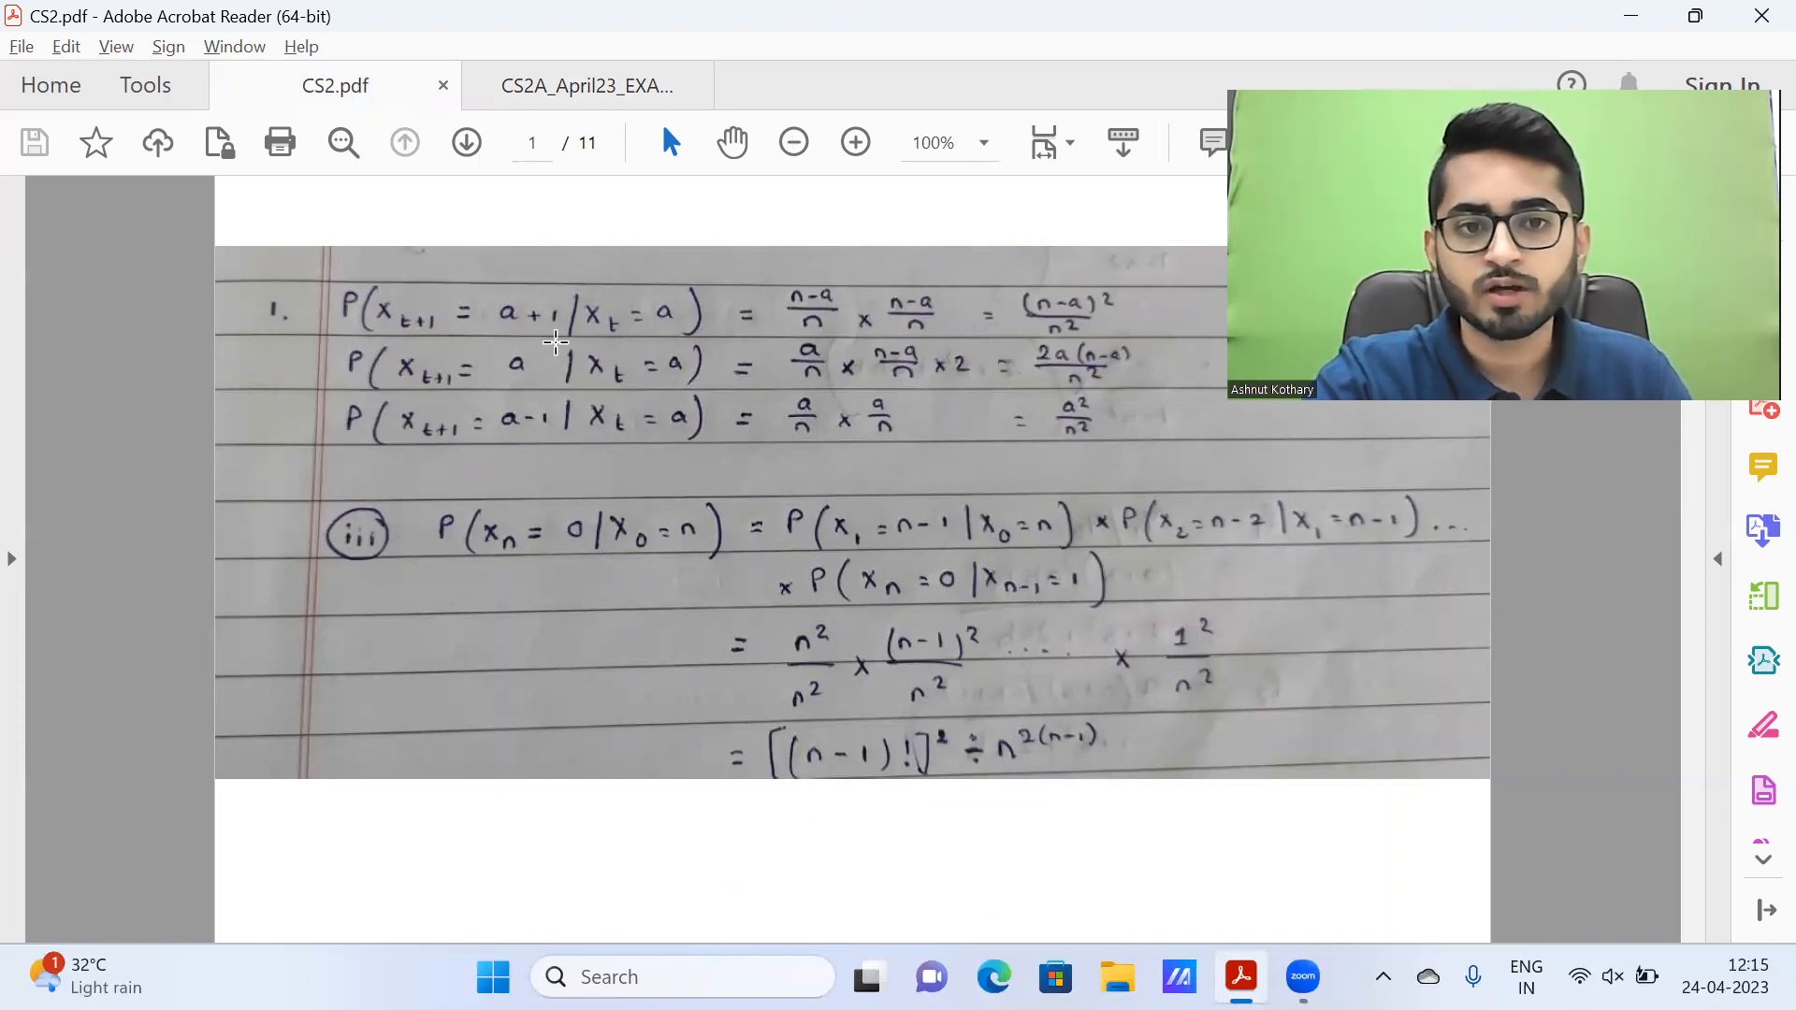
mouse_move(677, 335)
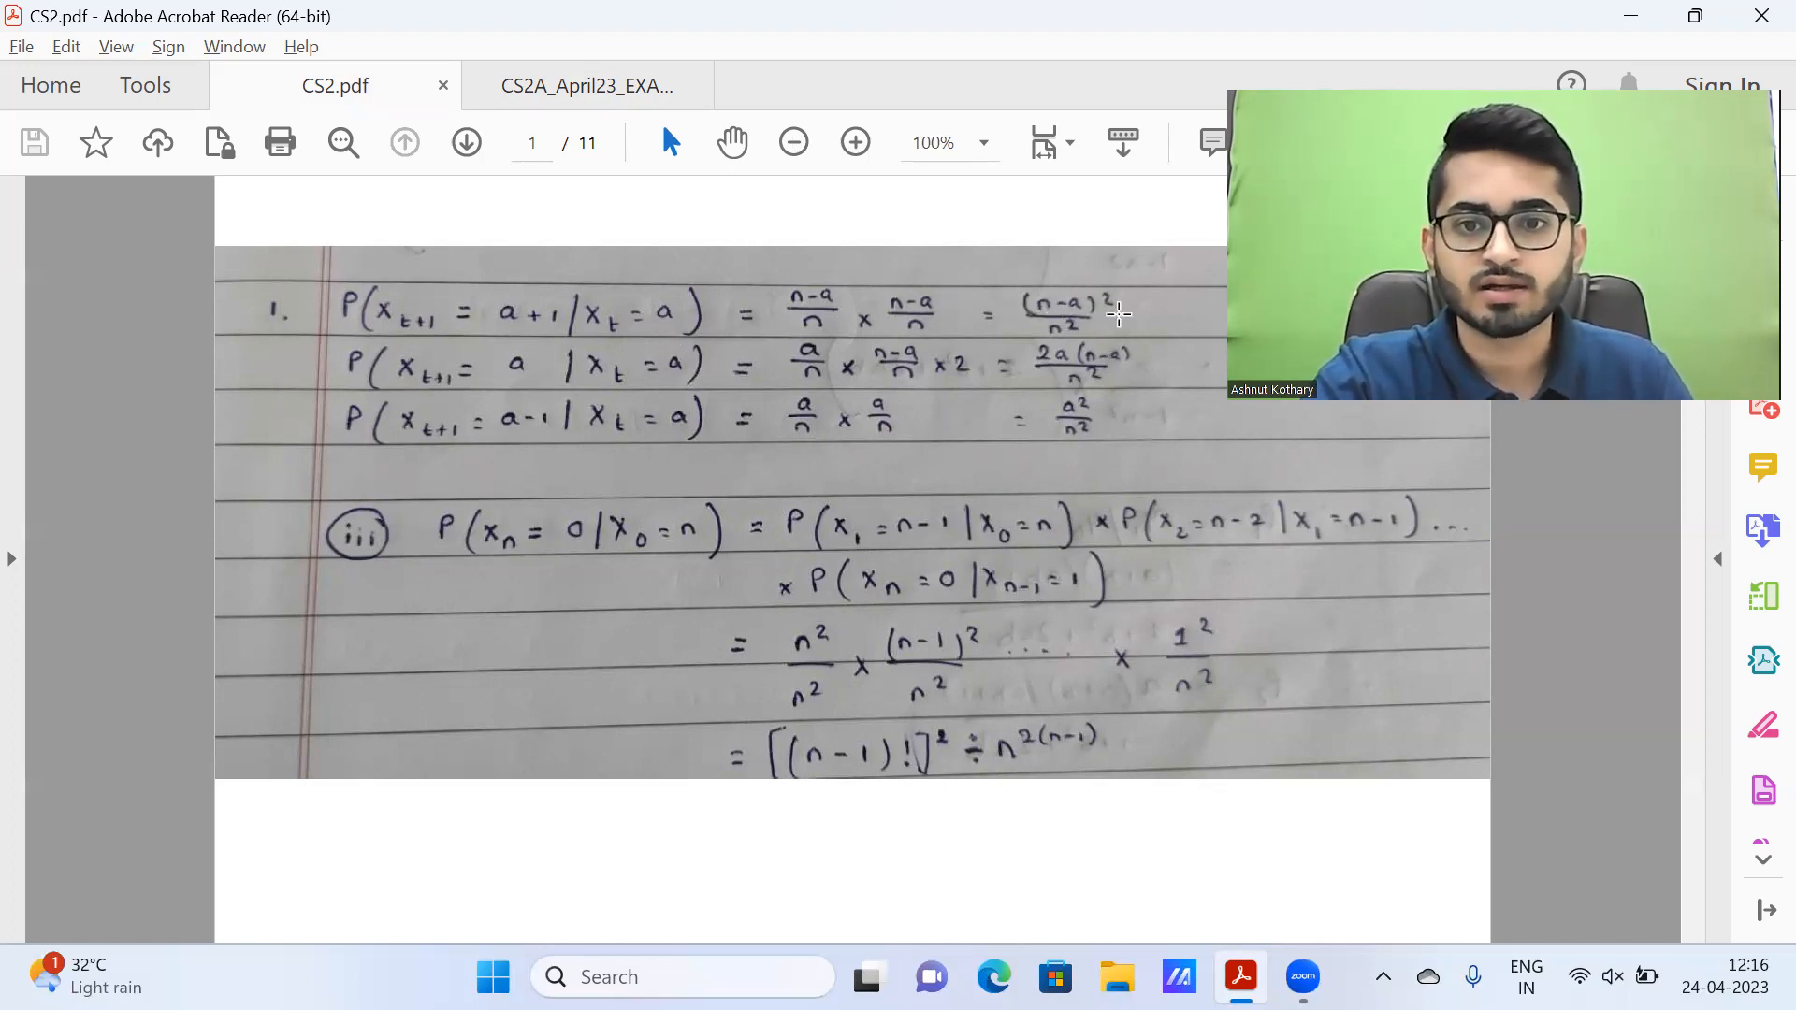
mouse_move(1048, 364)
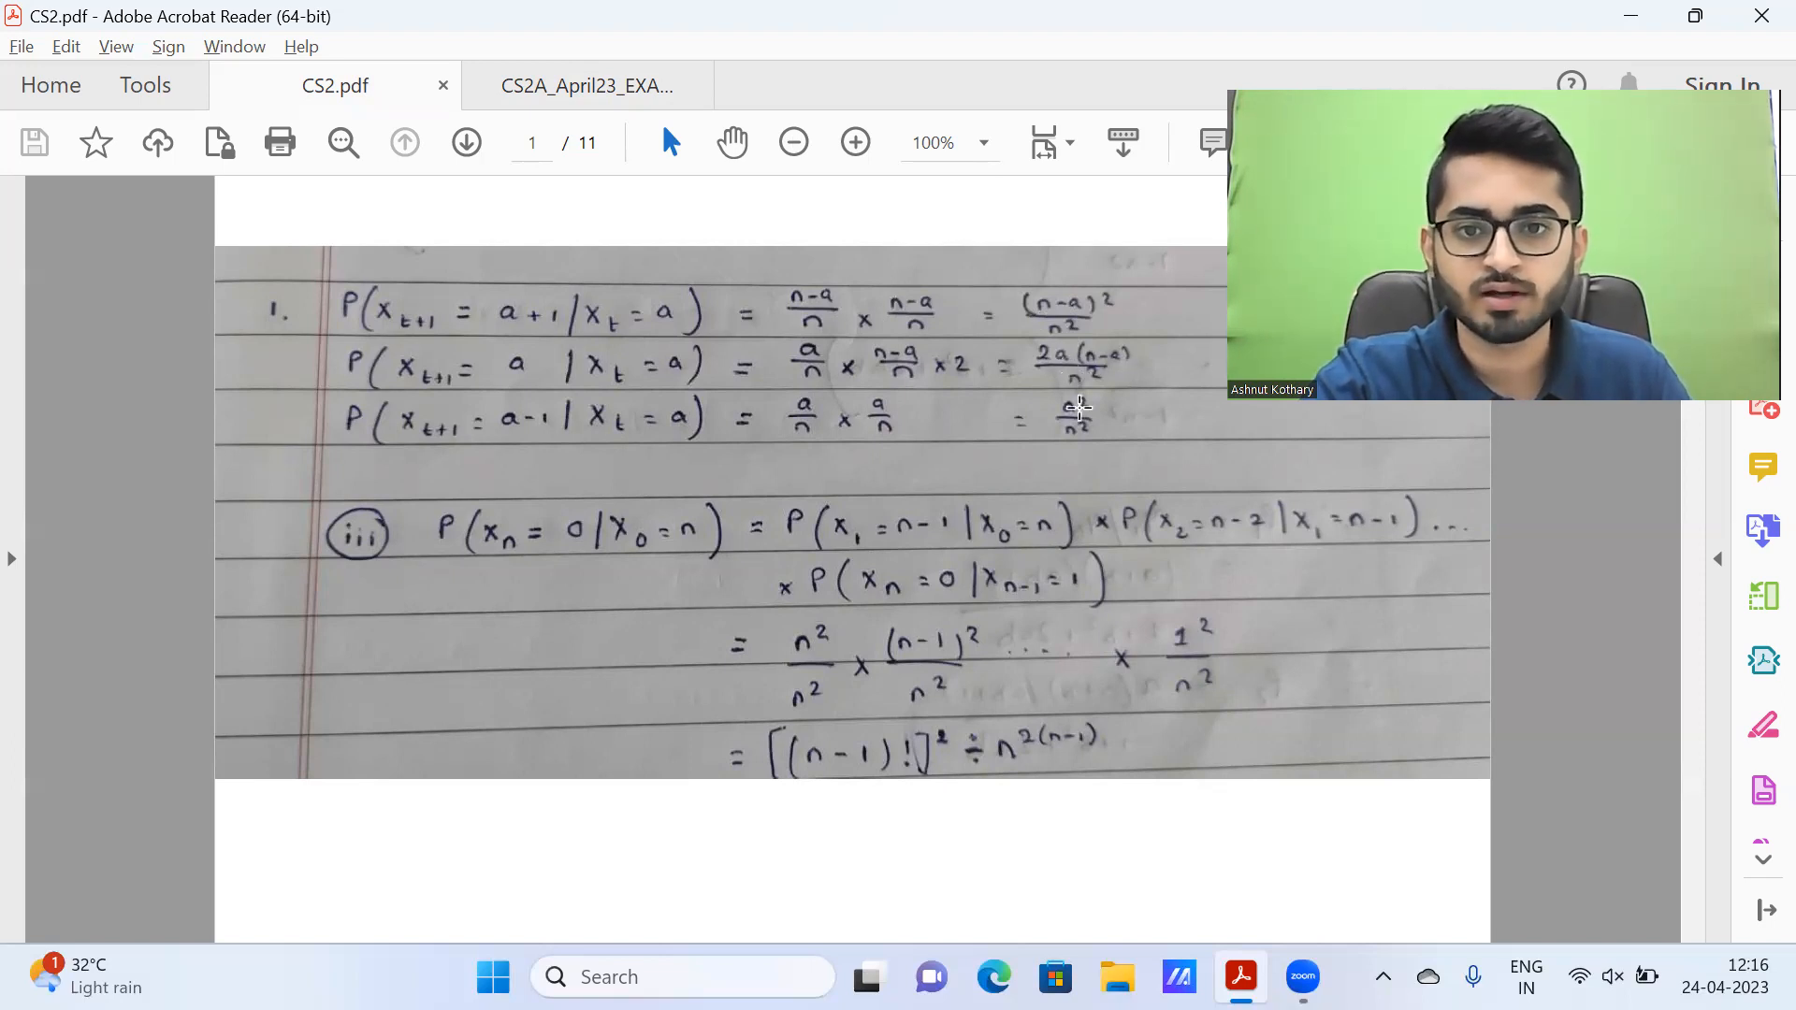
mouse_move(1074, 452)
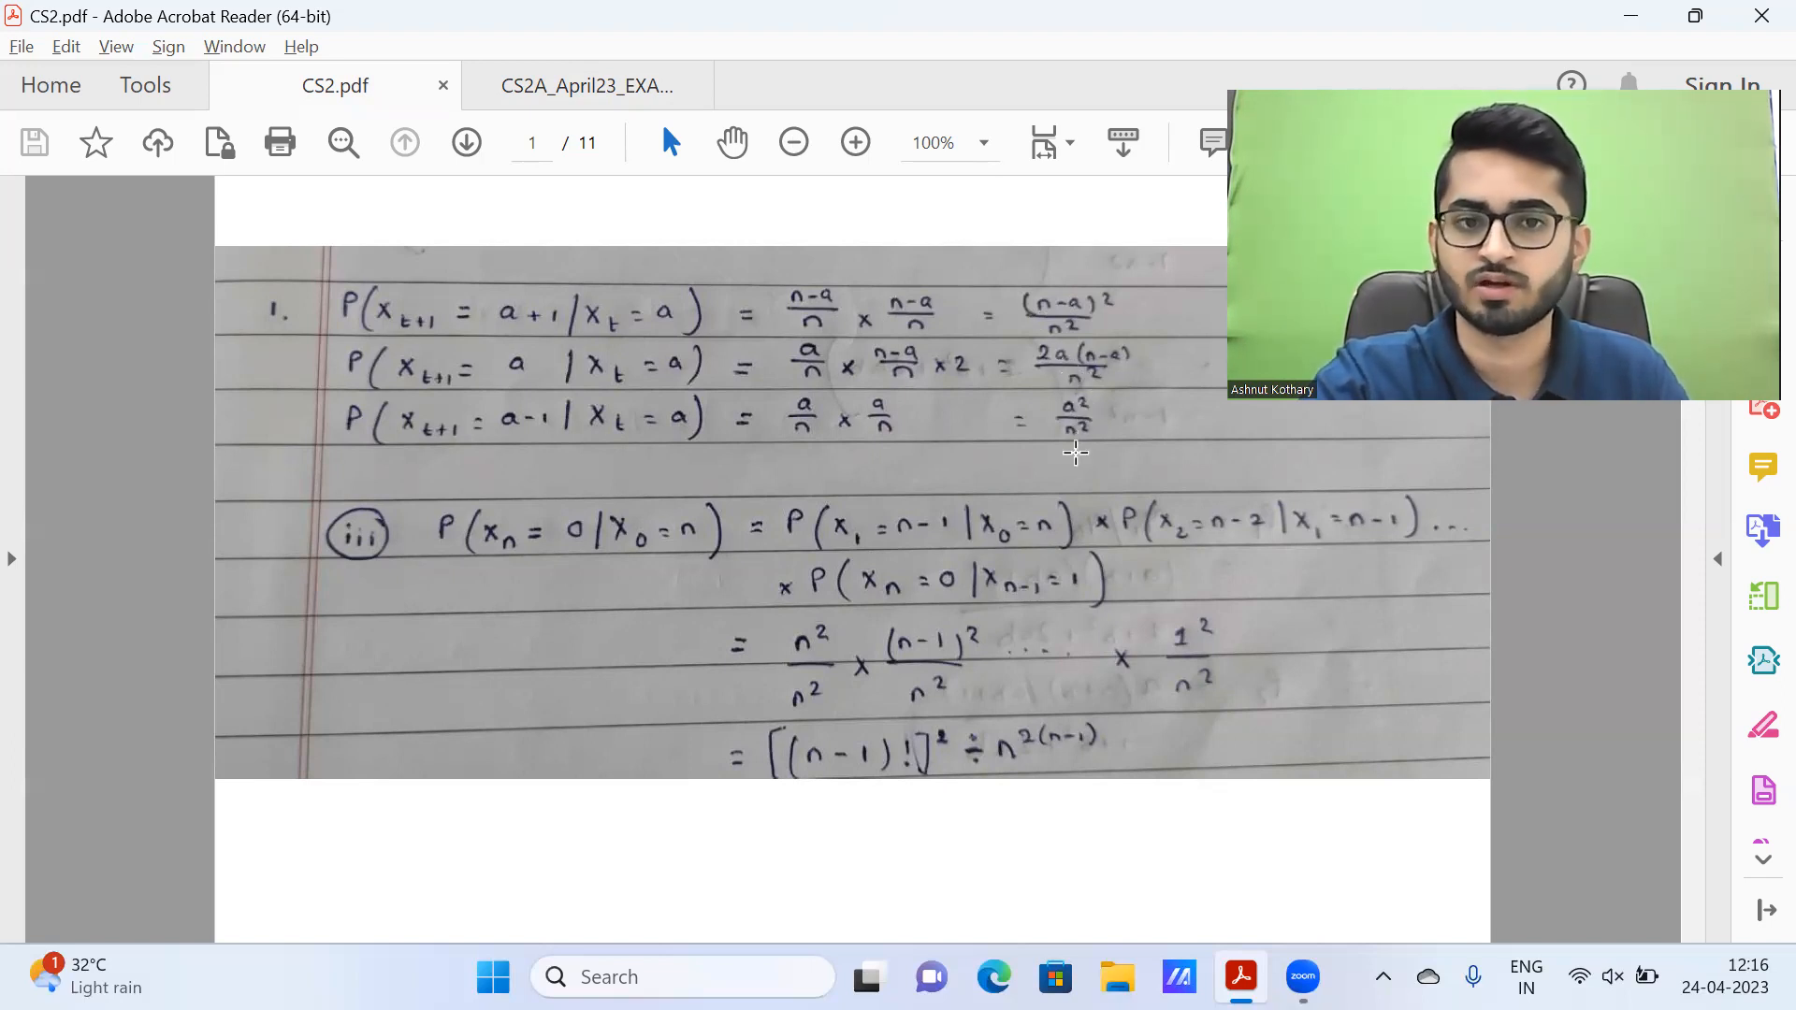
mouse_move(1080, 415)
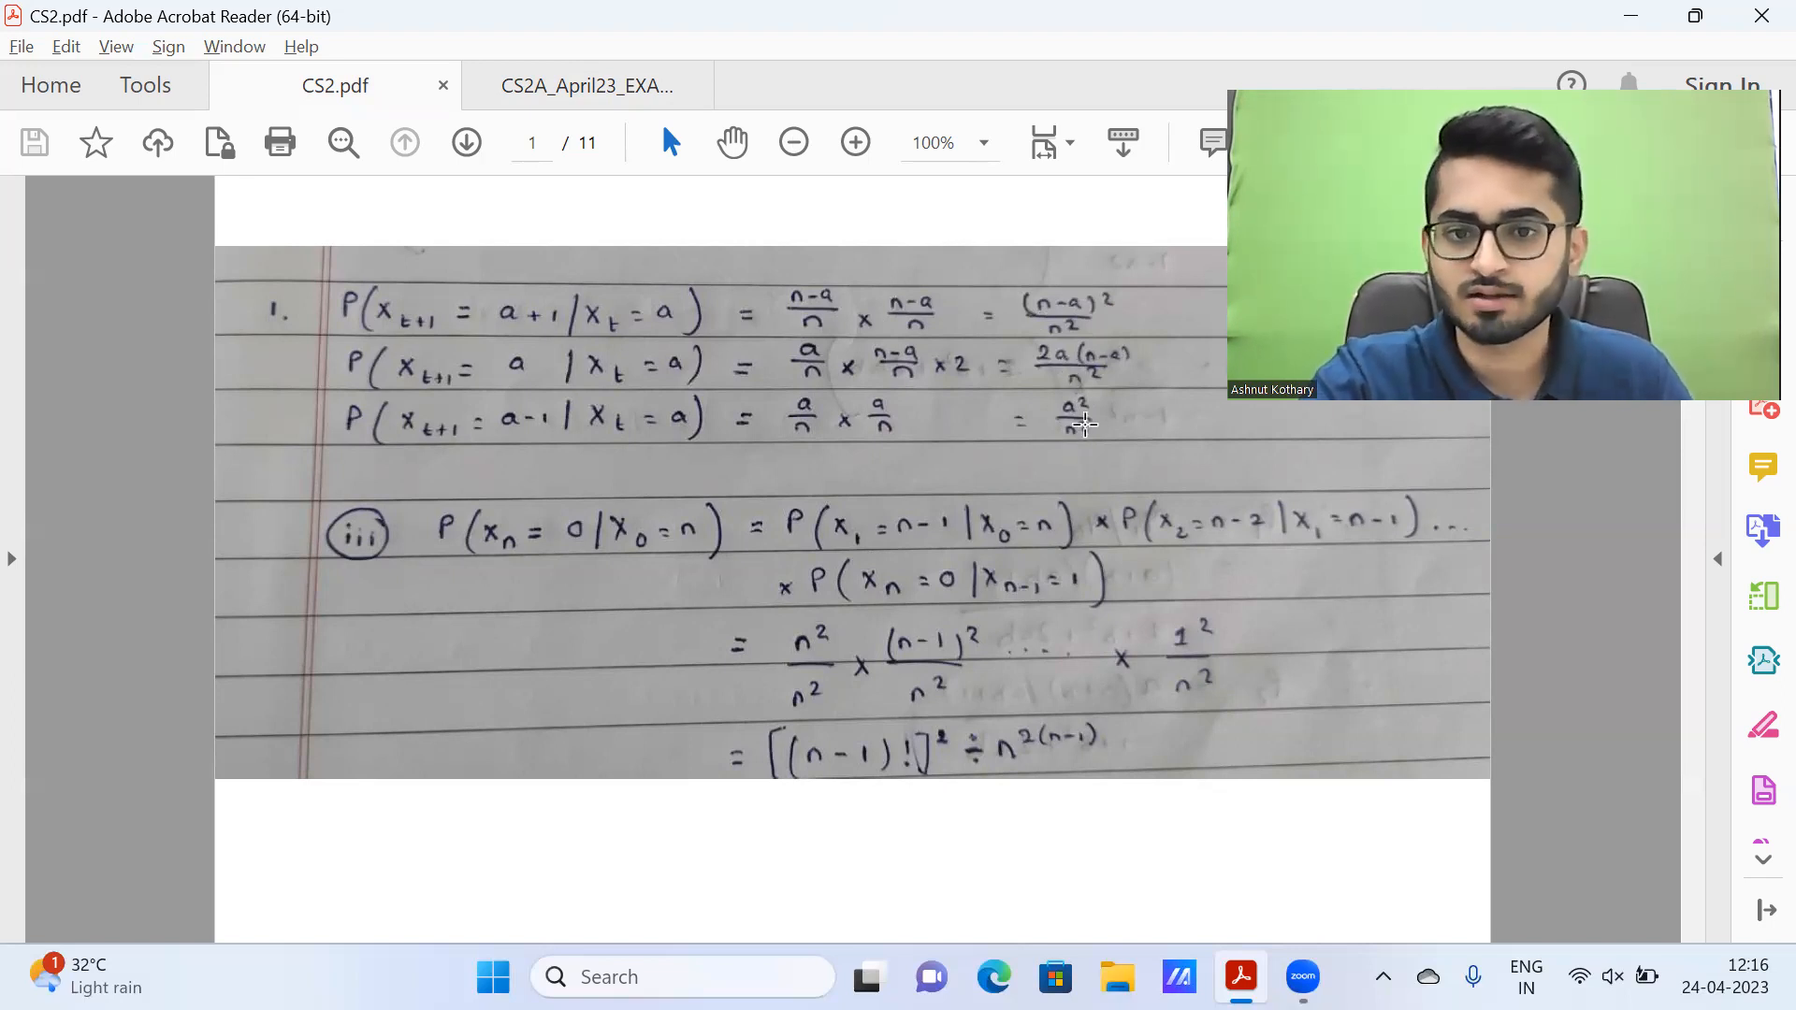
mouse_move(370, 545)
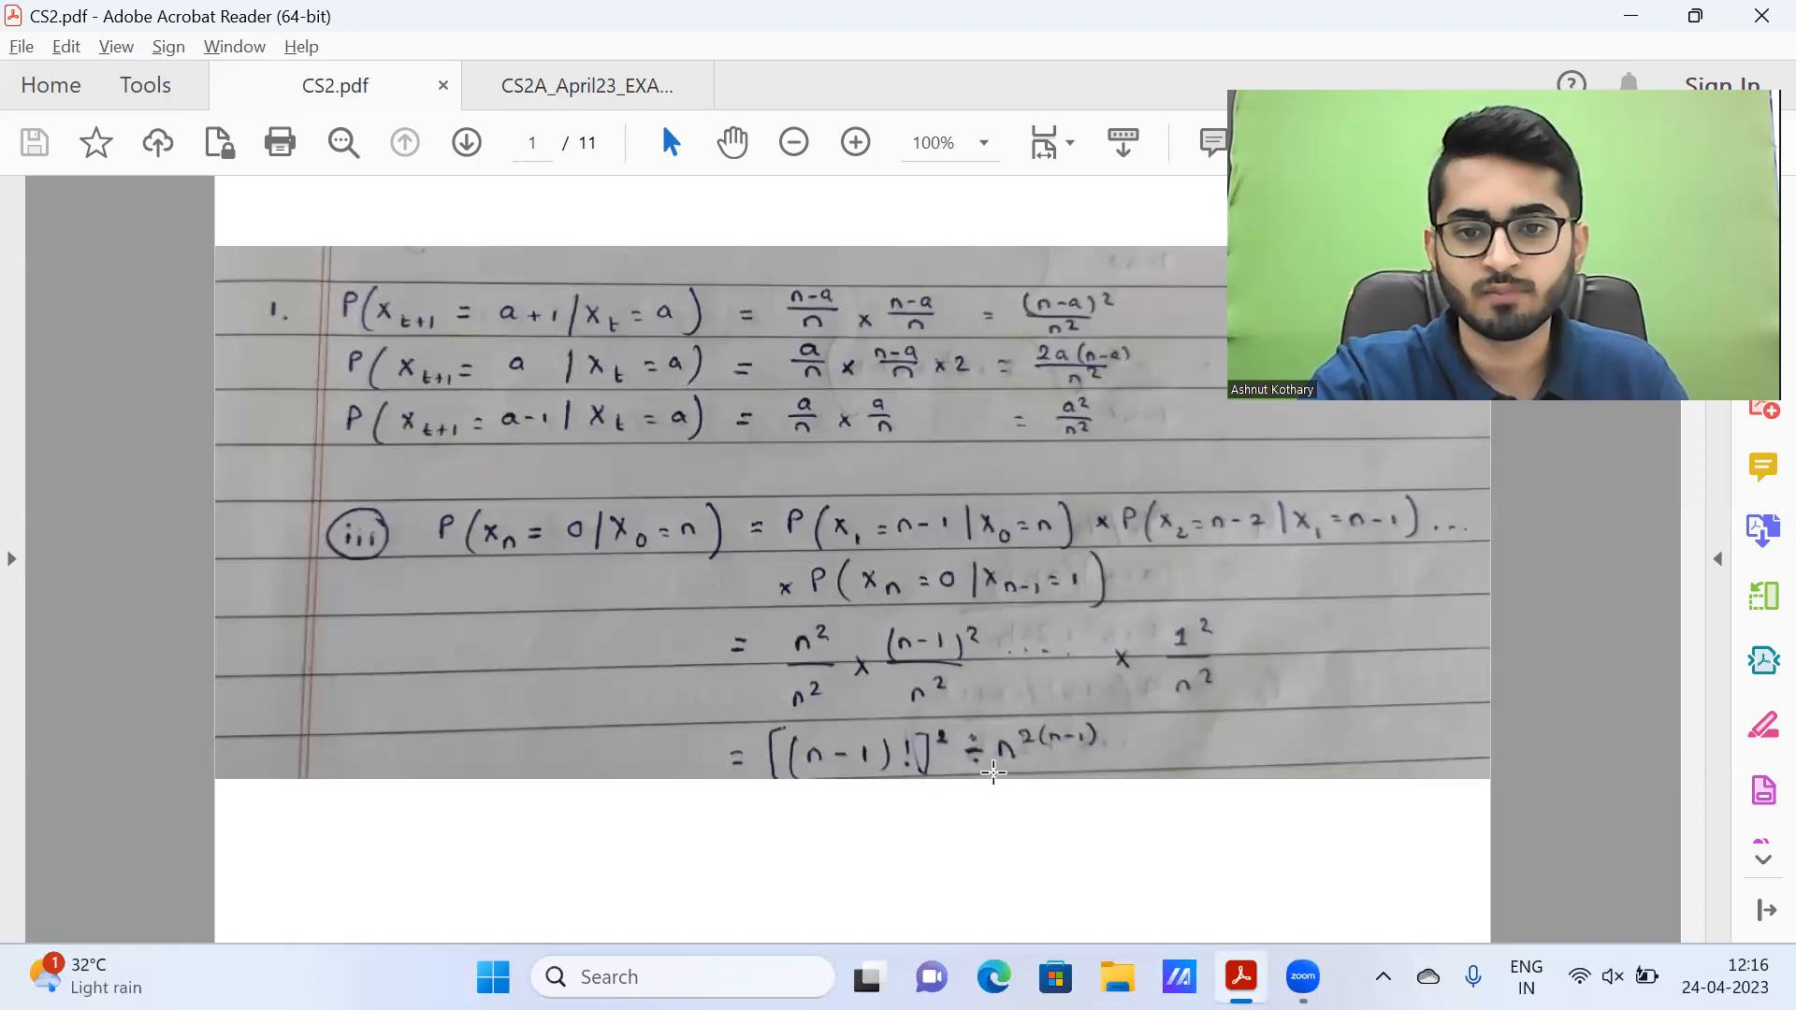
mouse_move(1098, 753)
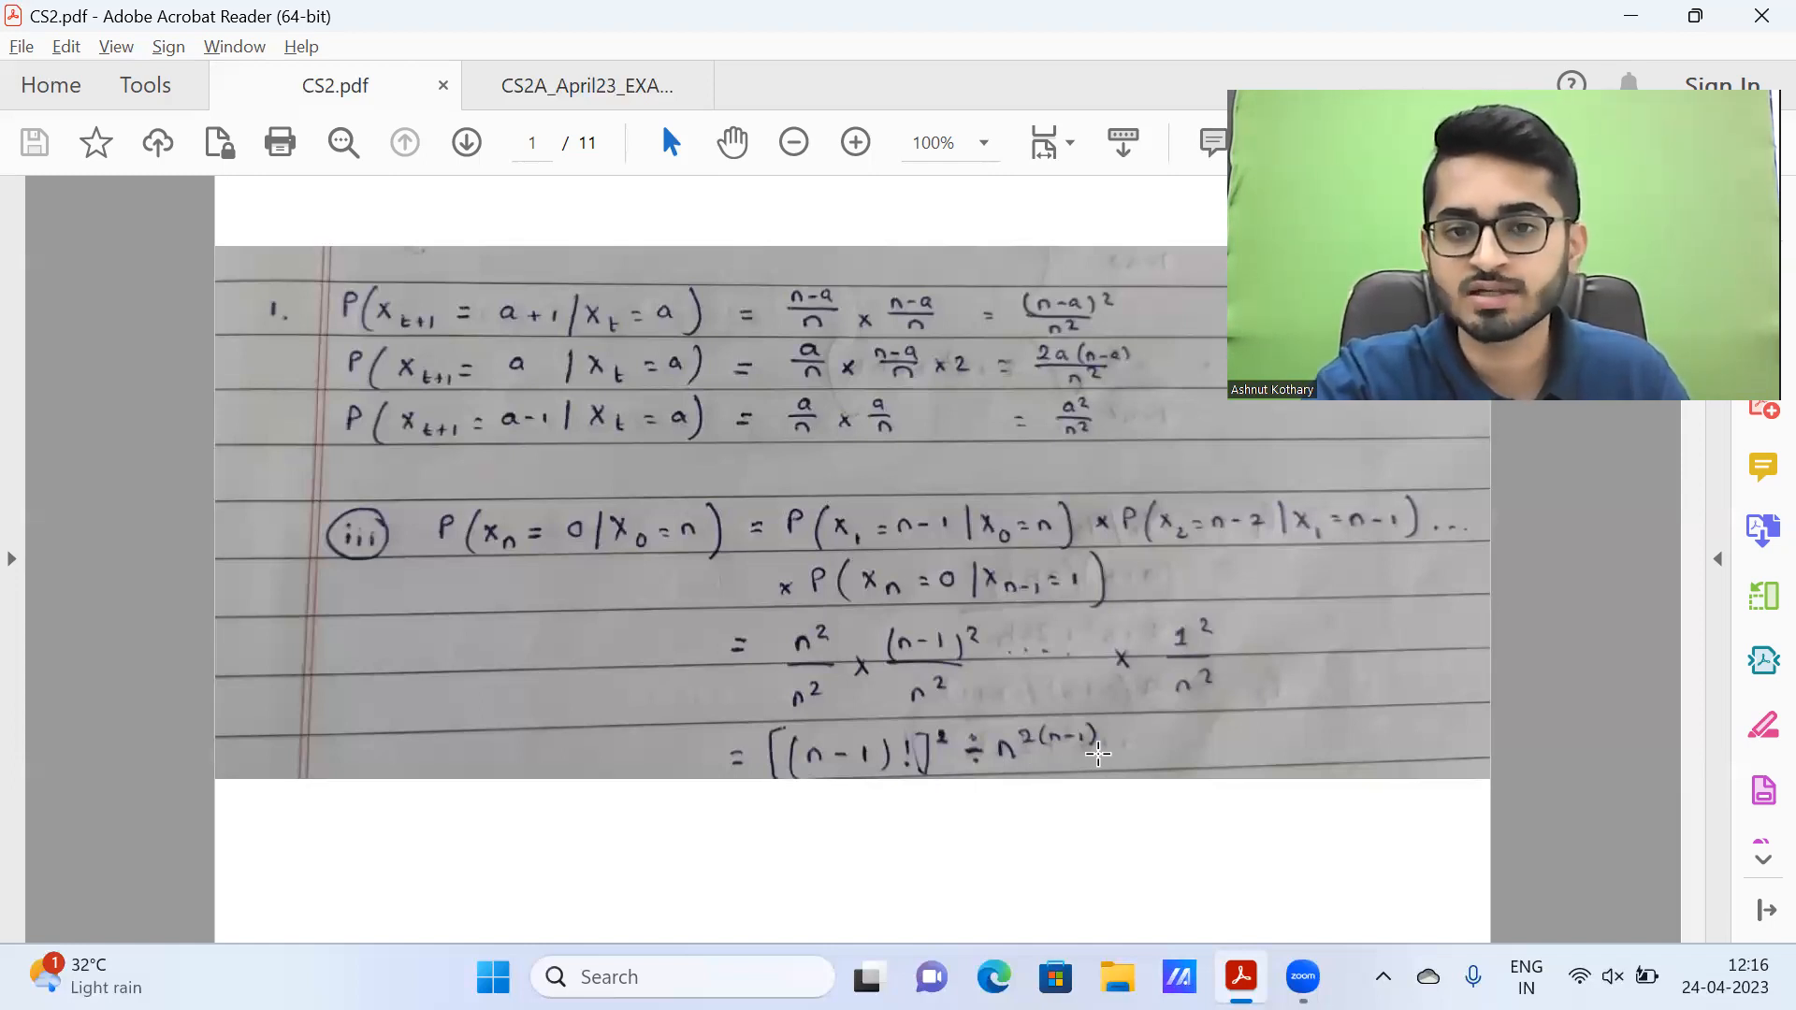
mouse_move(583, 93)
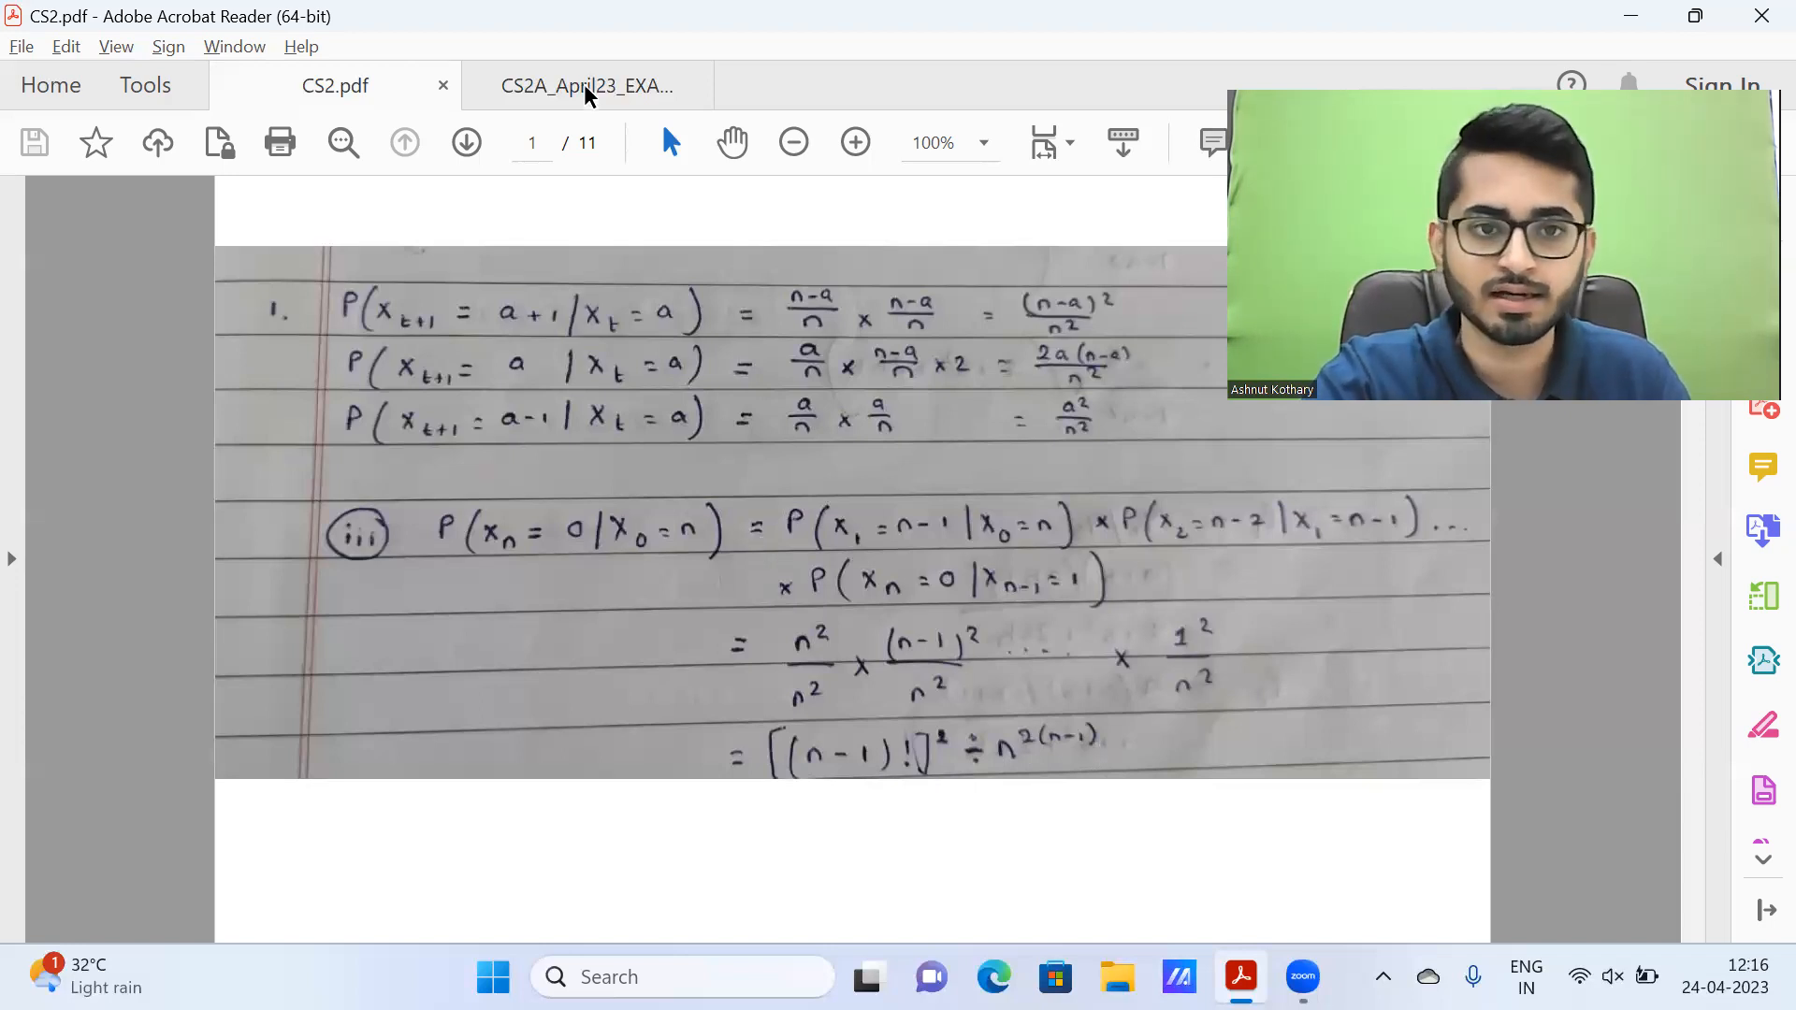
Step: Read question 2 on unemployment-to-employment transitions in the exam paper, down to part (iv)'s 12-mark total
click(586, 85)
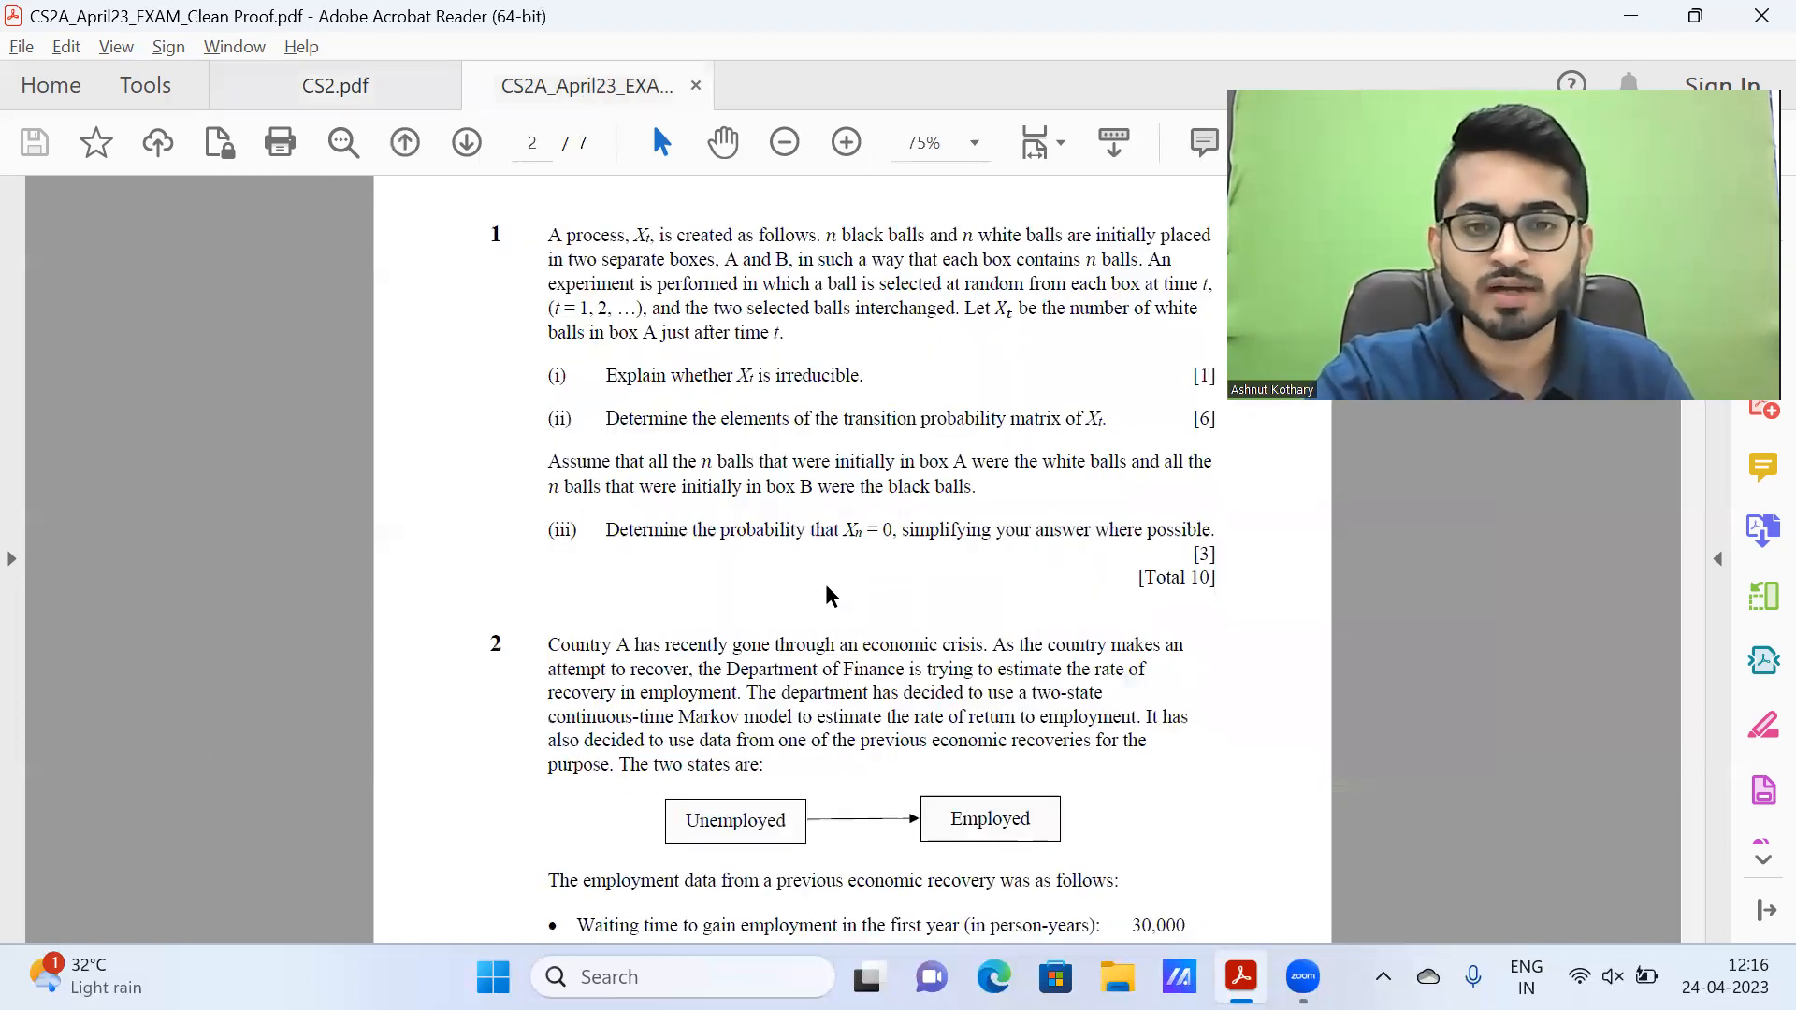
scroll(down, 3)
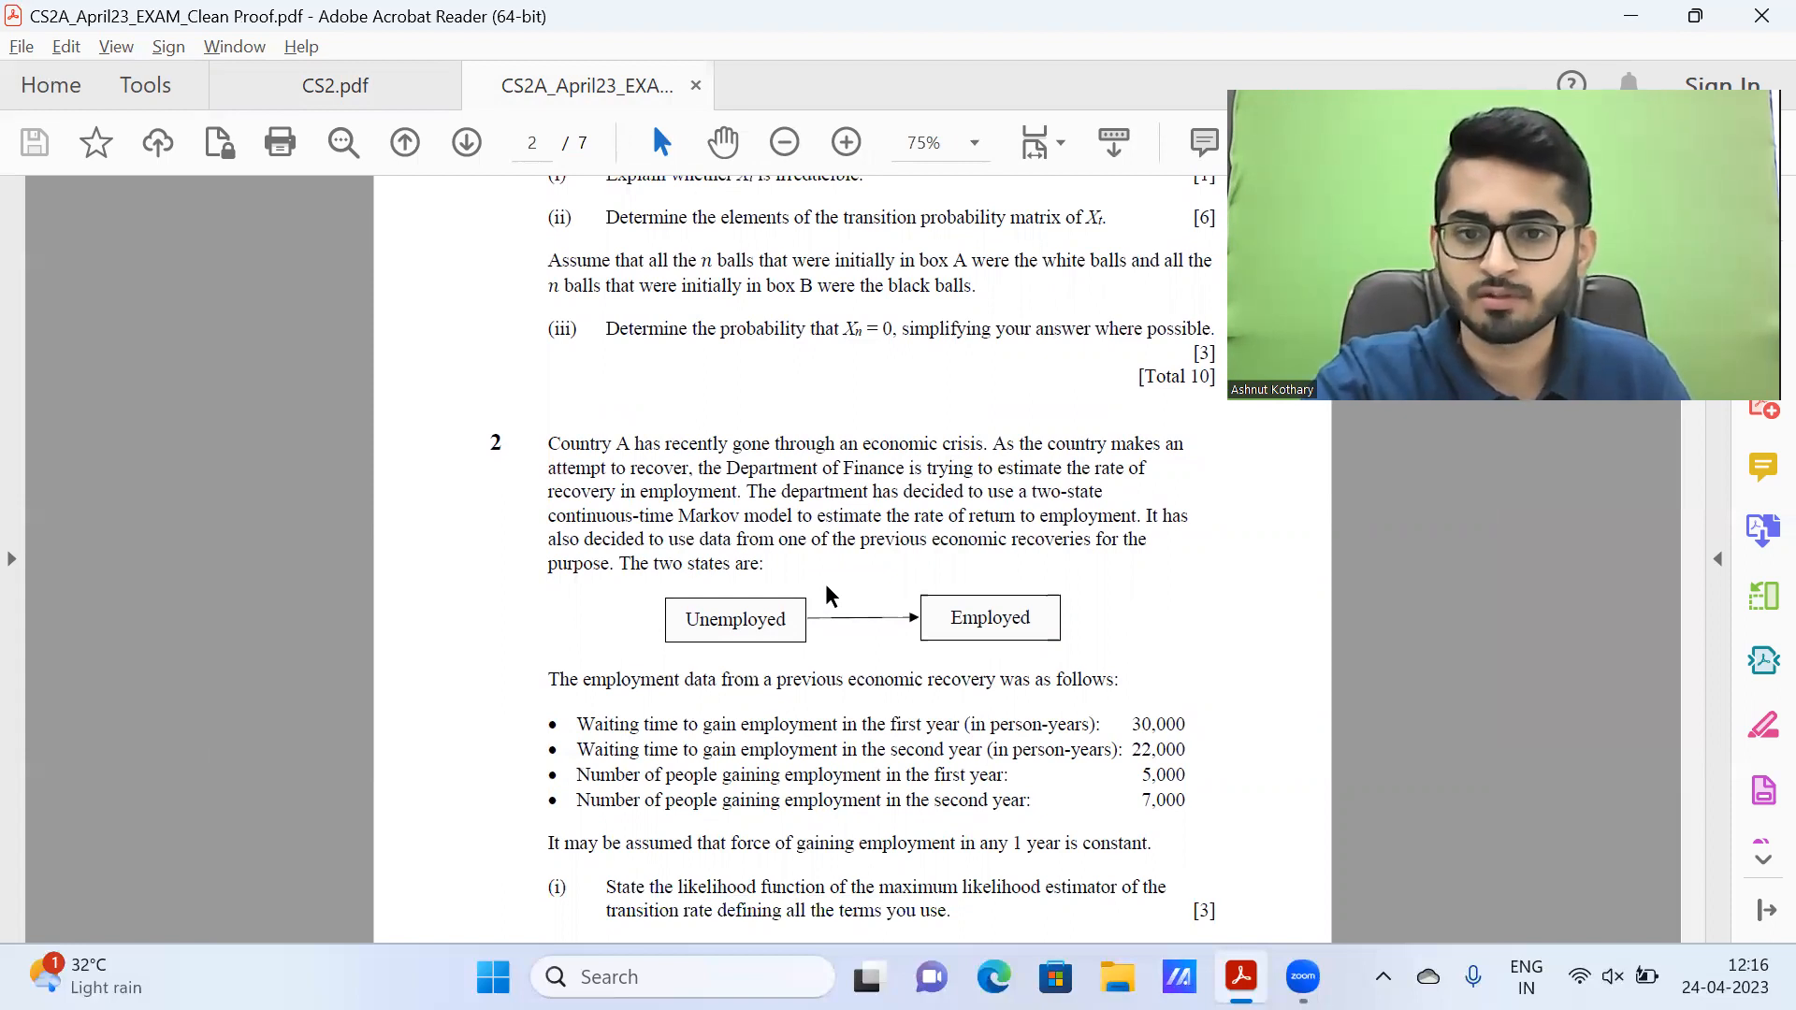
scroll(down, 3)
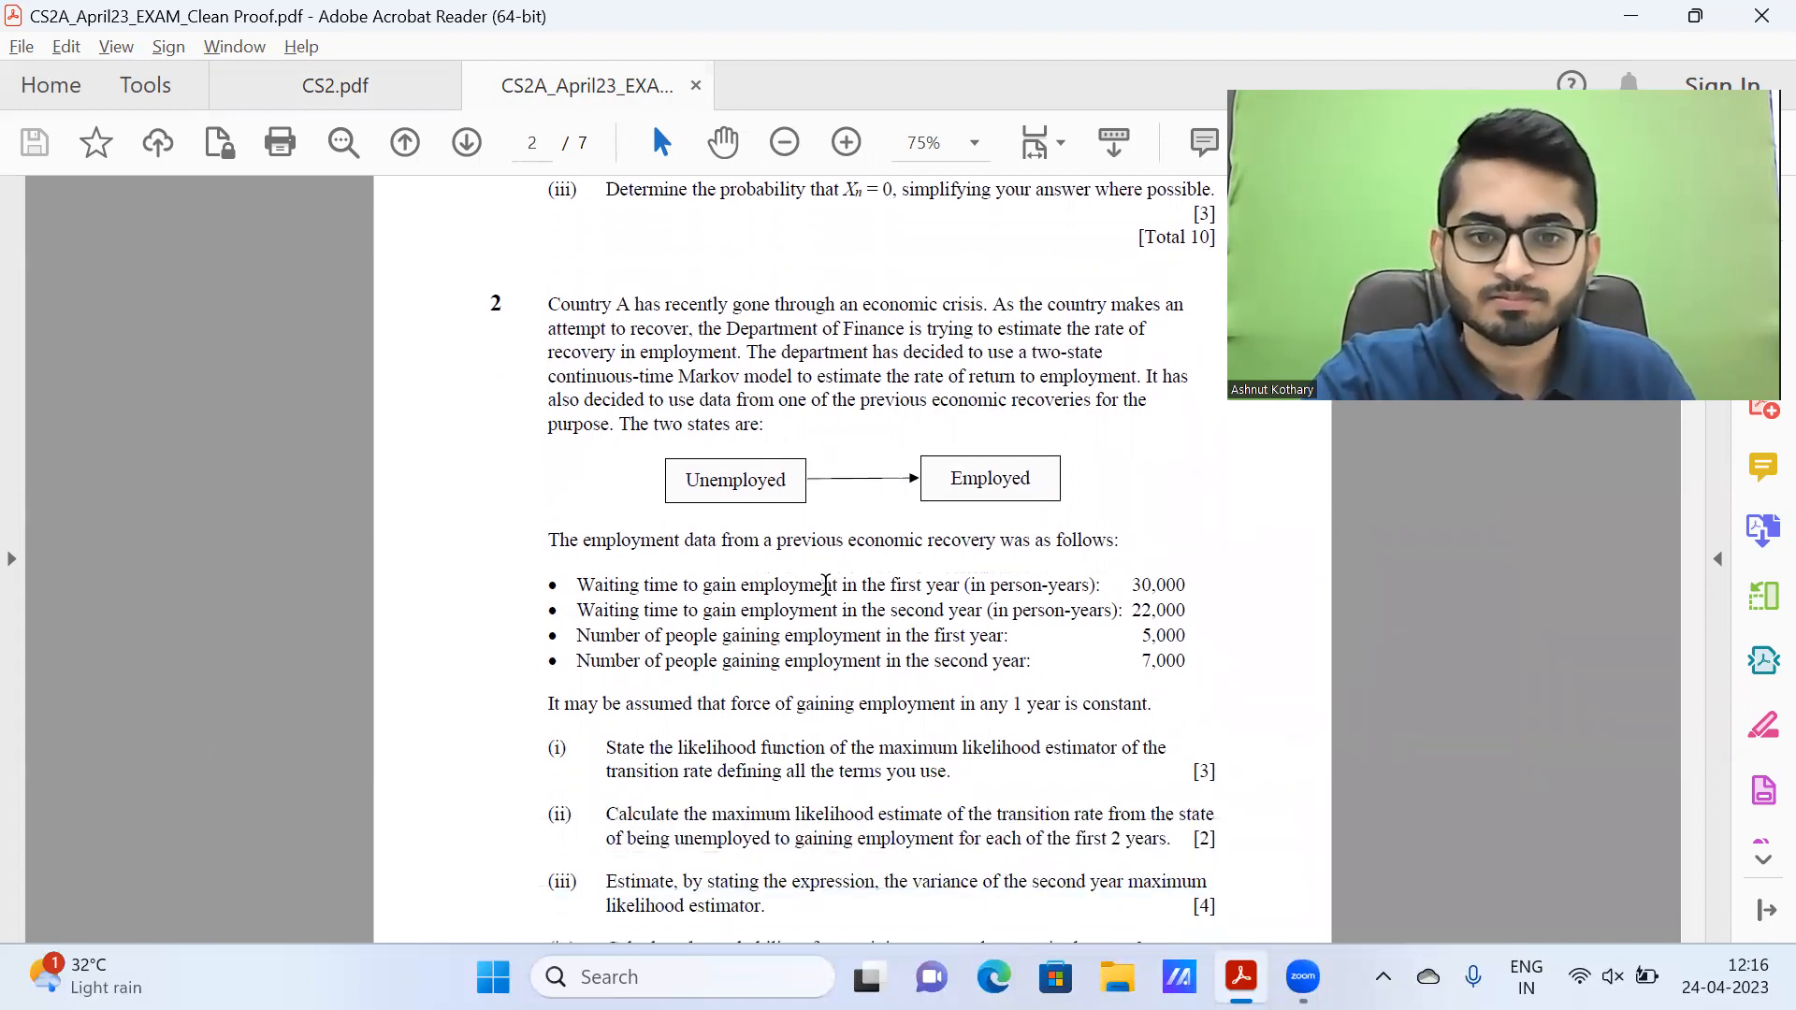
scroll(down, 3)
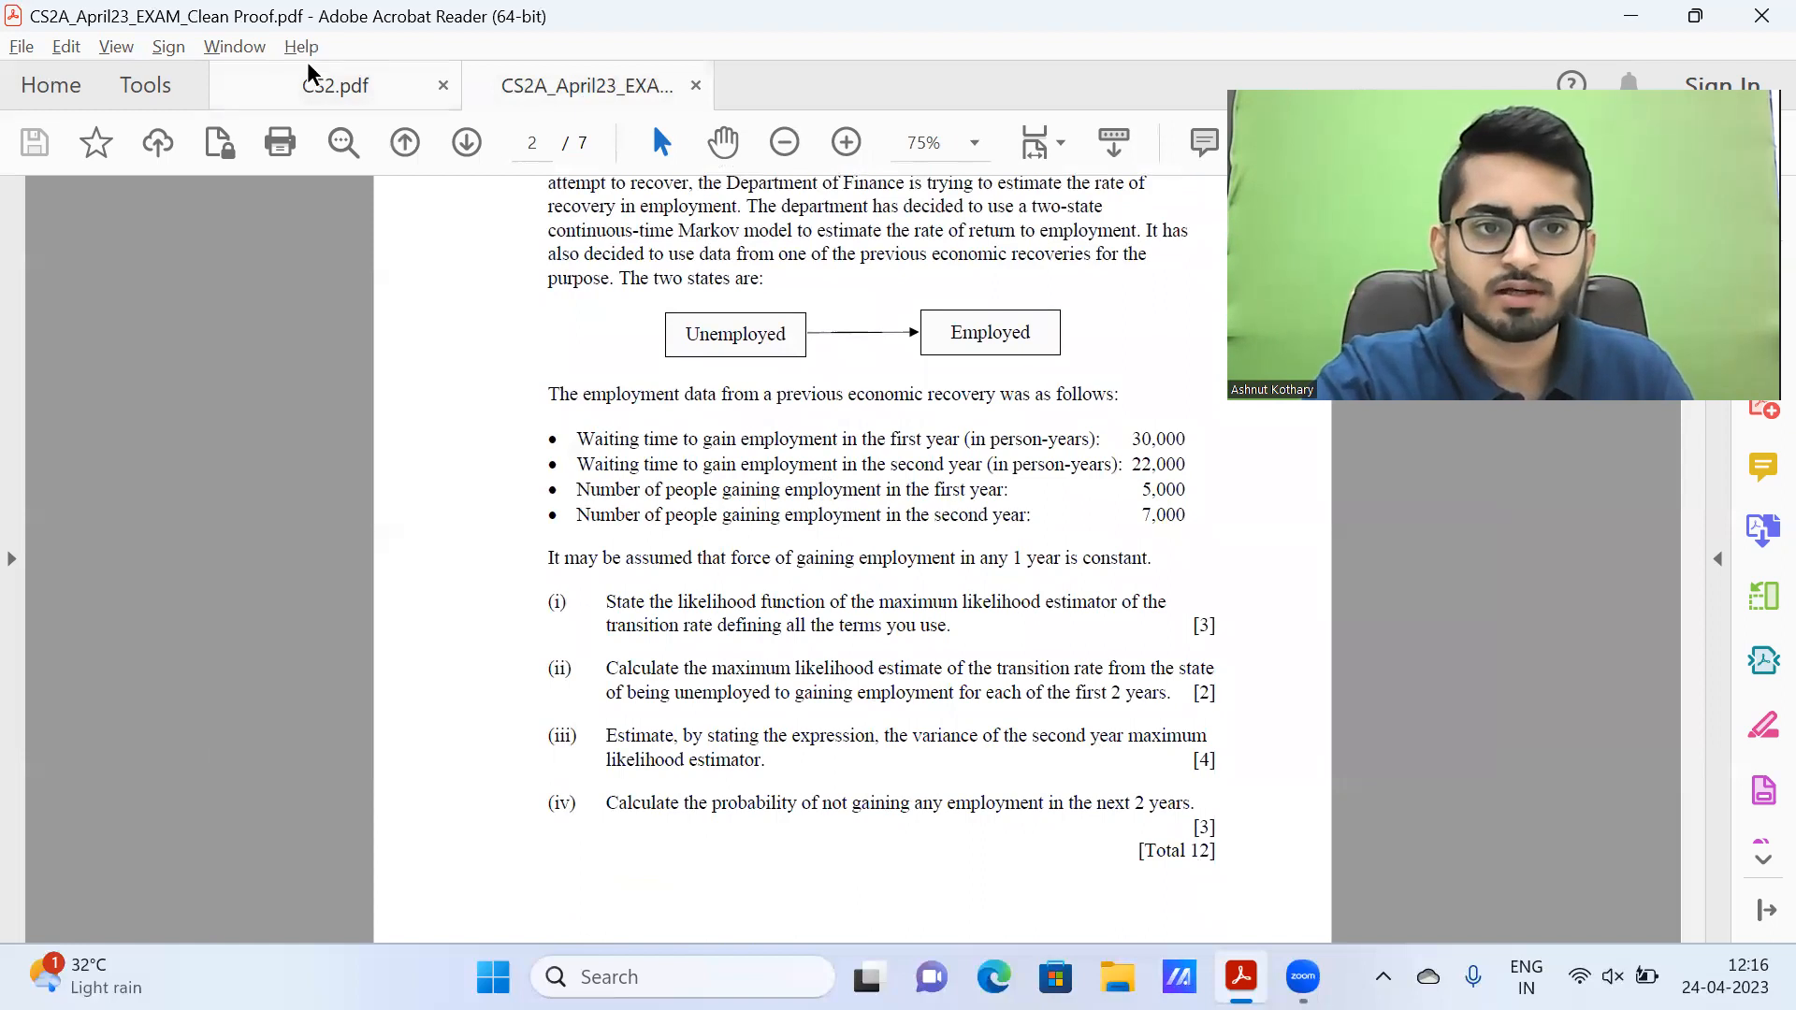
Step: View the handwritten question 2 answers, parts (i) to (iv), ending at 0.61579
click(335, 86)
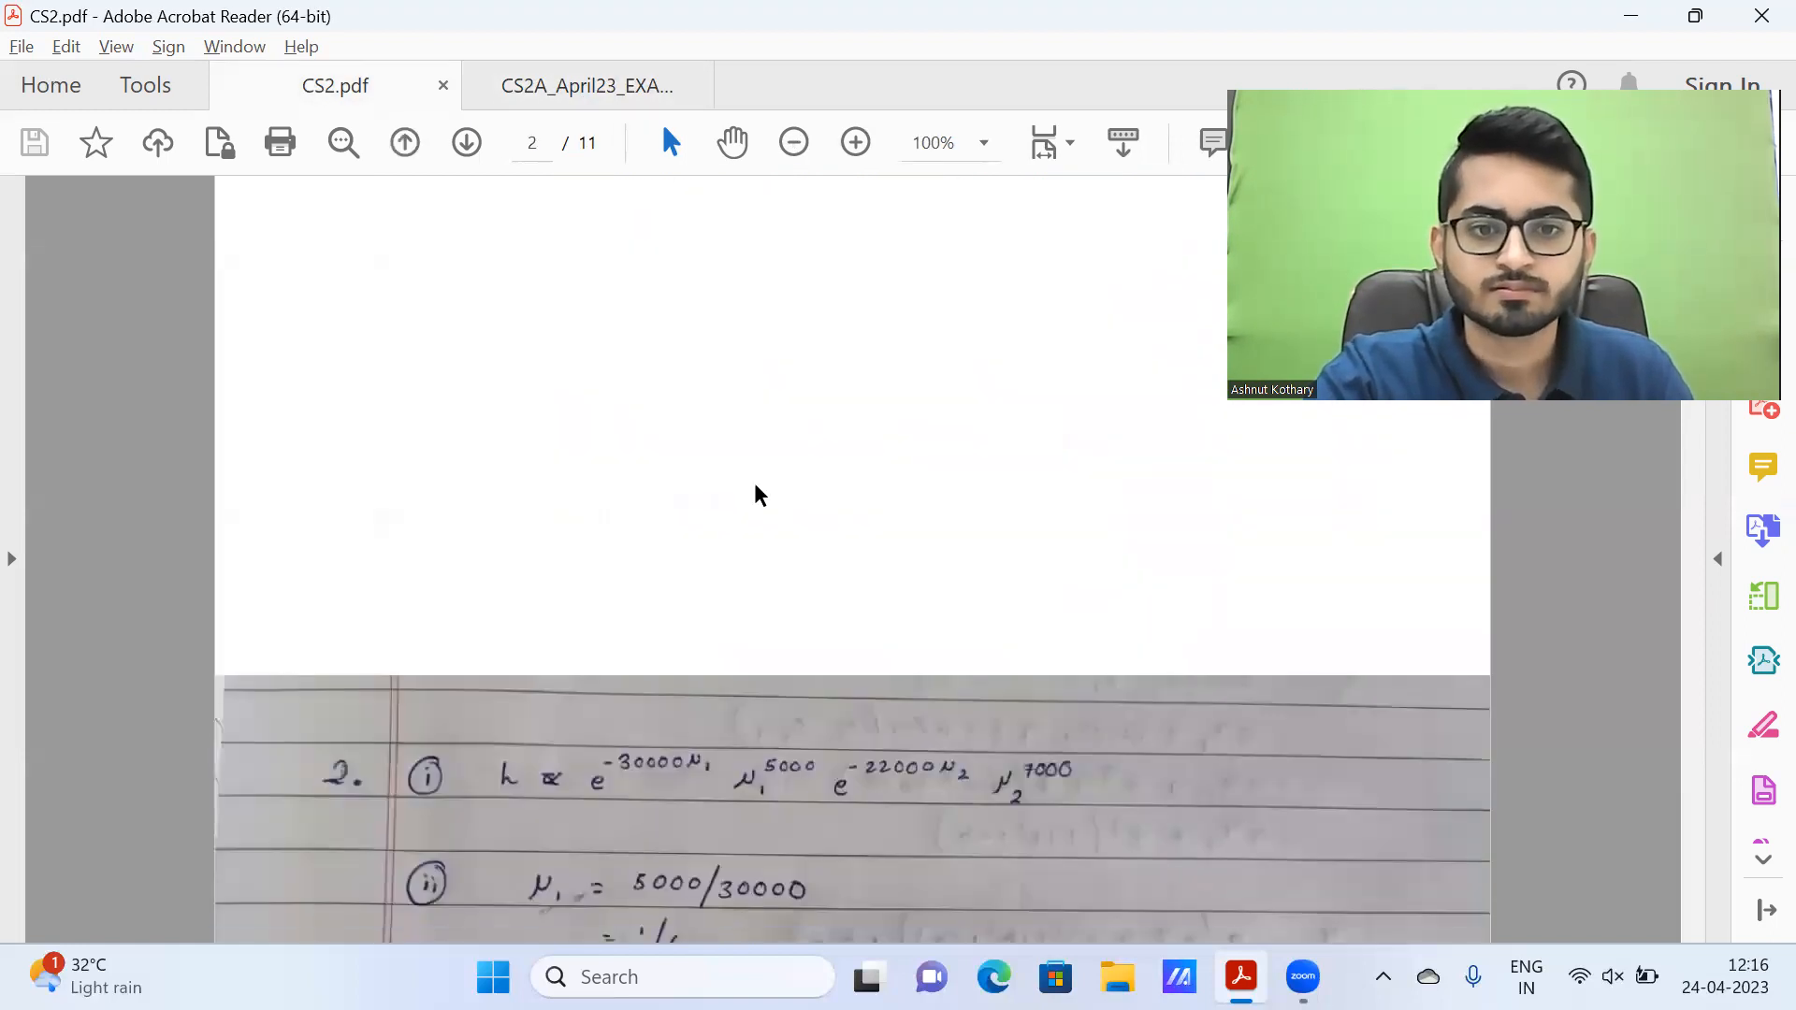
scroll(down, 3)
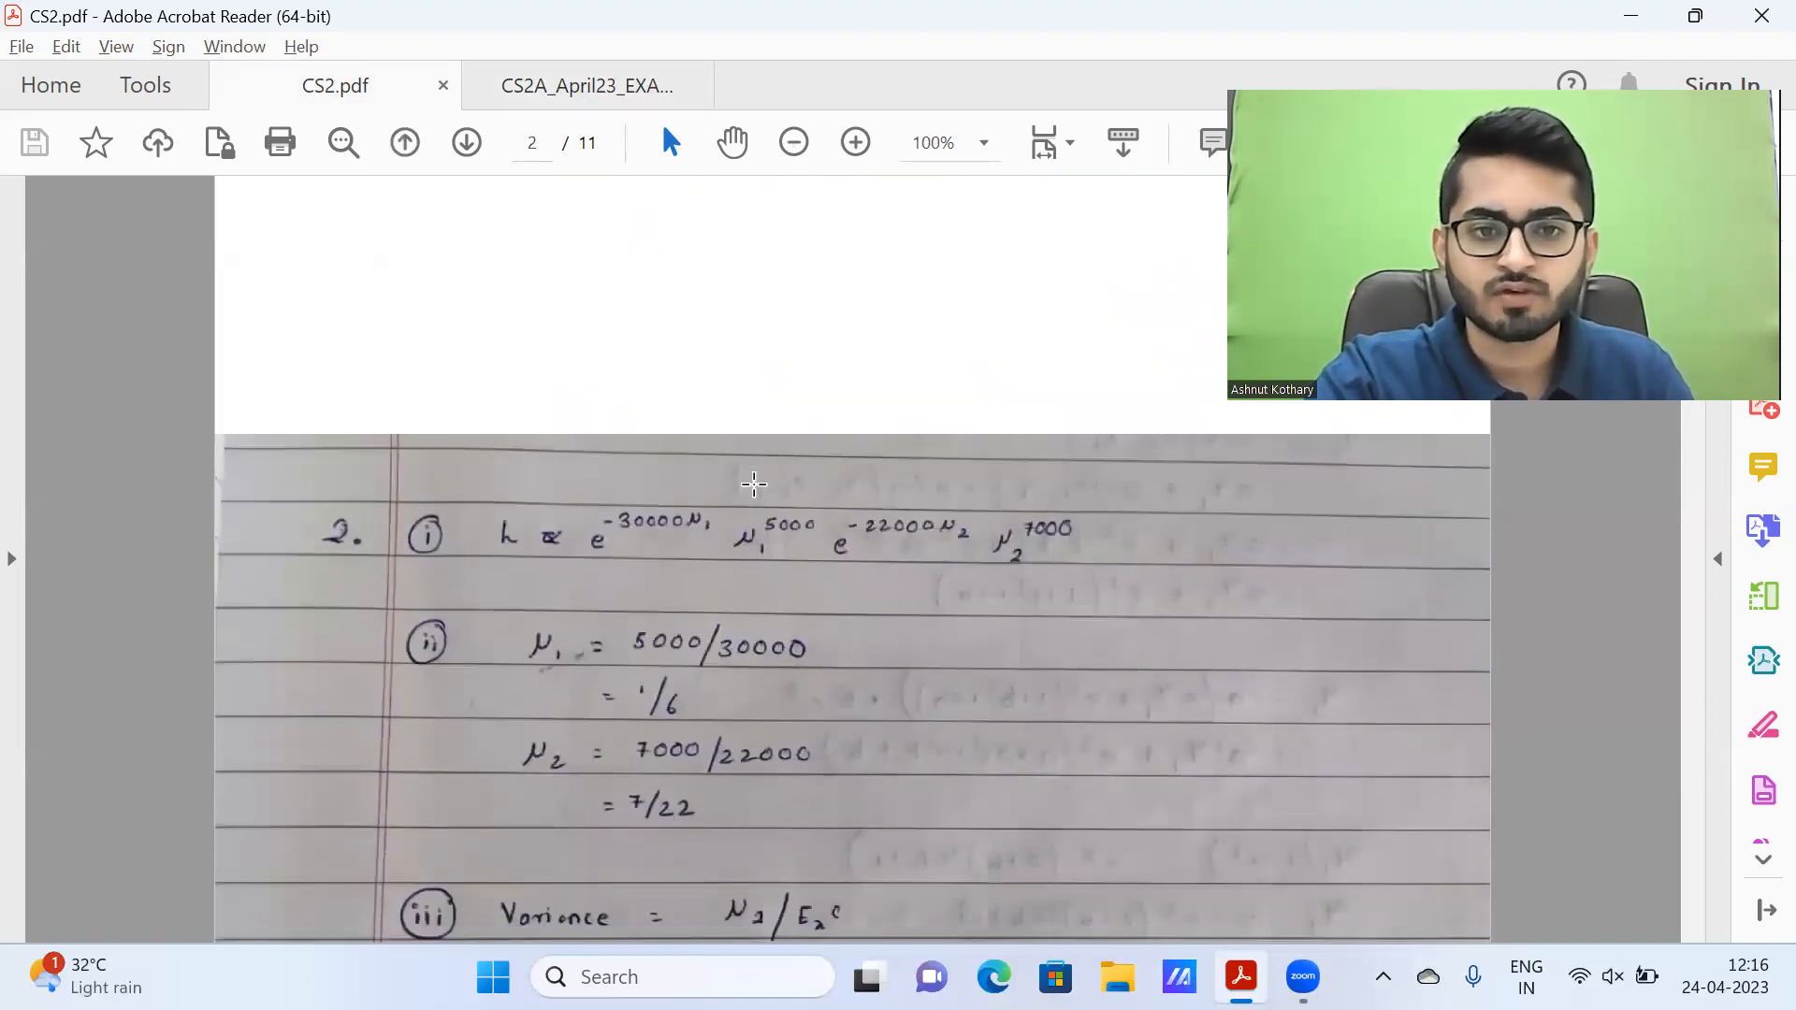
scroll(down, 3)
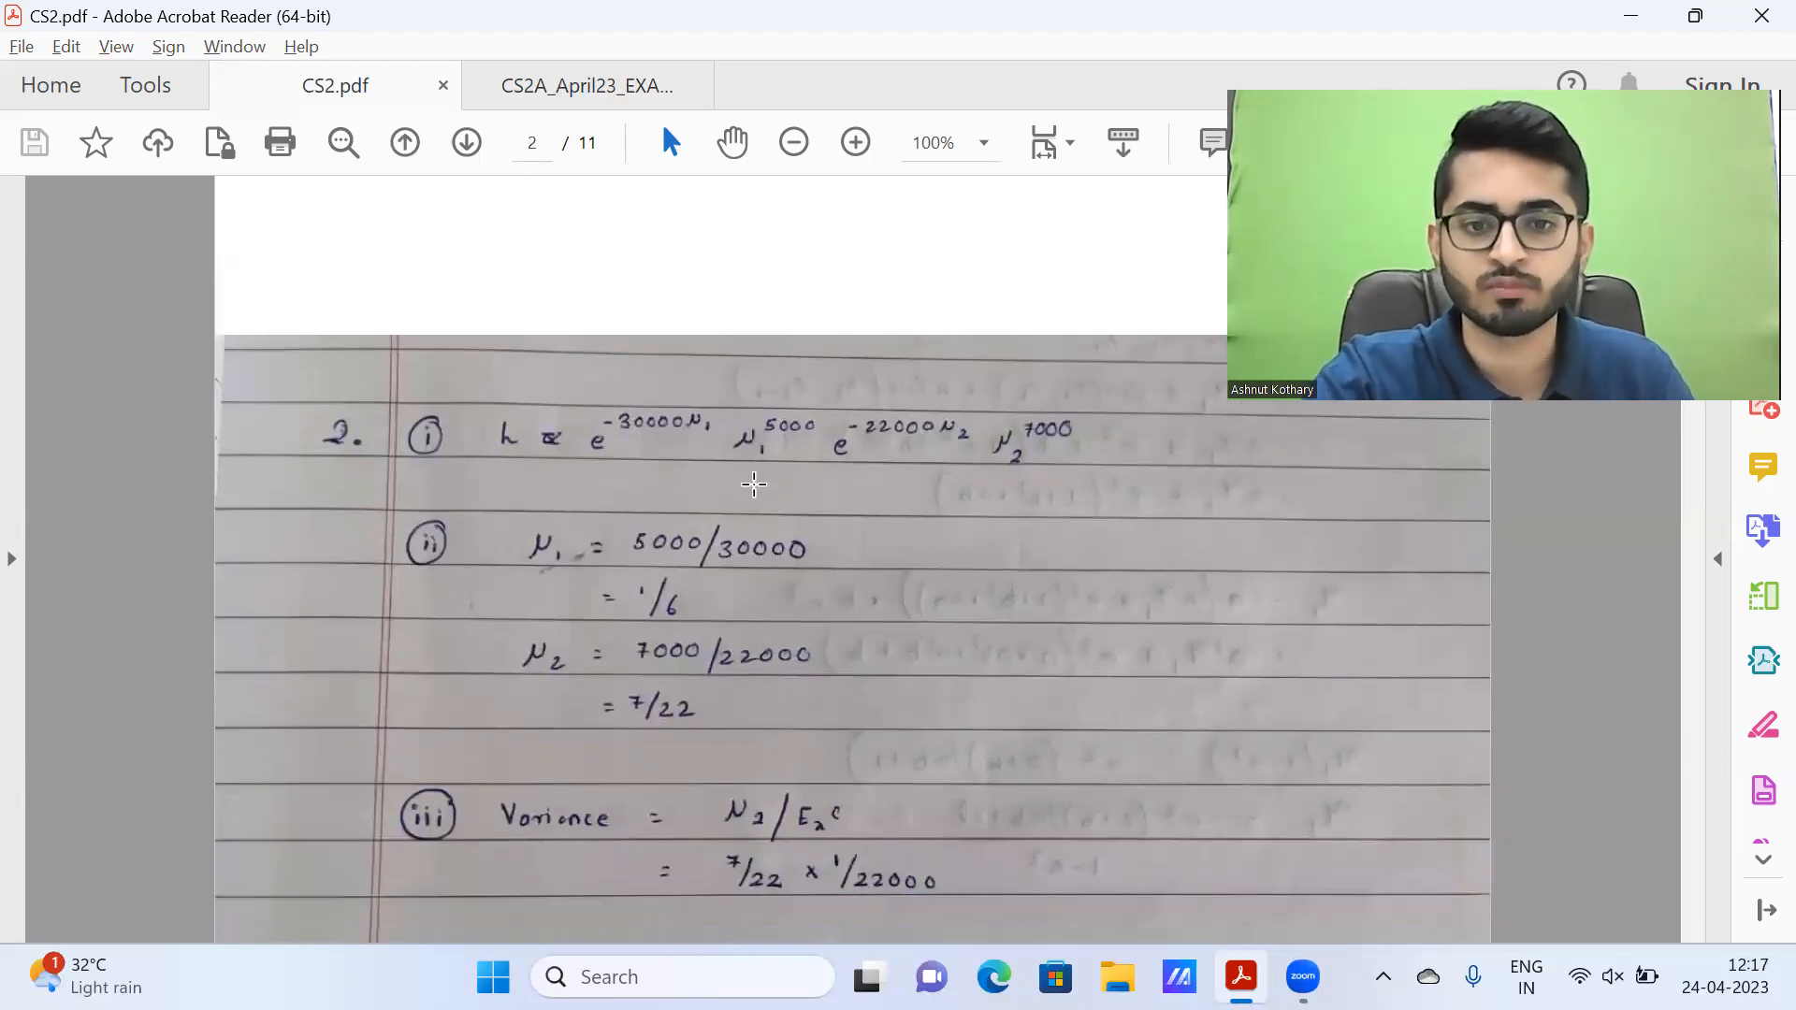
scroll(down, 3)
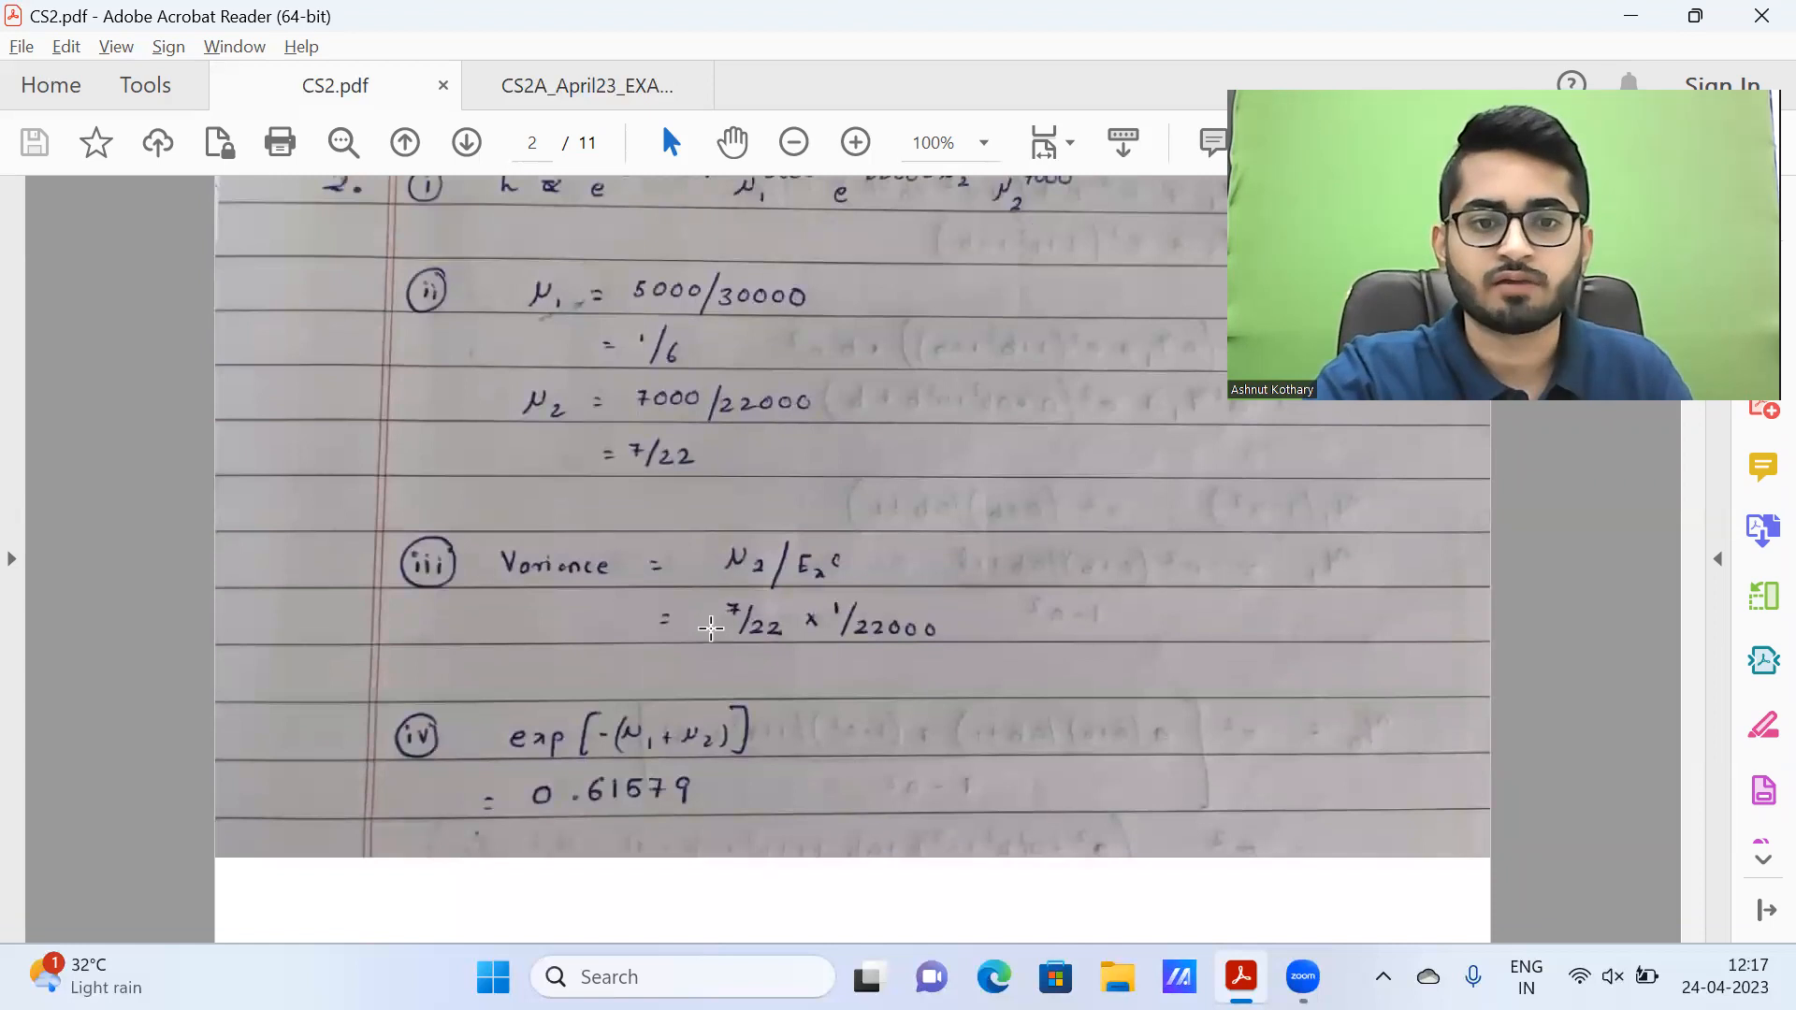
mouse_move(908, 635)
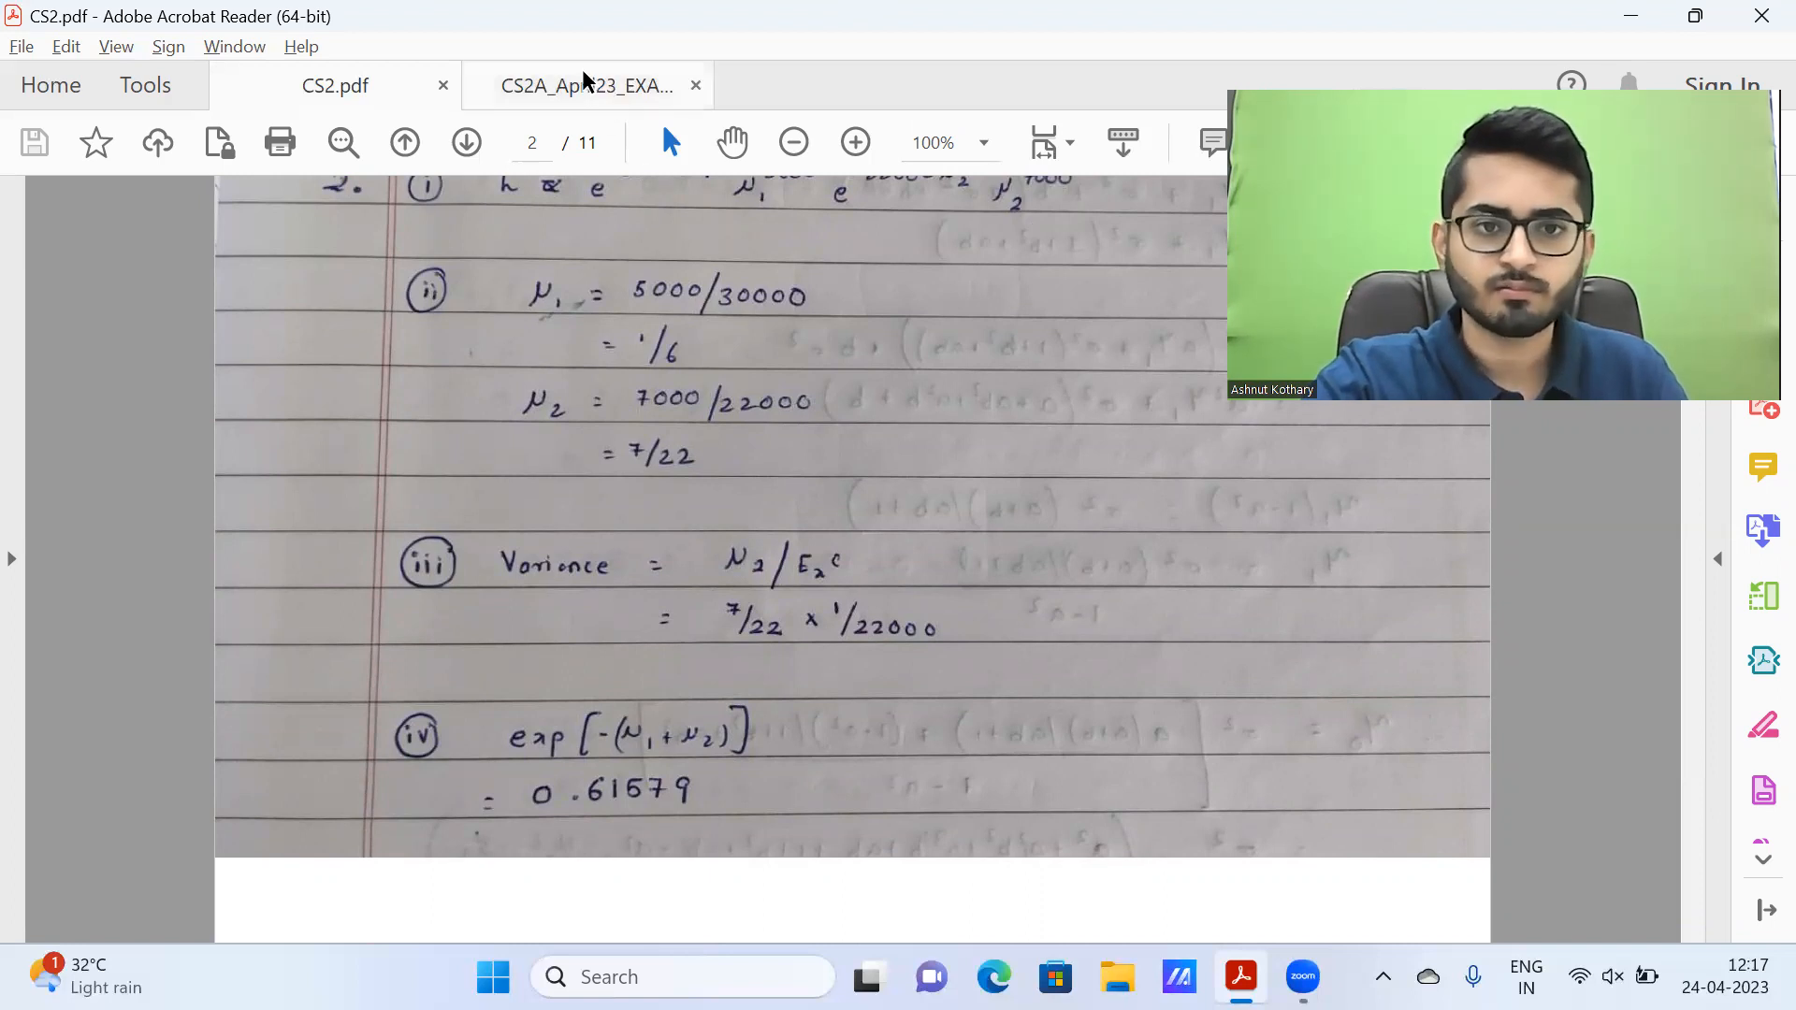
Step: Read question 3 on the Lee–Carter model in the exam paper through part (v) and the start of question 4
click(581, 85)
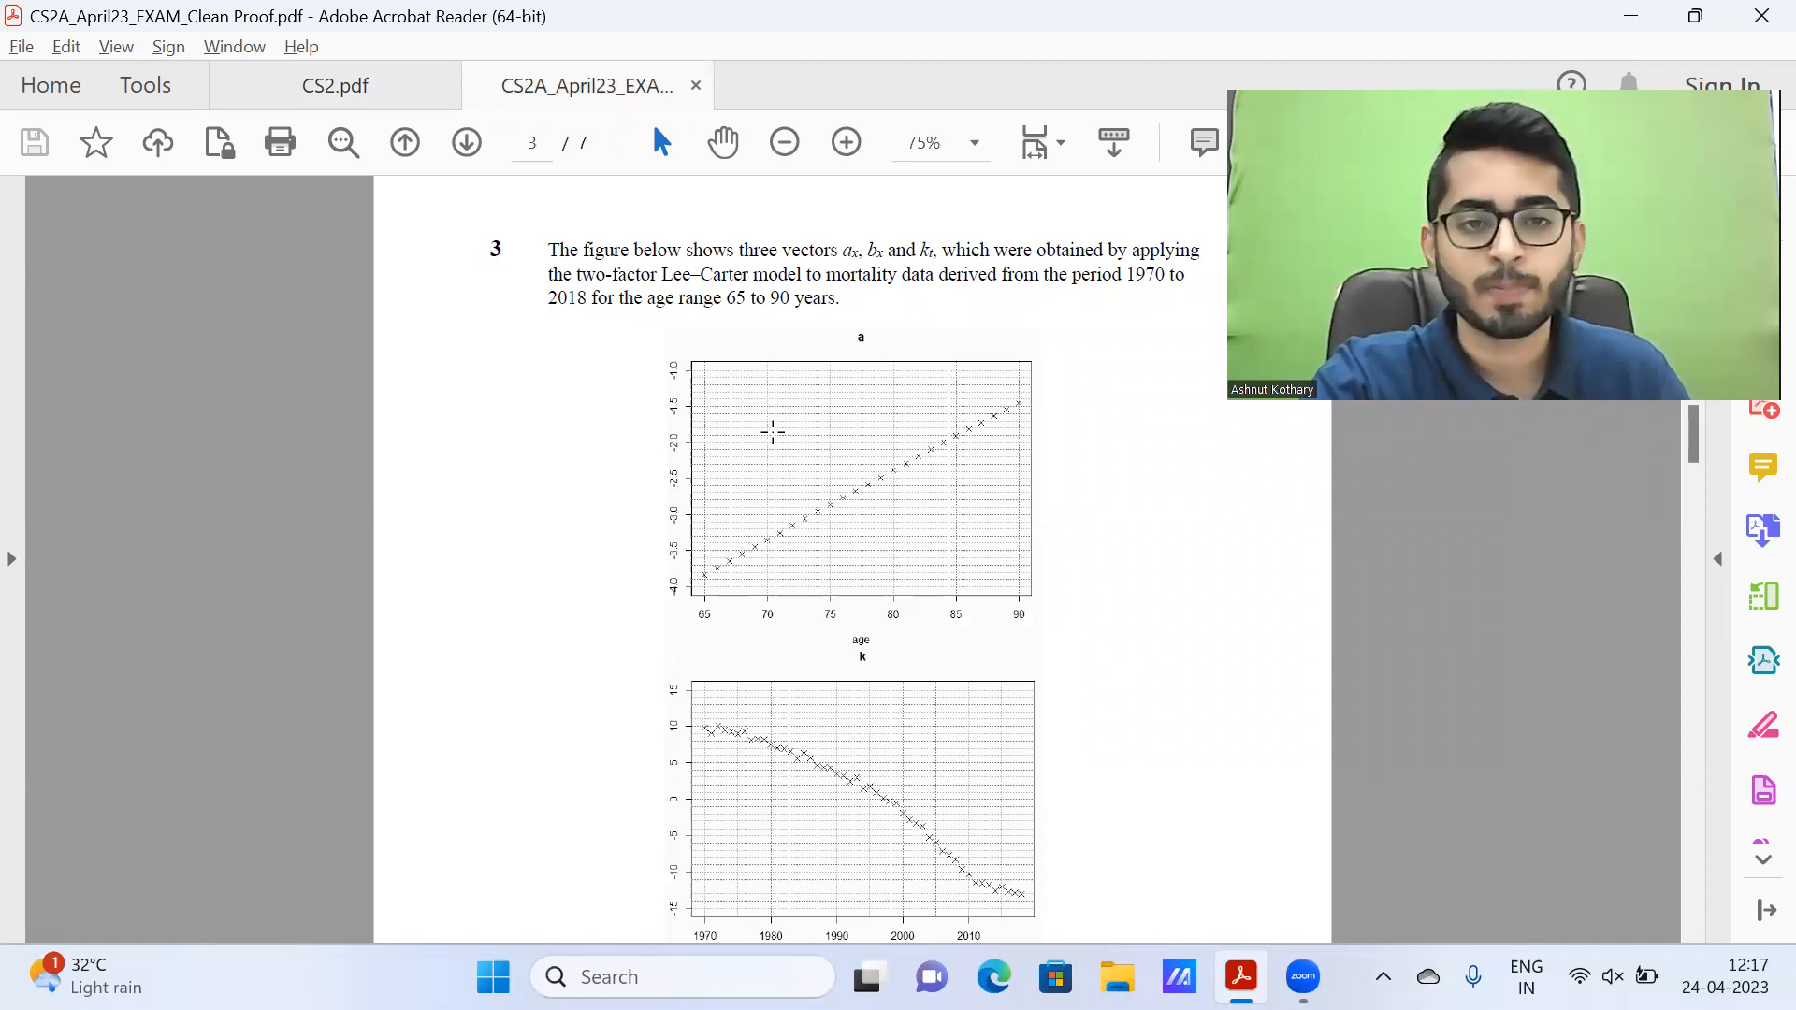
scroll(down, 3)
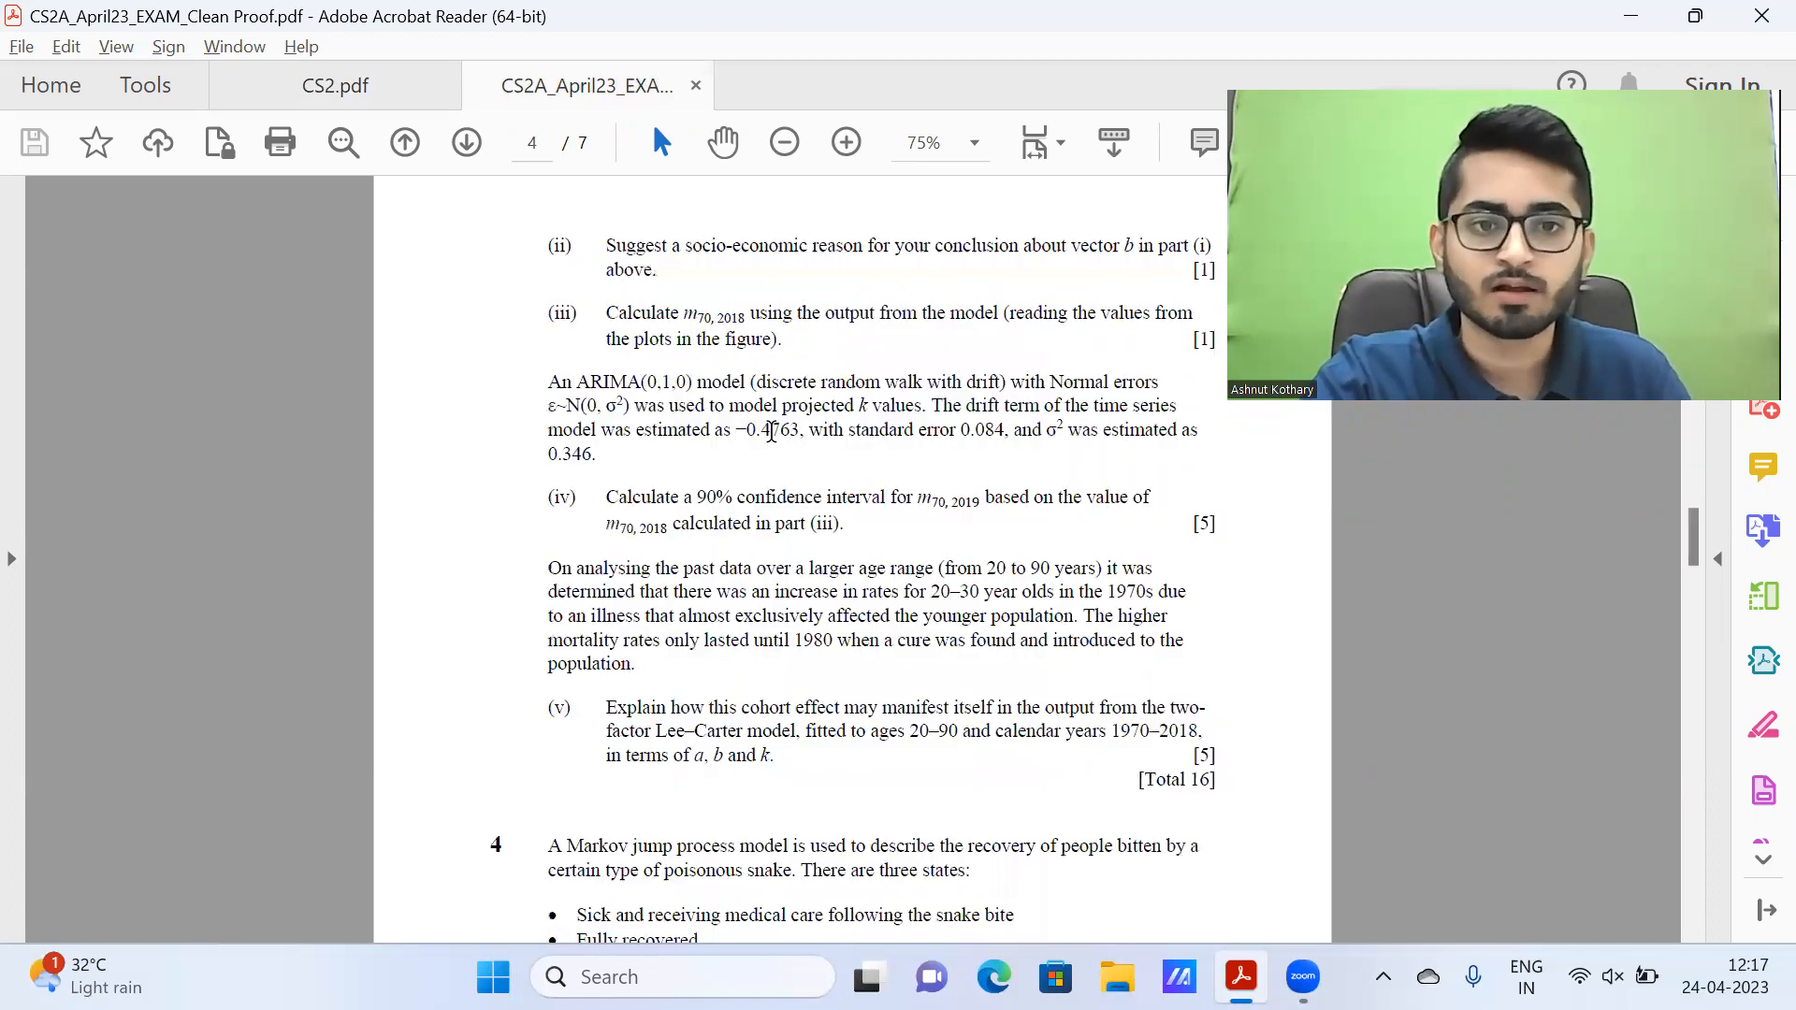
click(334, 85)
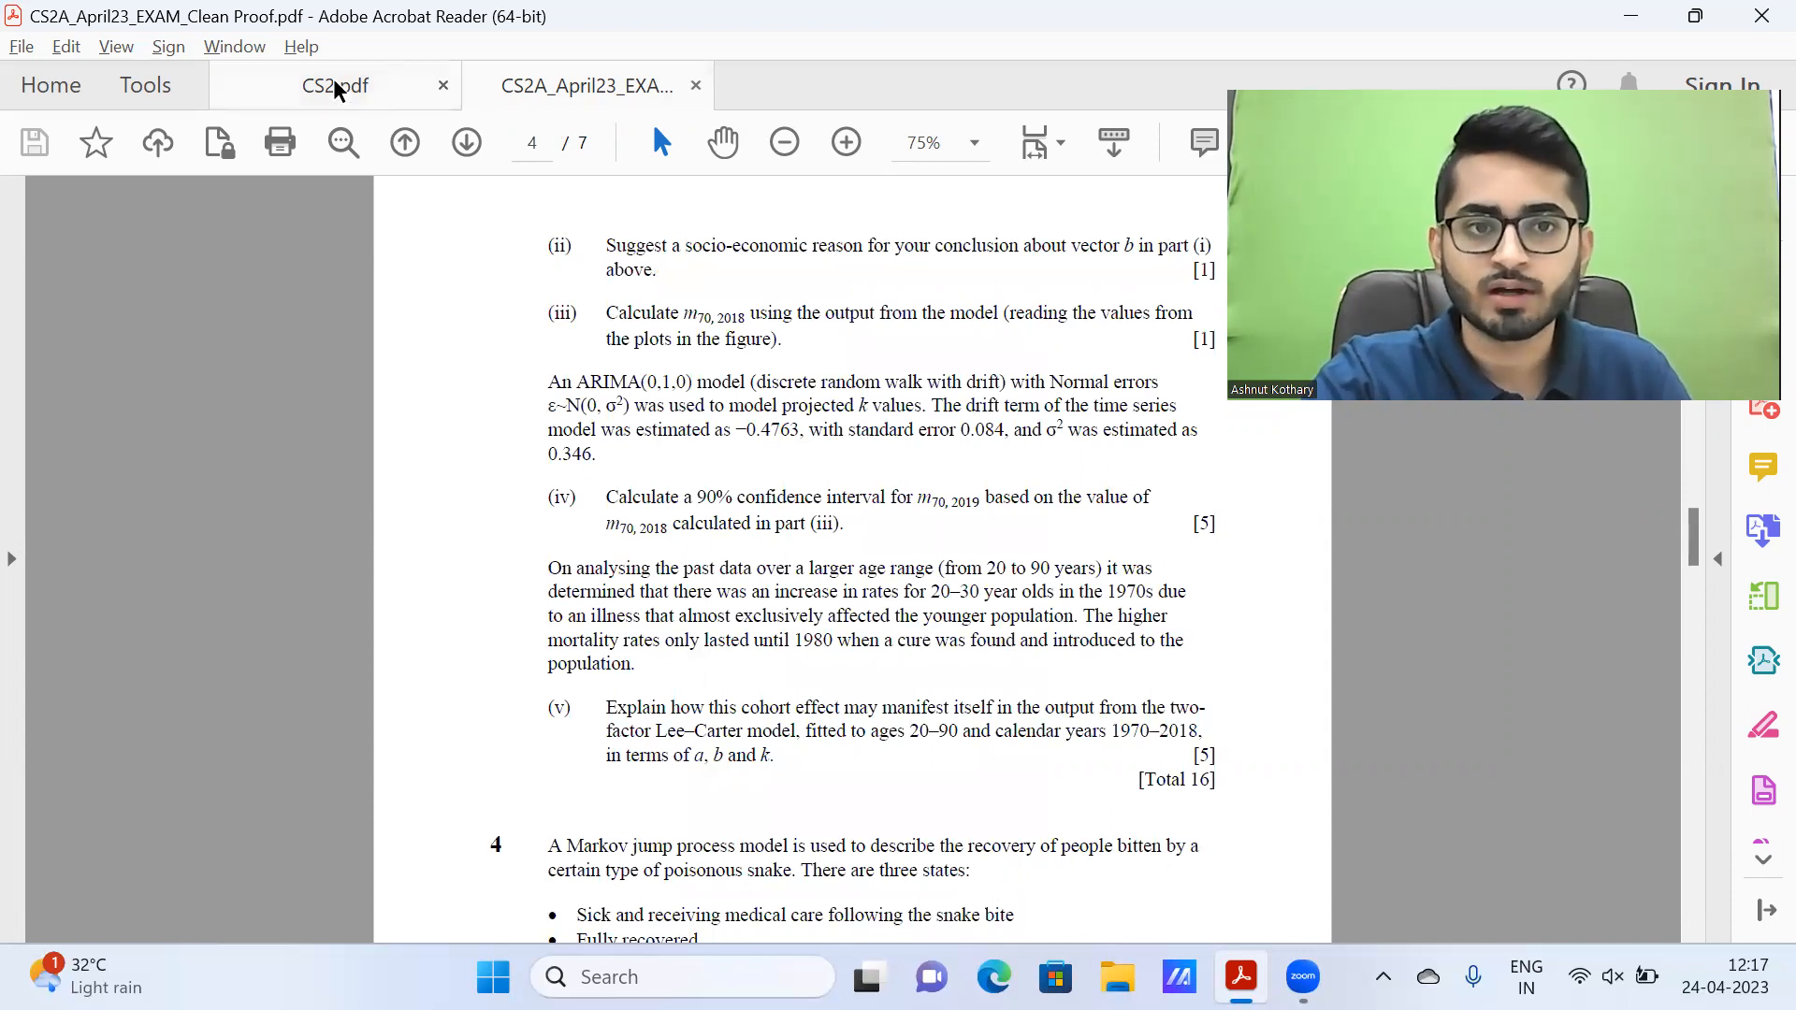
Step: Scroll the question 3 (iv) solution past the k2019 interval to the 90% CI (0.017244, 0.017477) for m70,2019
click(332, 85)
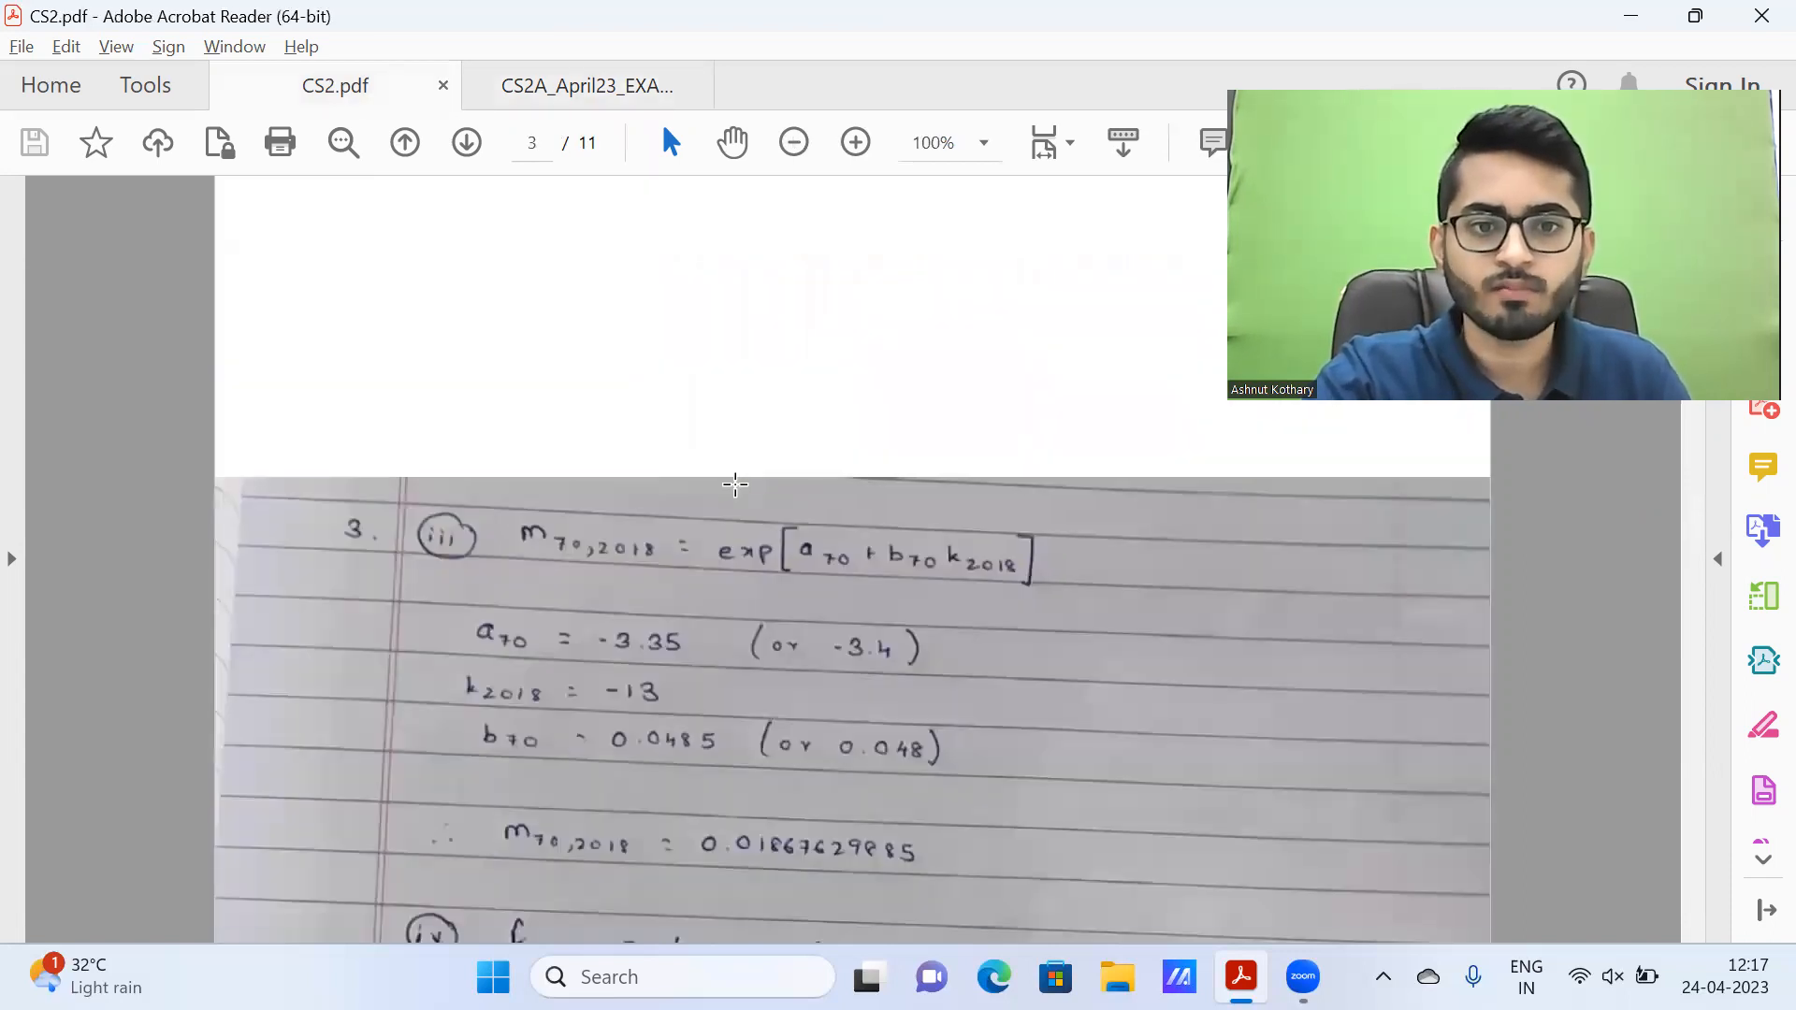
scroll(down, 3)
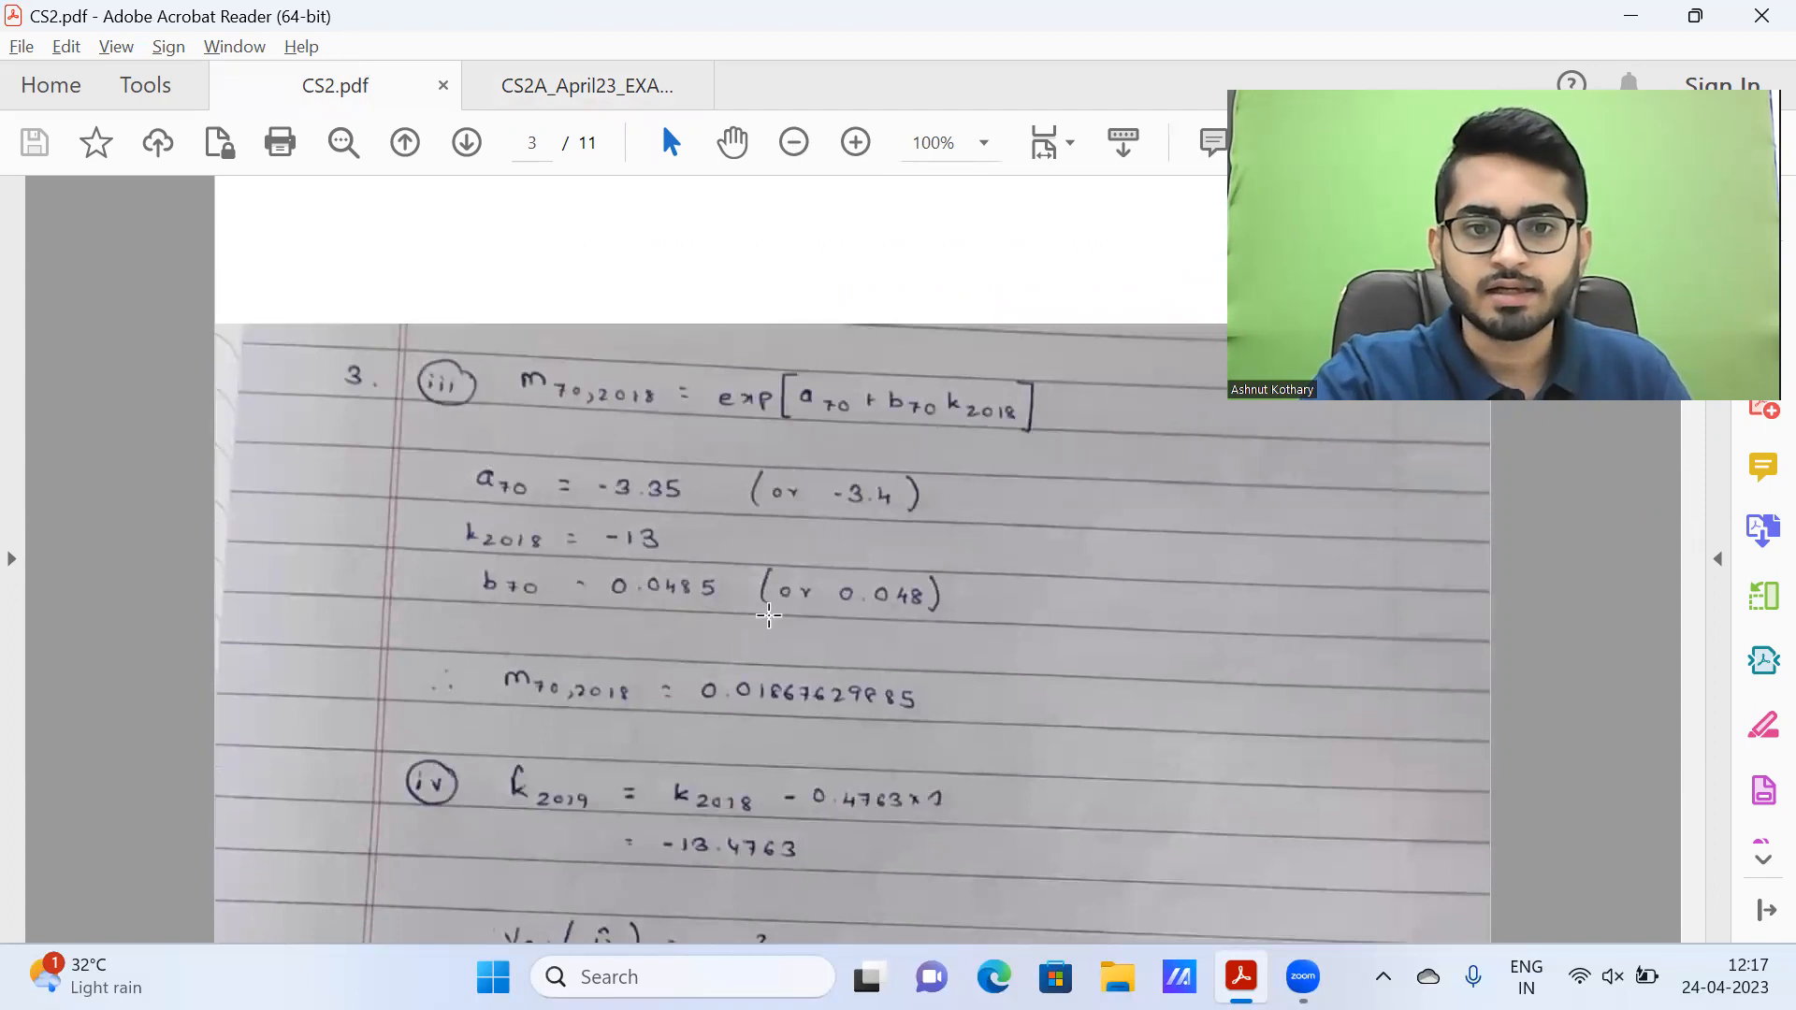
mouse_move(827, 717)
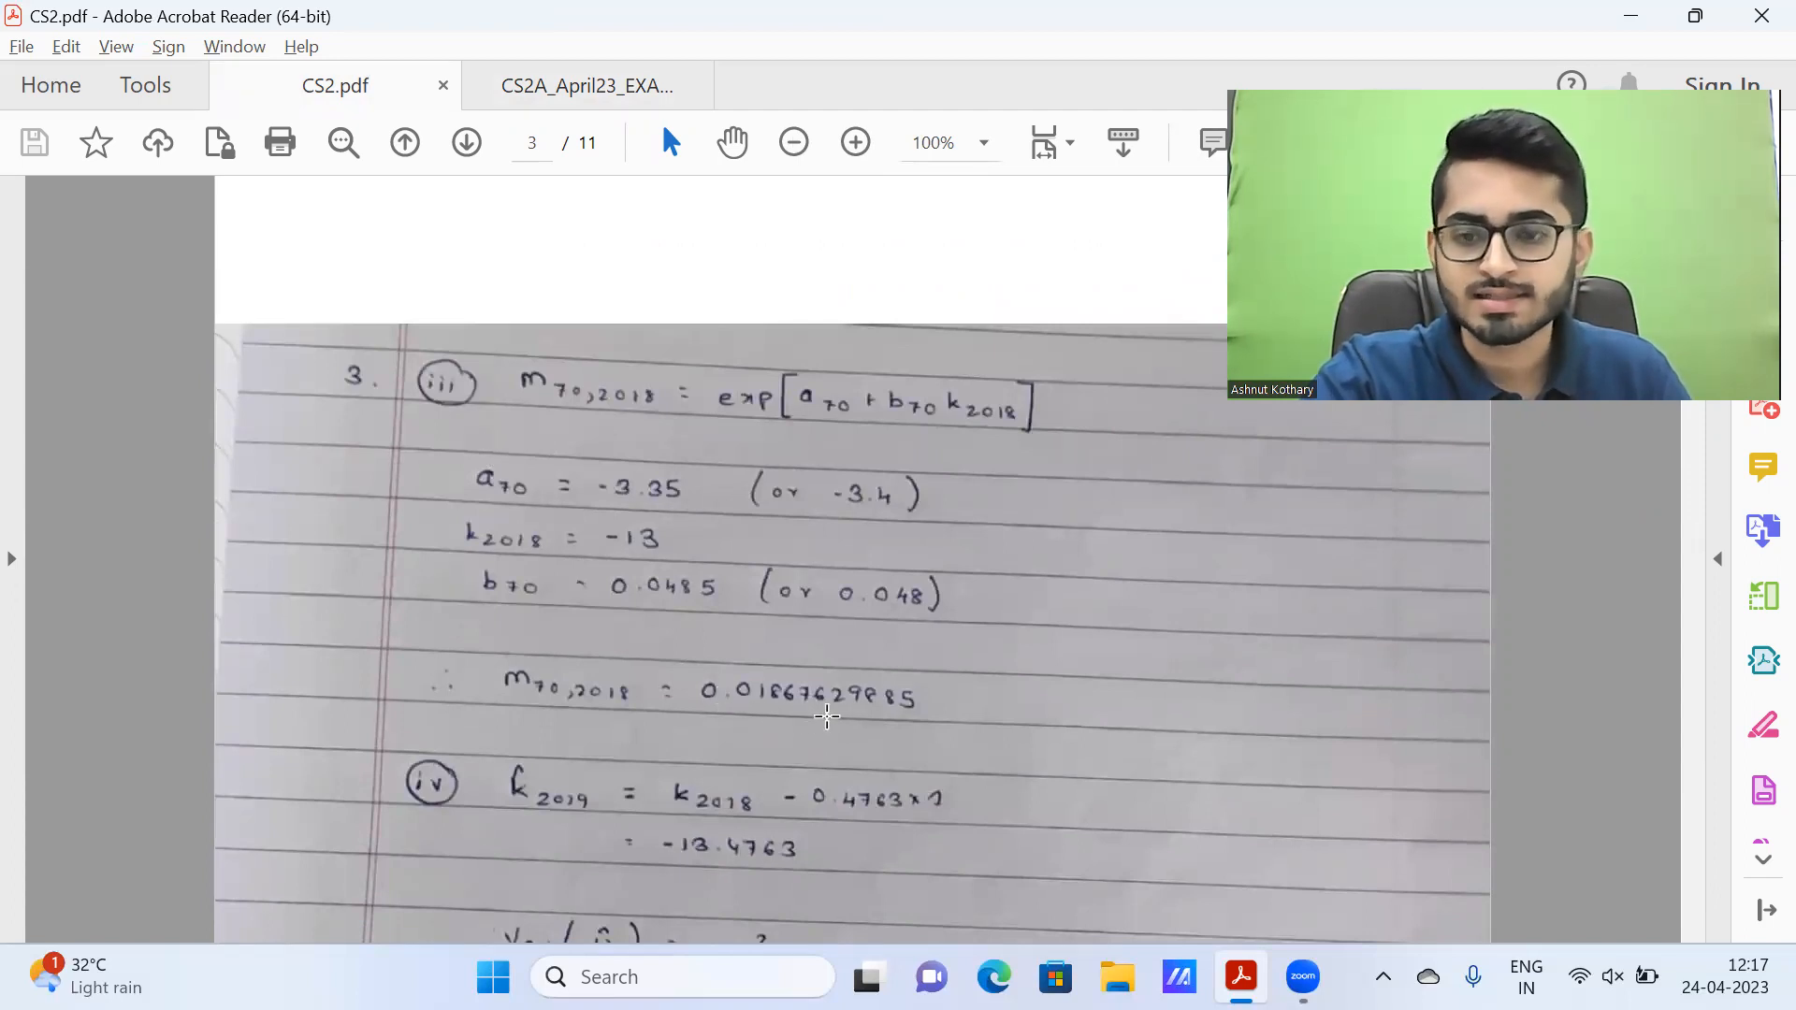
scroll(down, 3)
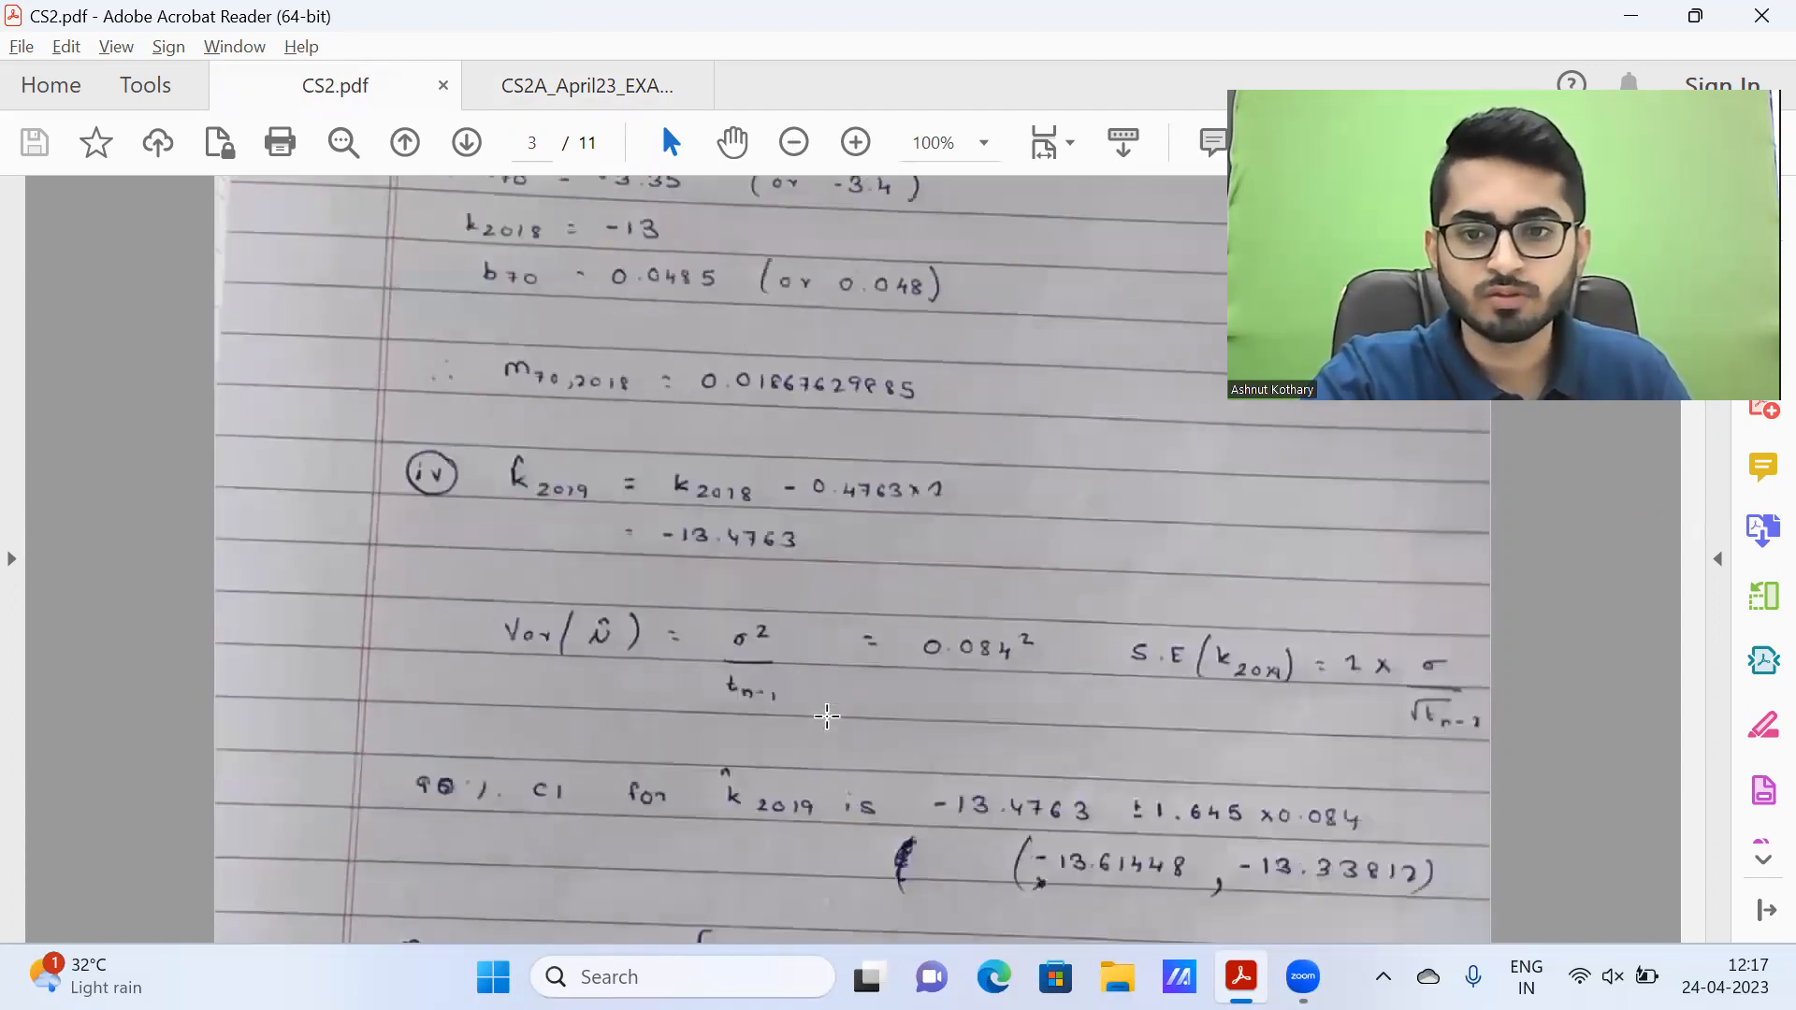
scroll(down, 3)
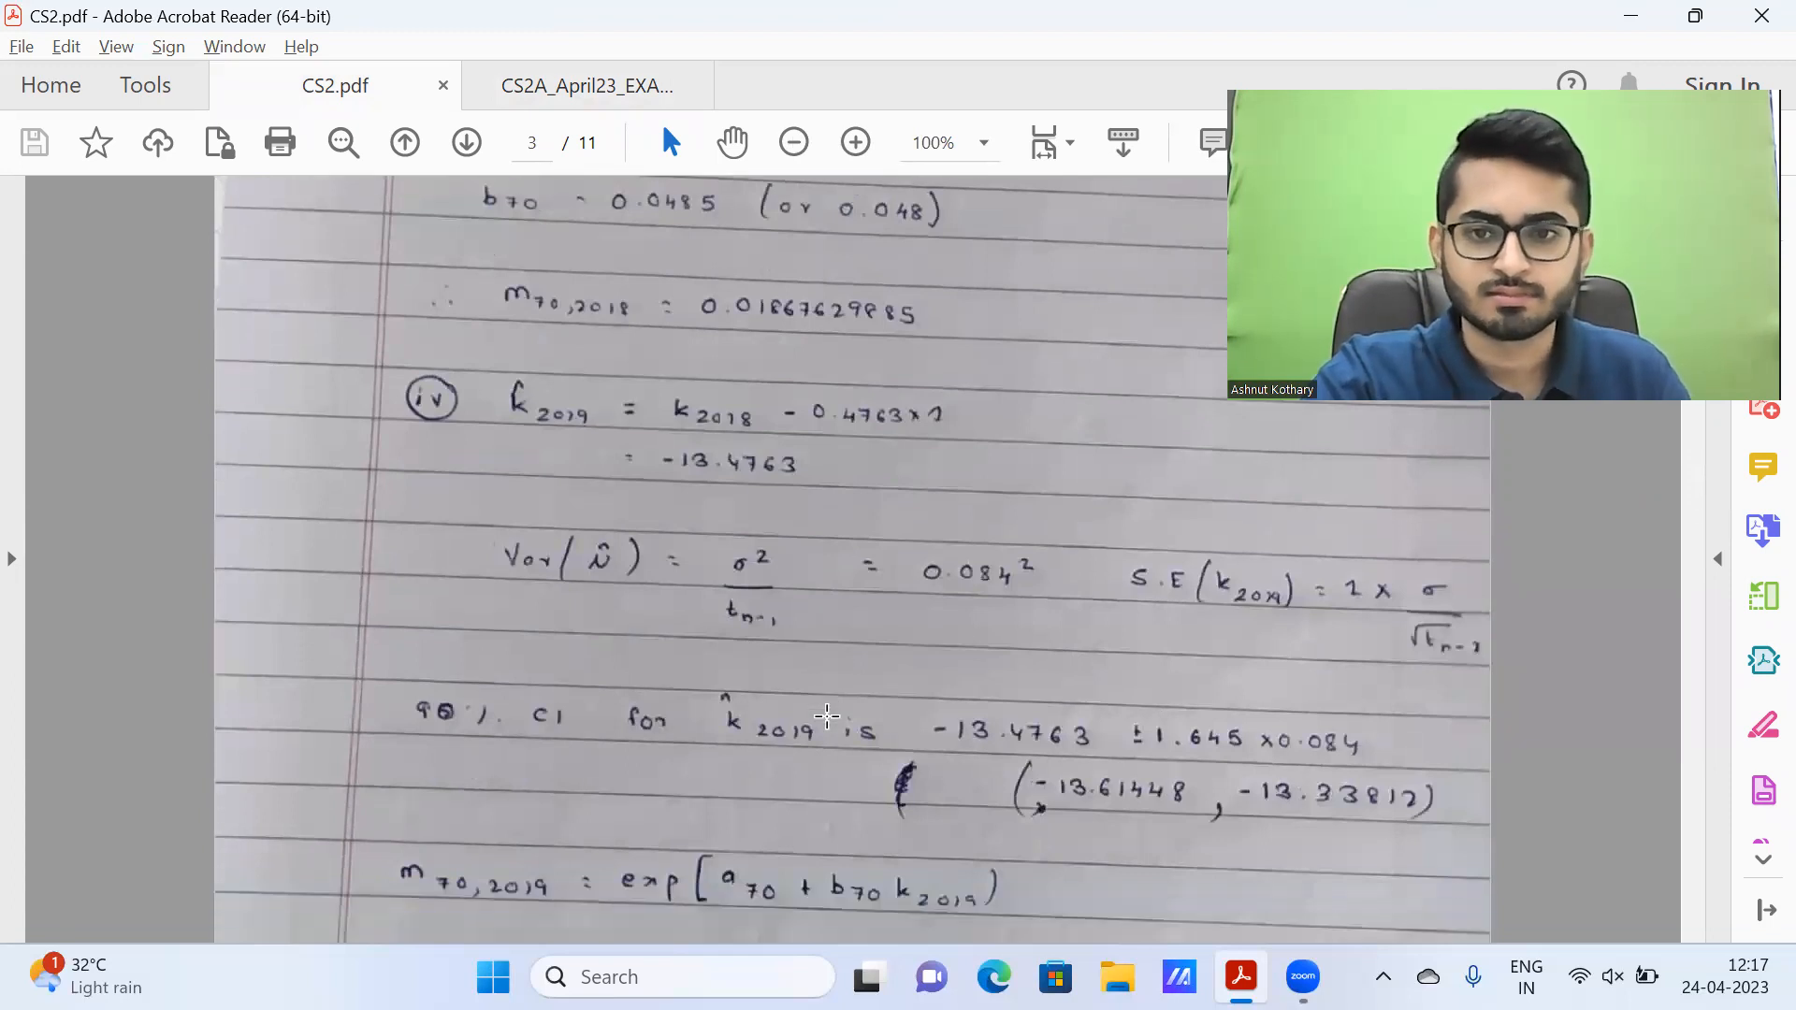
mouse_move(803, 438)
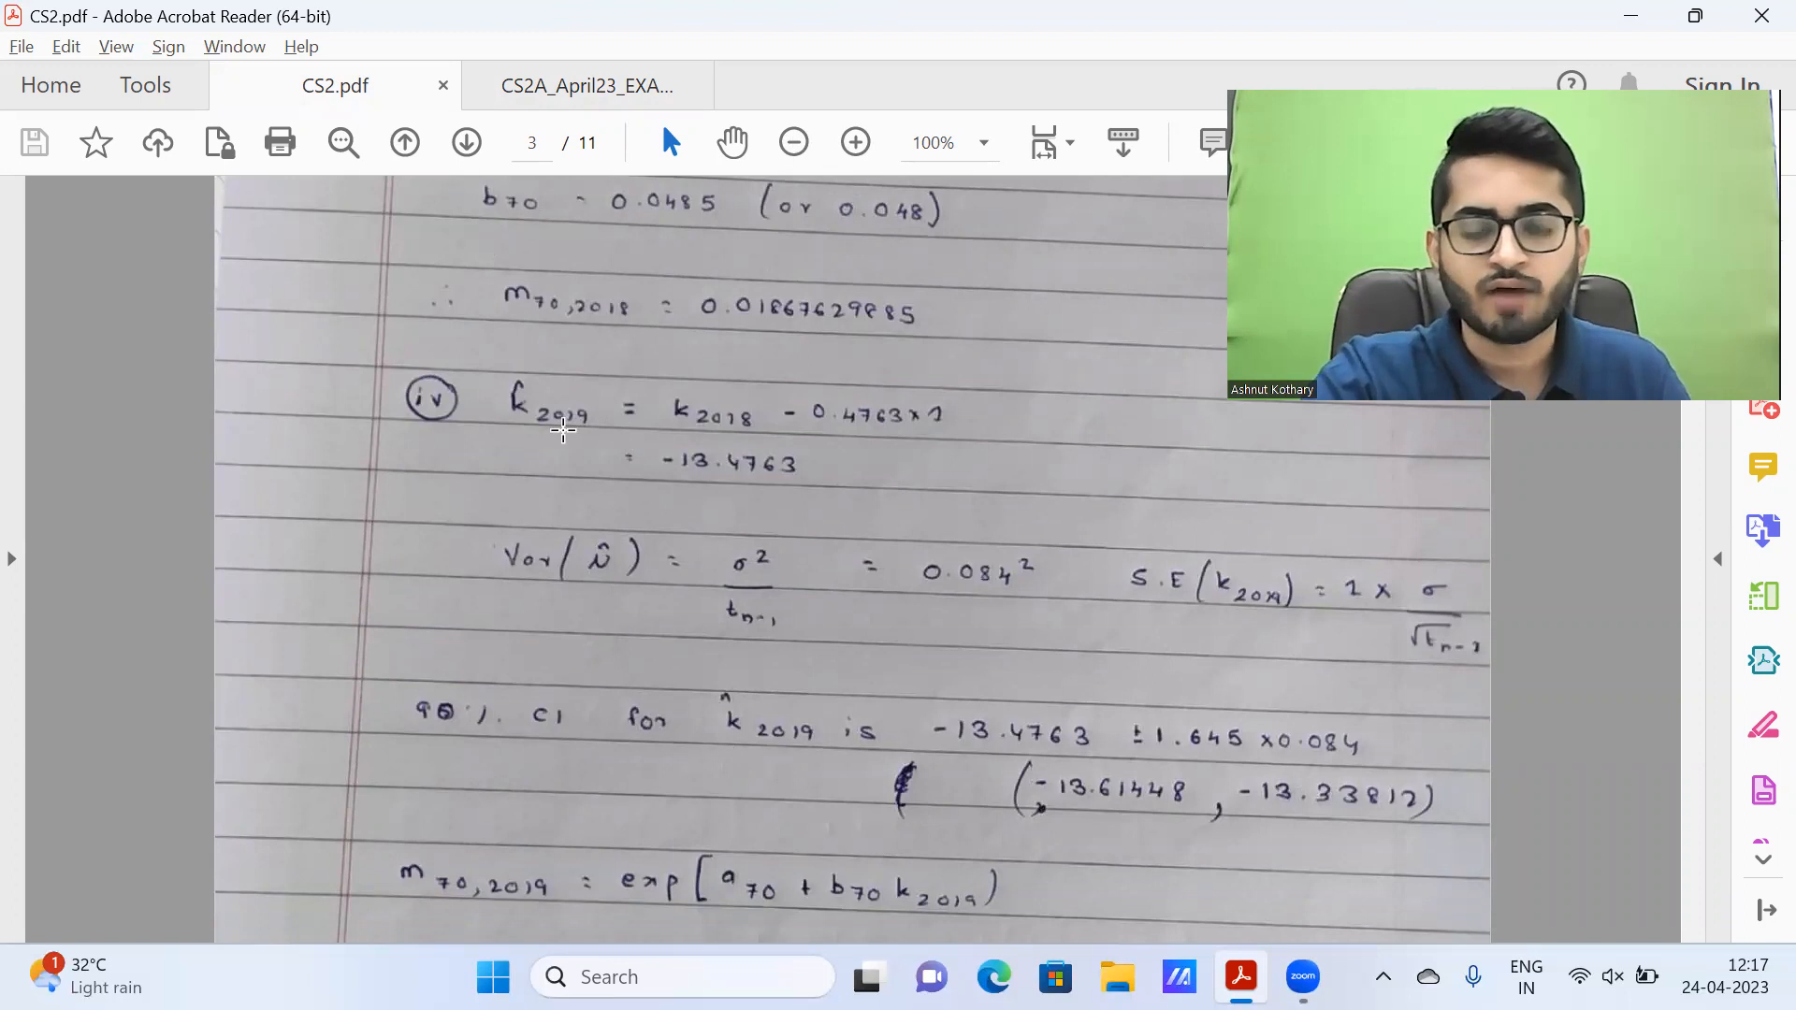
mouse_move(544, 437)
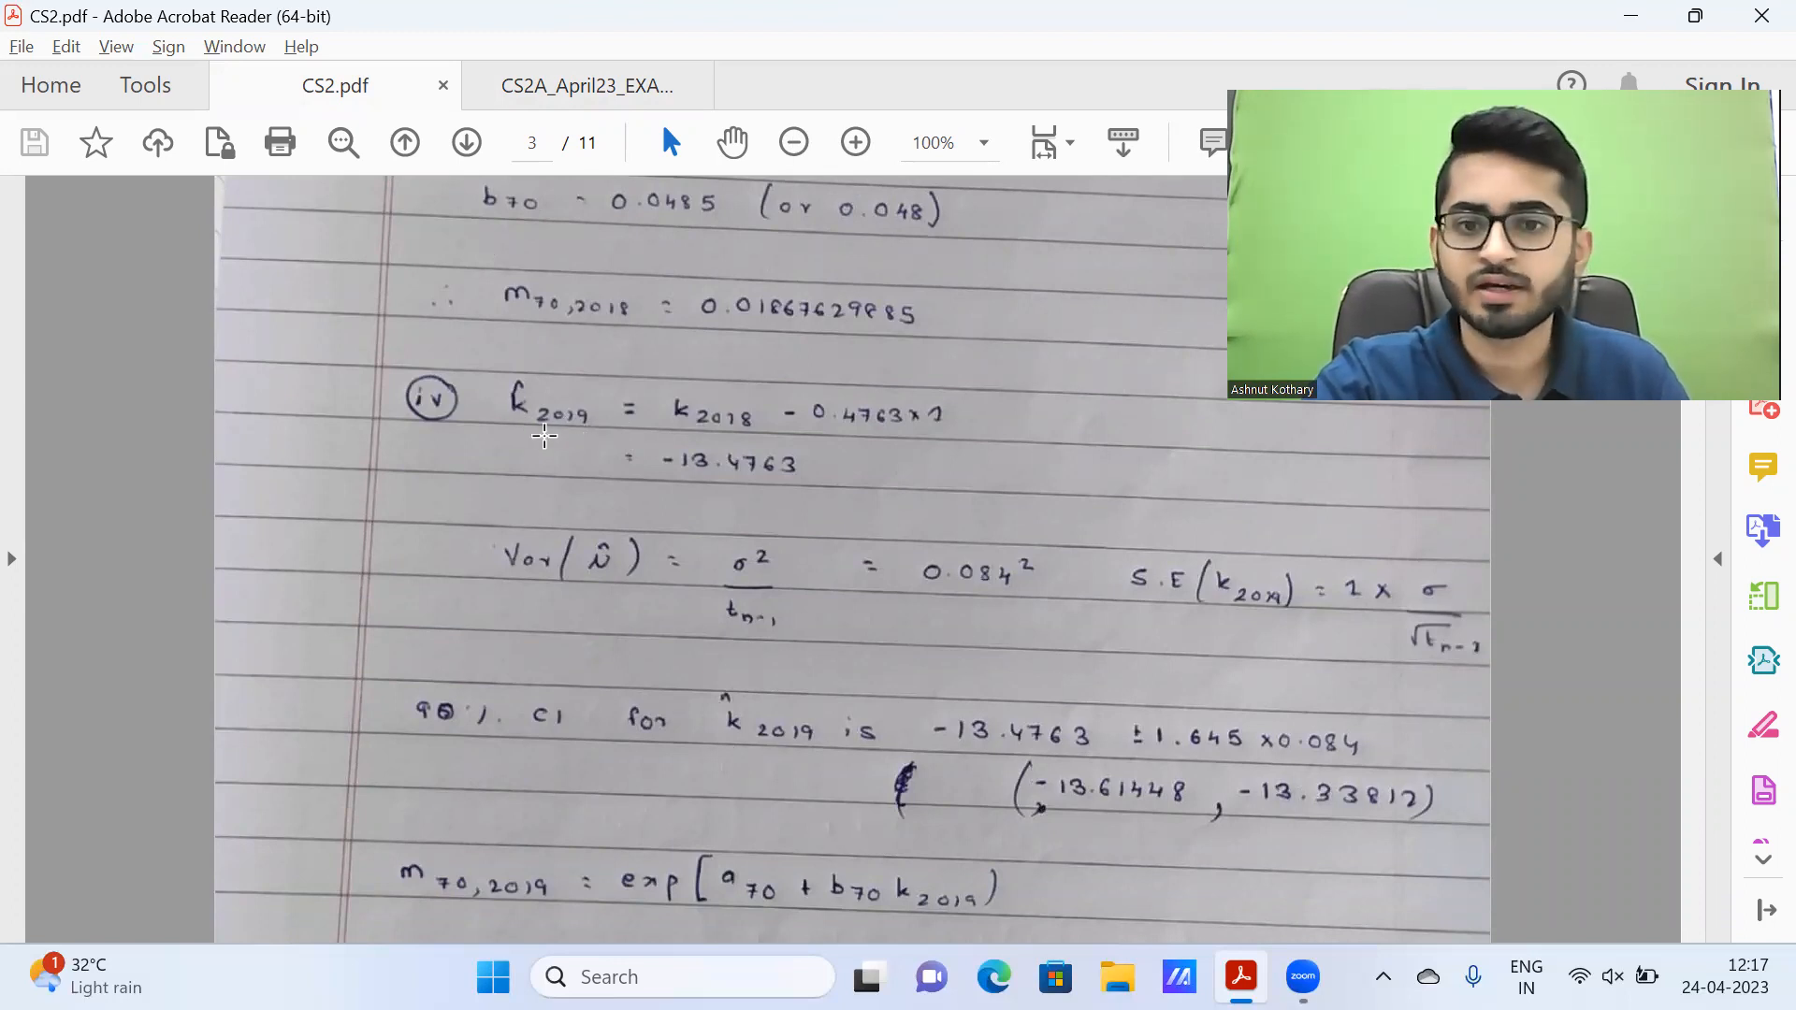
mouse_move(637, 430)
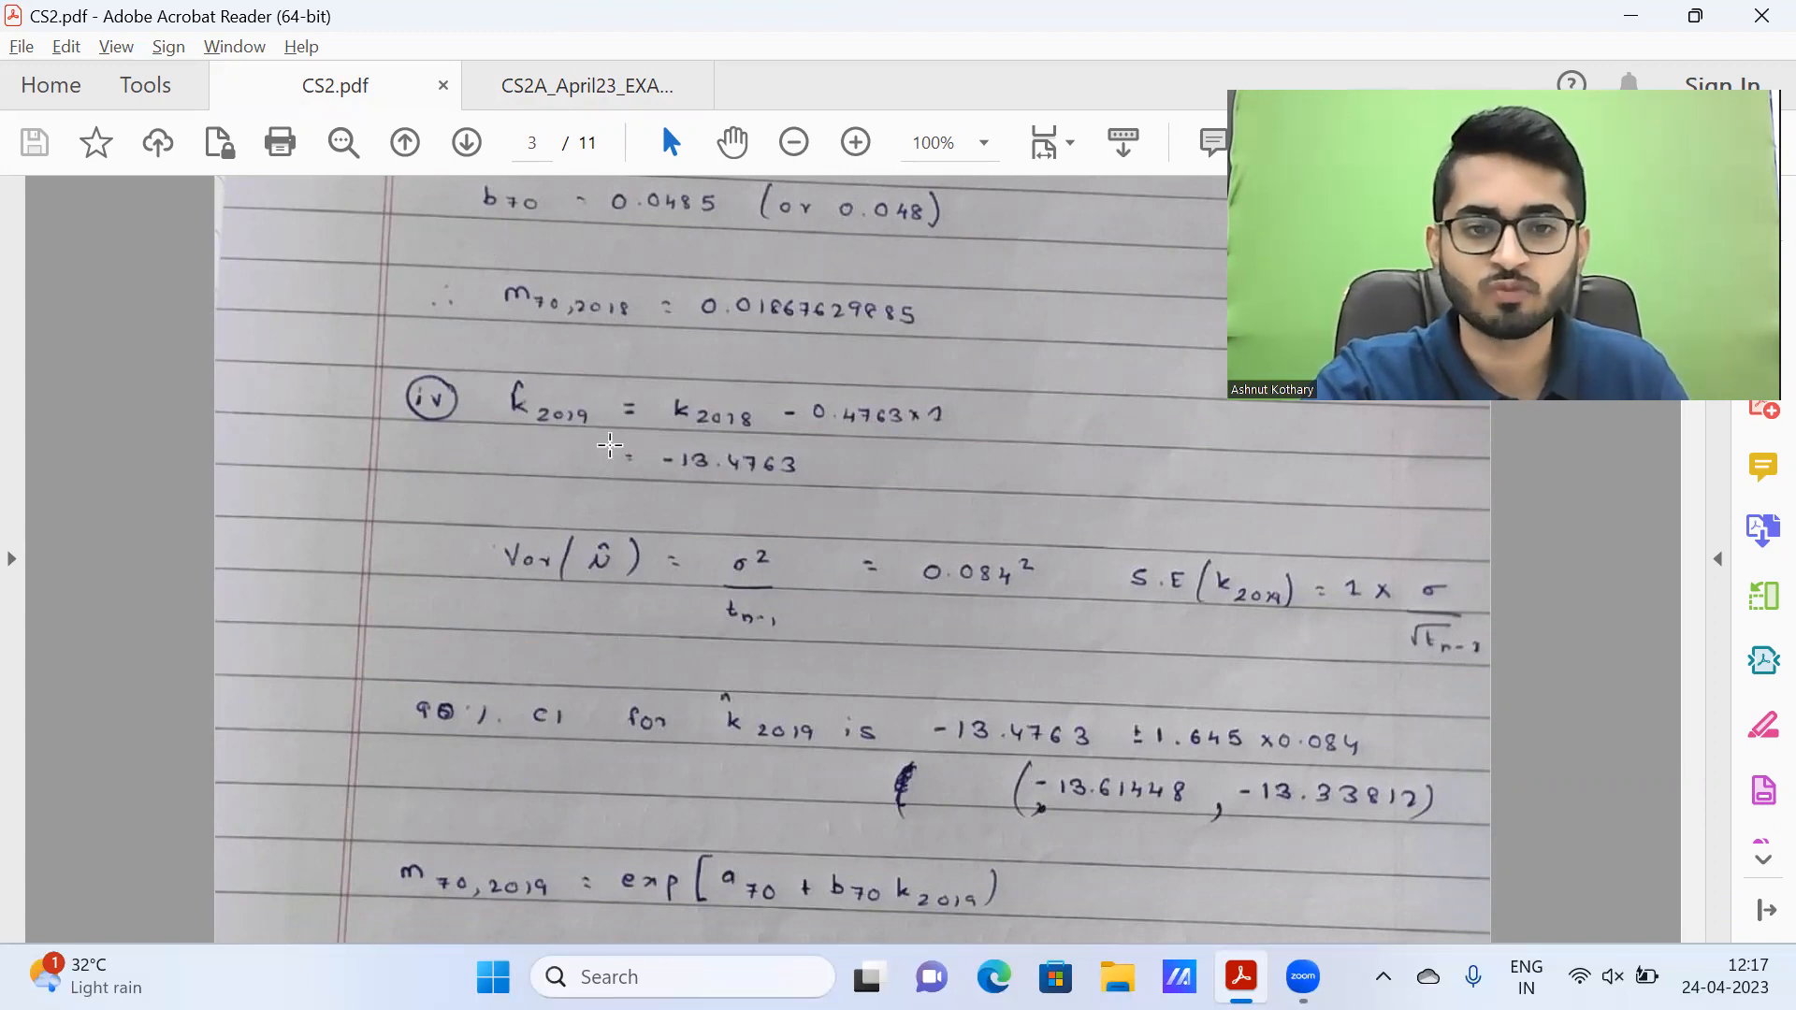
mouse_move(763, 738)
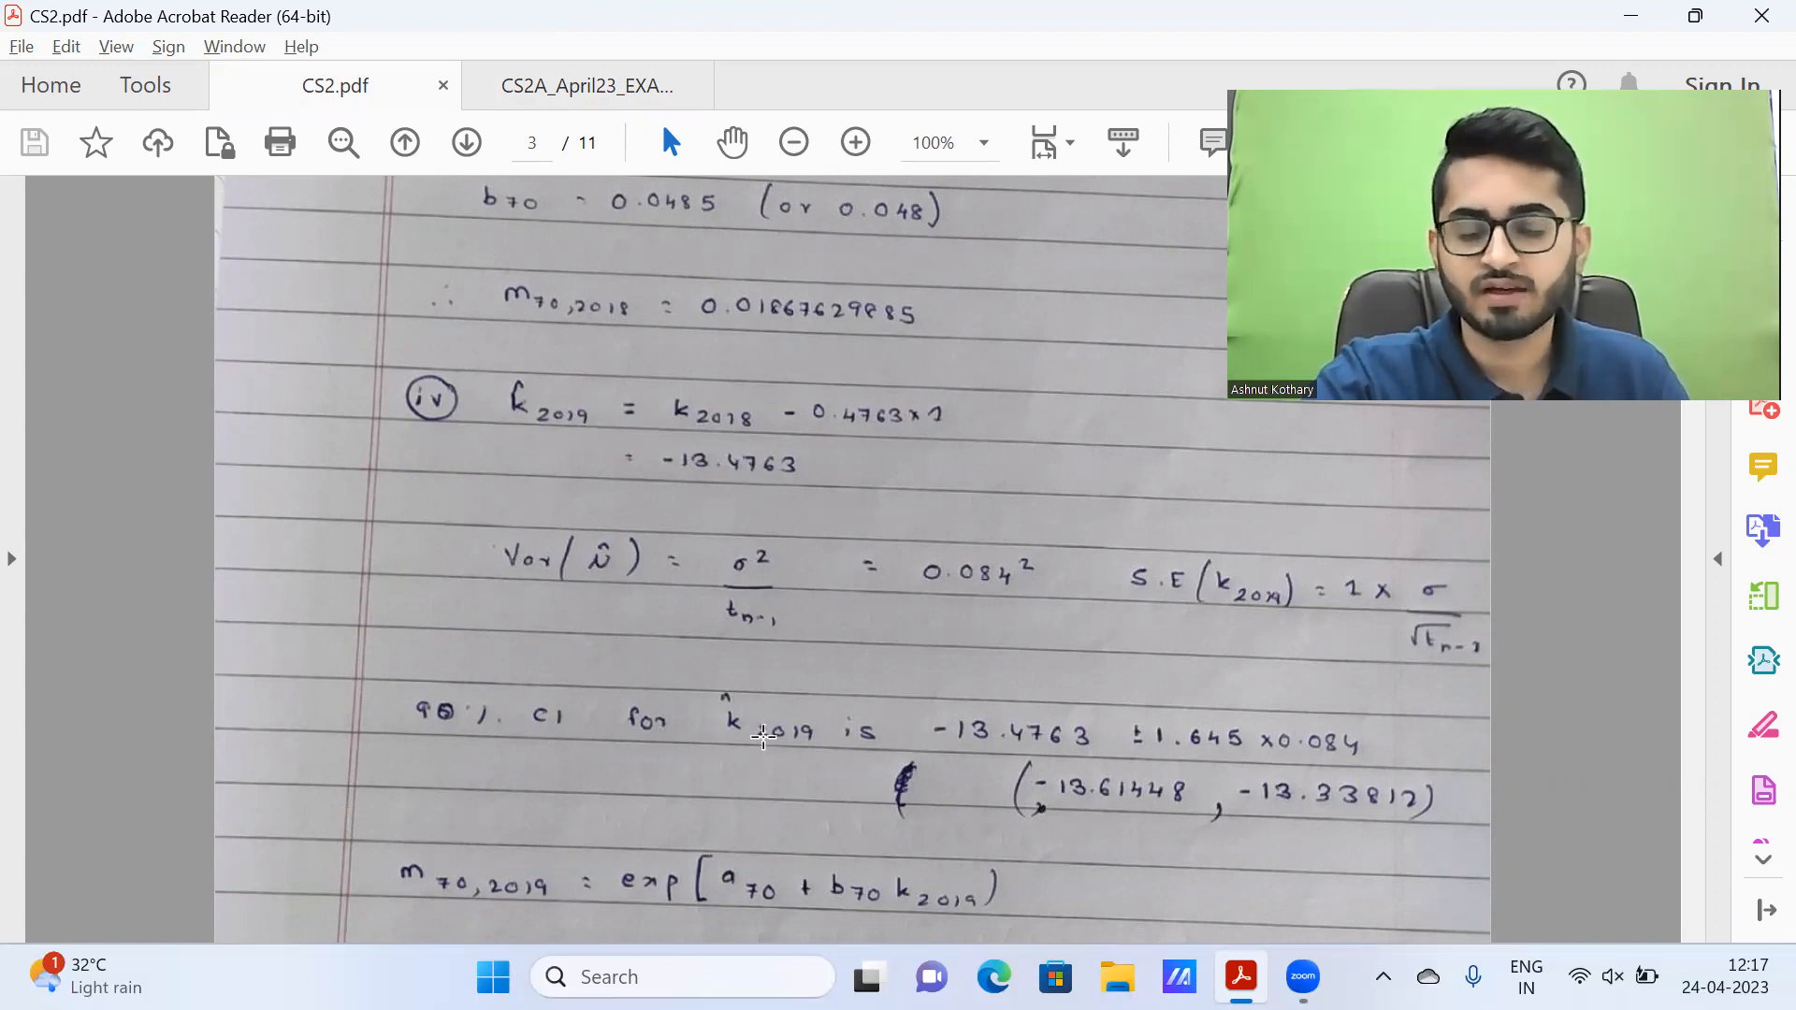
mouse_move(758, 766)
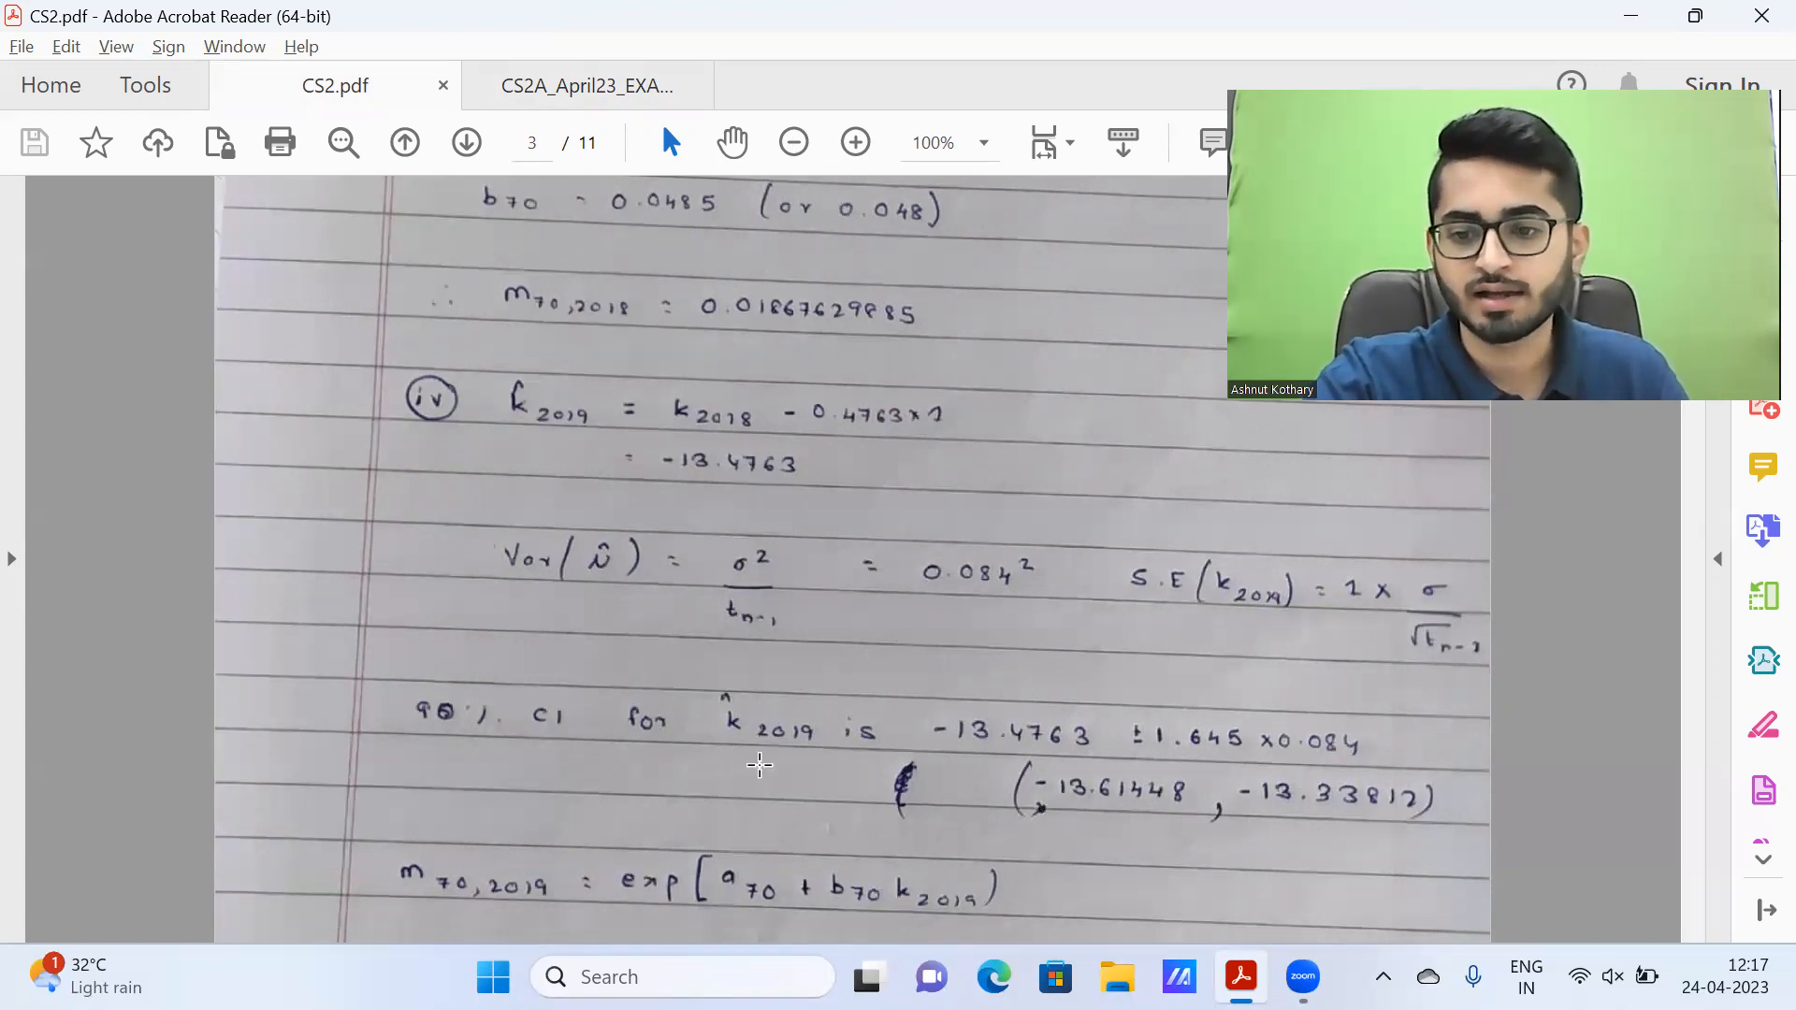
scroll(down, 3)
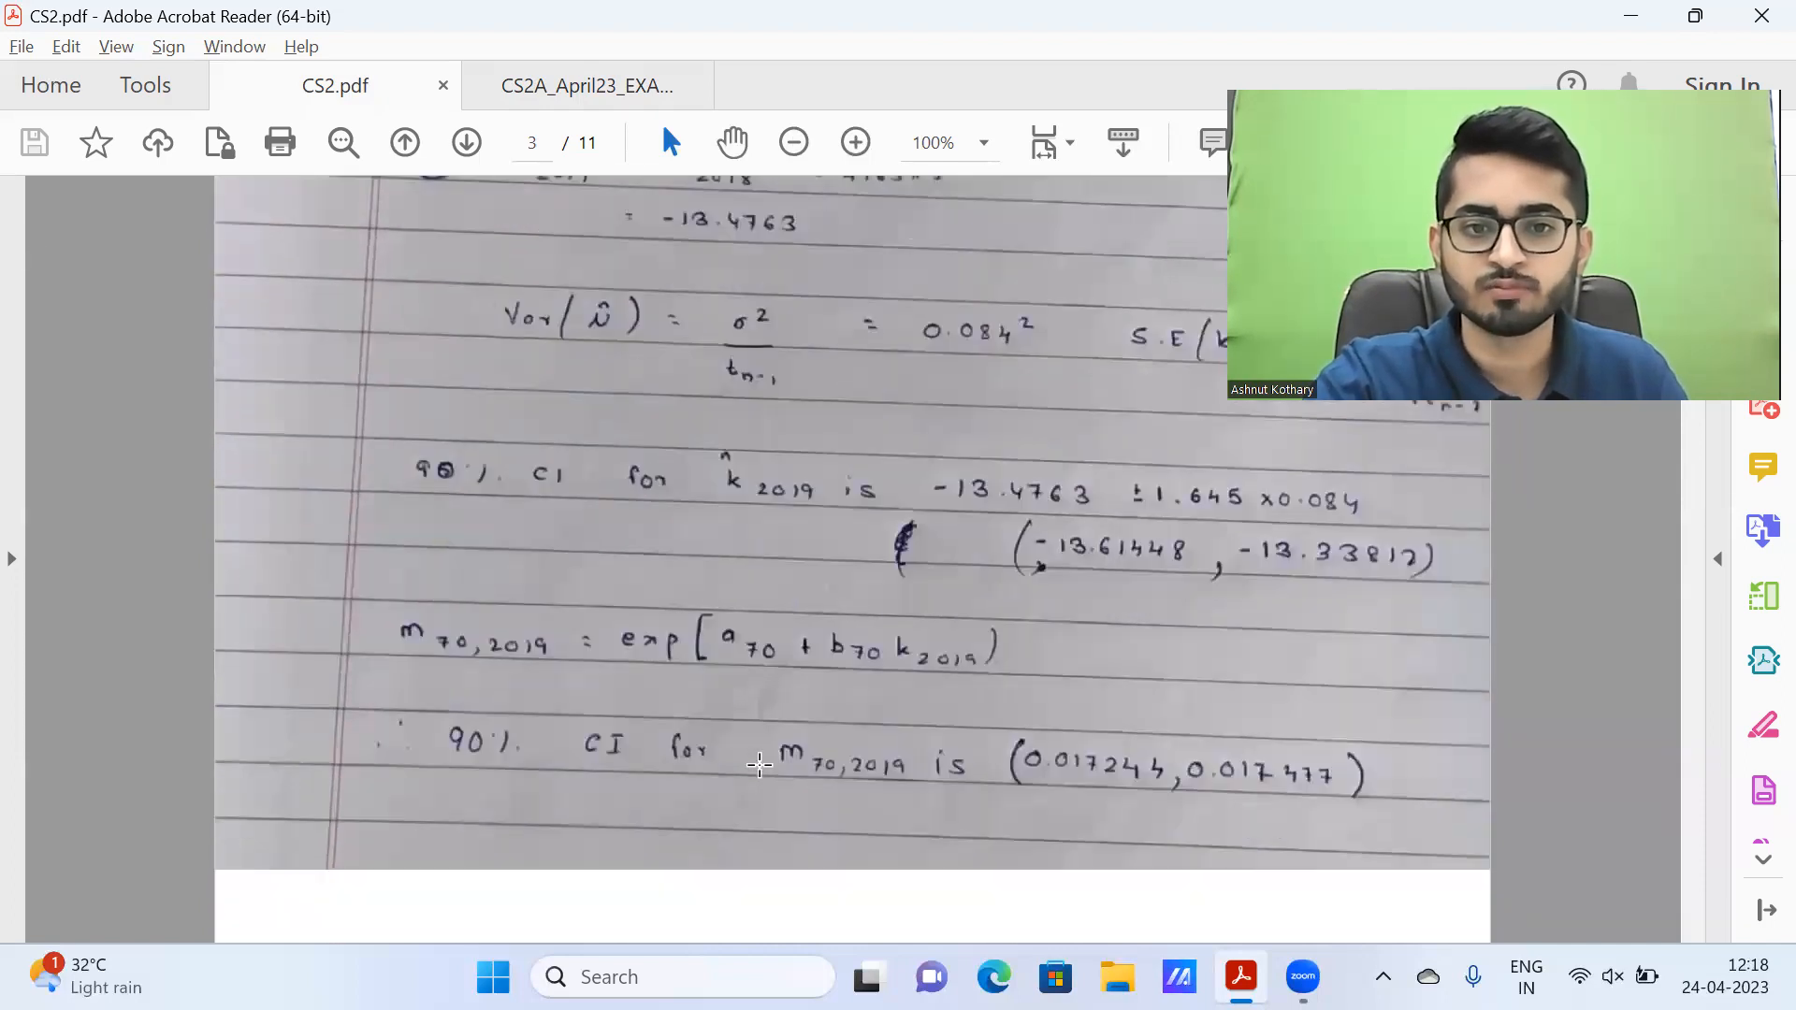
mouse_move(651, 677)
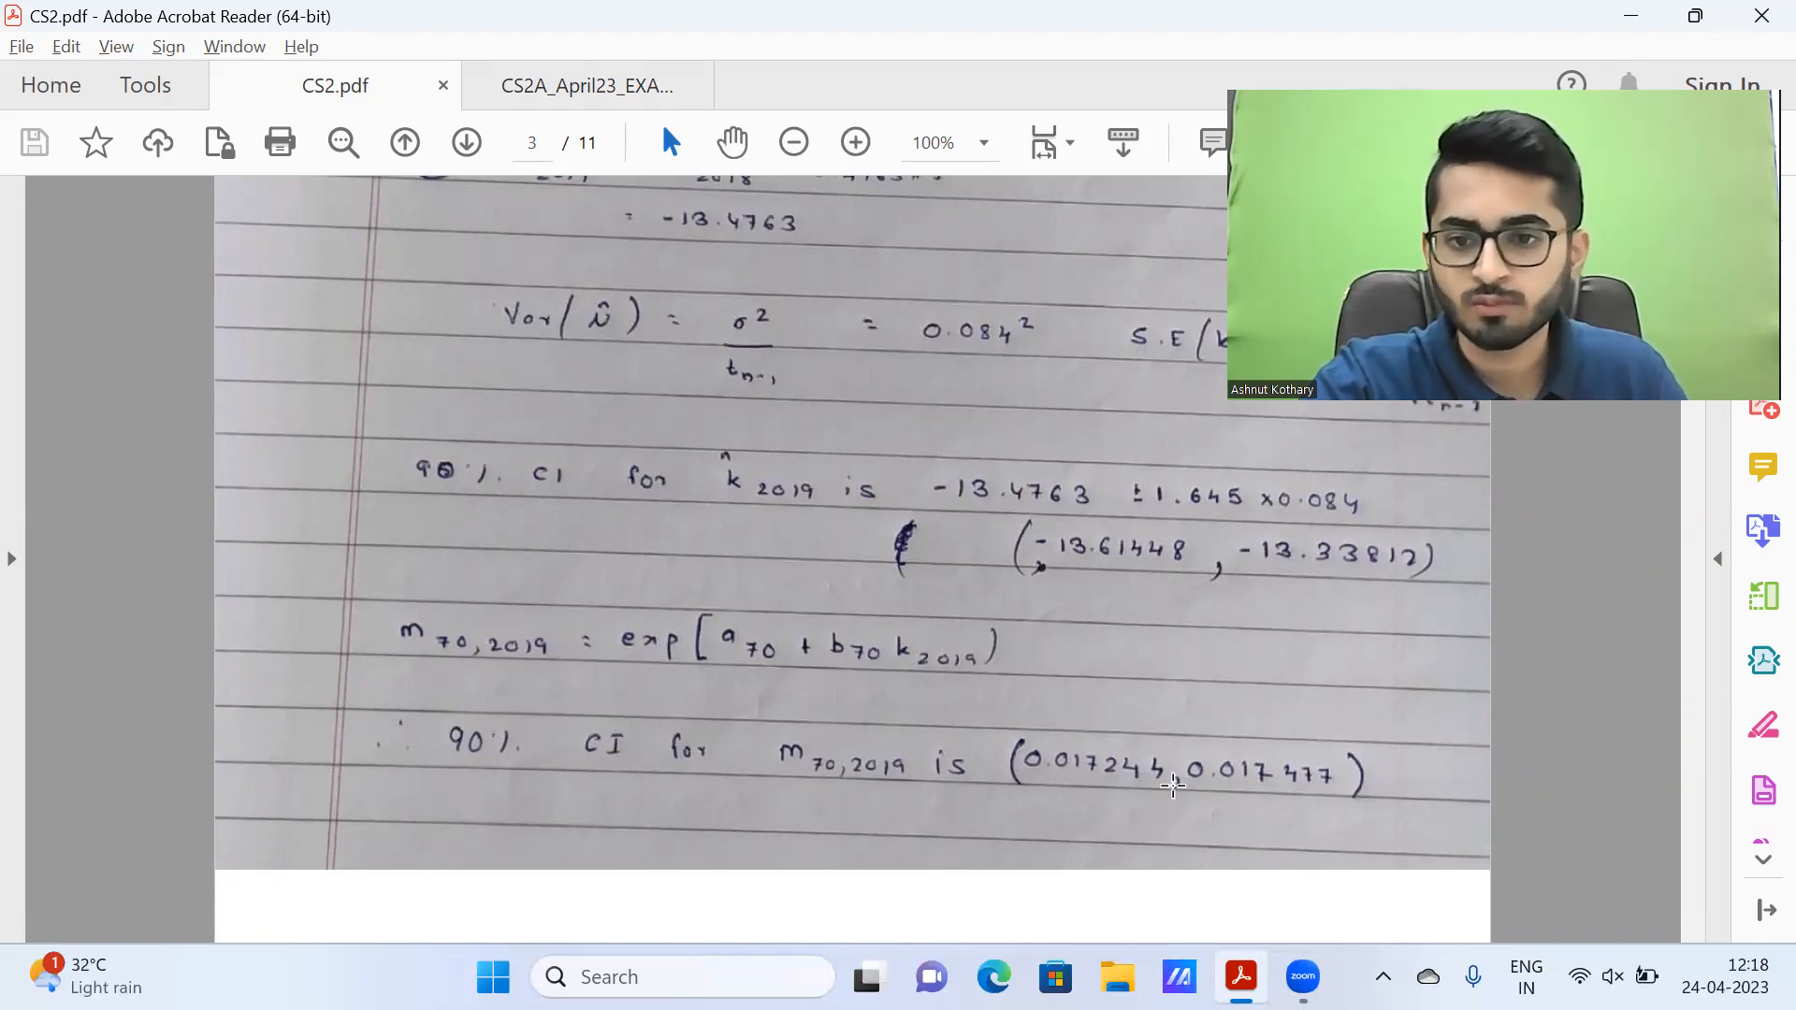
mouse_move(950, 587)
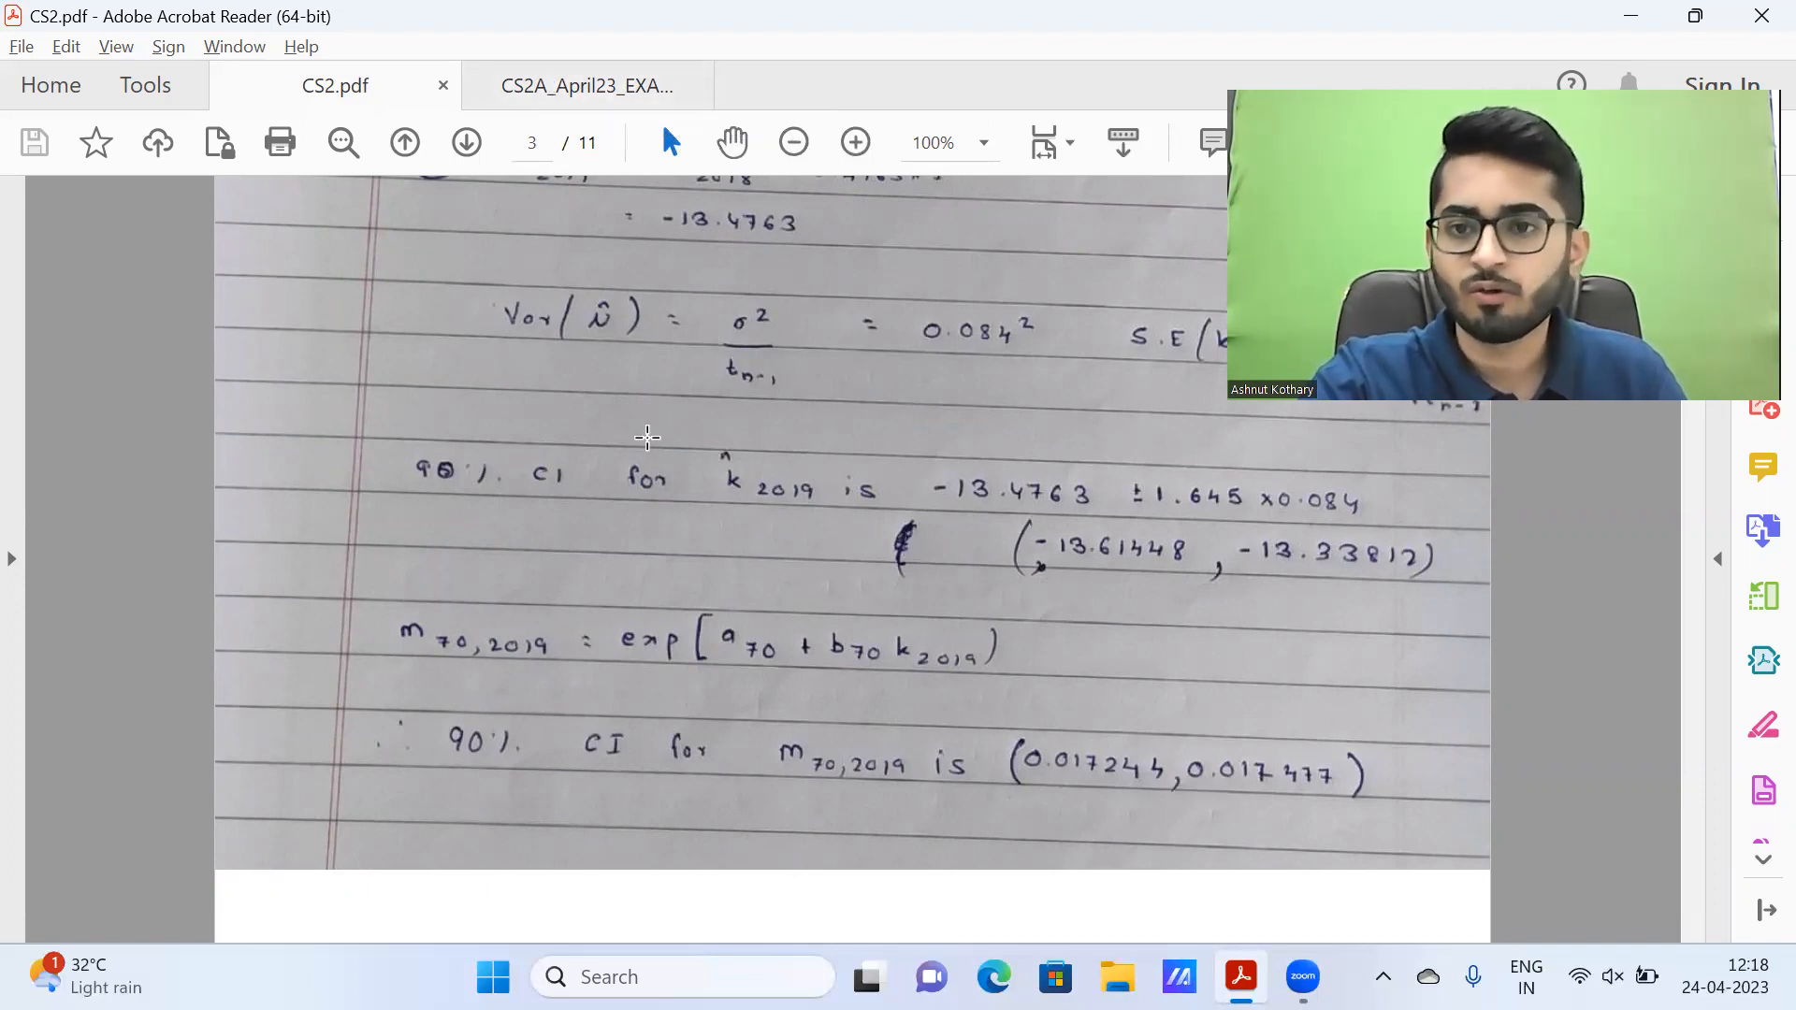
mouse_move(818, 435)
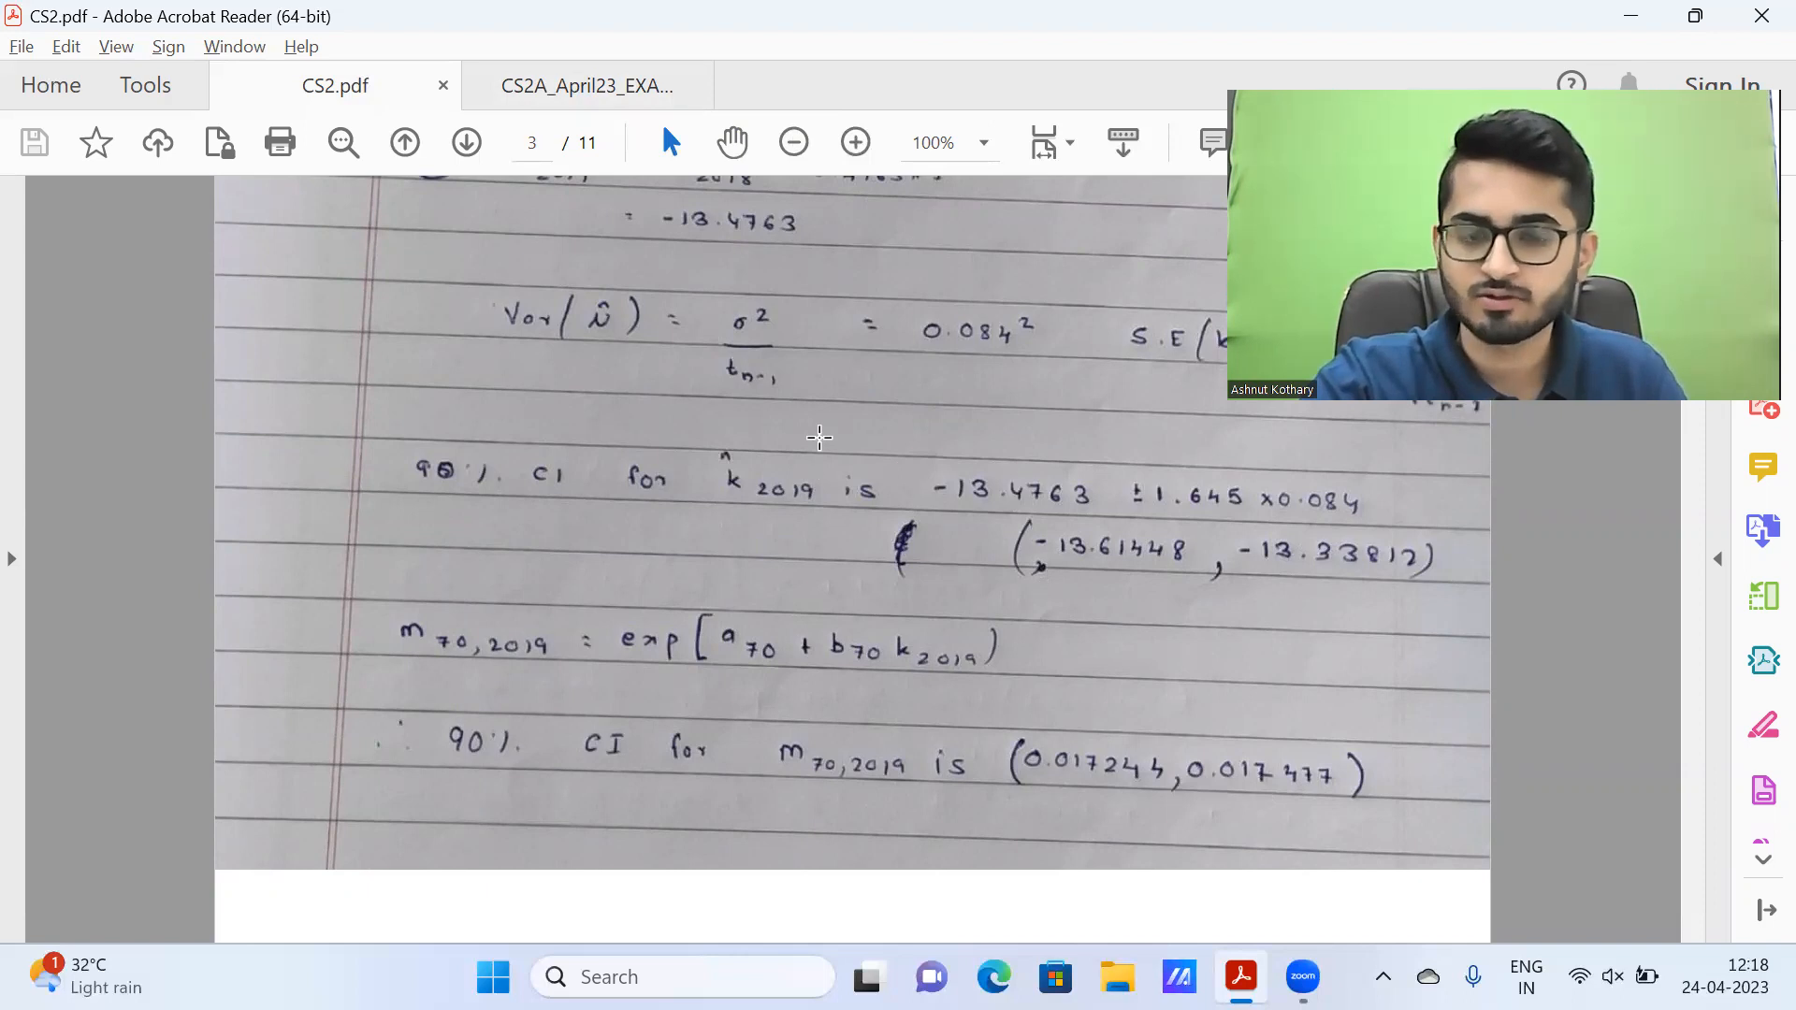
mouse_move(573, 510)
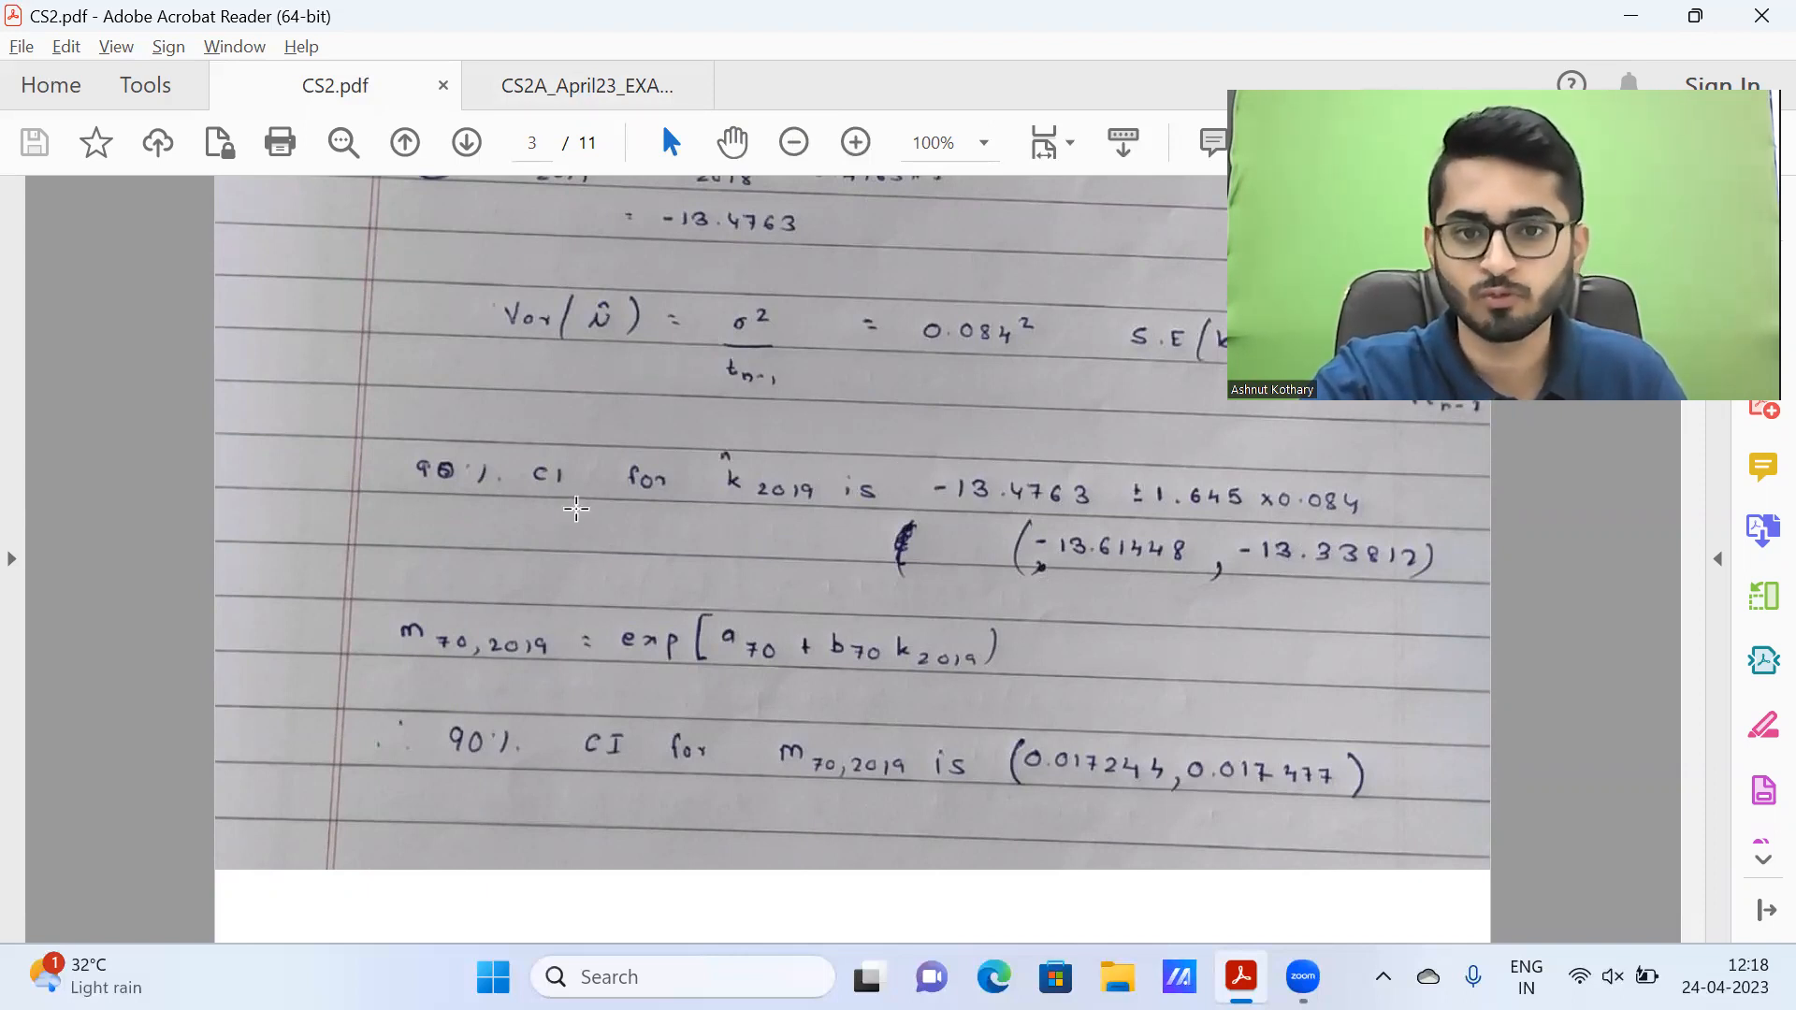
mouse_move(941, 501)
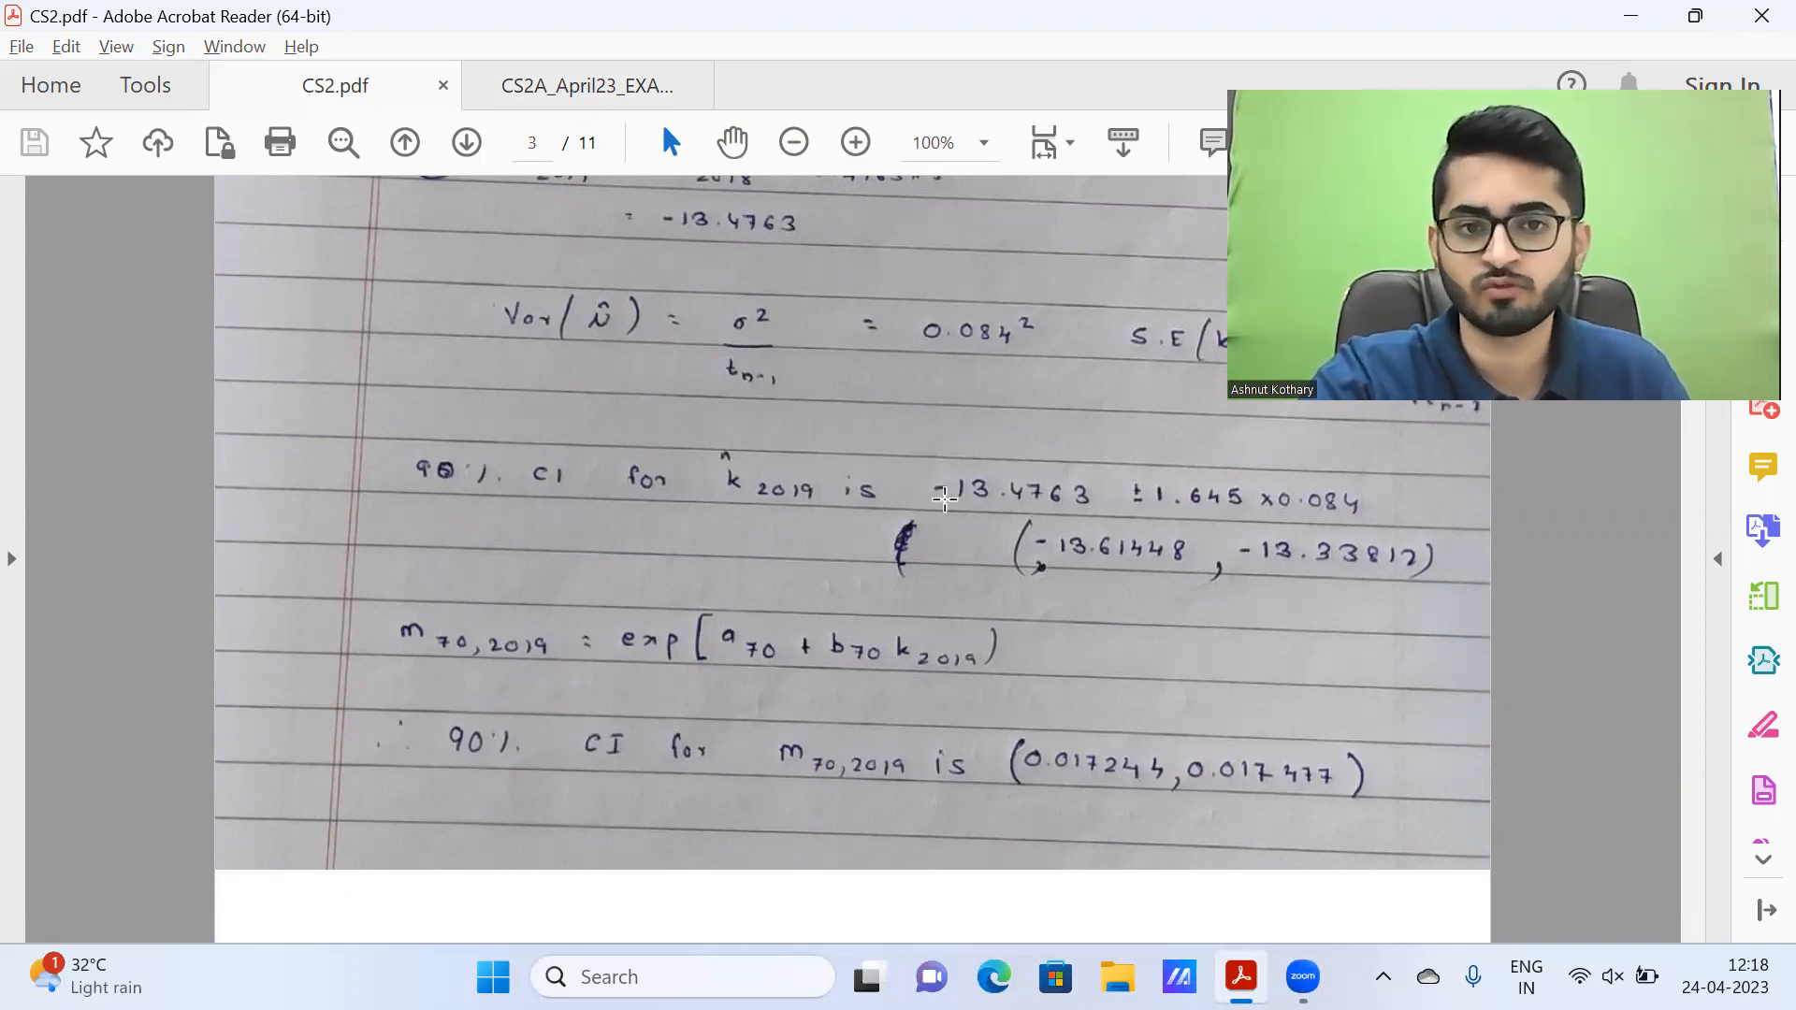
mouse_move(888, 503)
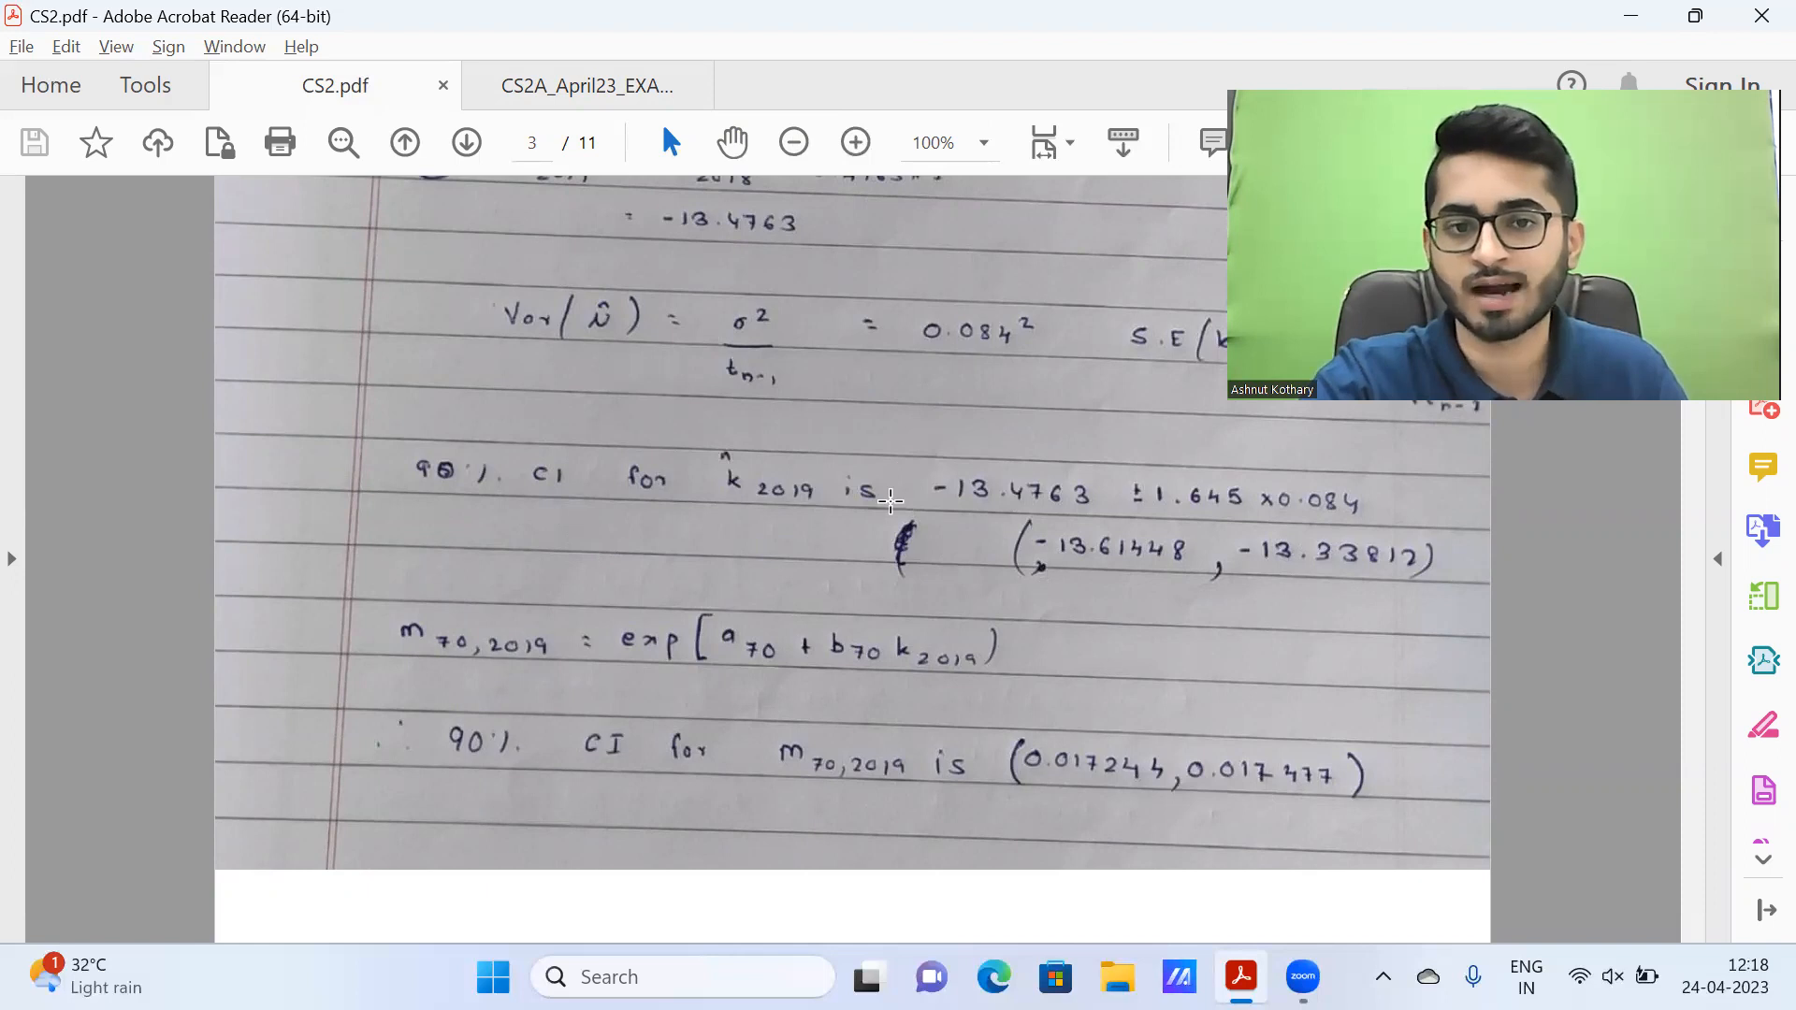
mouse_move(1061, 561)
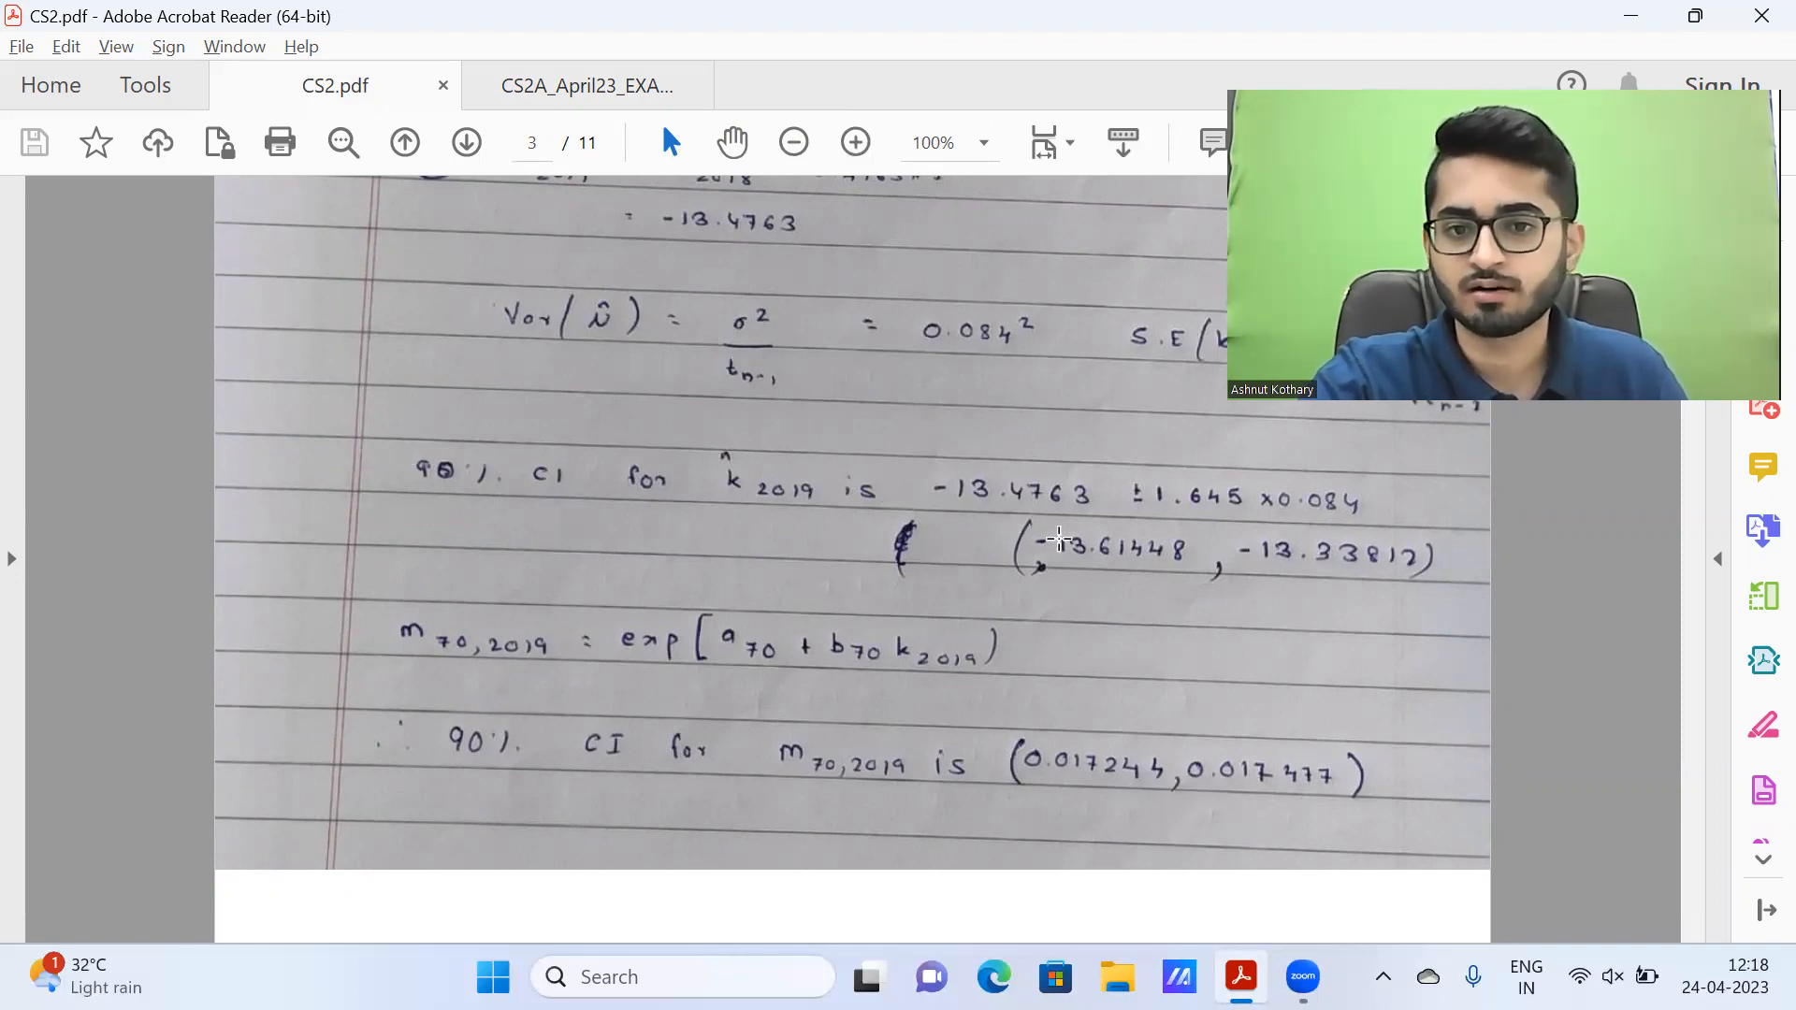
Step: Read question 4 on the sick-to-fully-recovered probability in the exam paper
click(583, 85)
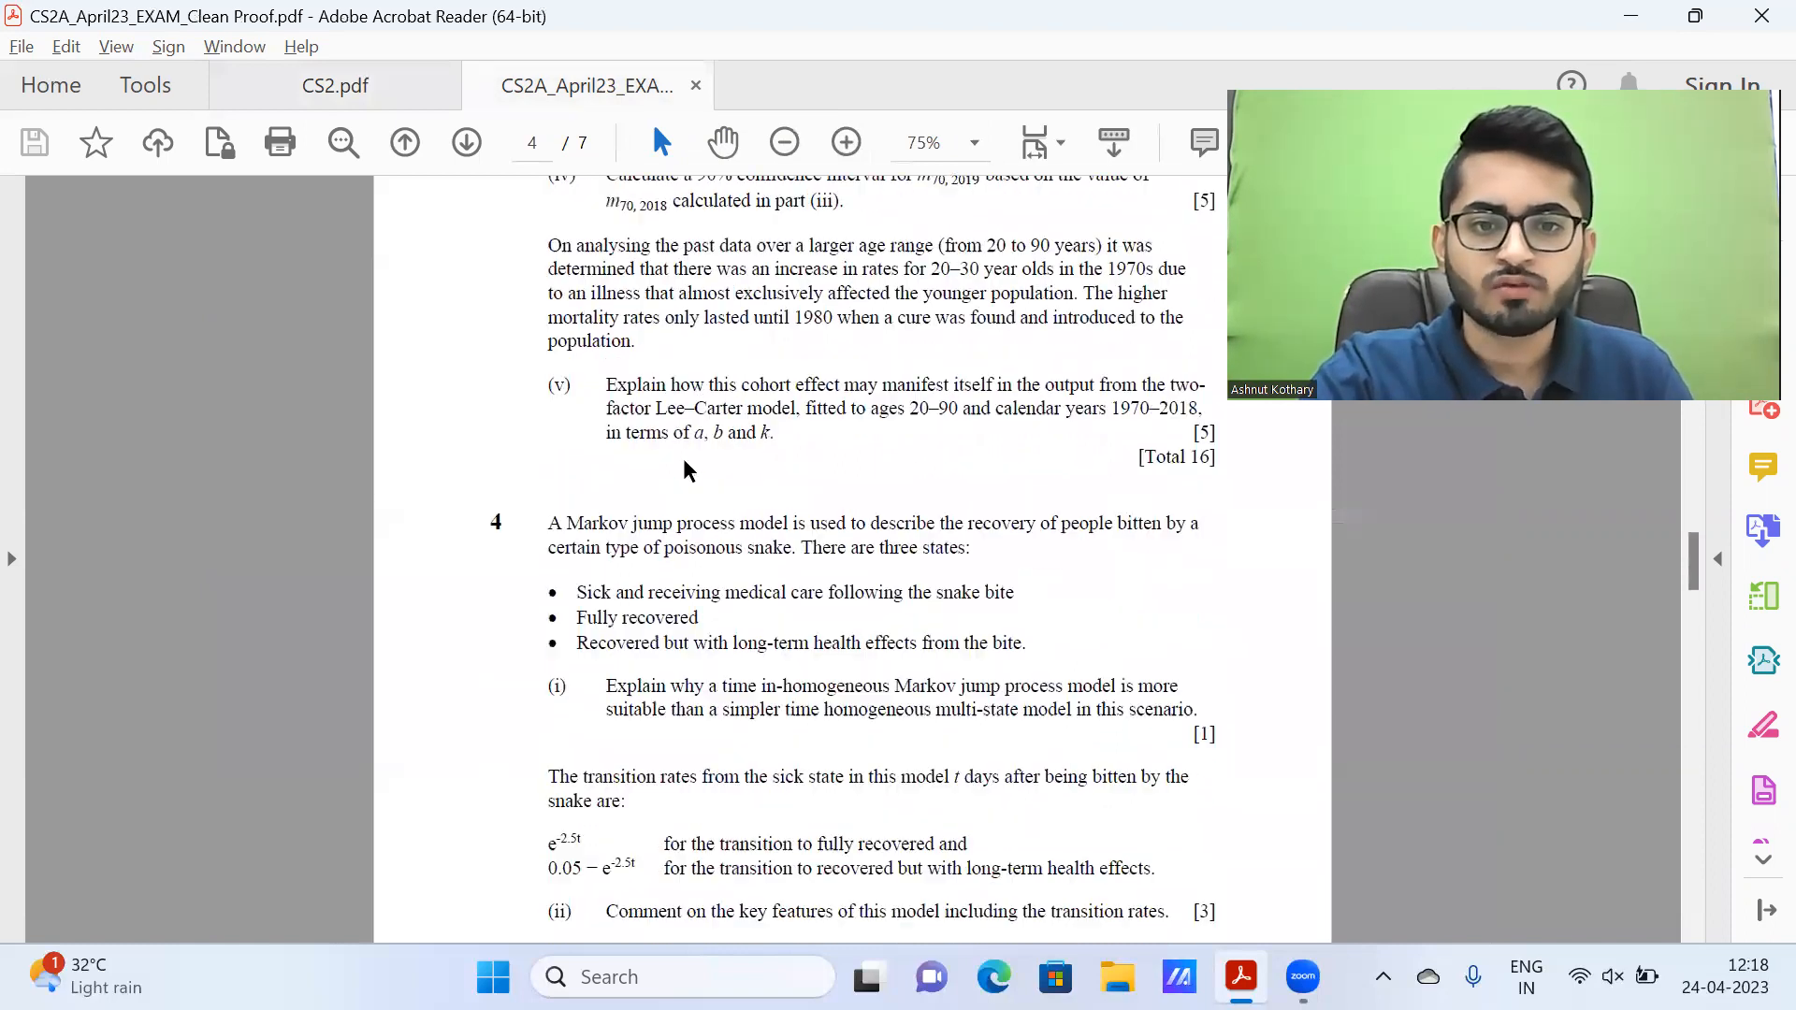
scroll(down, 3)
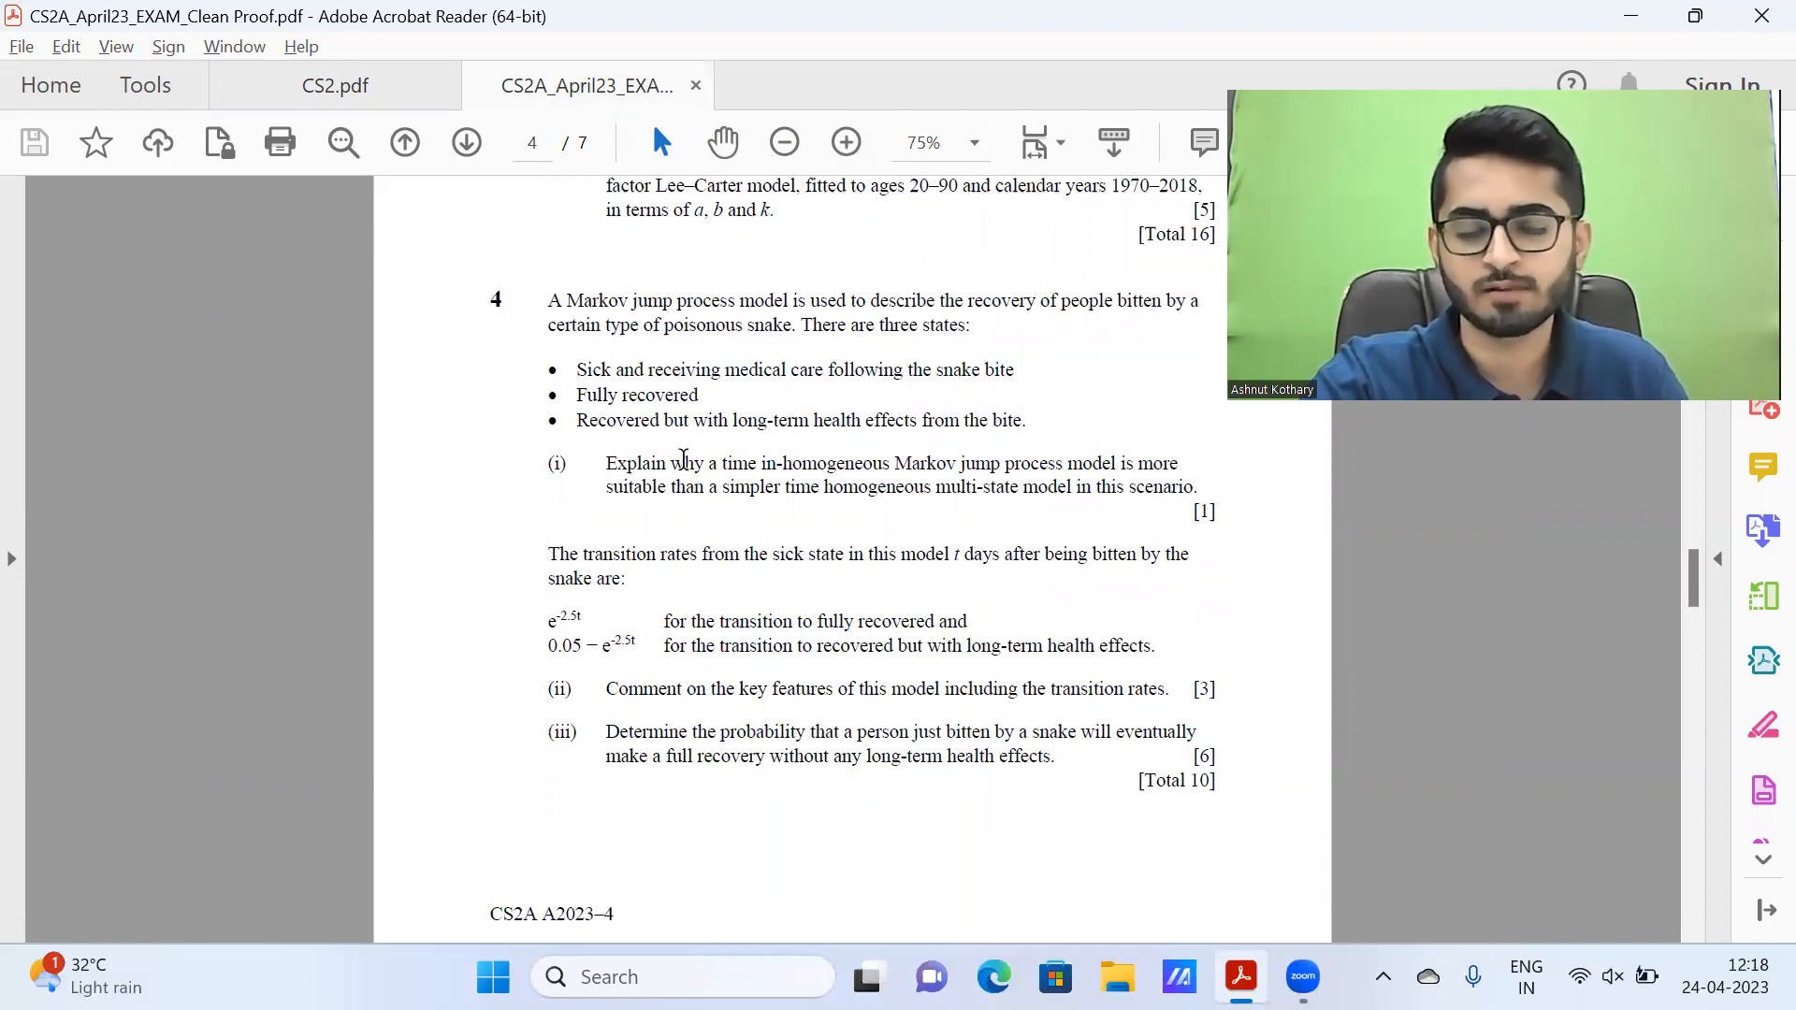
scroll(down, 3)
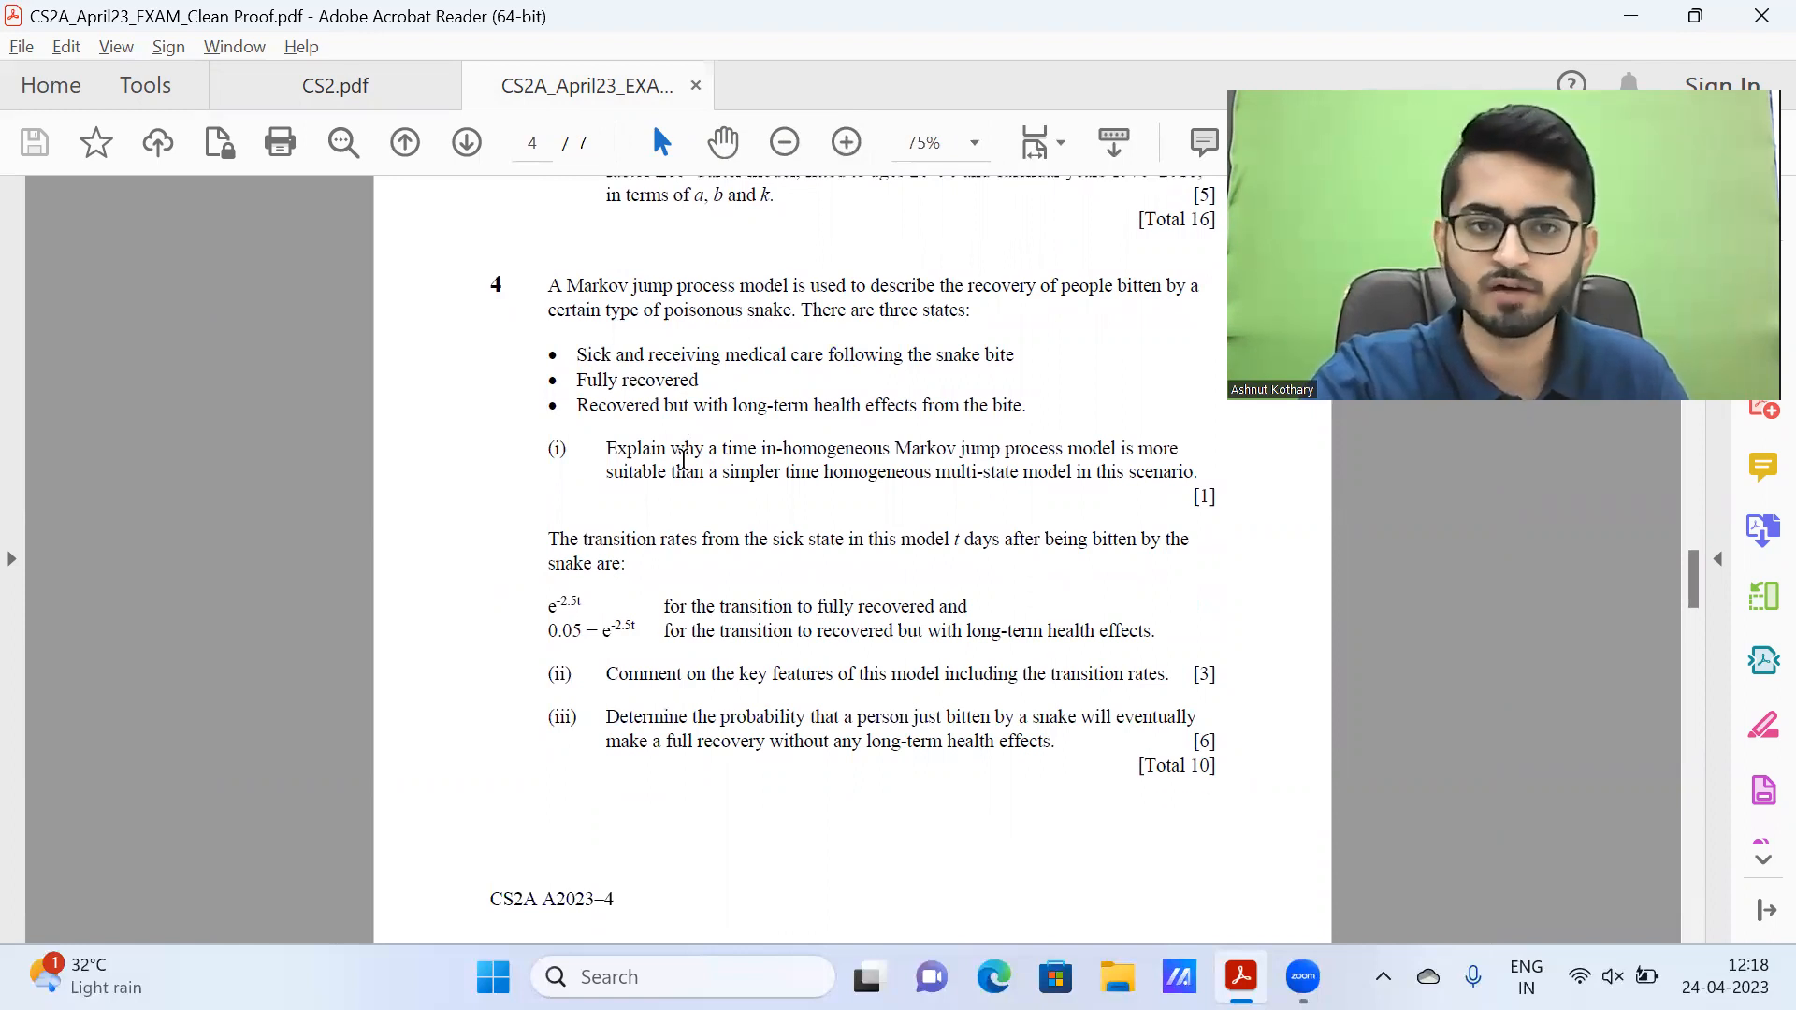
Step: Follow the handwritten survival-probability integral to its final value 20/51 = 0.39215686
click(334, 85)
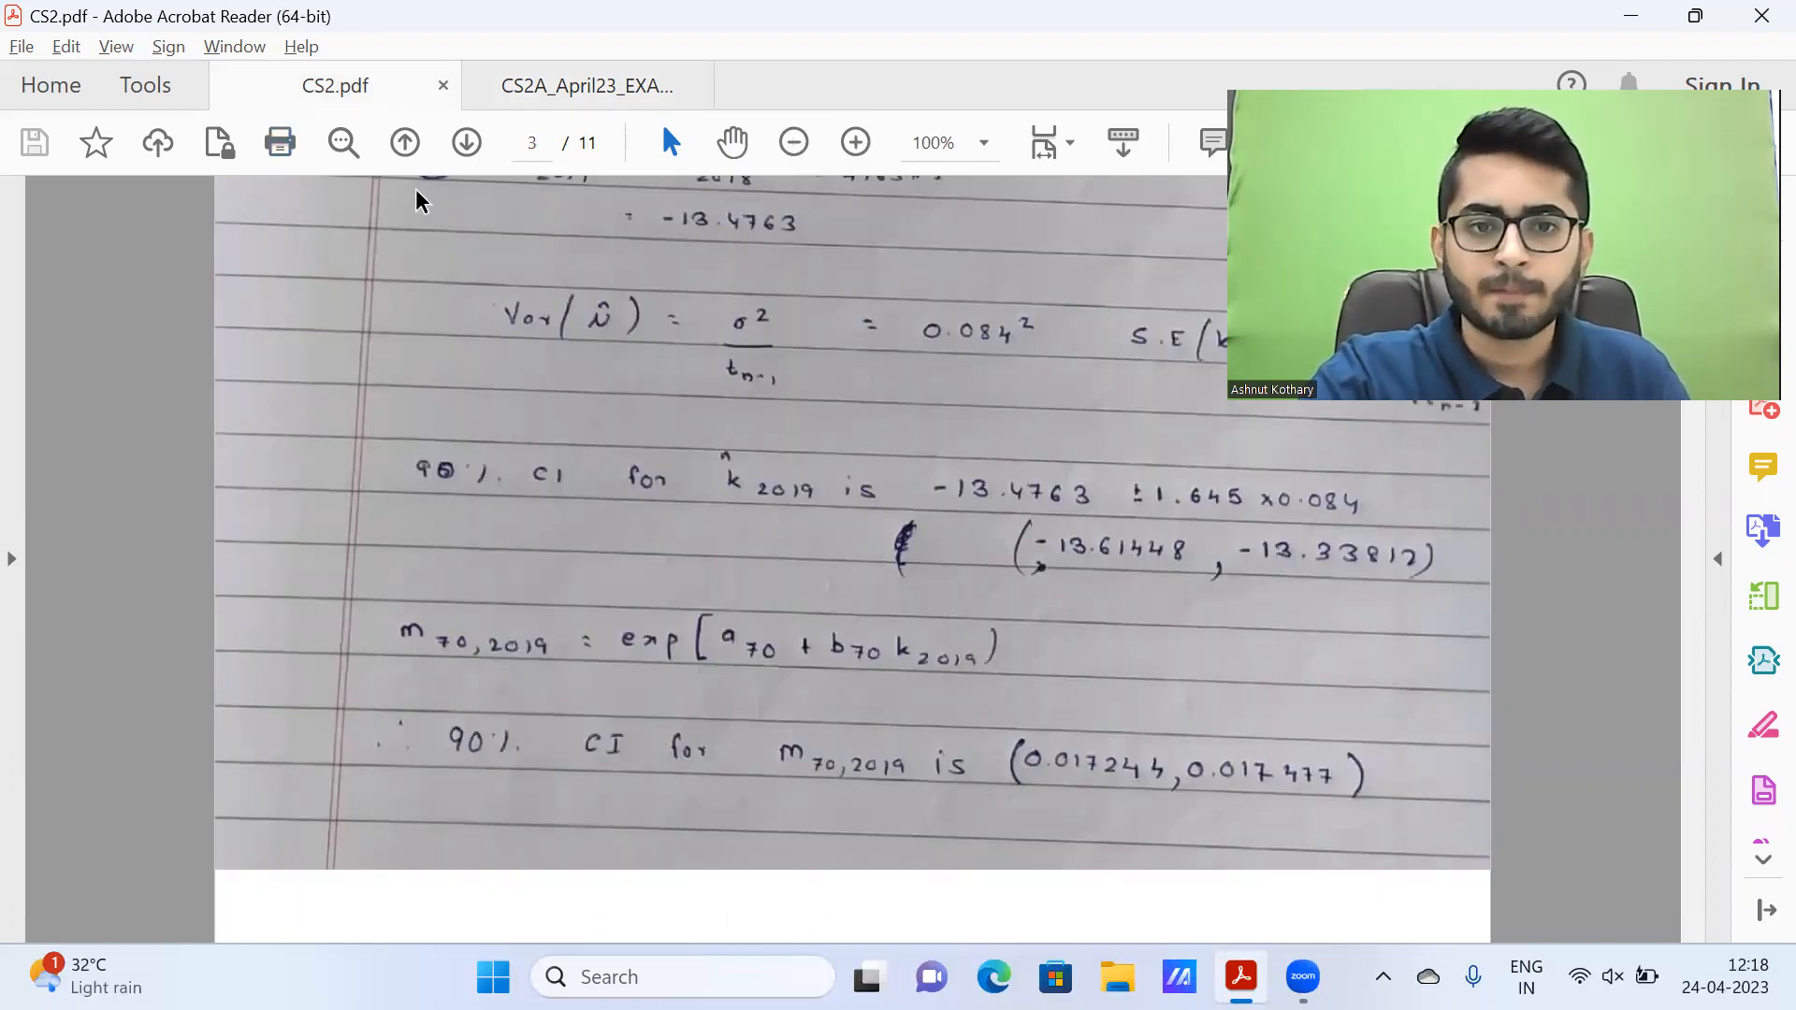
scroll(down, 3)
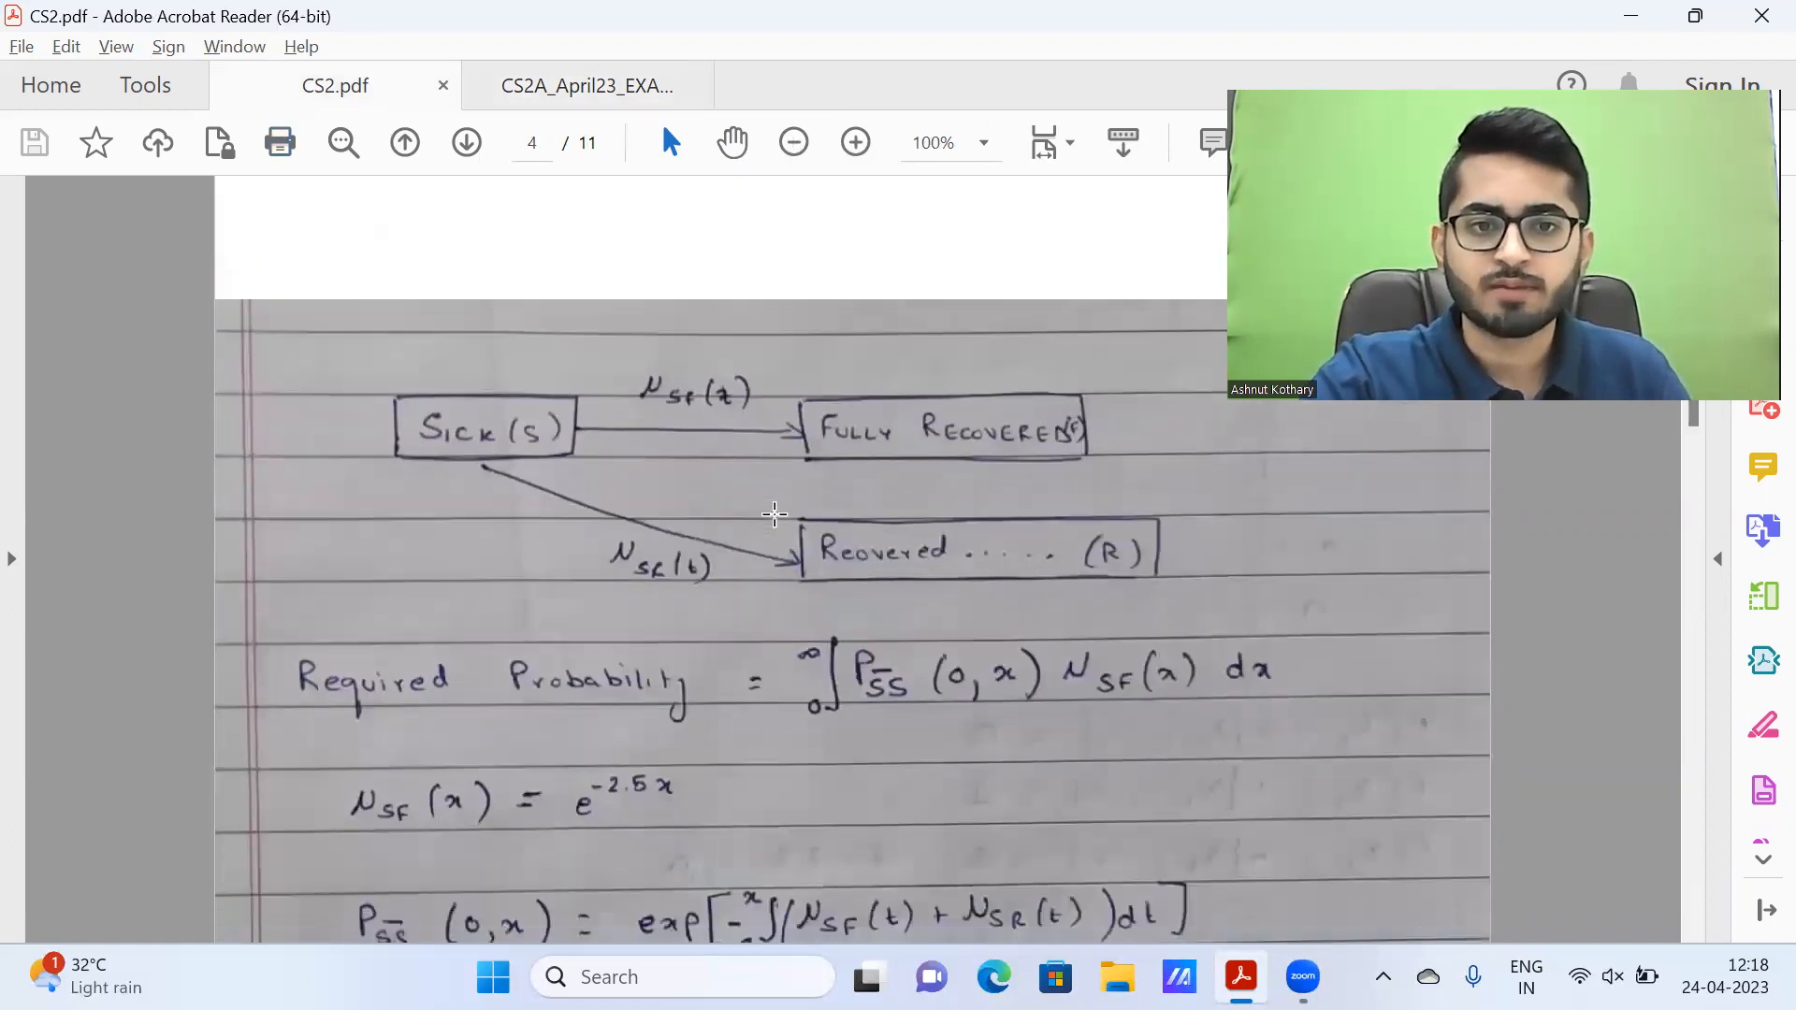
scroll(down, 3)
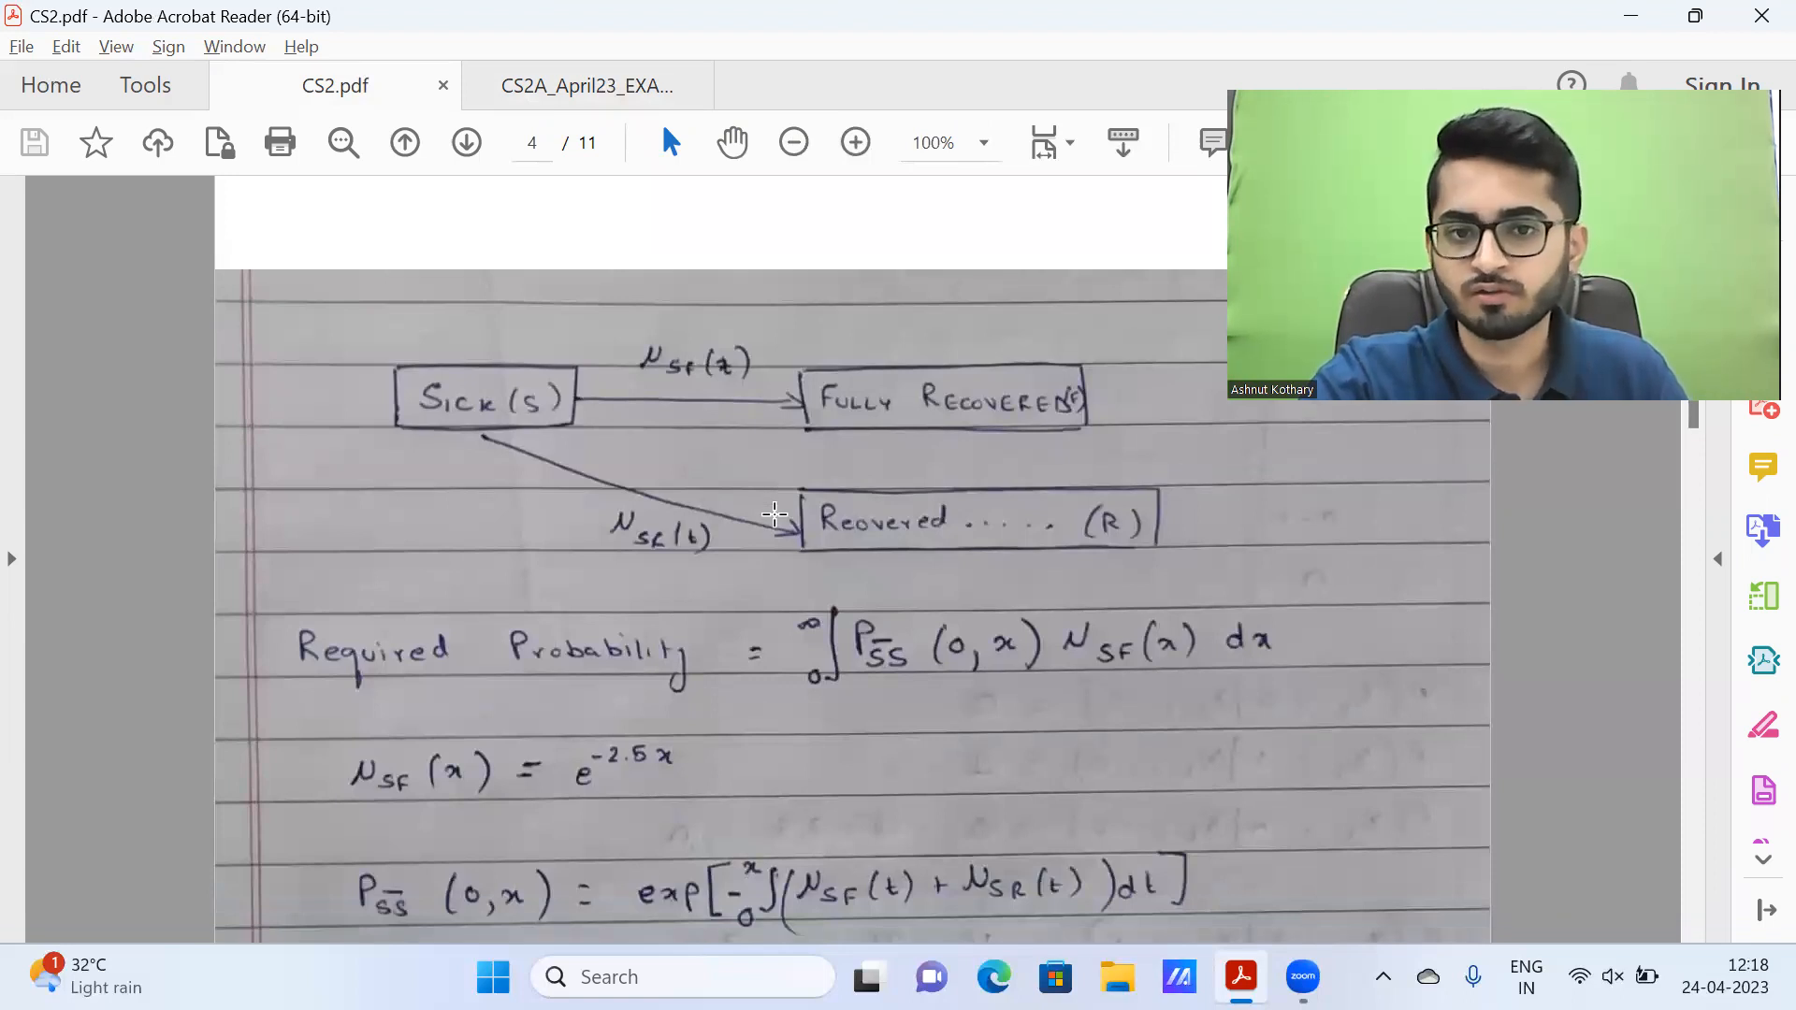
scroll(down, 3)
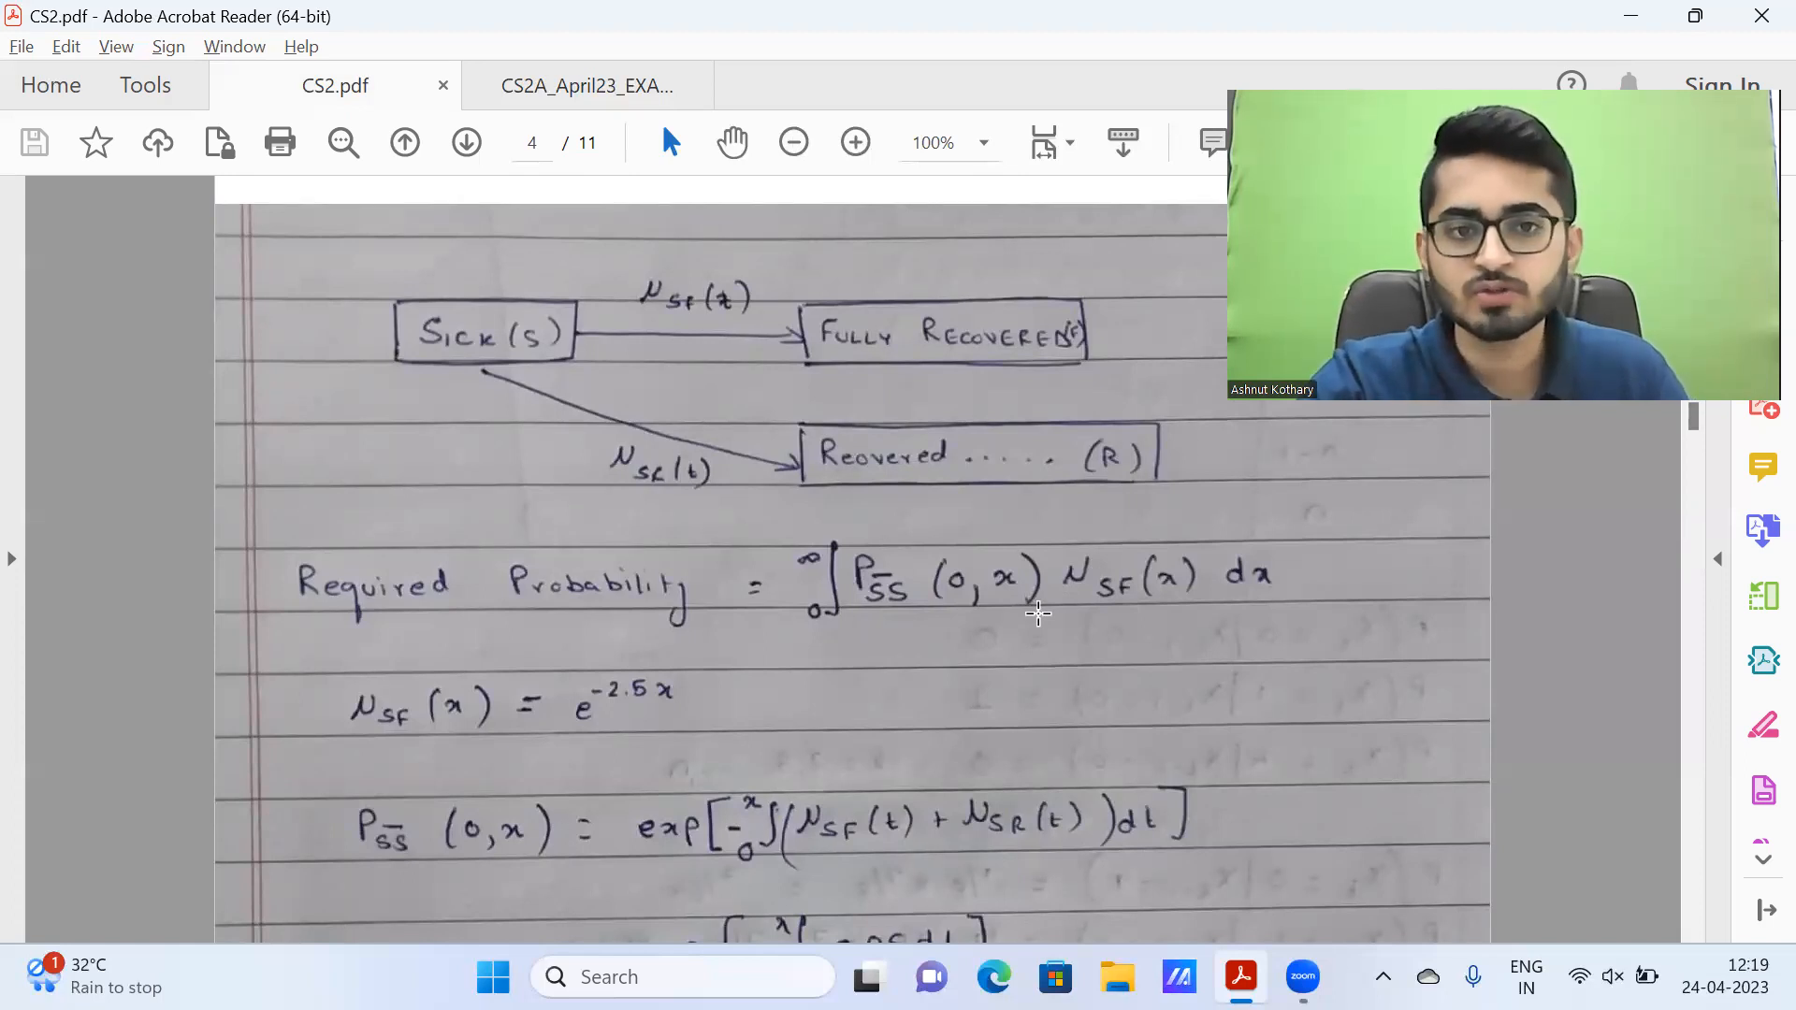
mouse_move(967, 593)
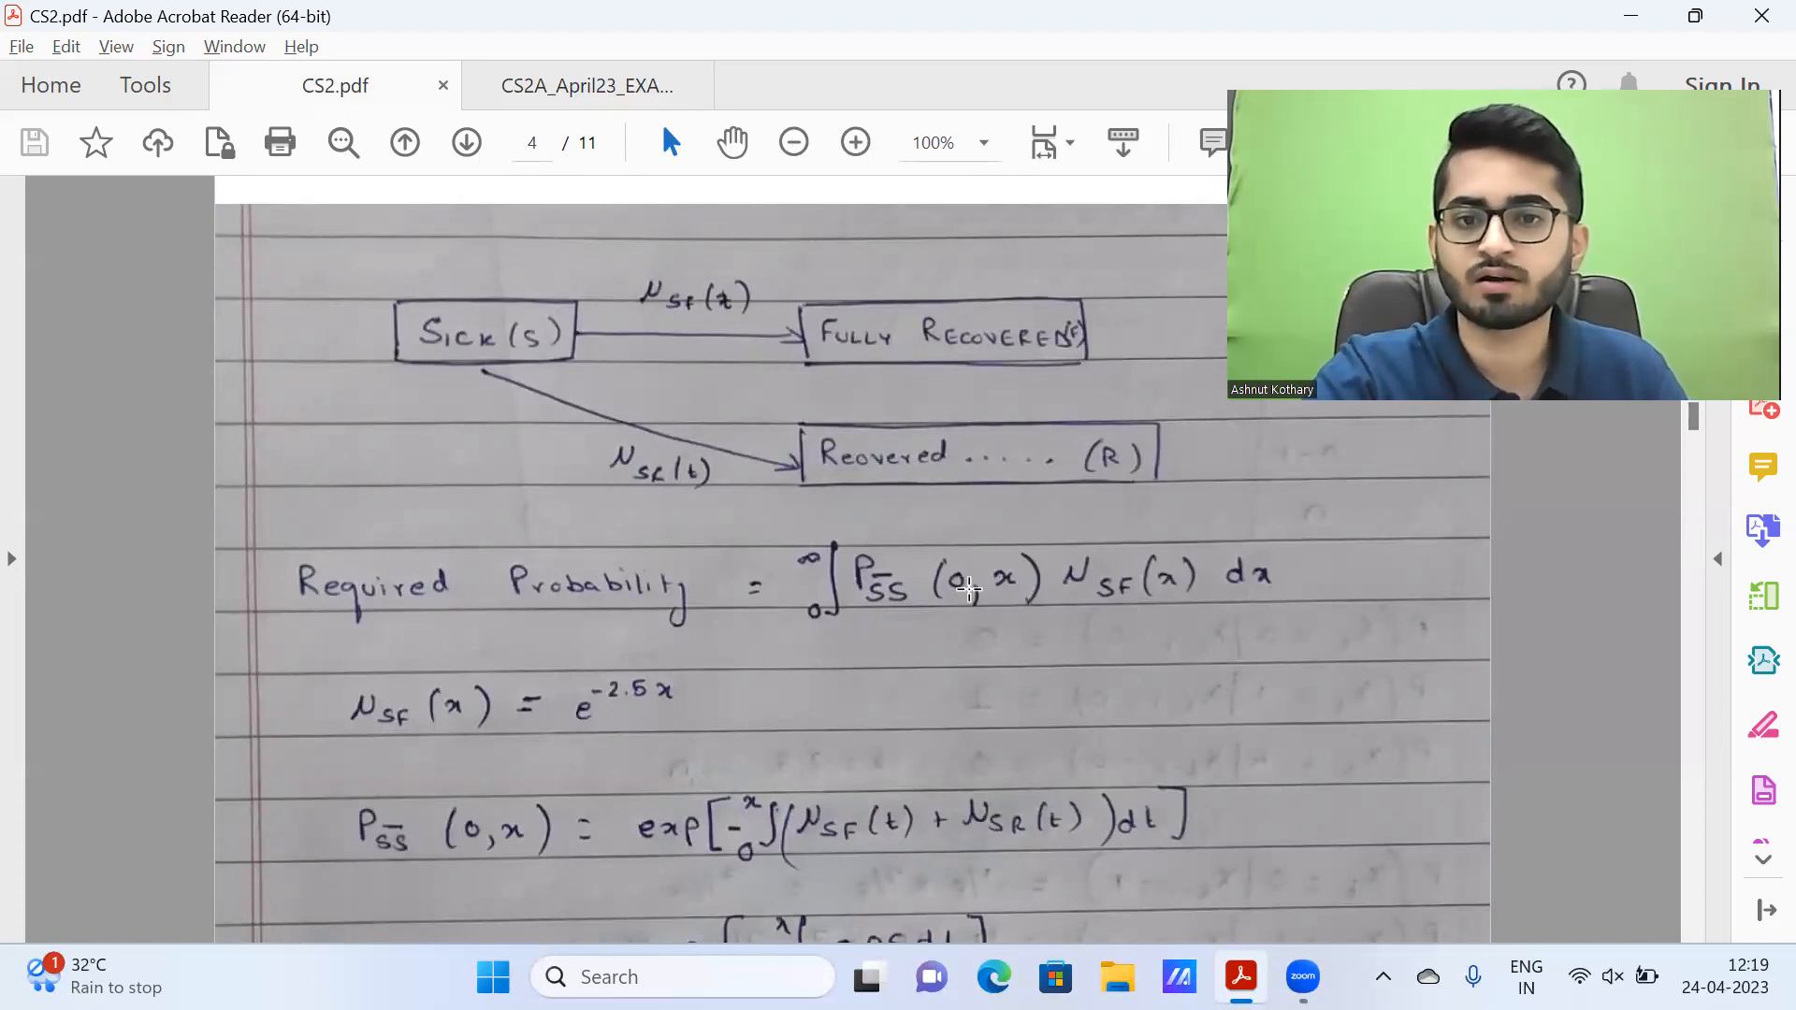
mouse_move(1174, 611)
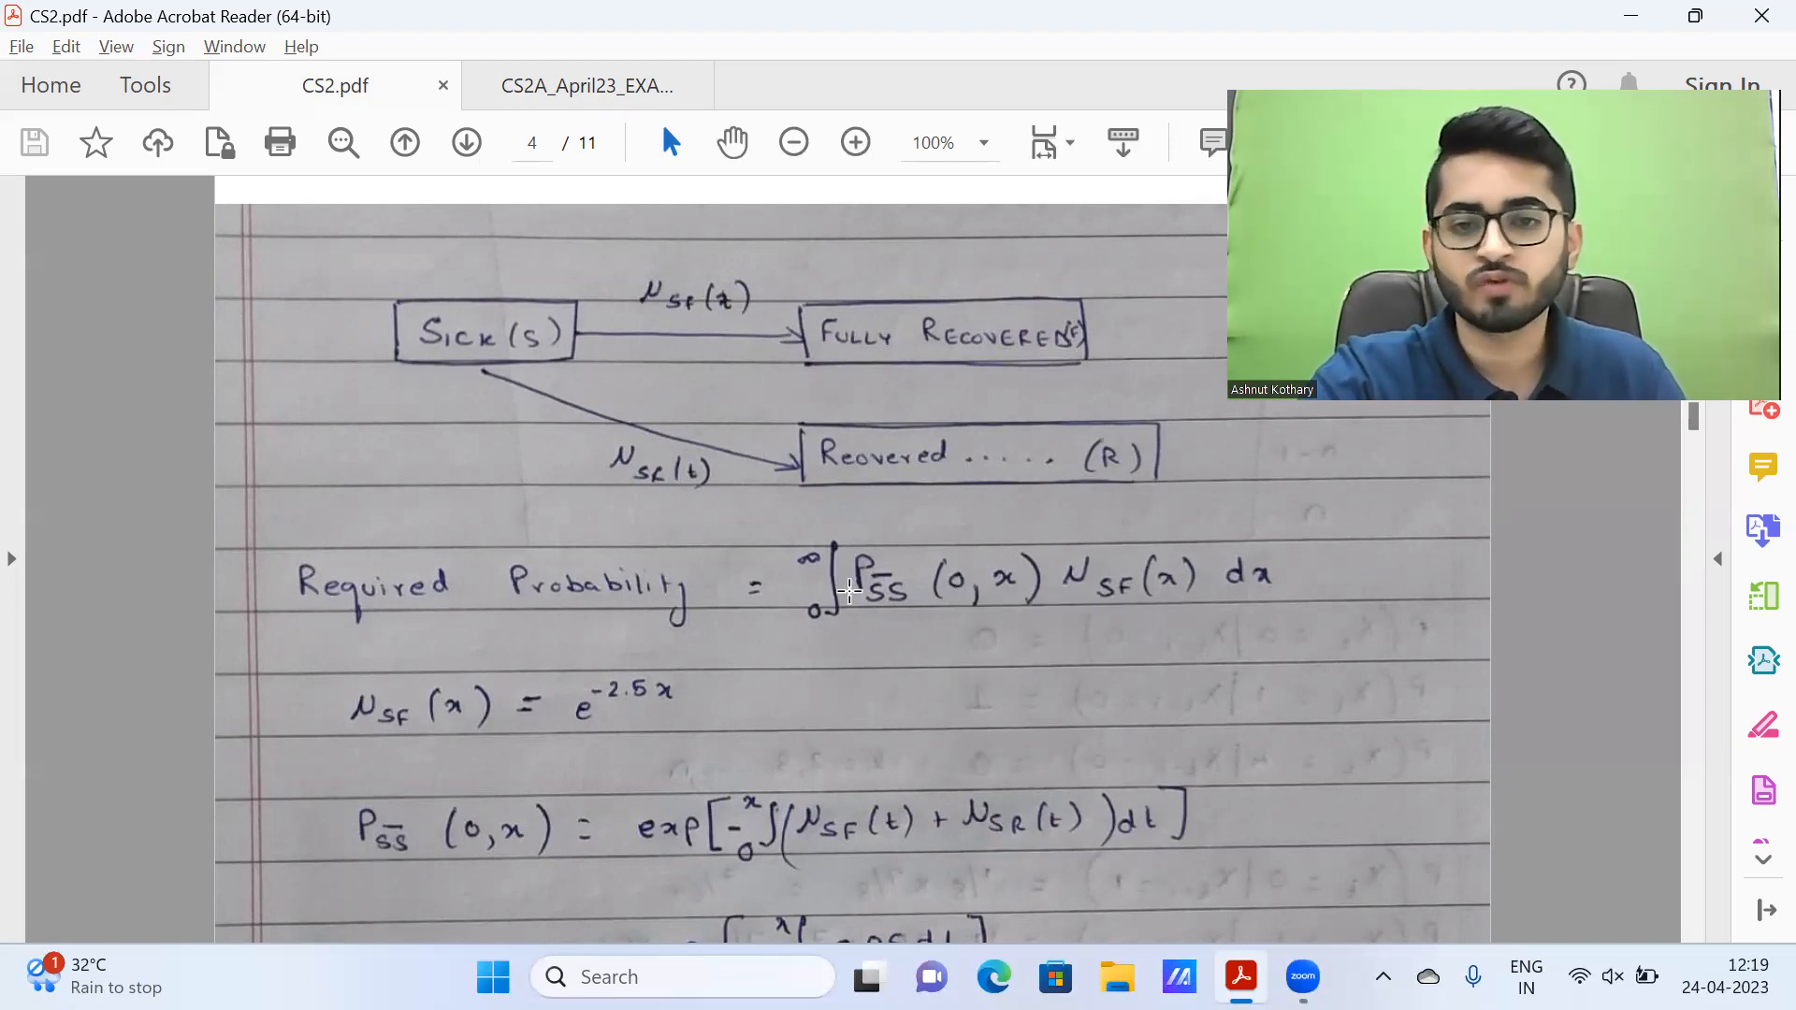
mouse_move(809, 574)
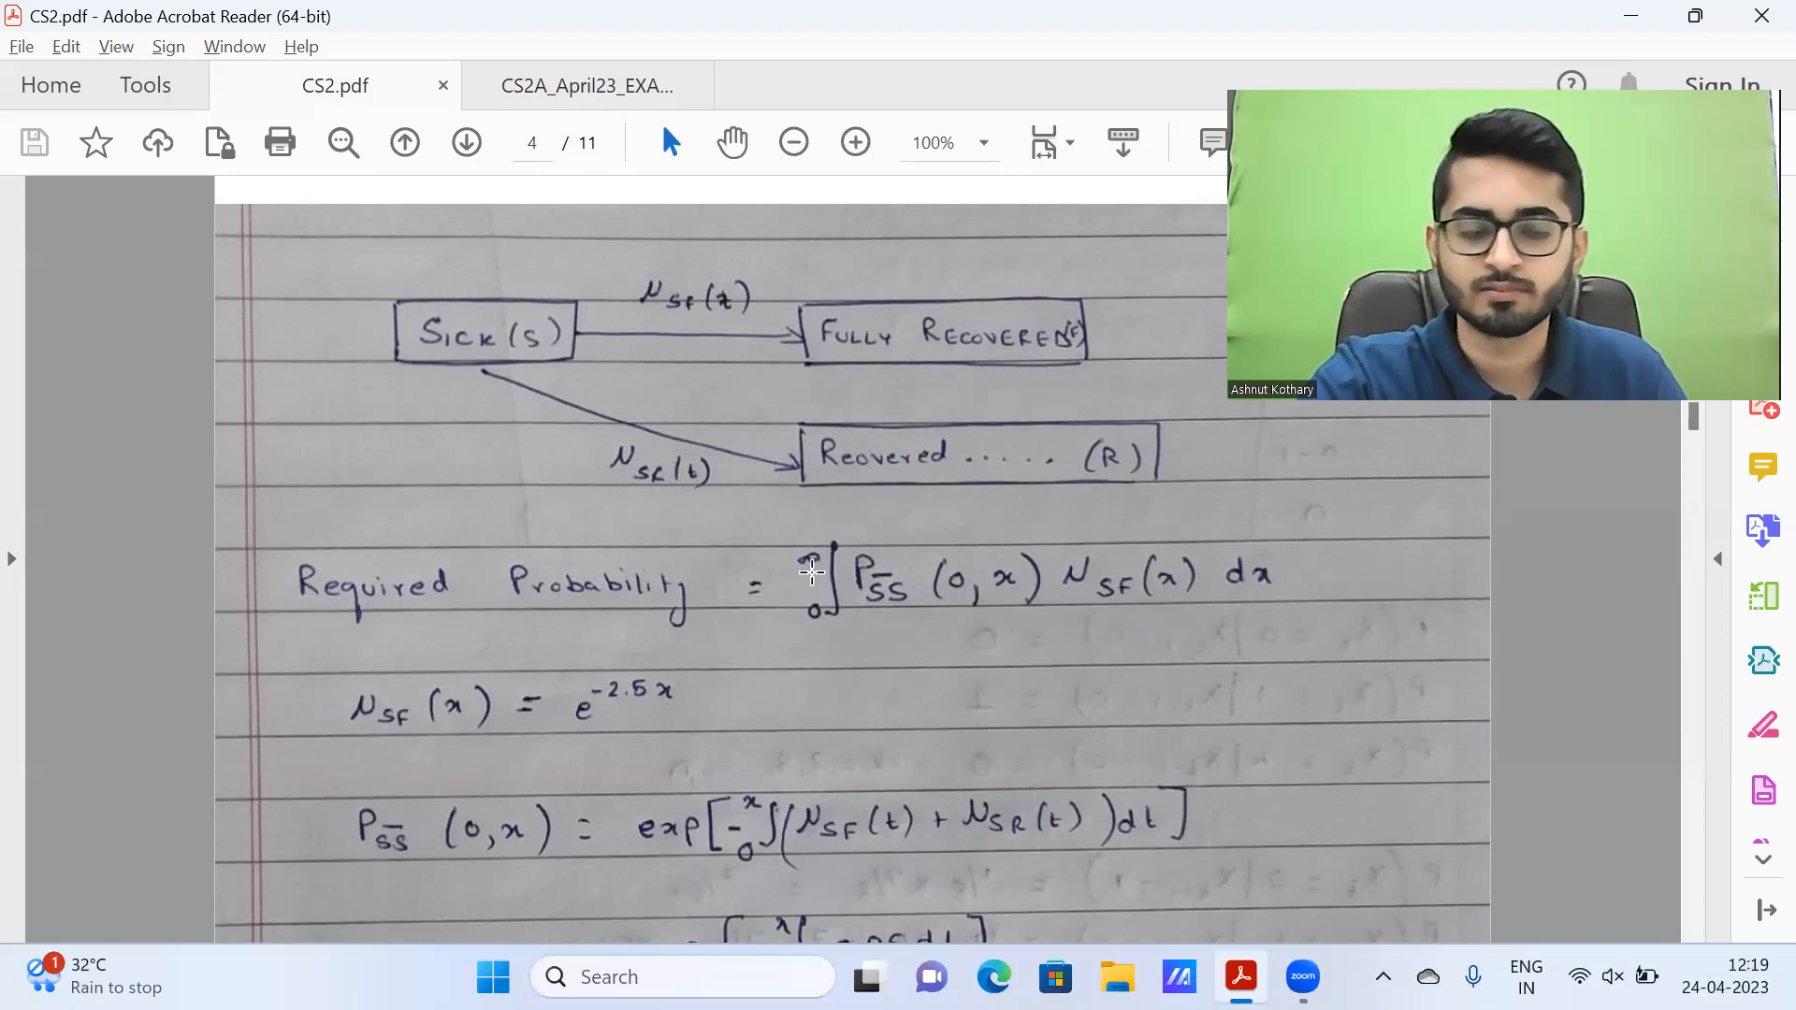
scroll(down, 3)
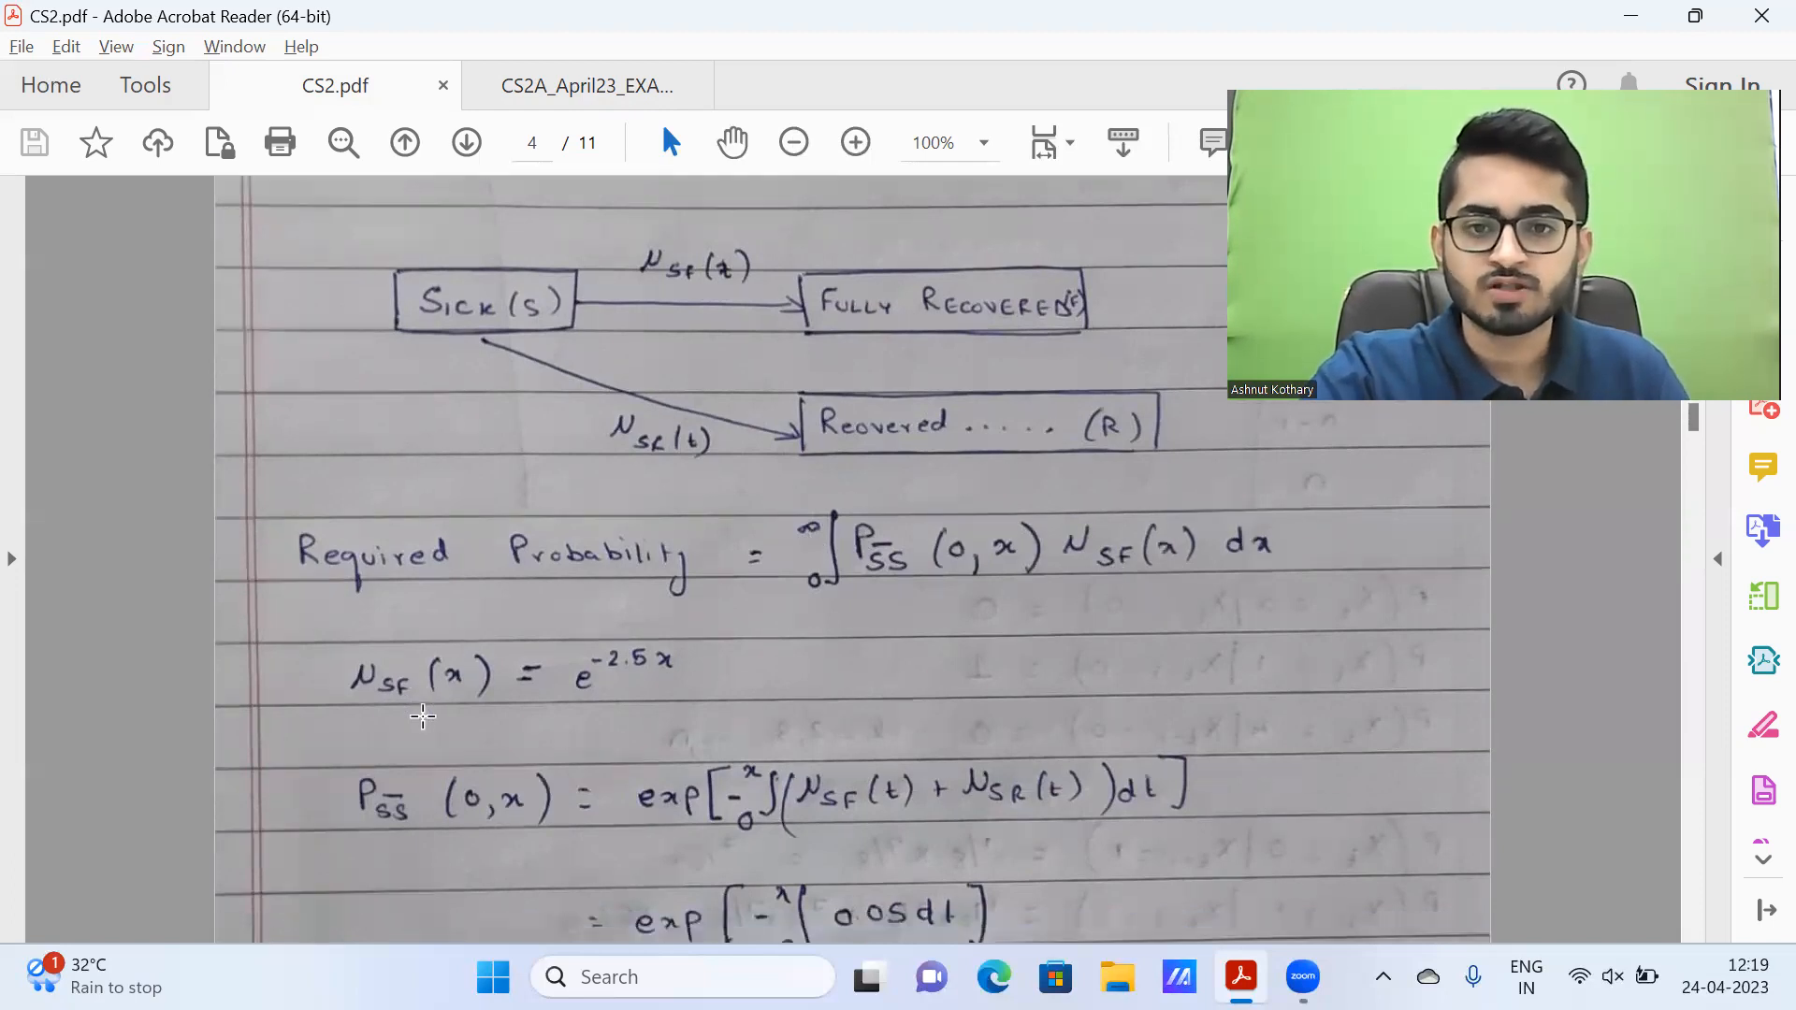
scroll(down, 3)
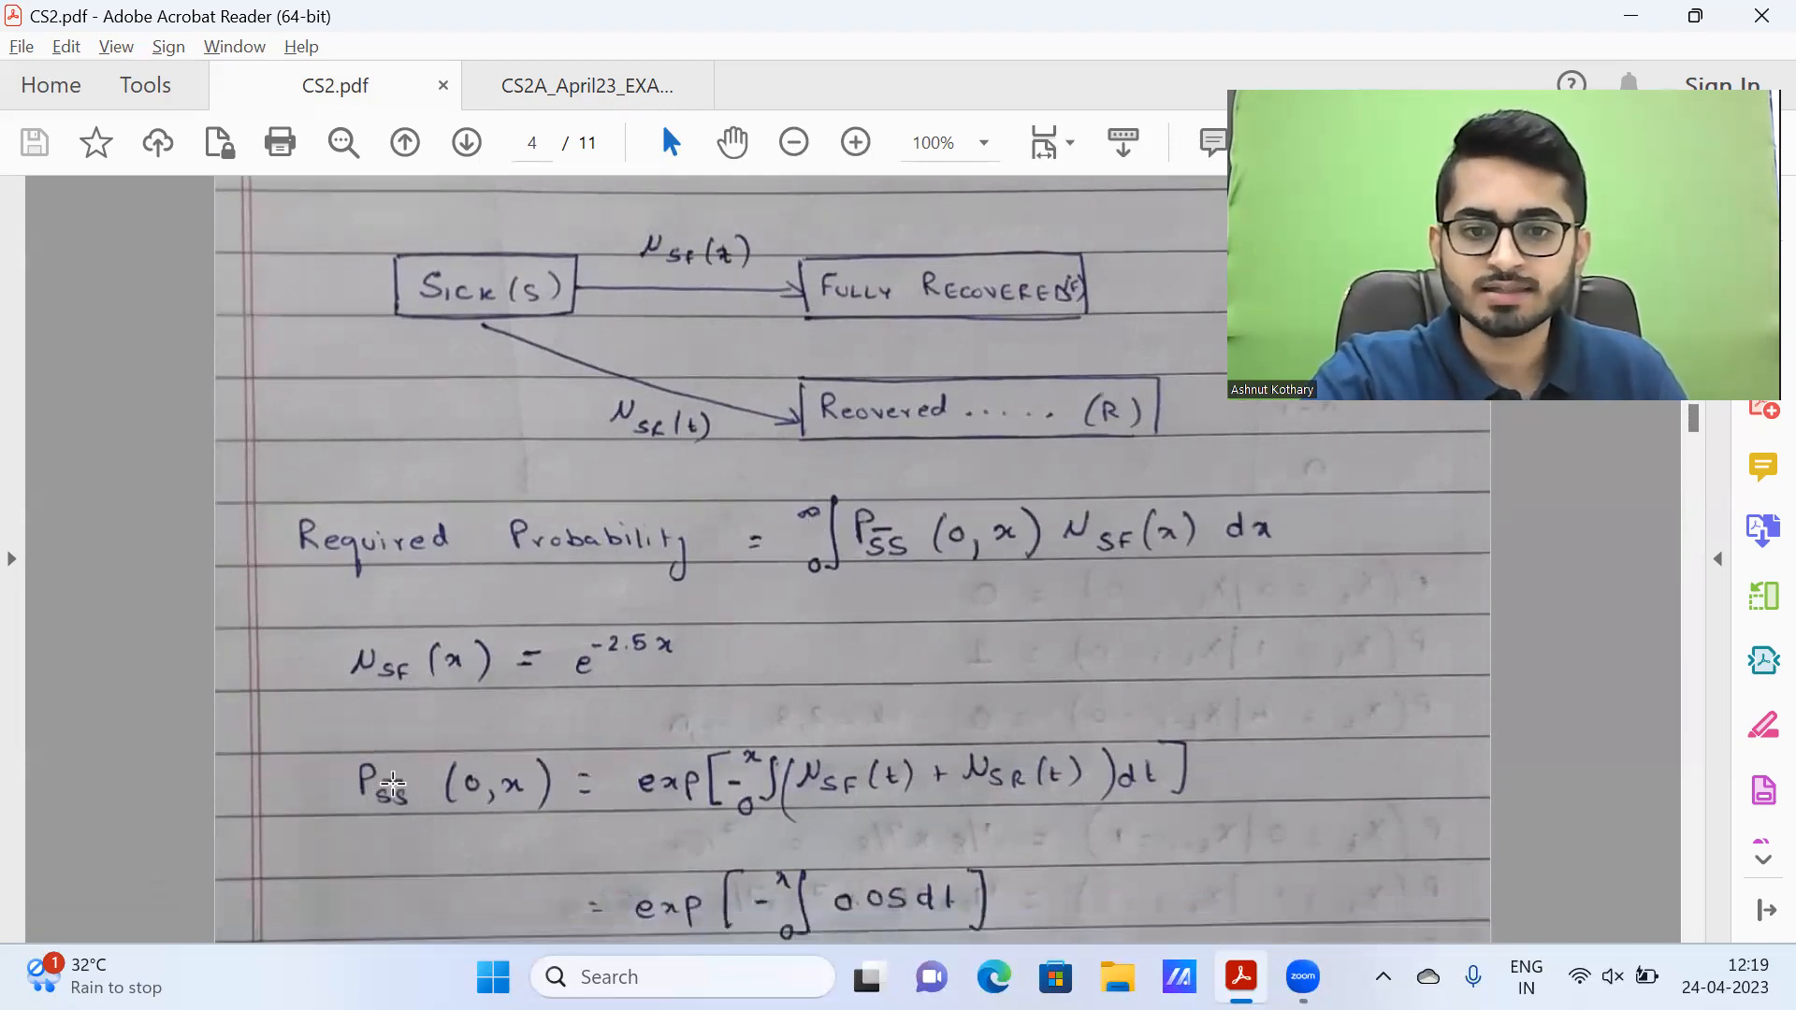
scroll(down, 3)
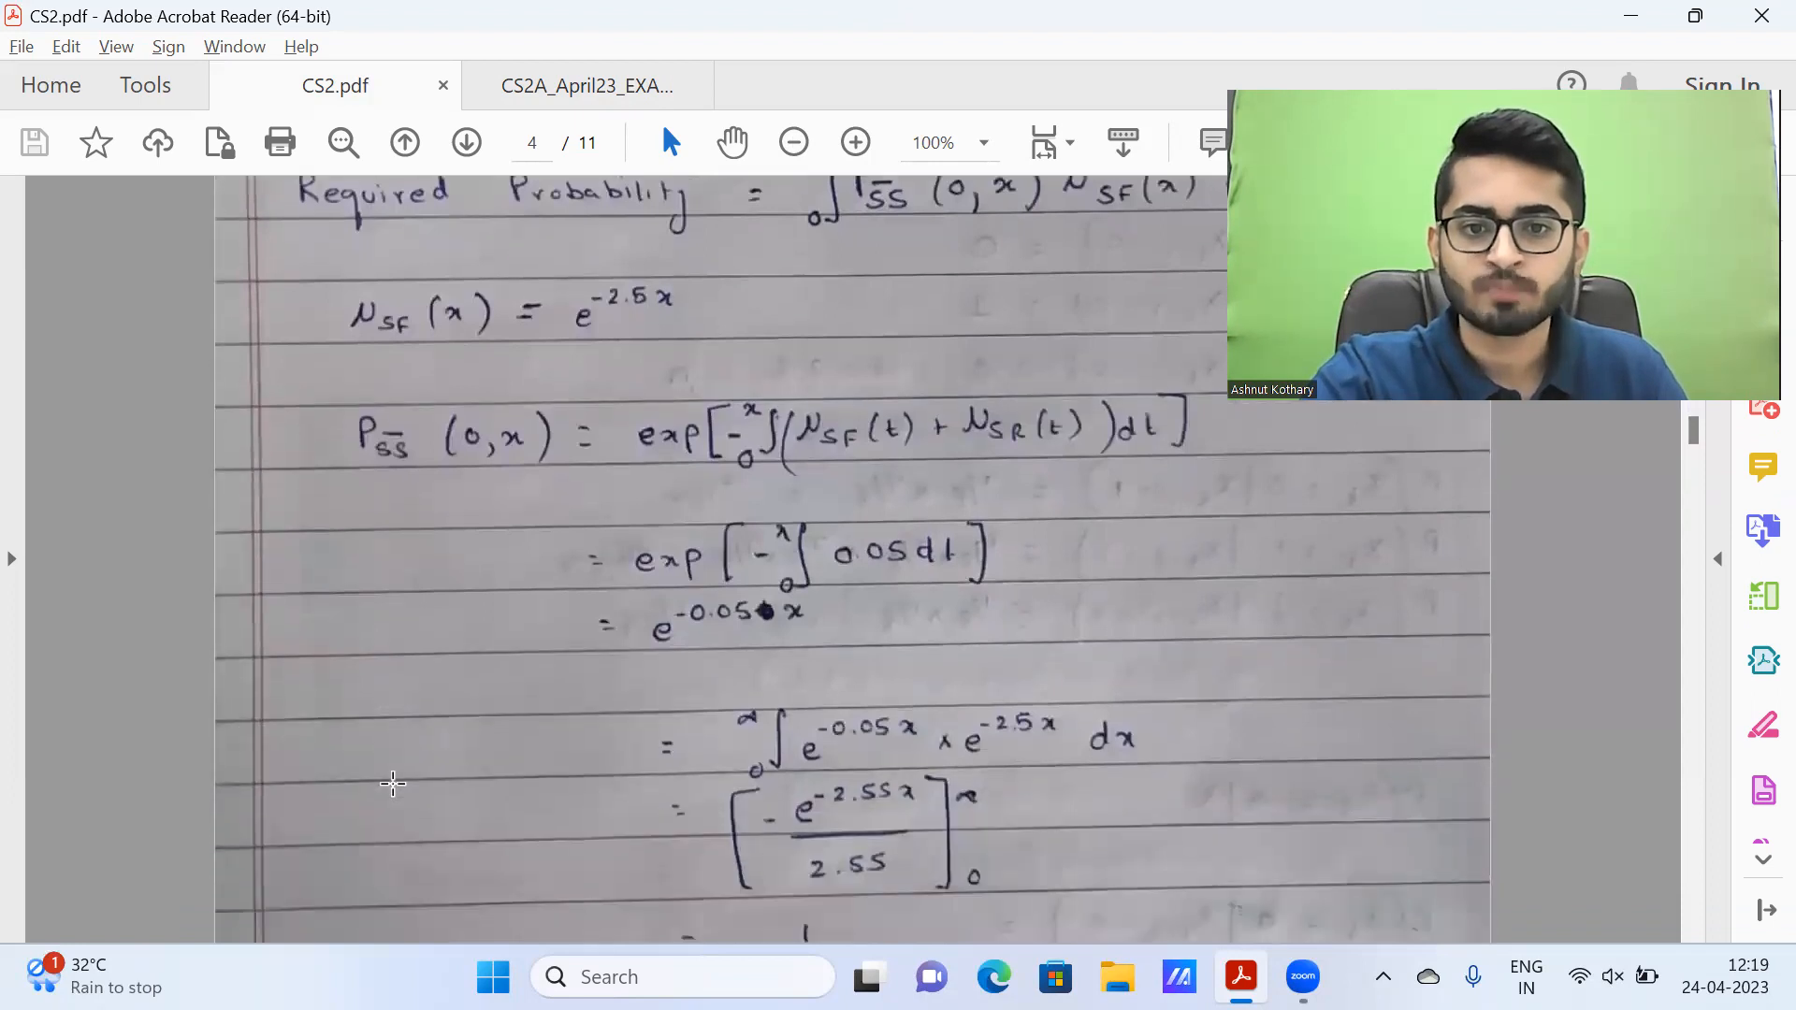
scroll(down, 3)
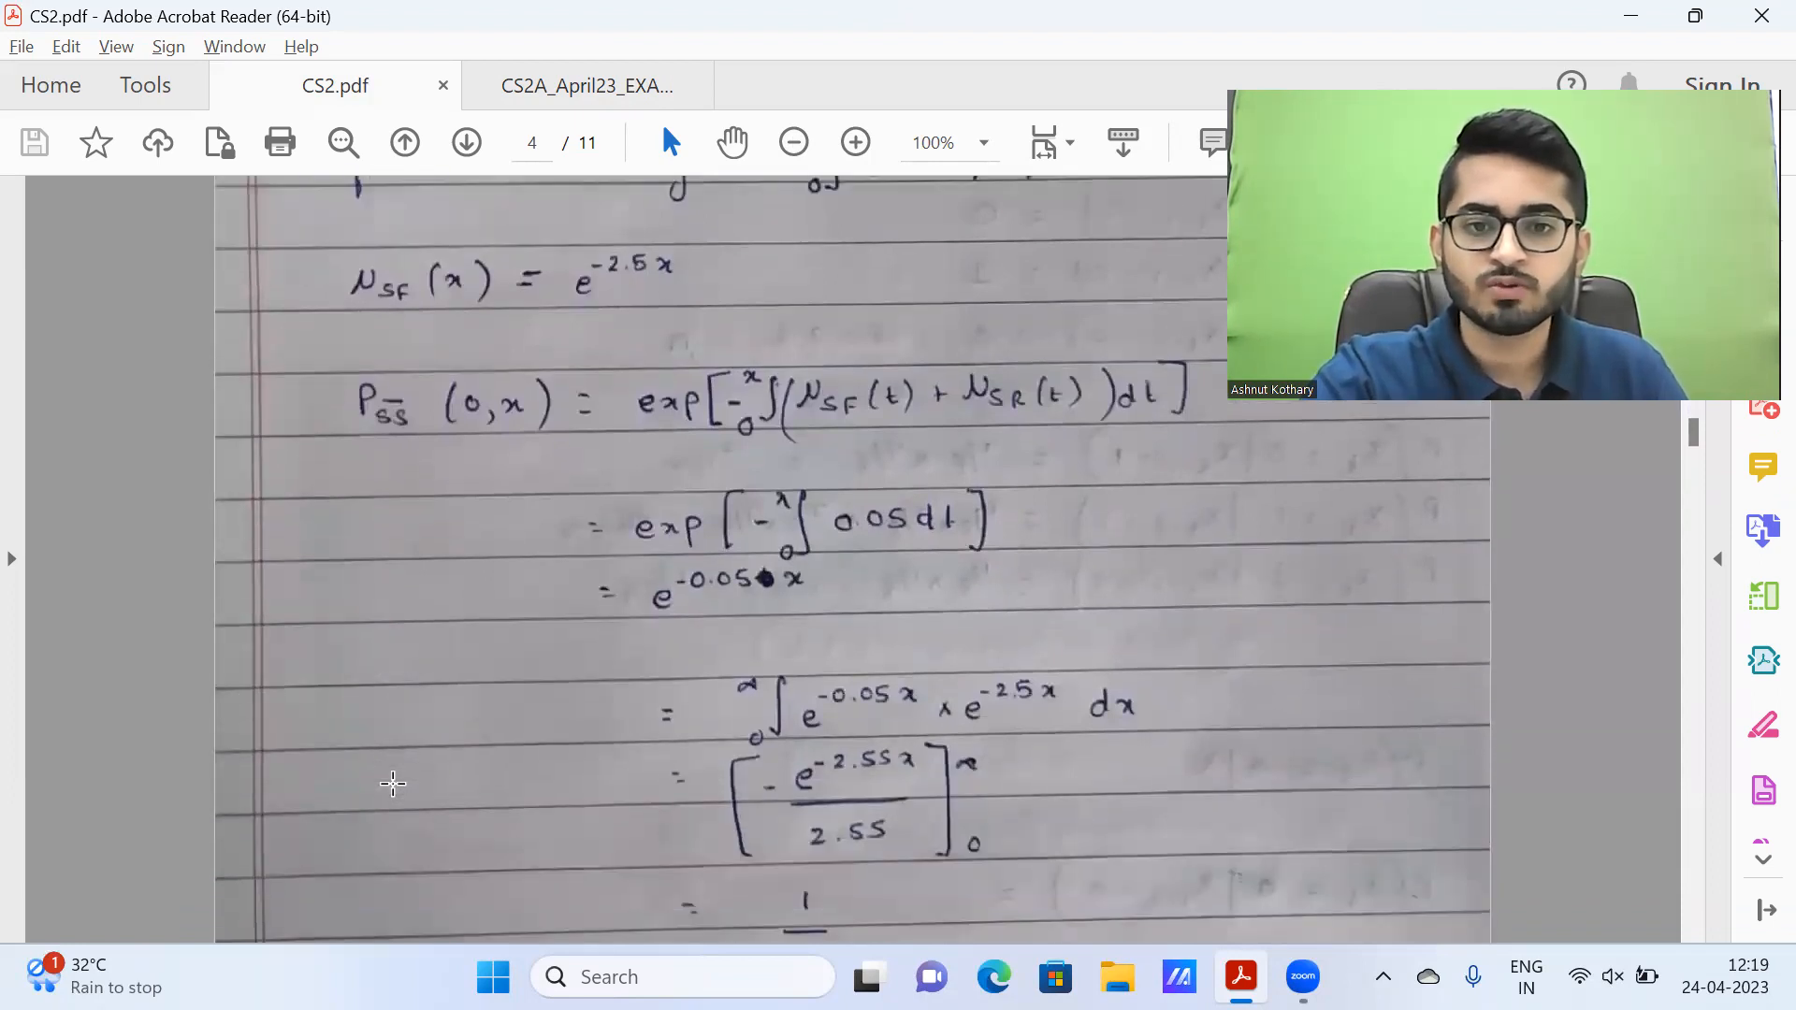
scroll(up, 3)
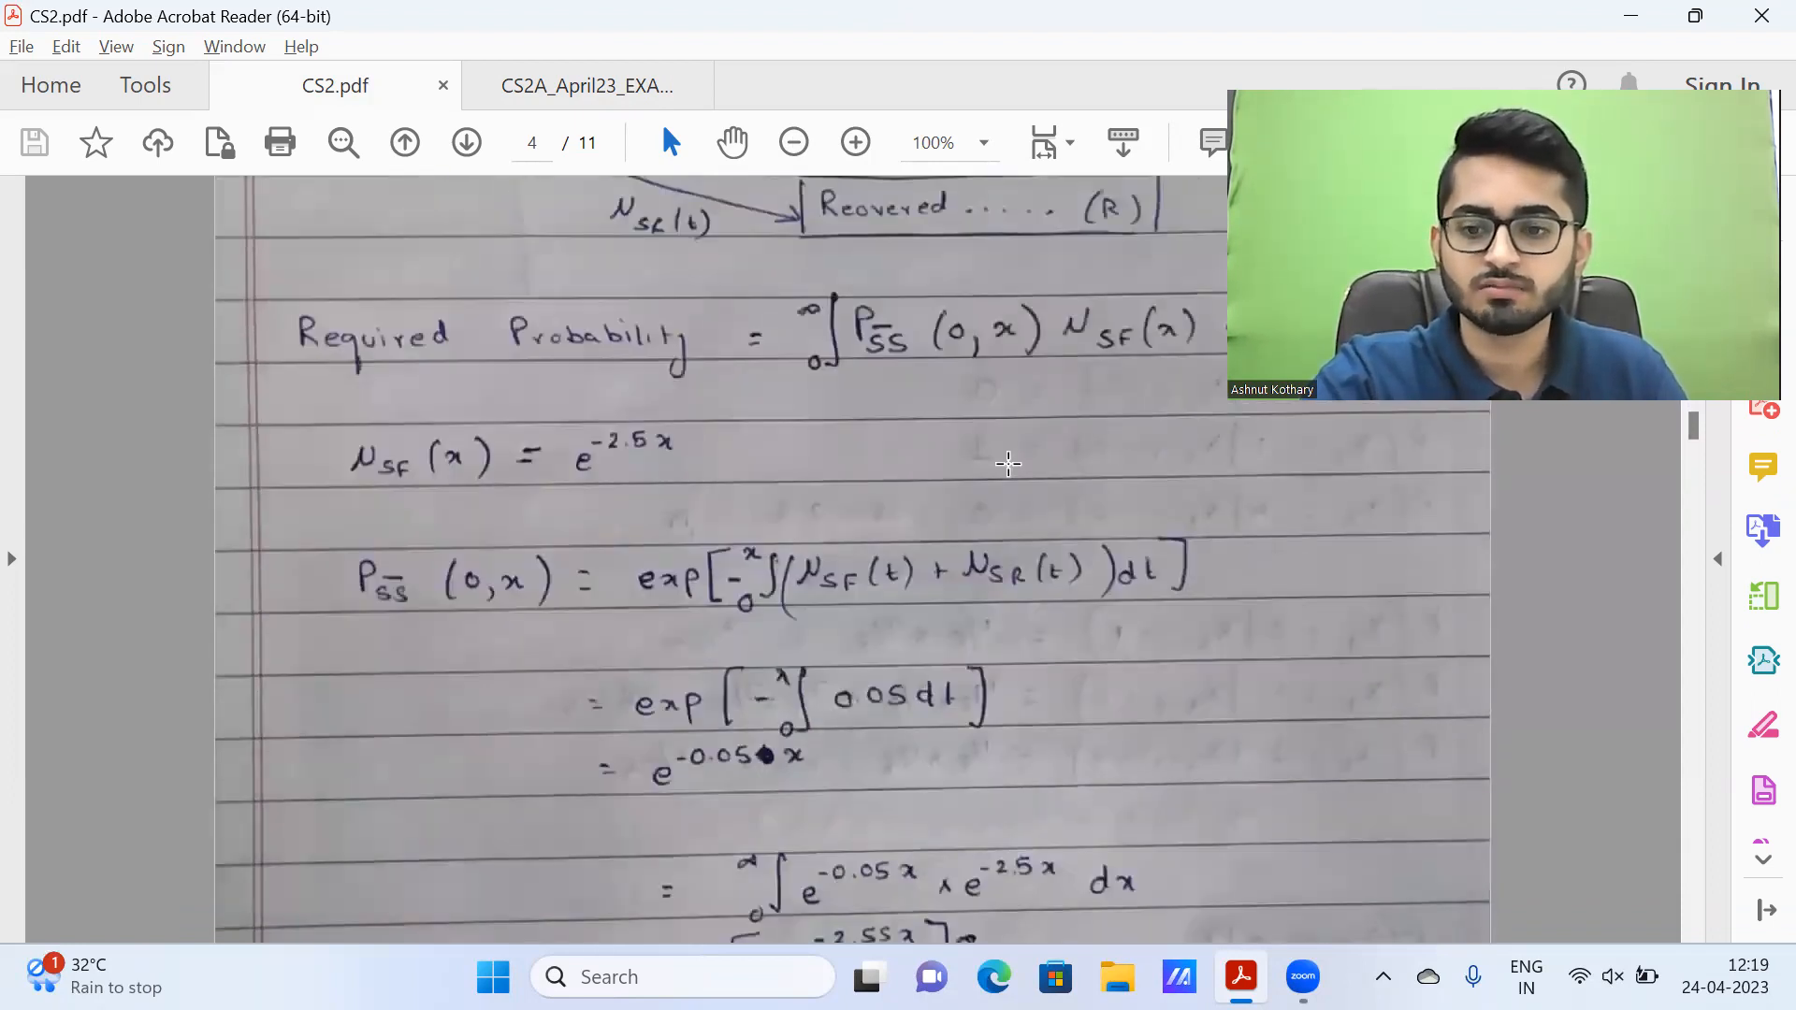
scroll(down, 3)
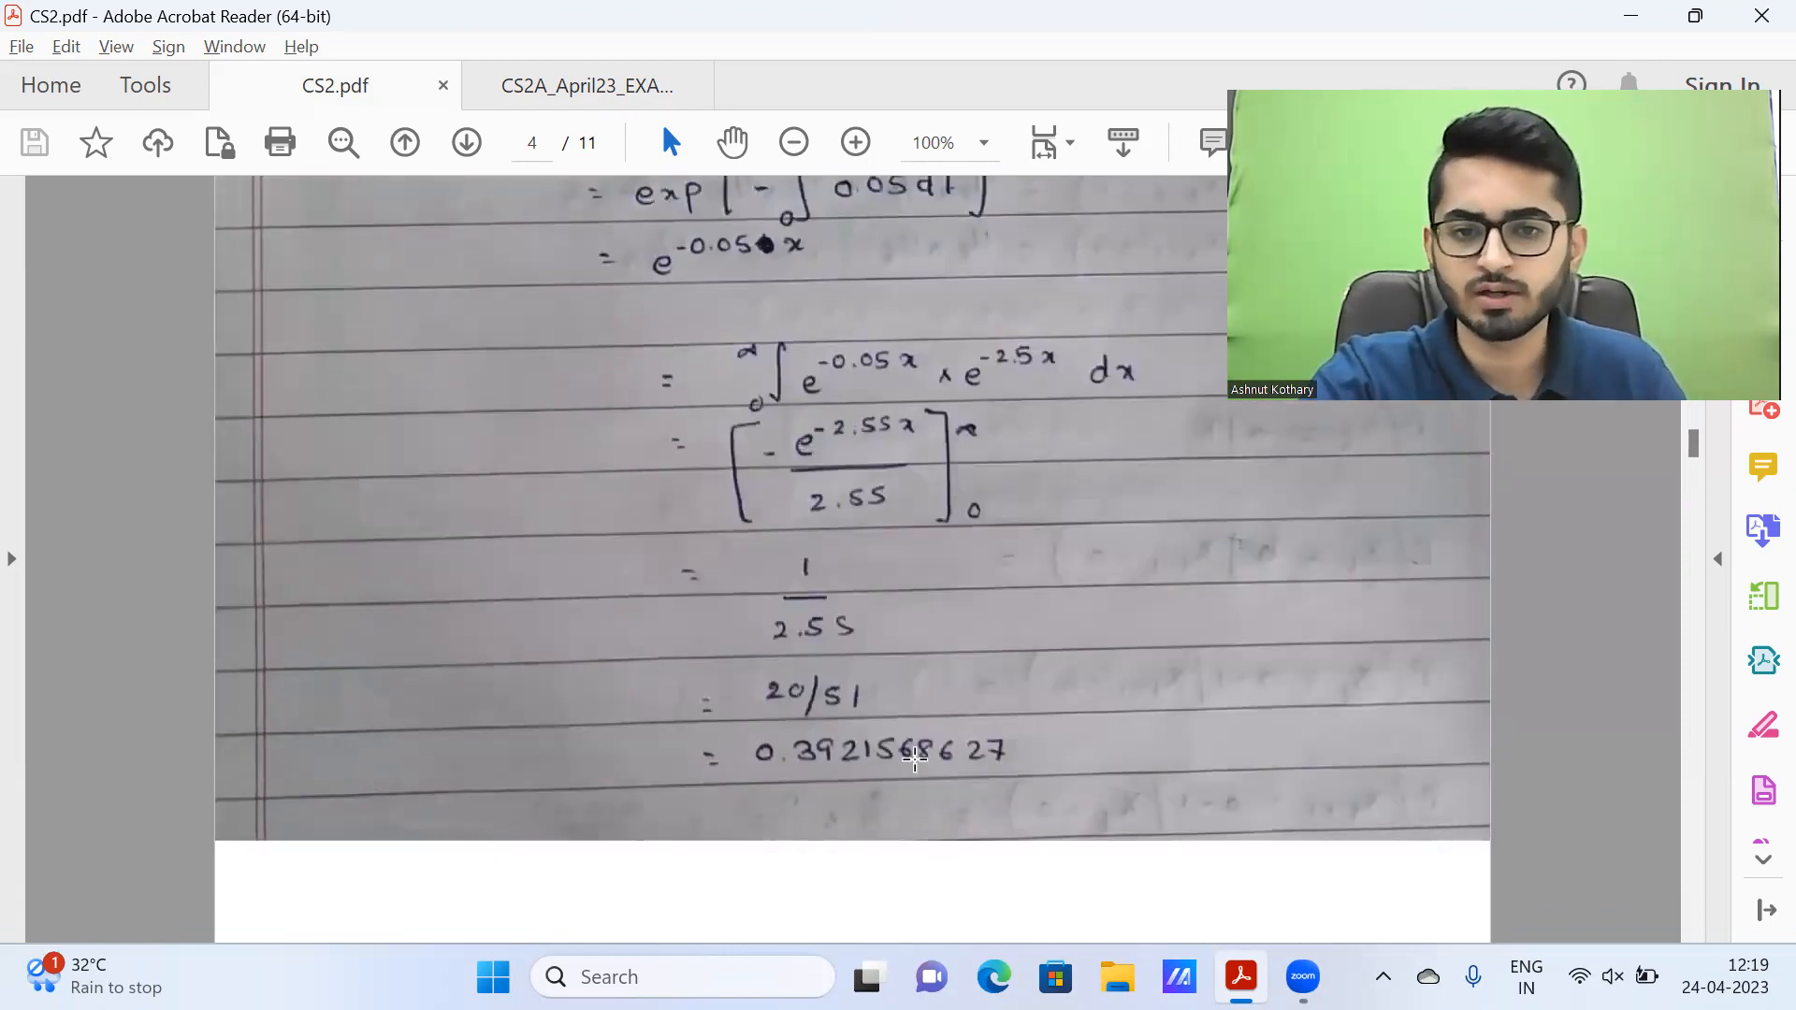
mouse_move(573, 119)
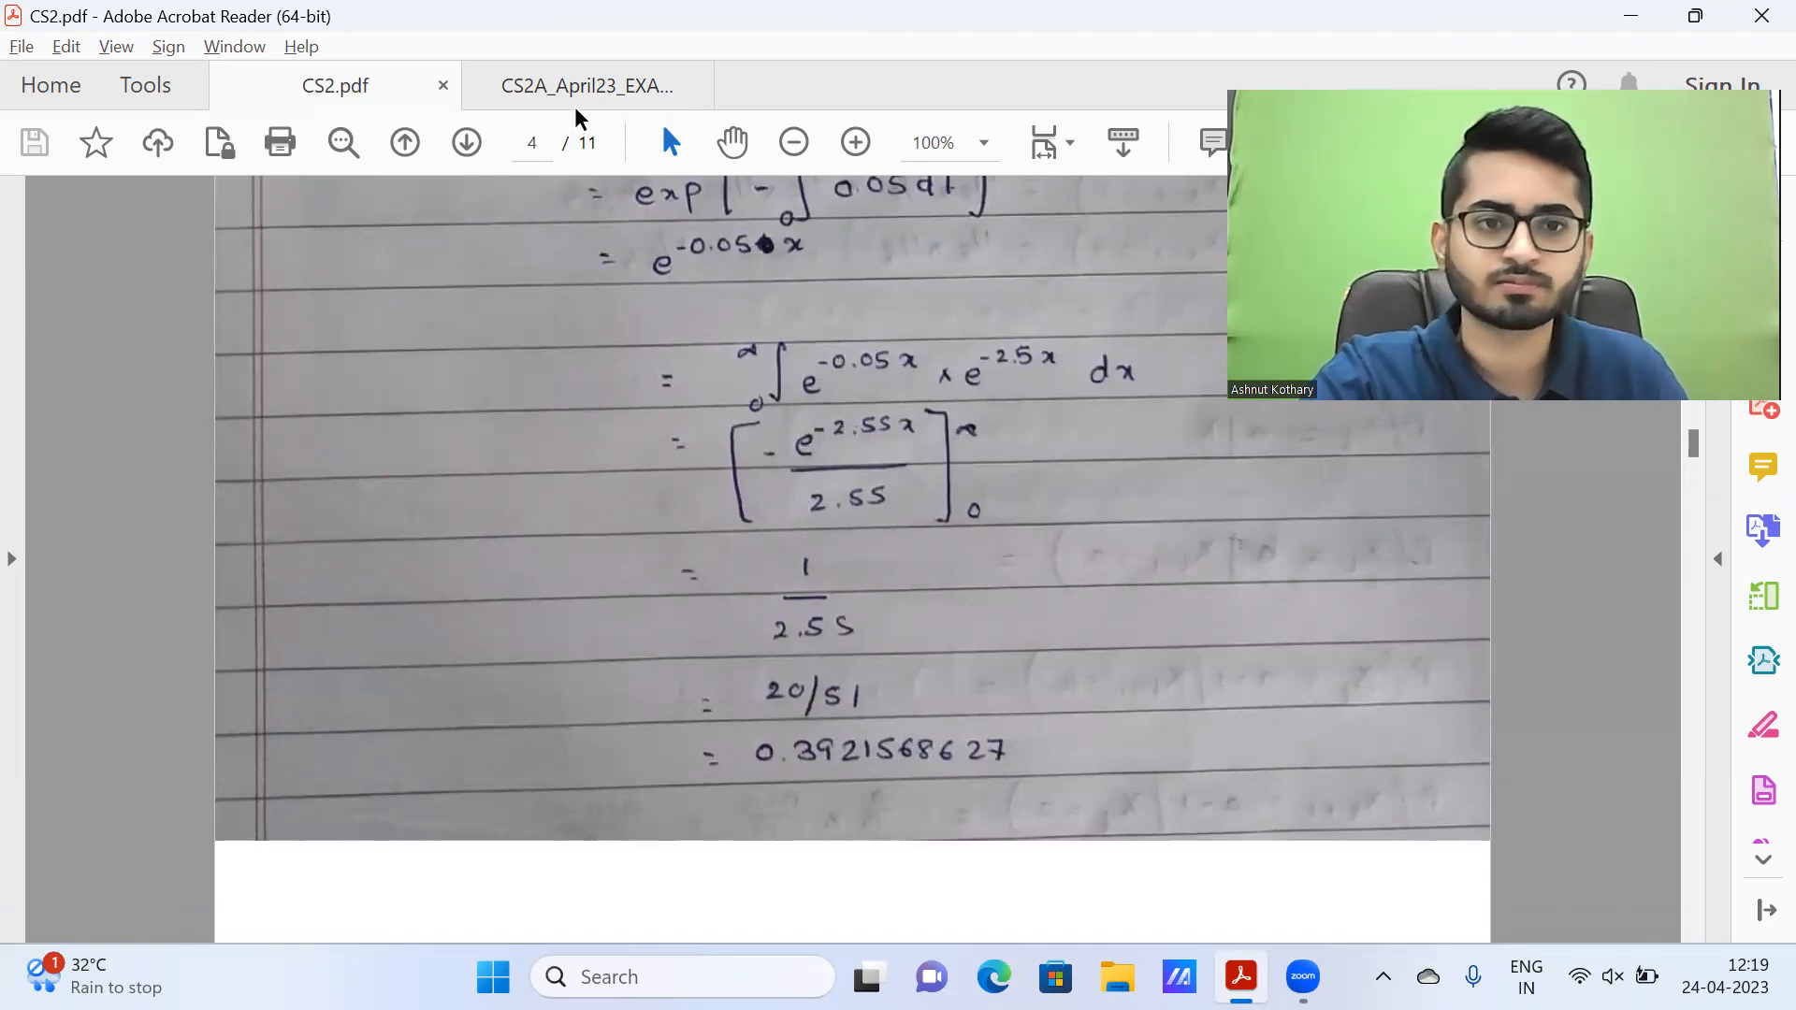
Step: Show question 5 on the ARMA(1,1) process and Fisher's transformation in the exam paper
click(586, 86)
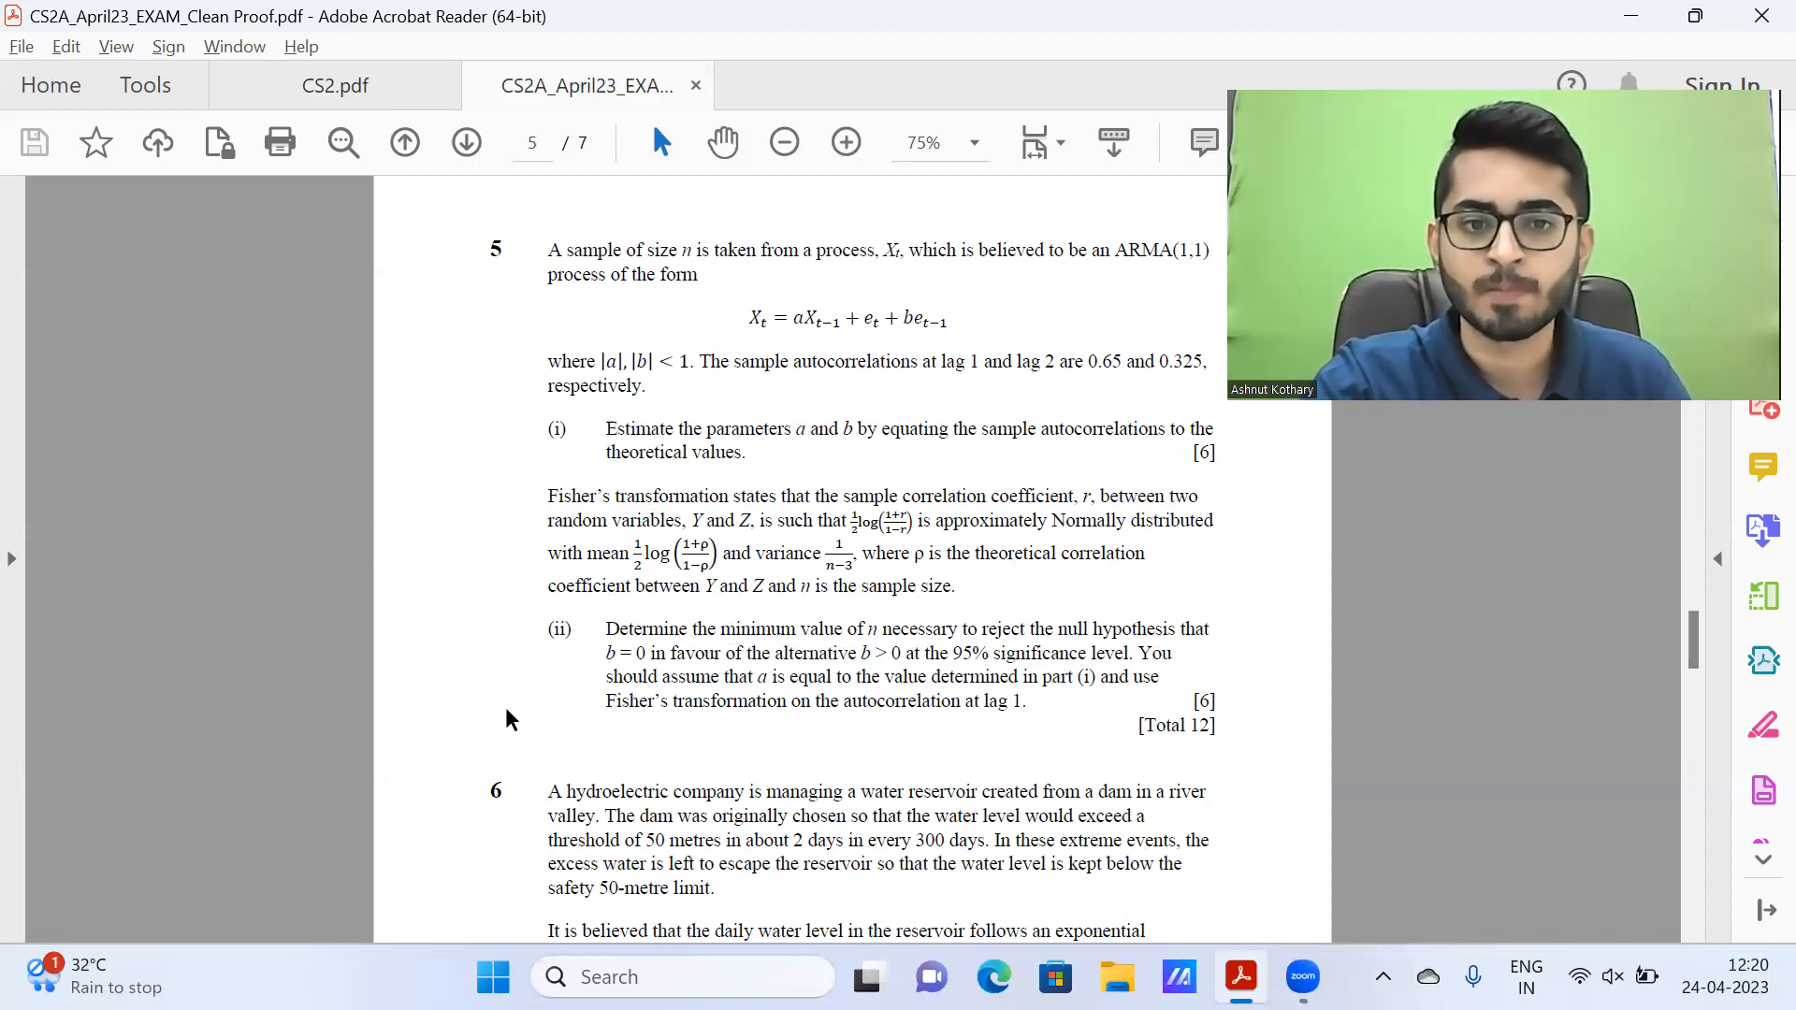
mouse_move(770, 624)
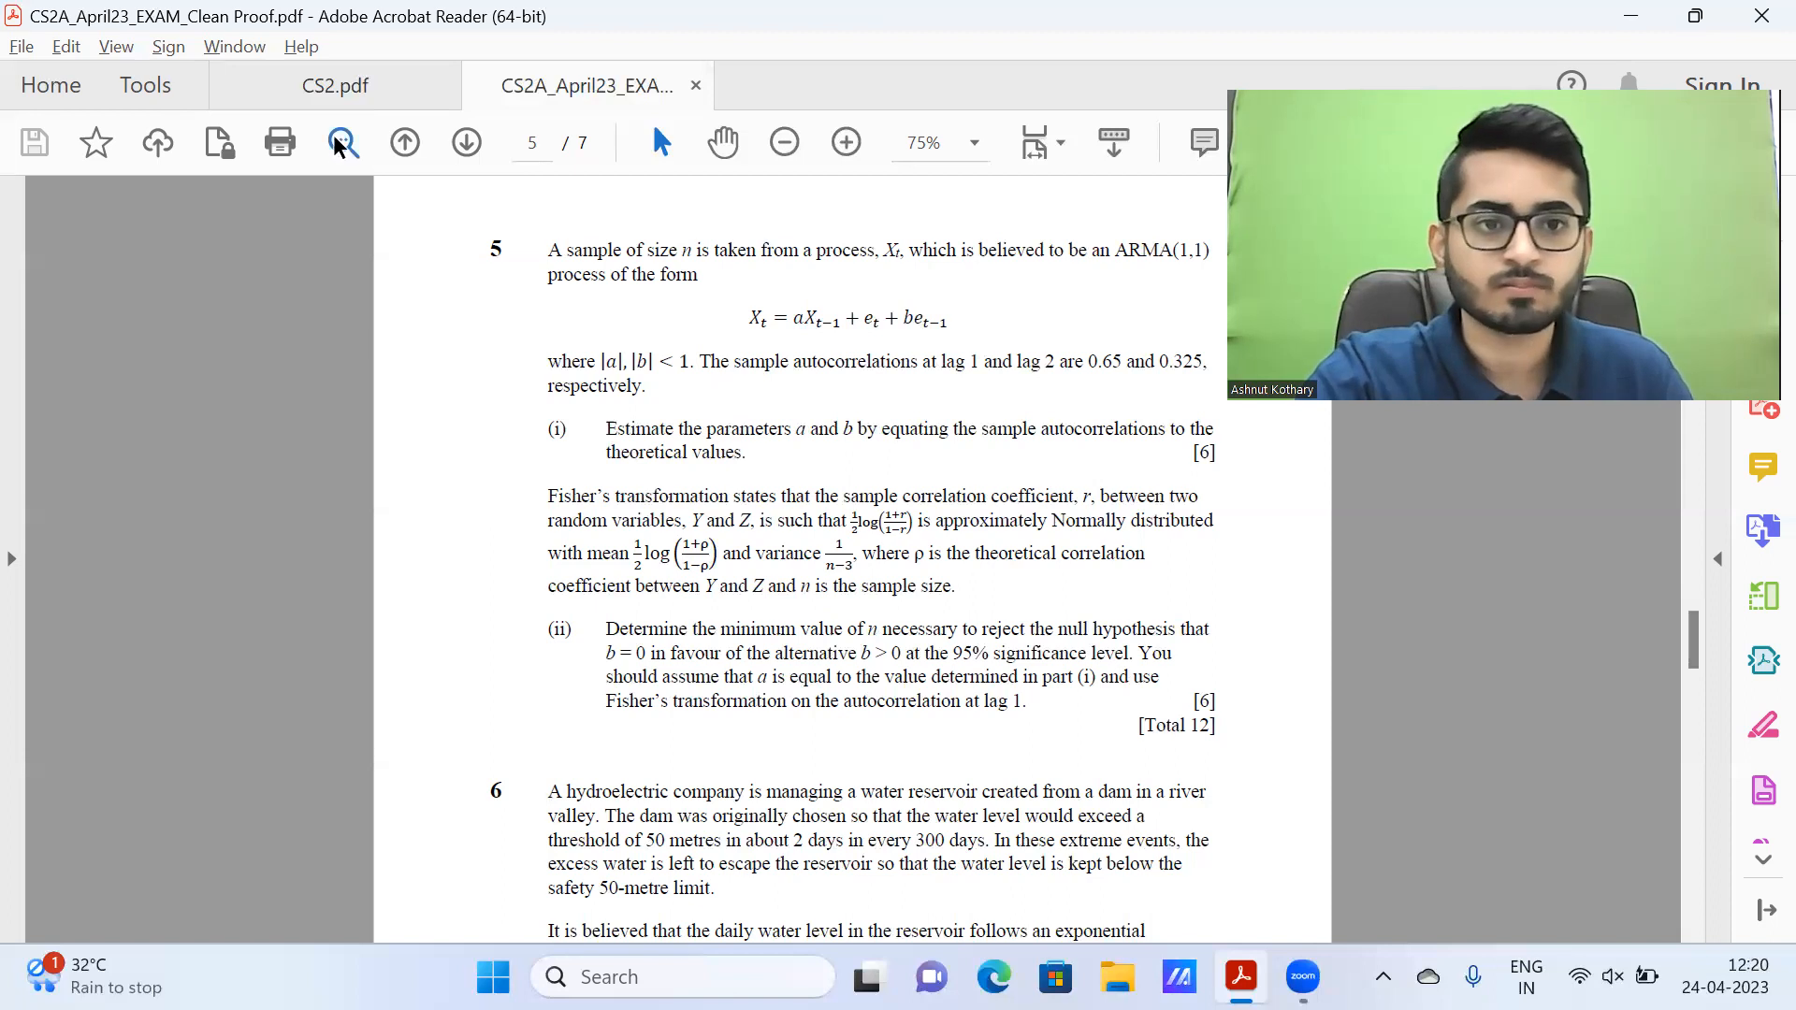
Step: Follow the handwritten question 5 (i) working deriving the autocorrelations
click(334, 85)
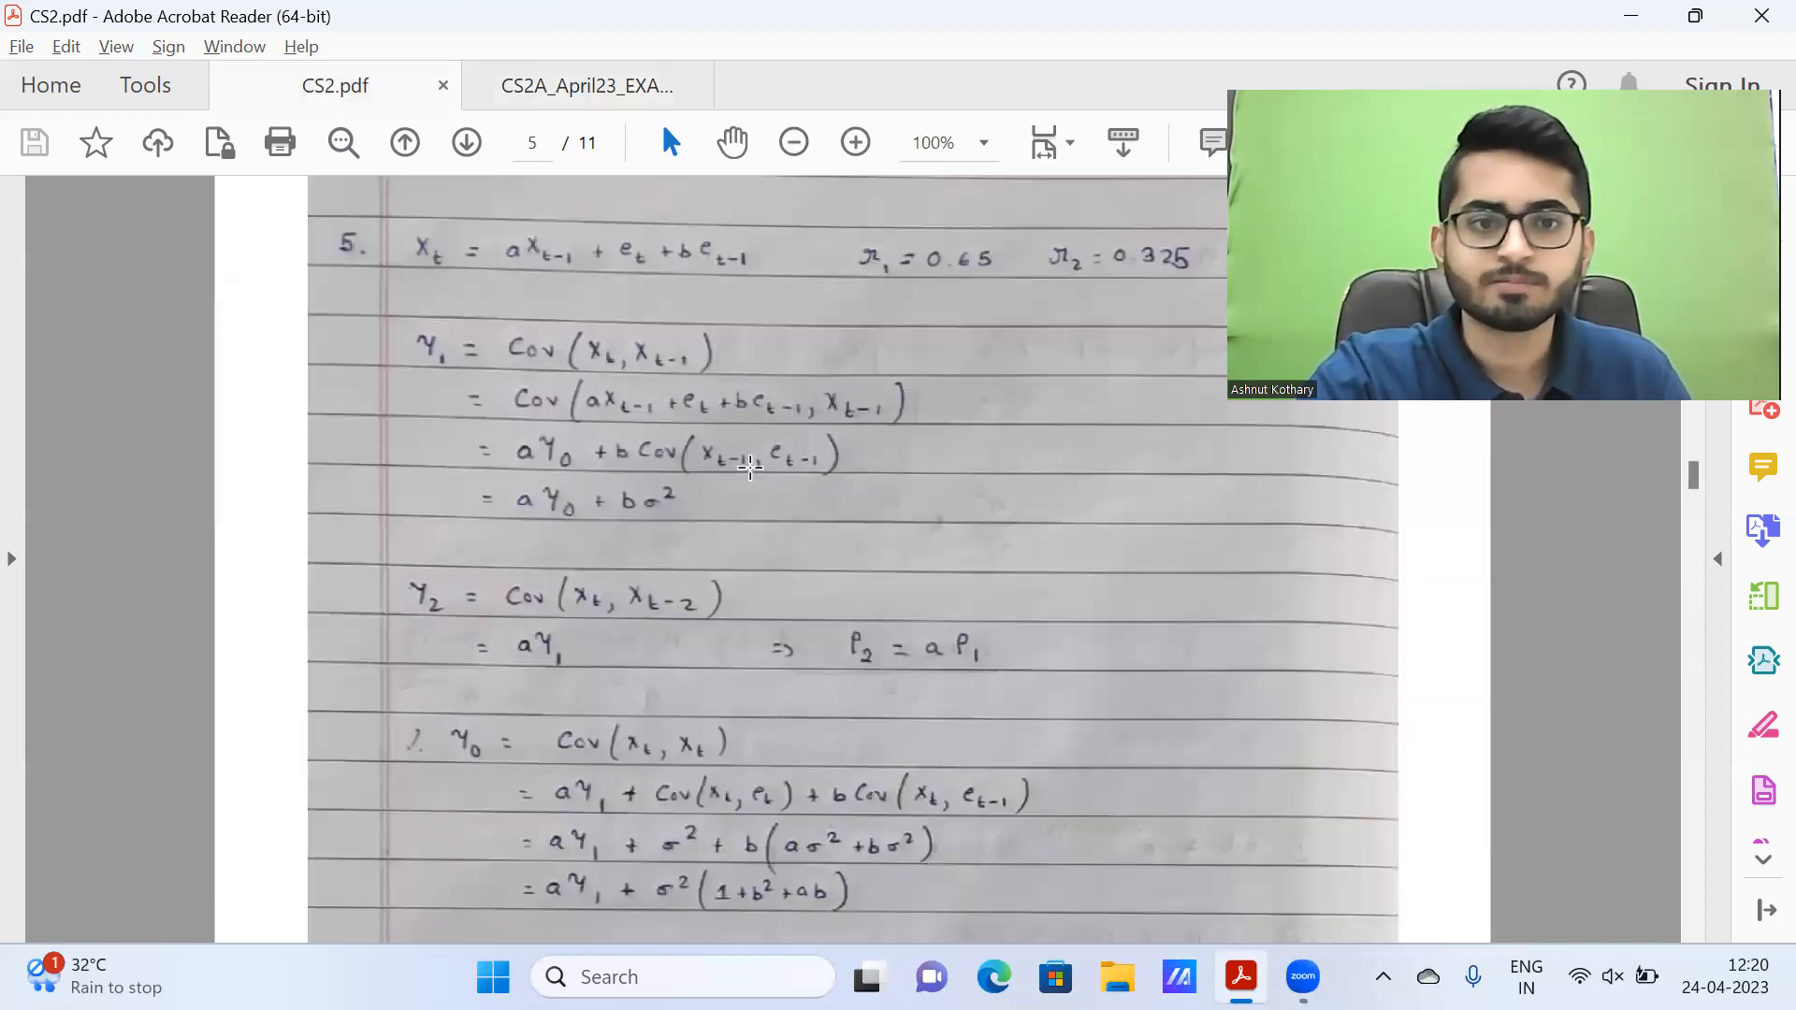
scroll(down, 3)
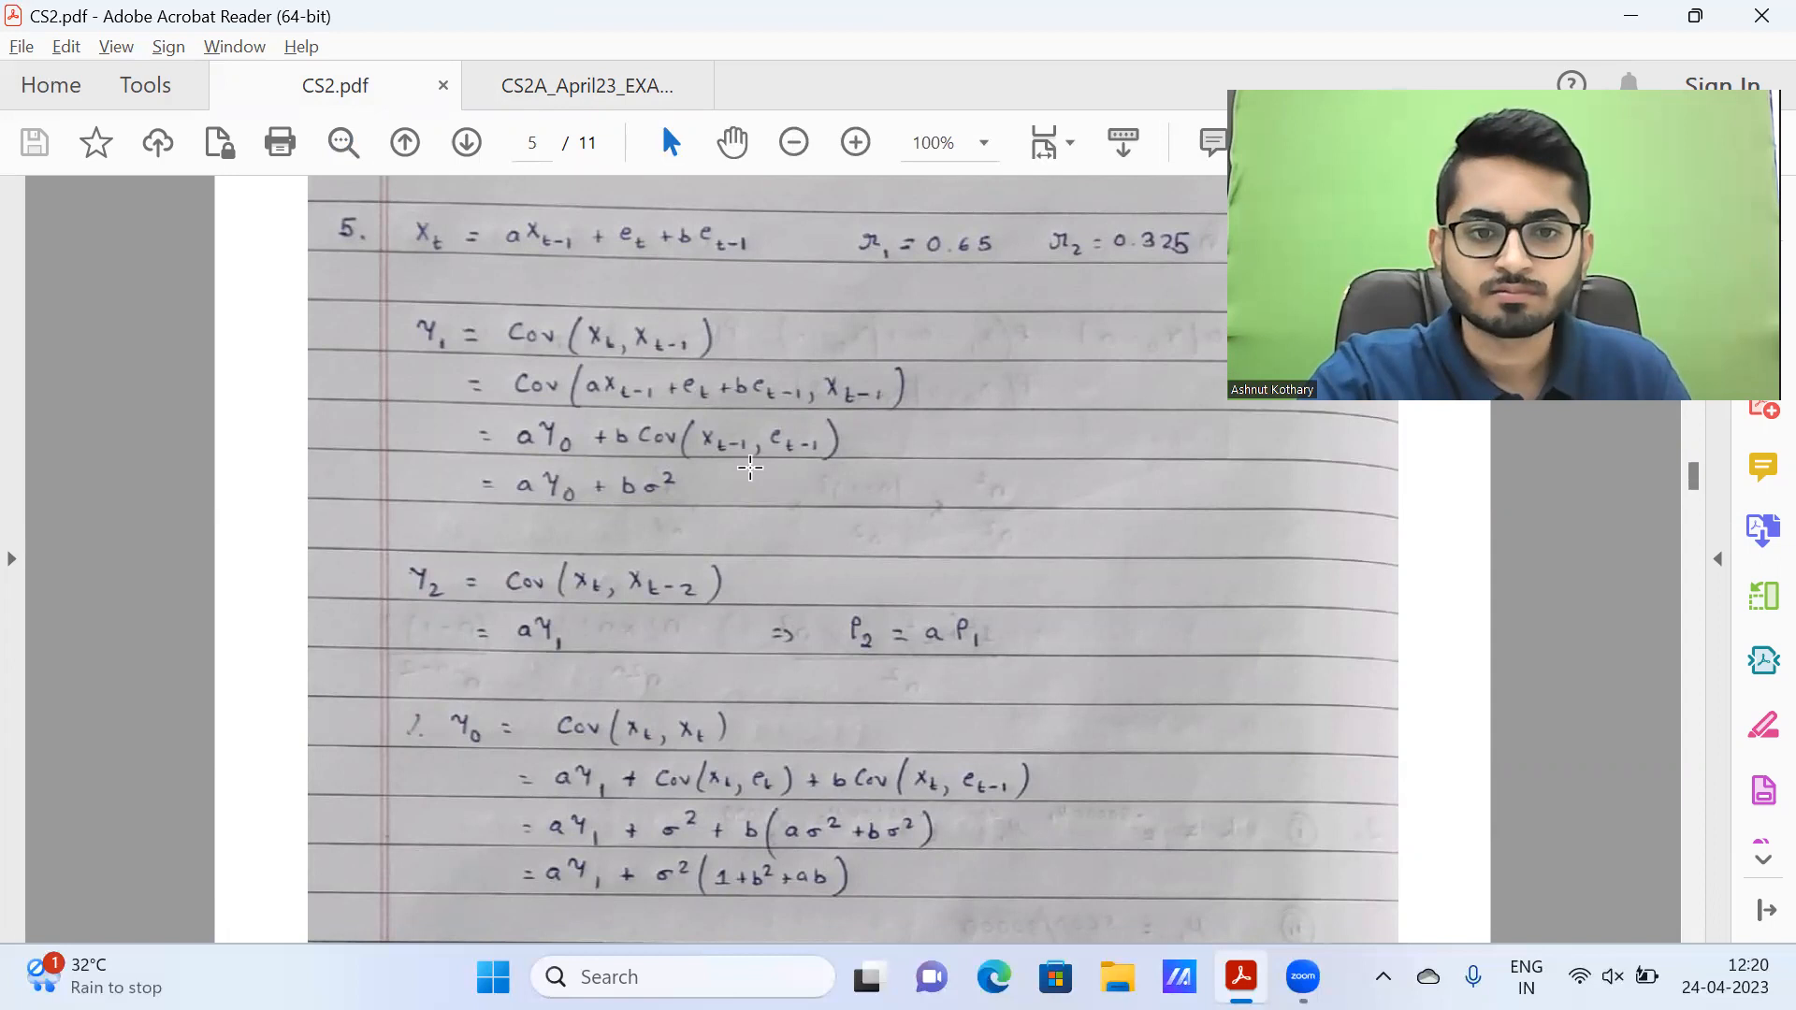
scroll(down, 3)
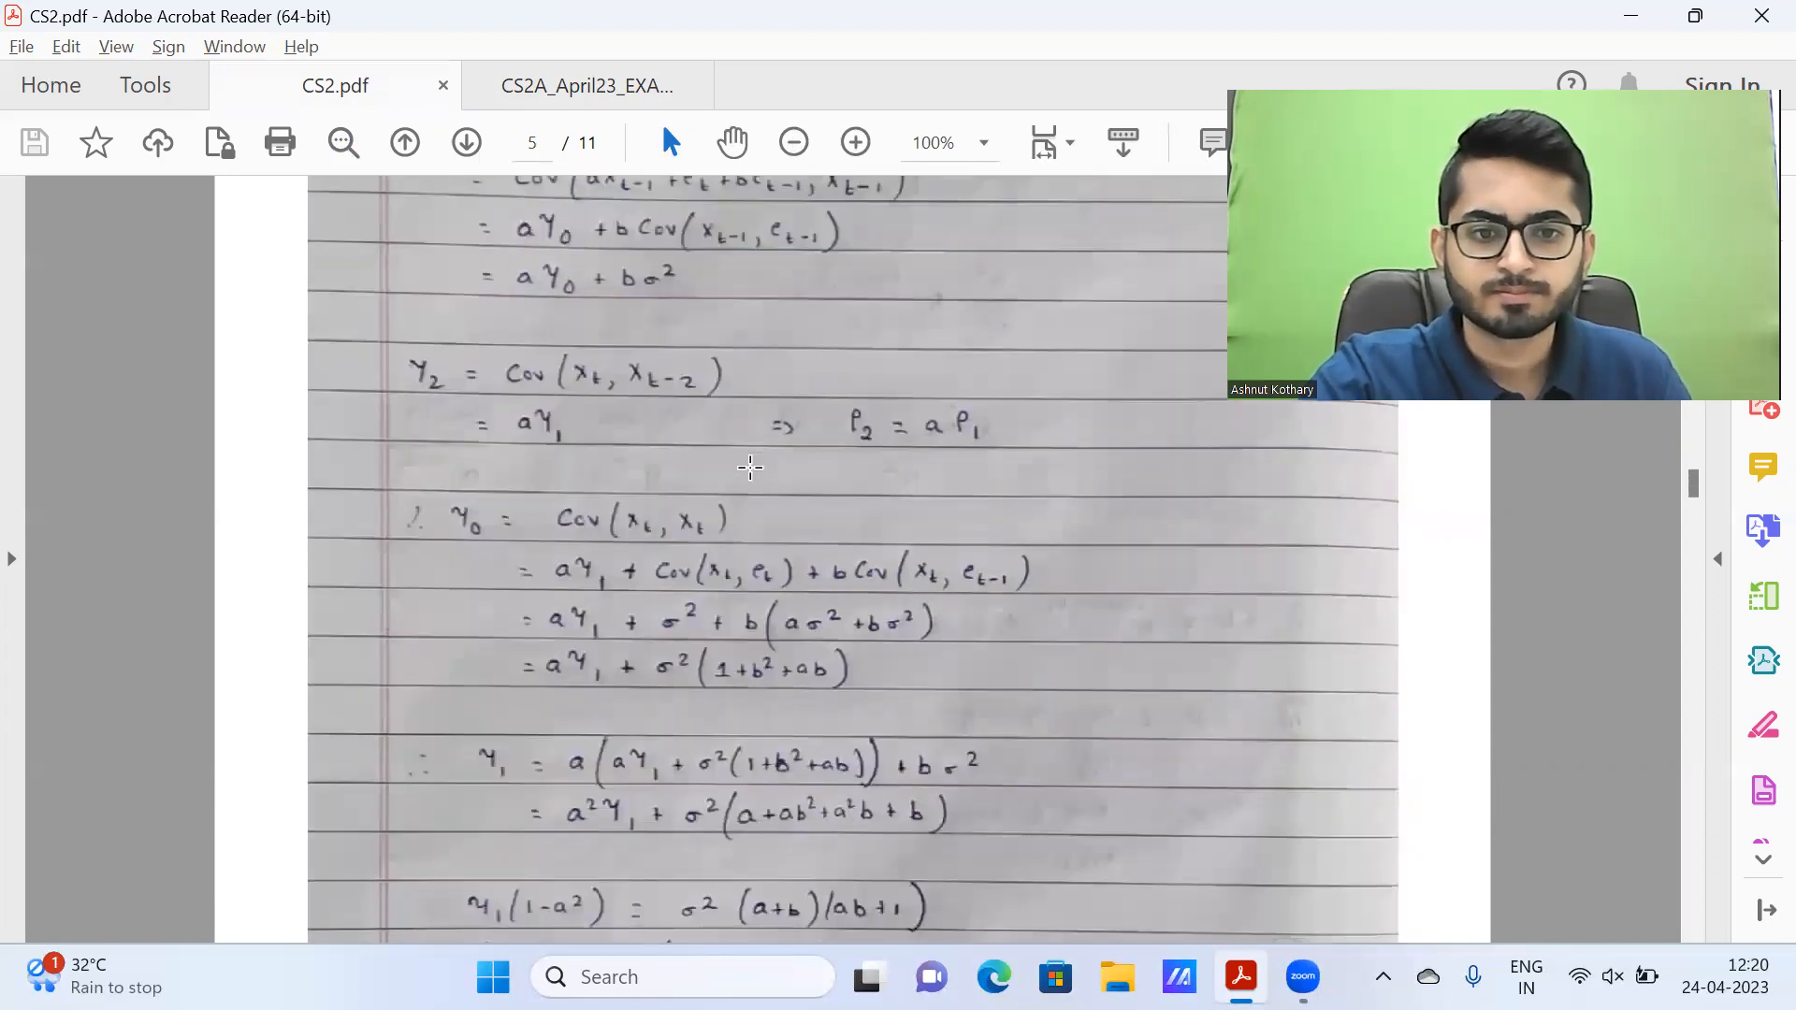
scroll(down, 3)
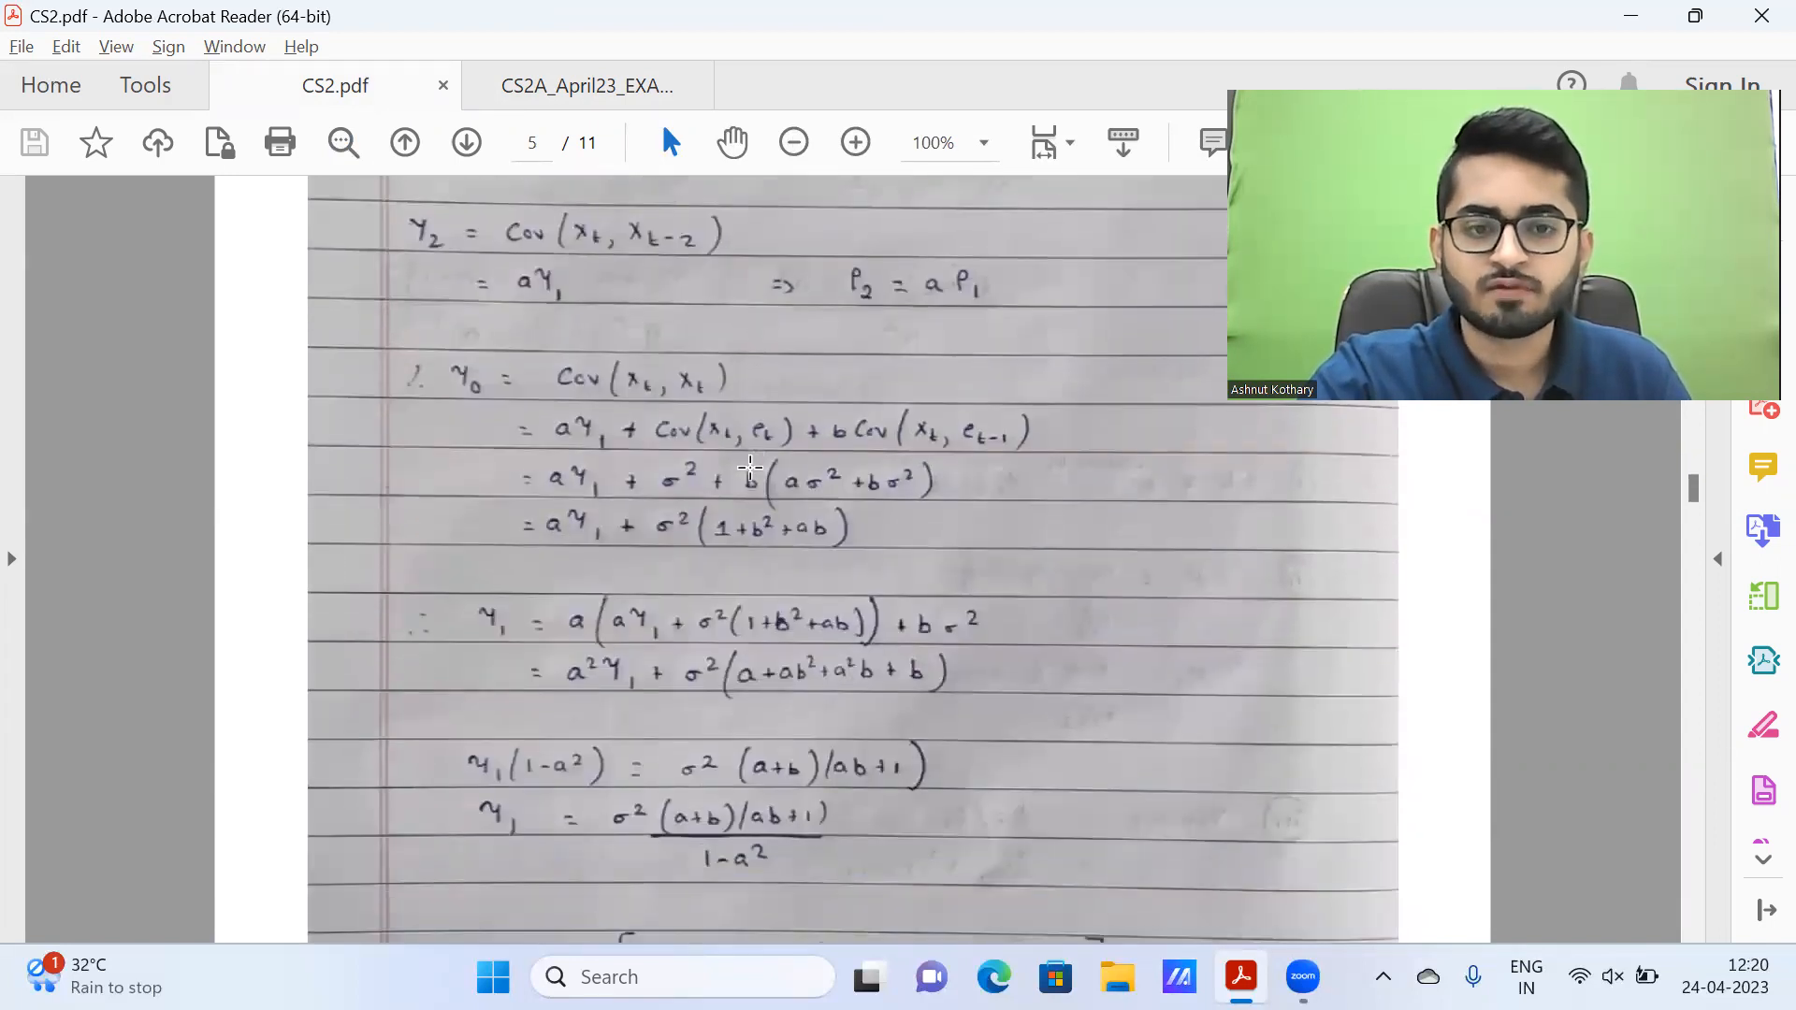
scroll(down, 3)
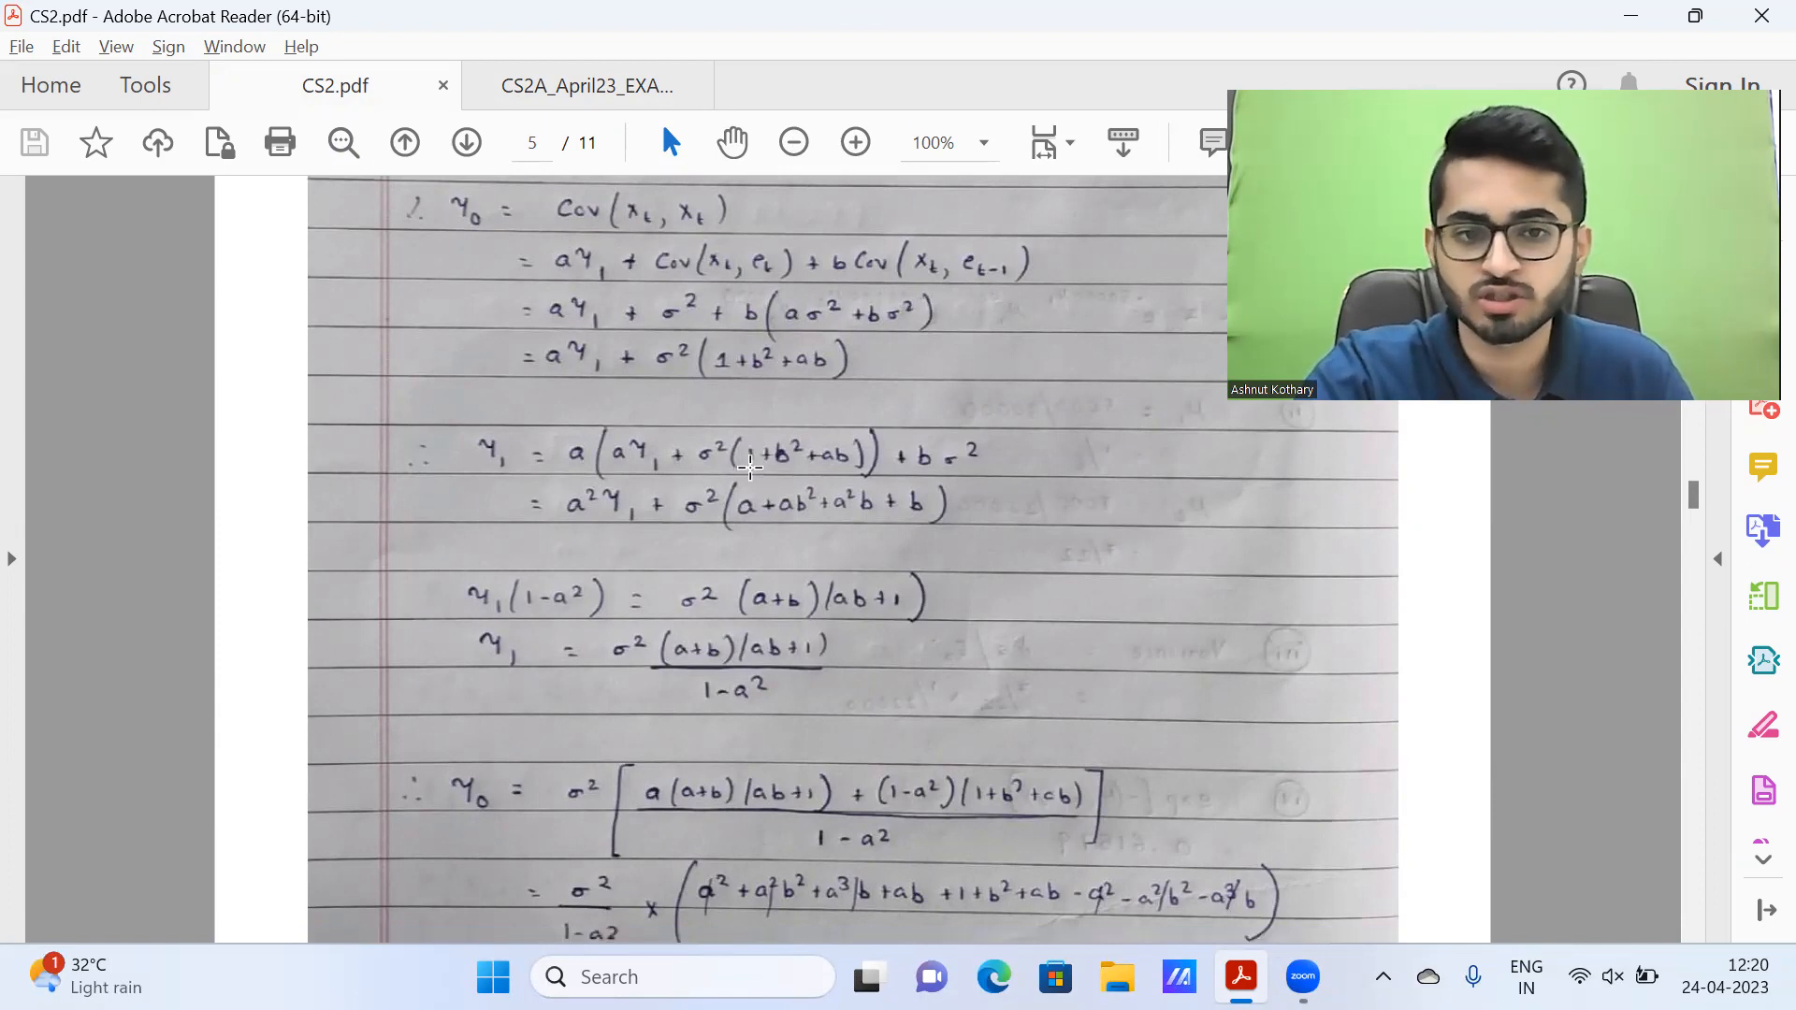
scroll(down, 3)
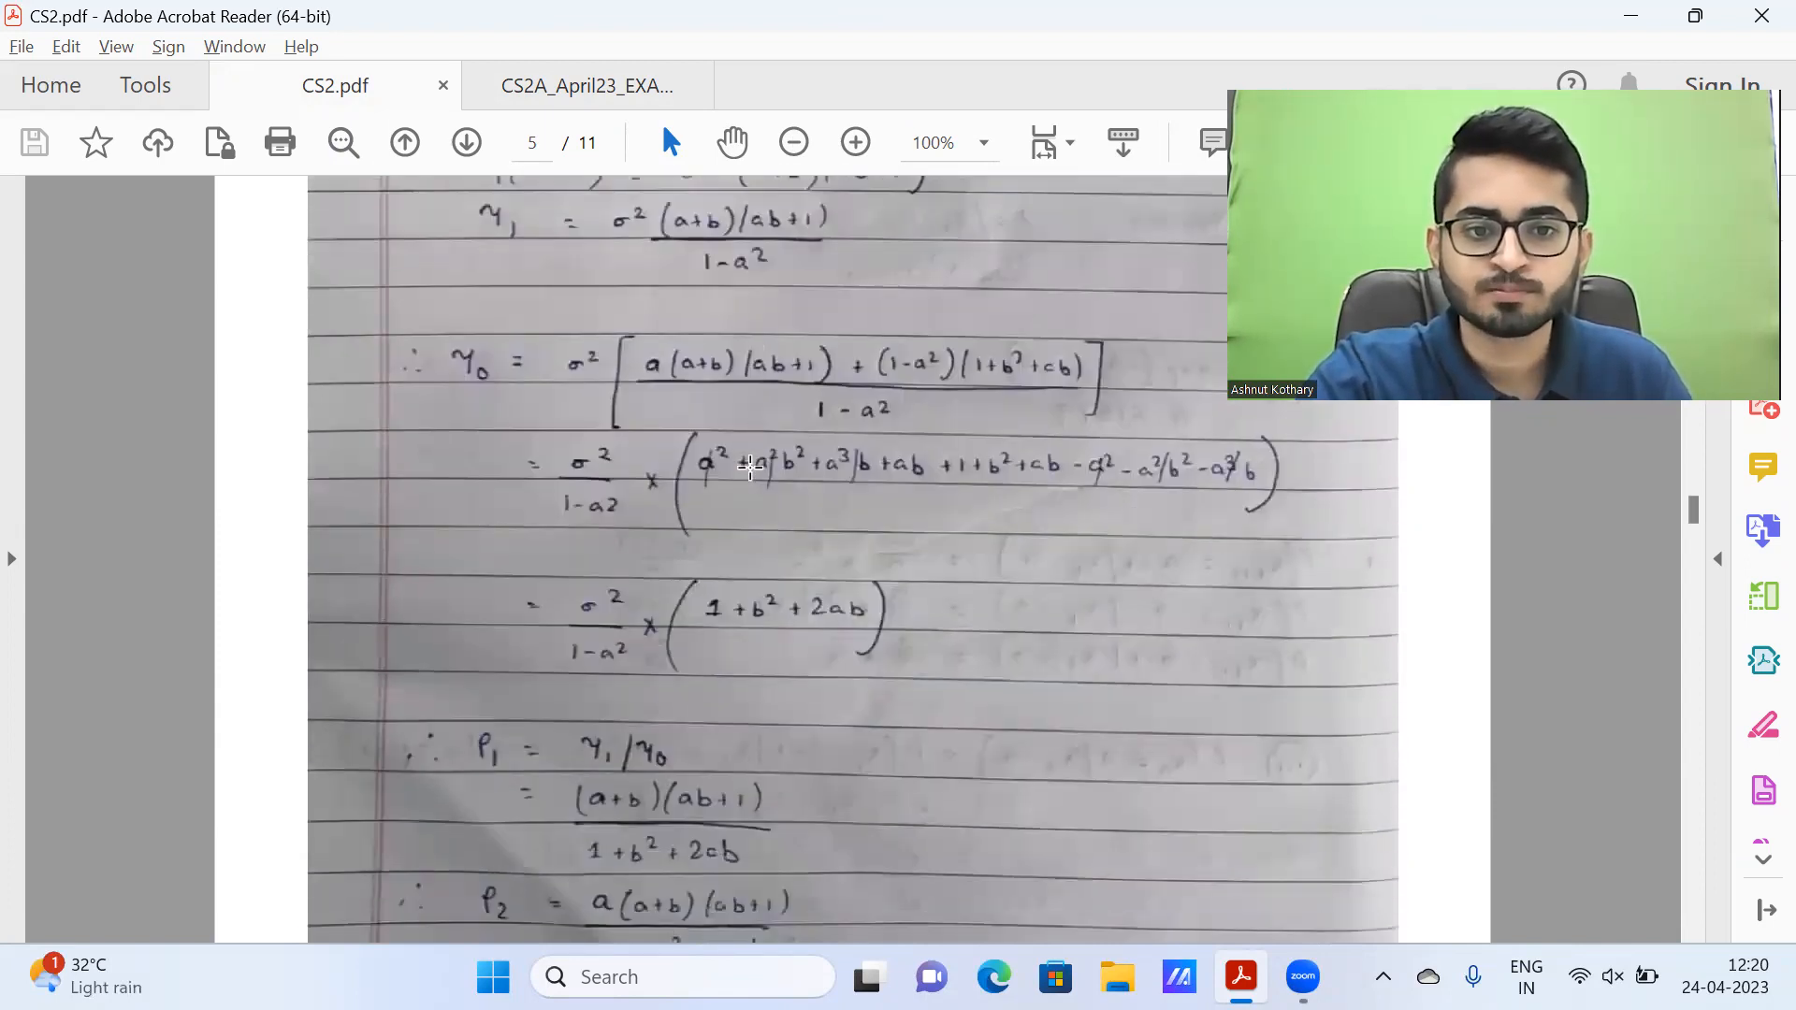
Step: Continue to the solution b = 2 − √3 with a = 0.5 and the start of part (ii)
scroll(down, 3)
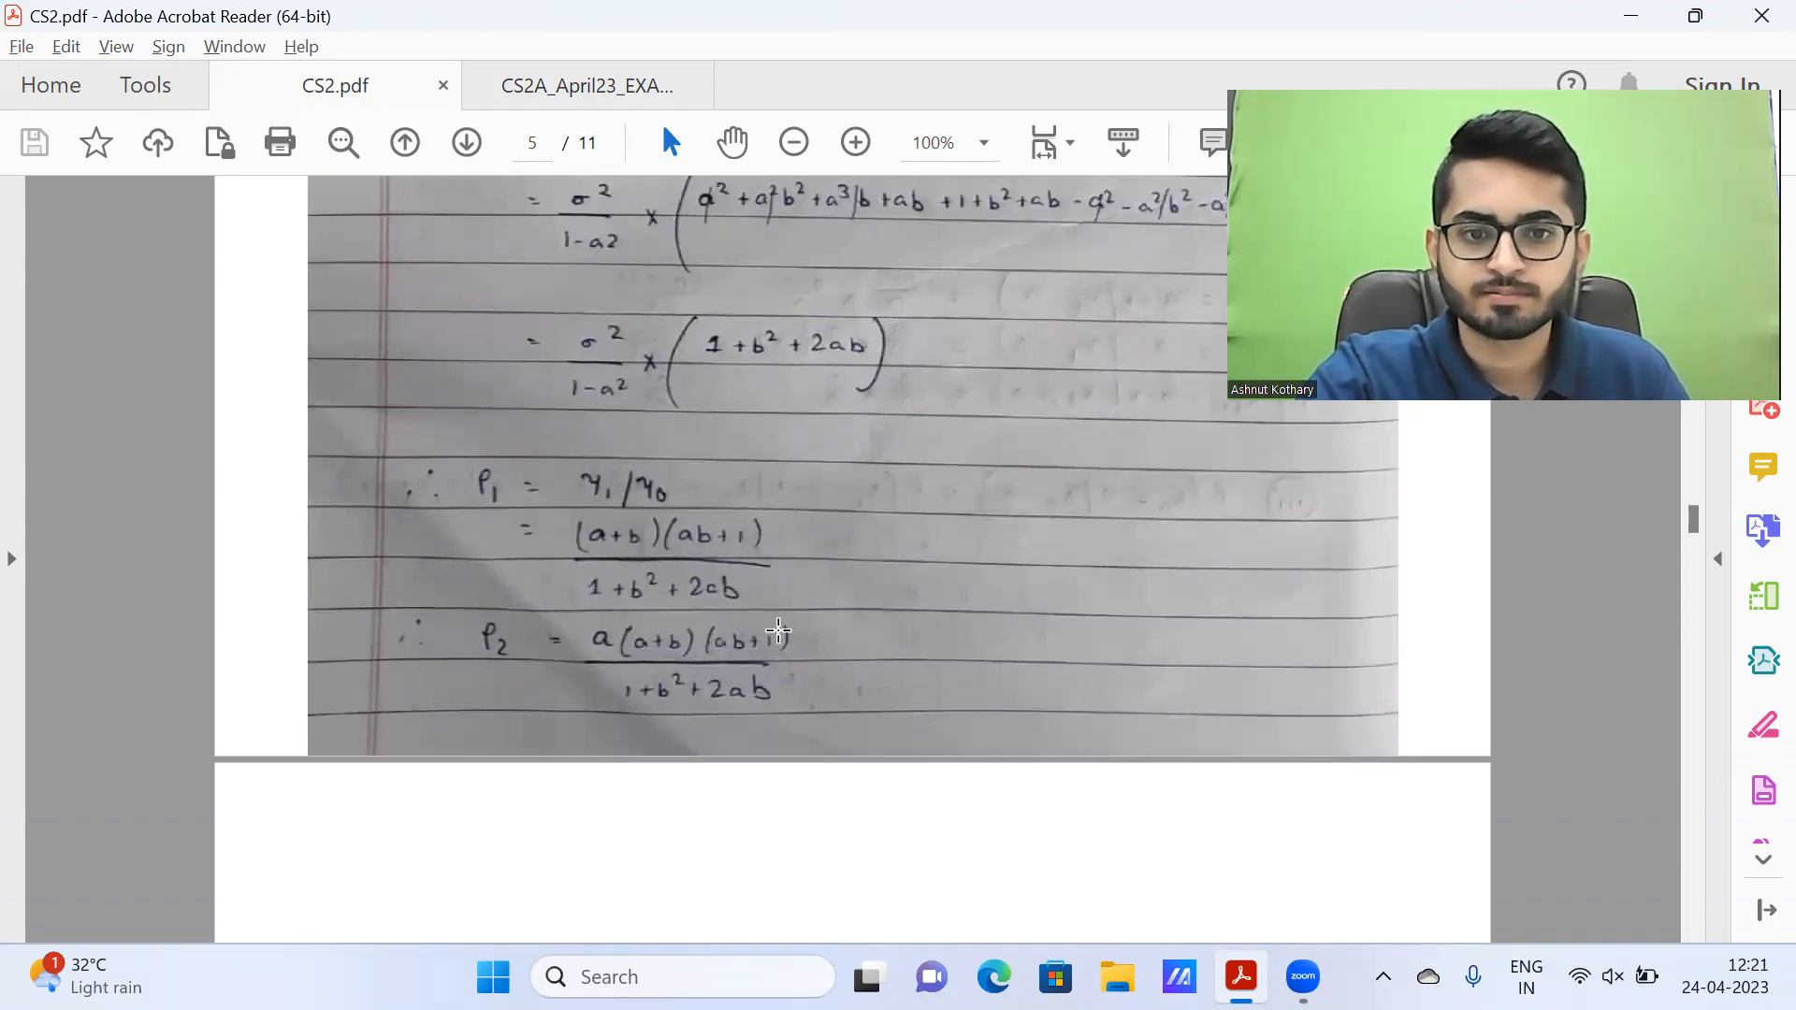
scroll(down, 3)
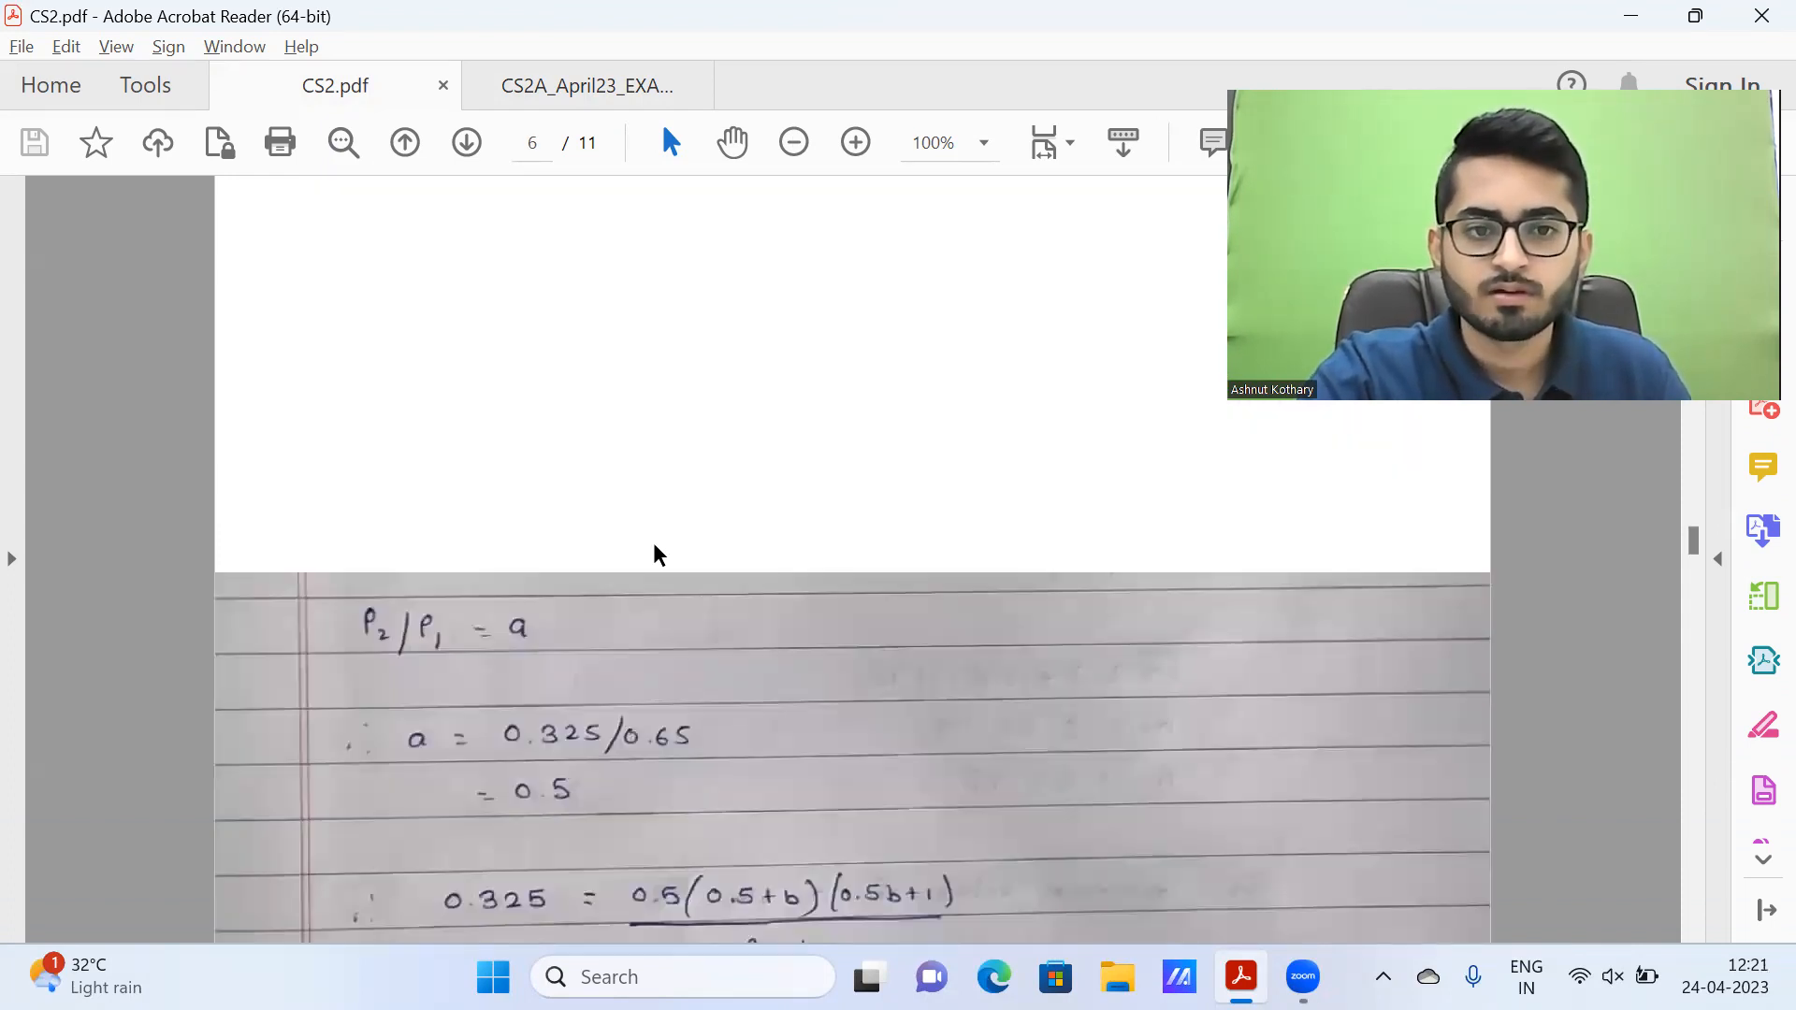
scroll(down, 3)
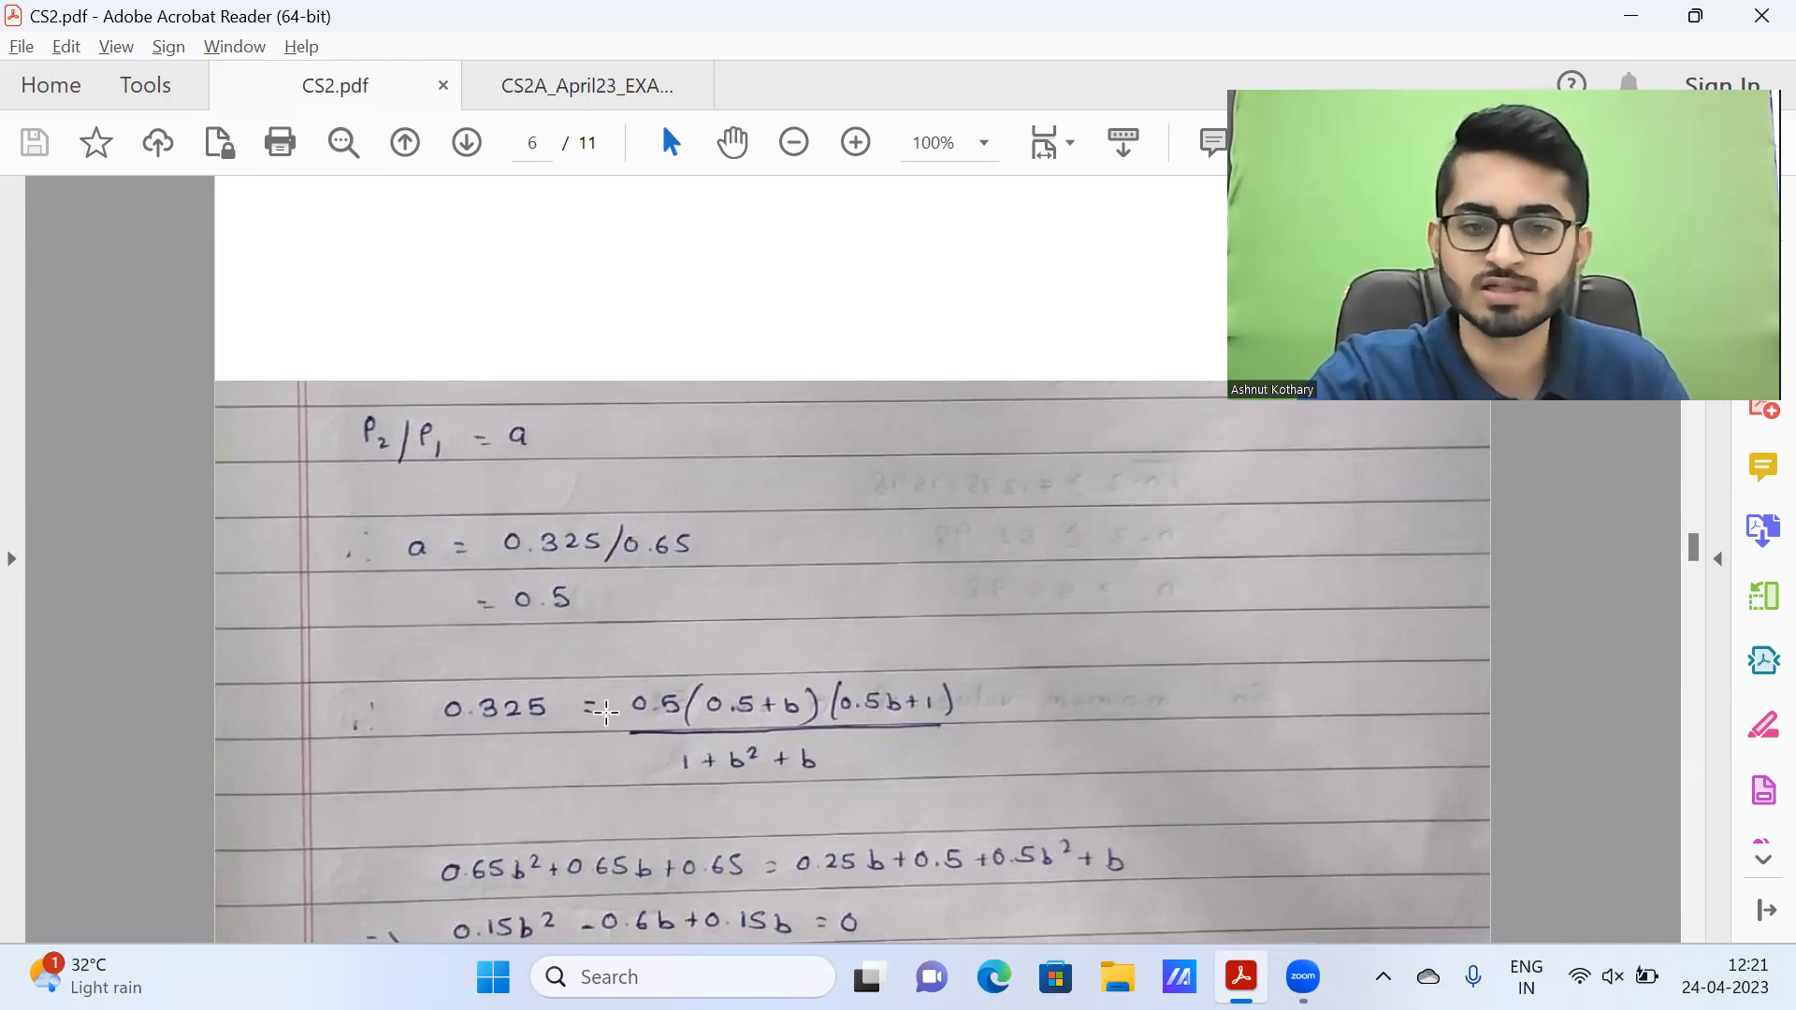
scroll(down, 3)
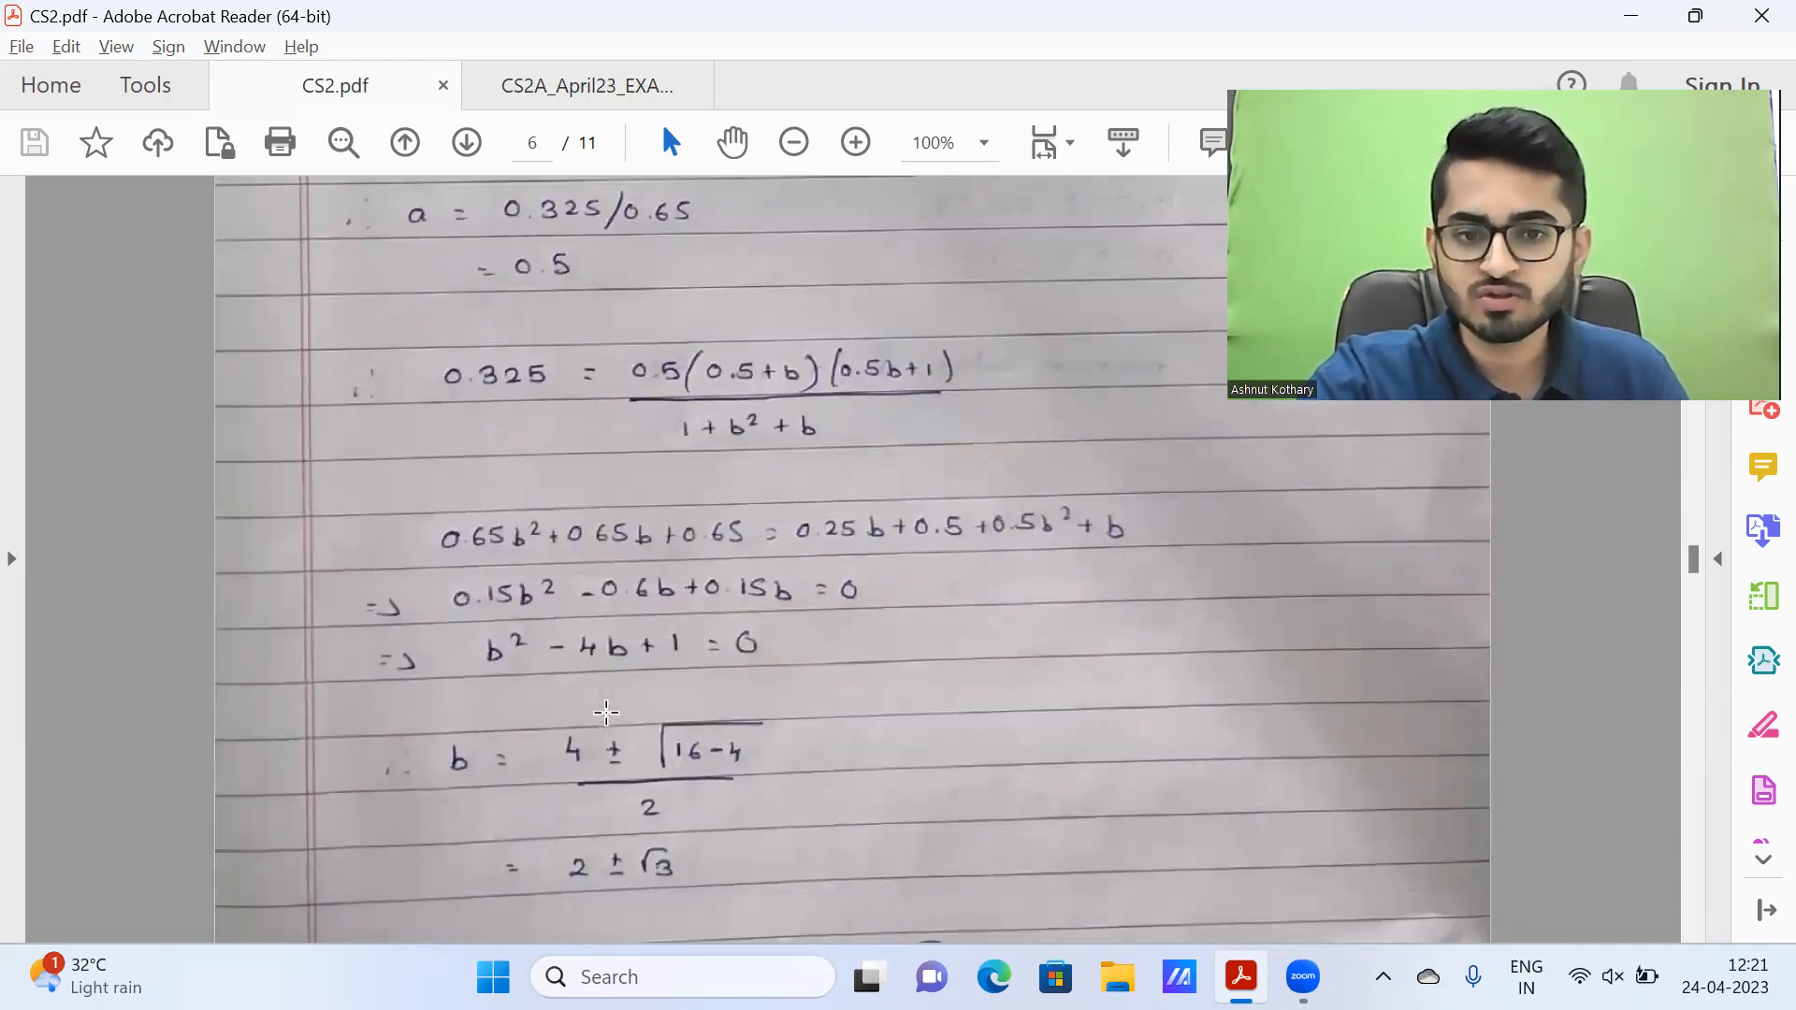
scroll(down, 3)
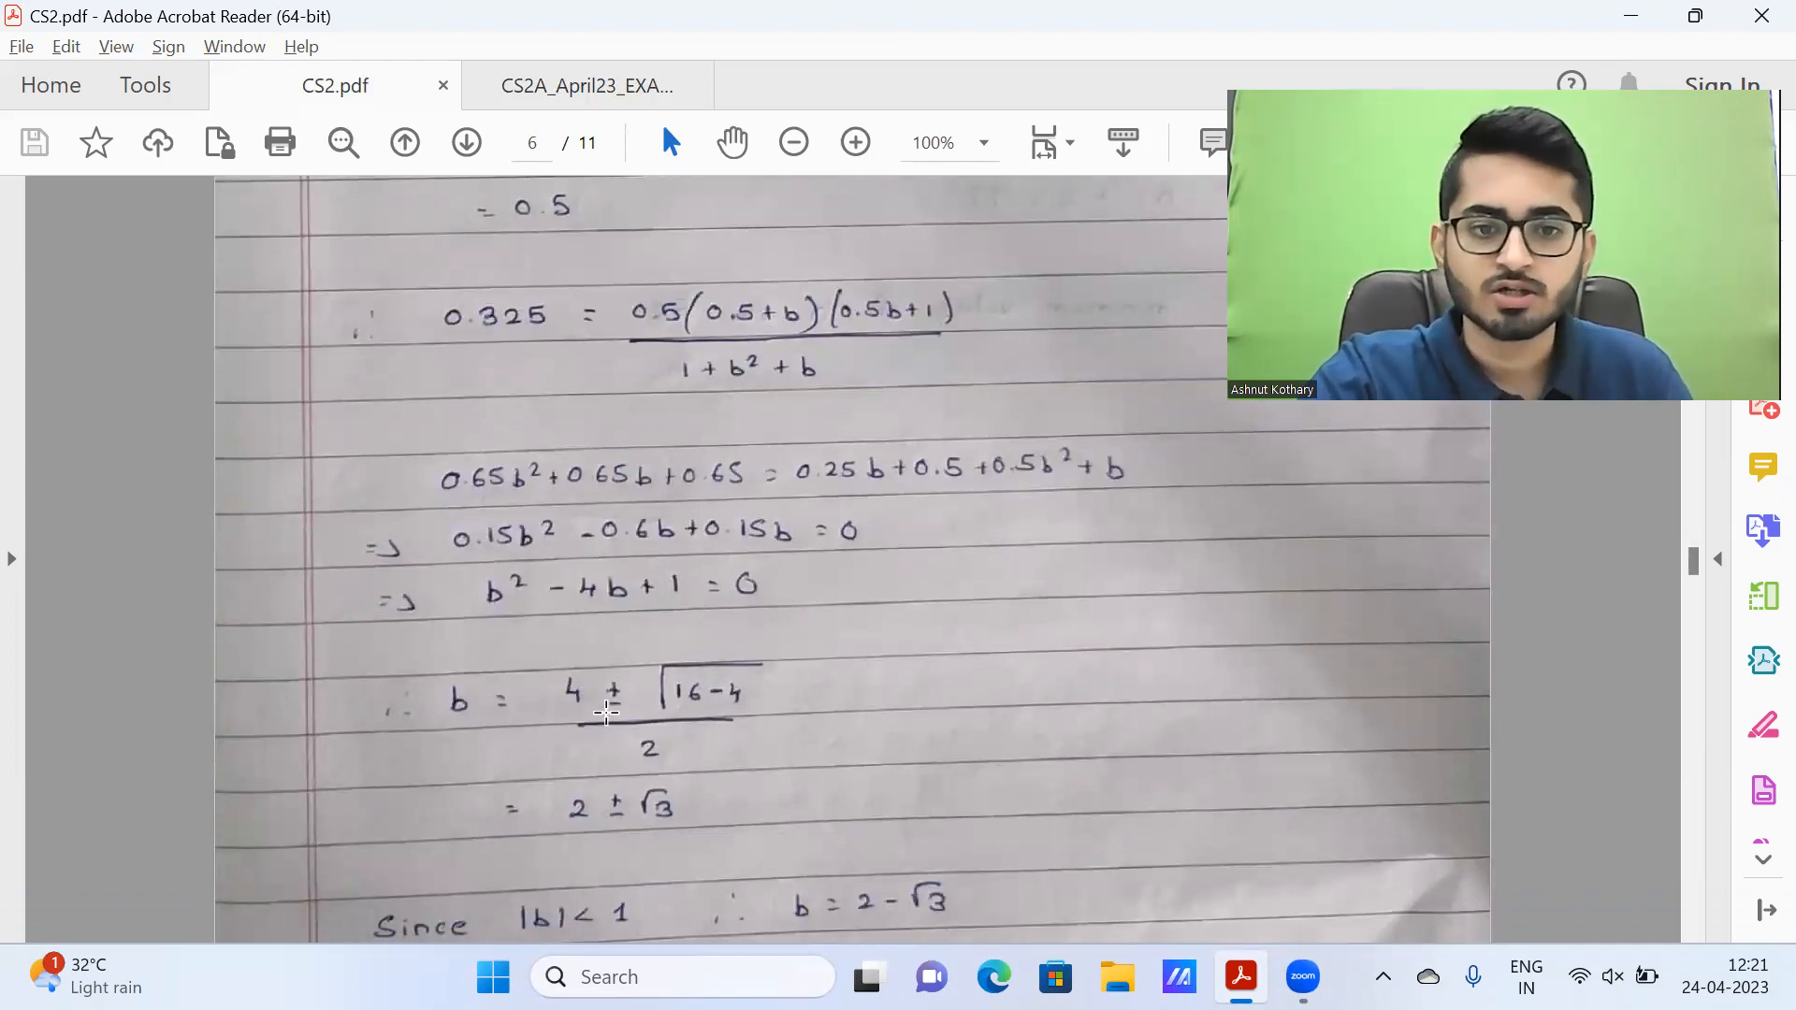
scroll(down, 3)
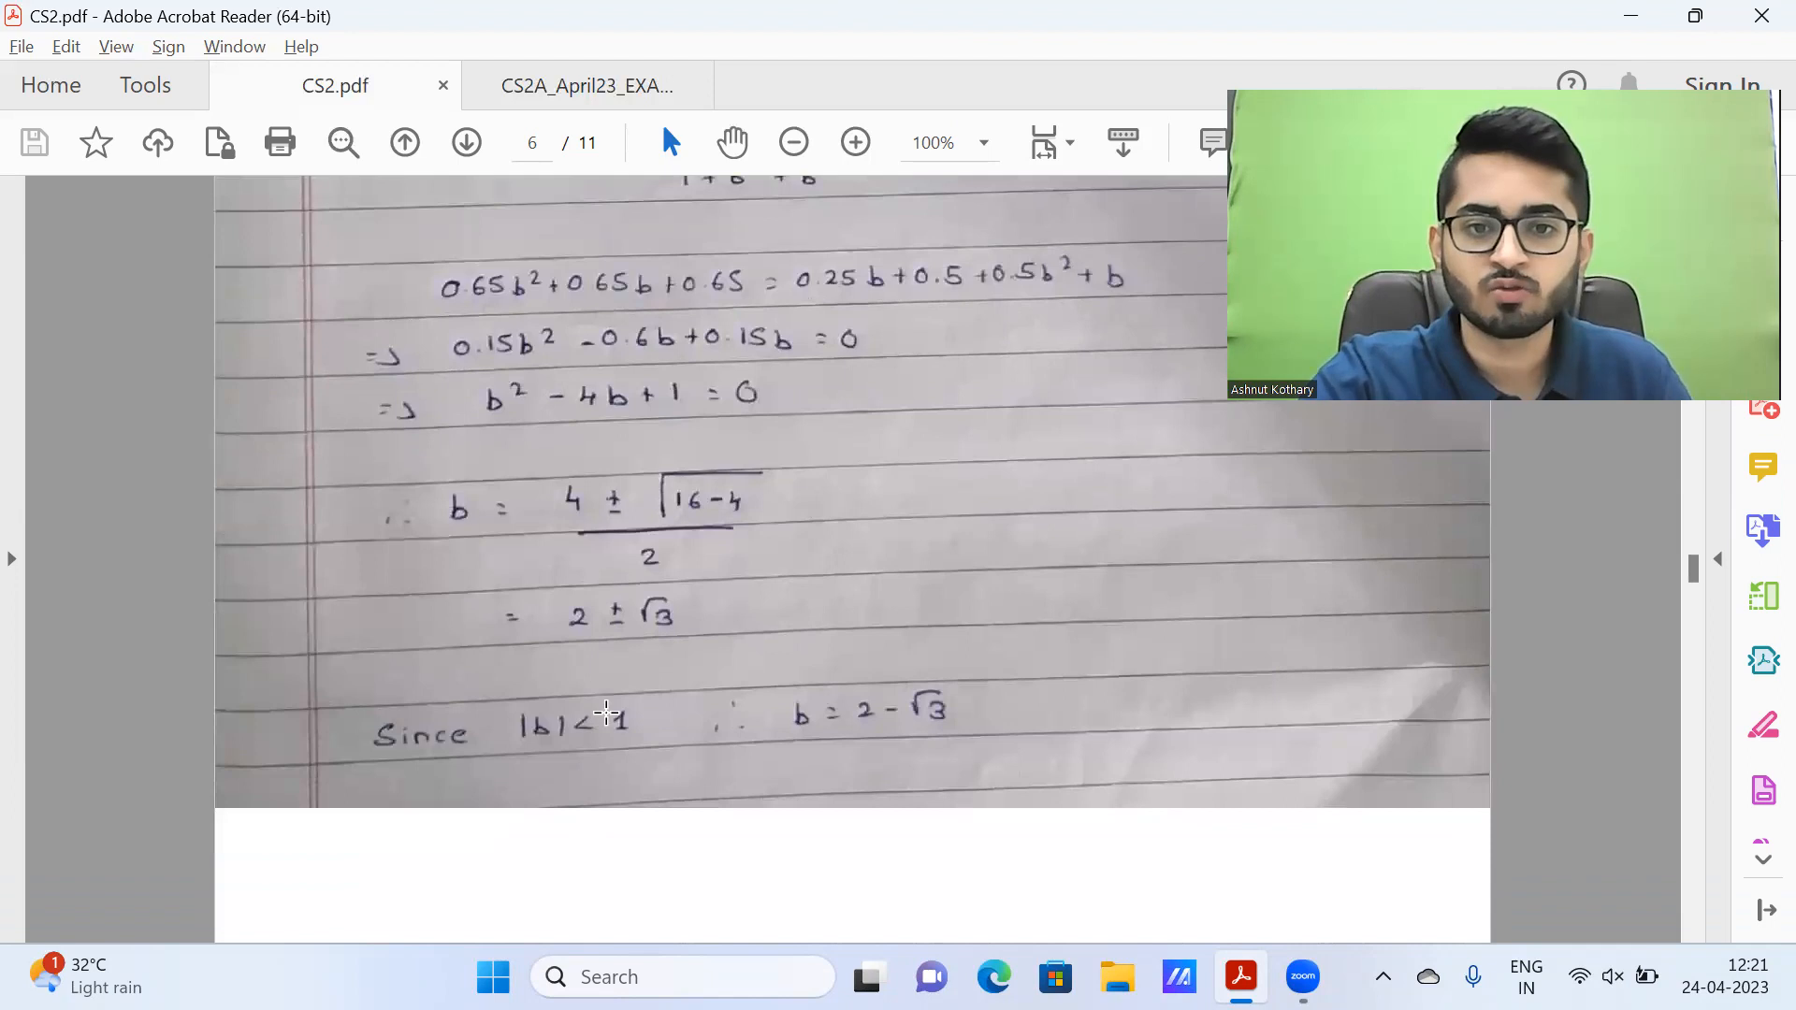
mouse_move(946, 725)
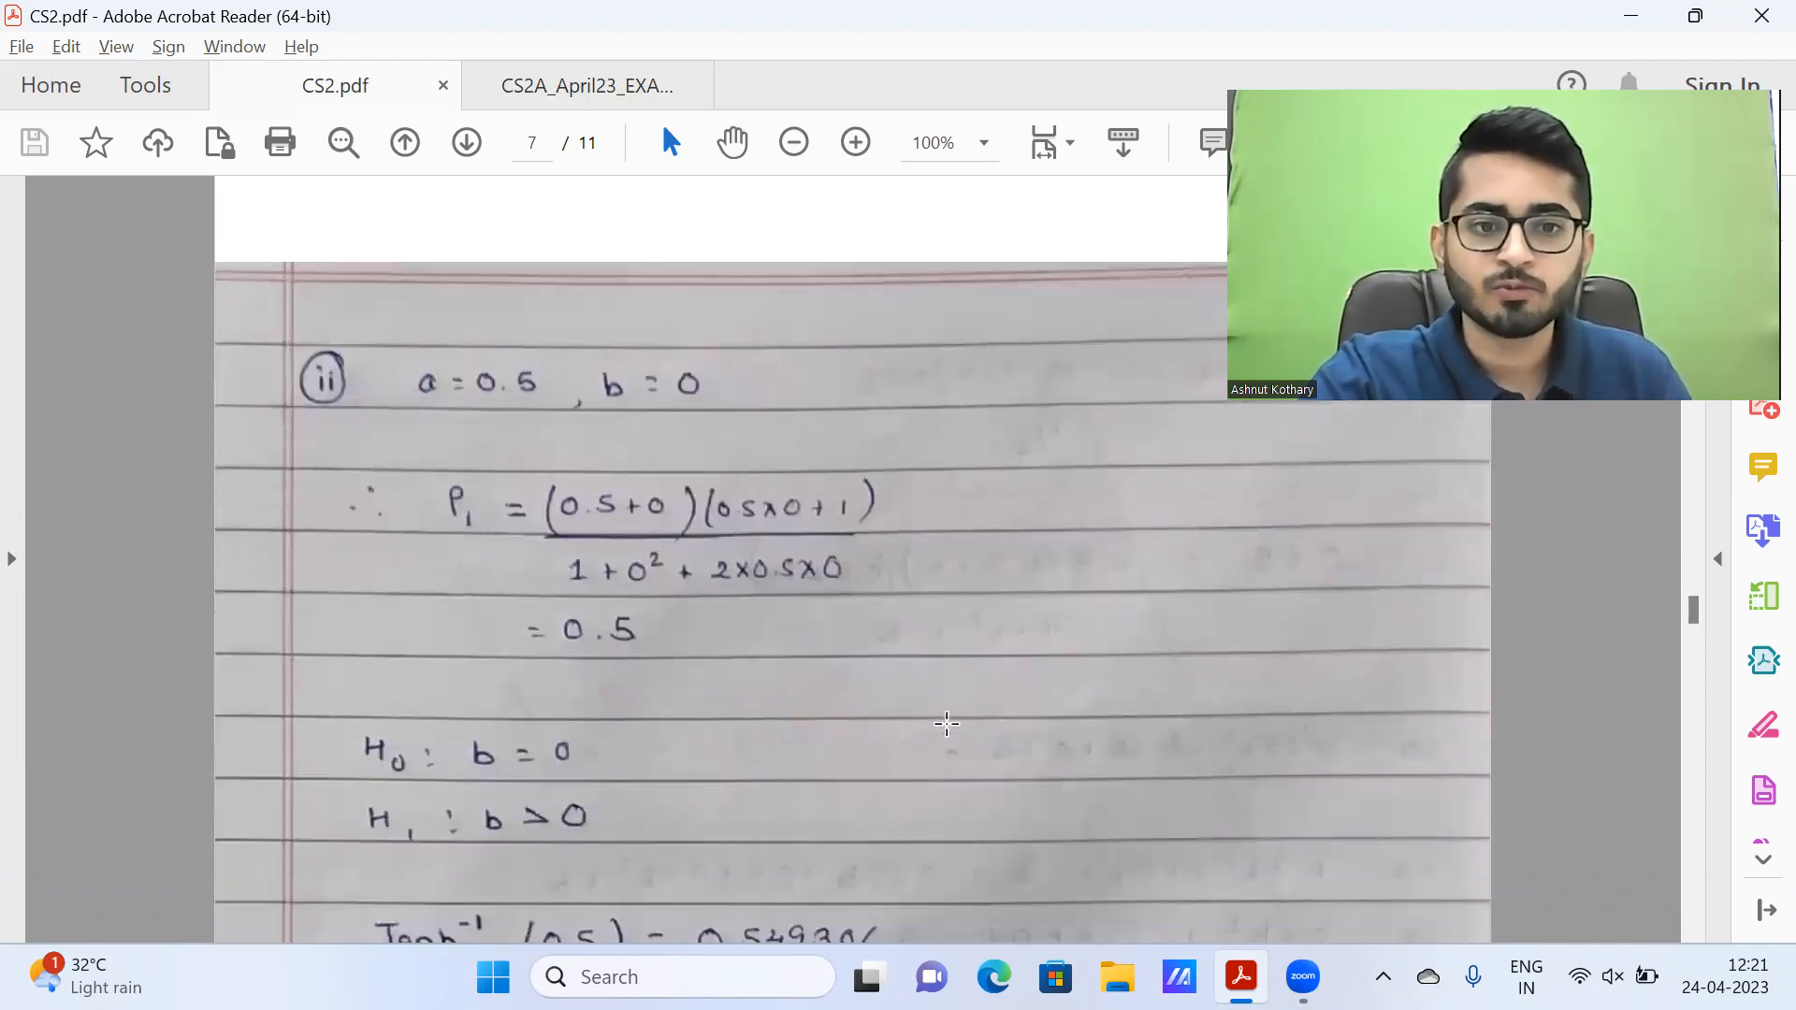
Step: Follow the question 5 (ii) working to its conclusion that the minimum n is 56
scroll(down, 3)
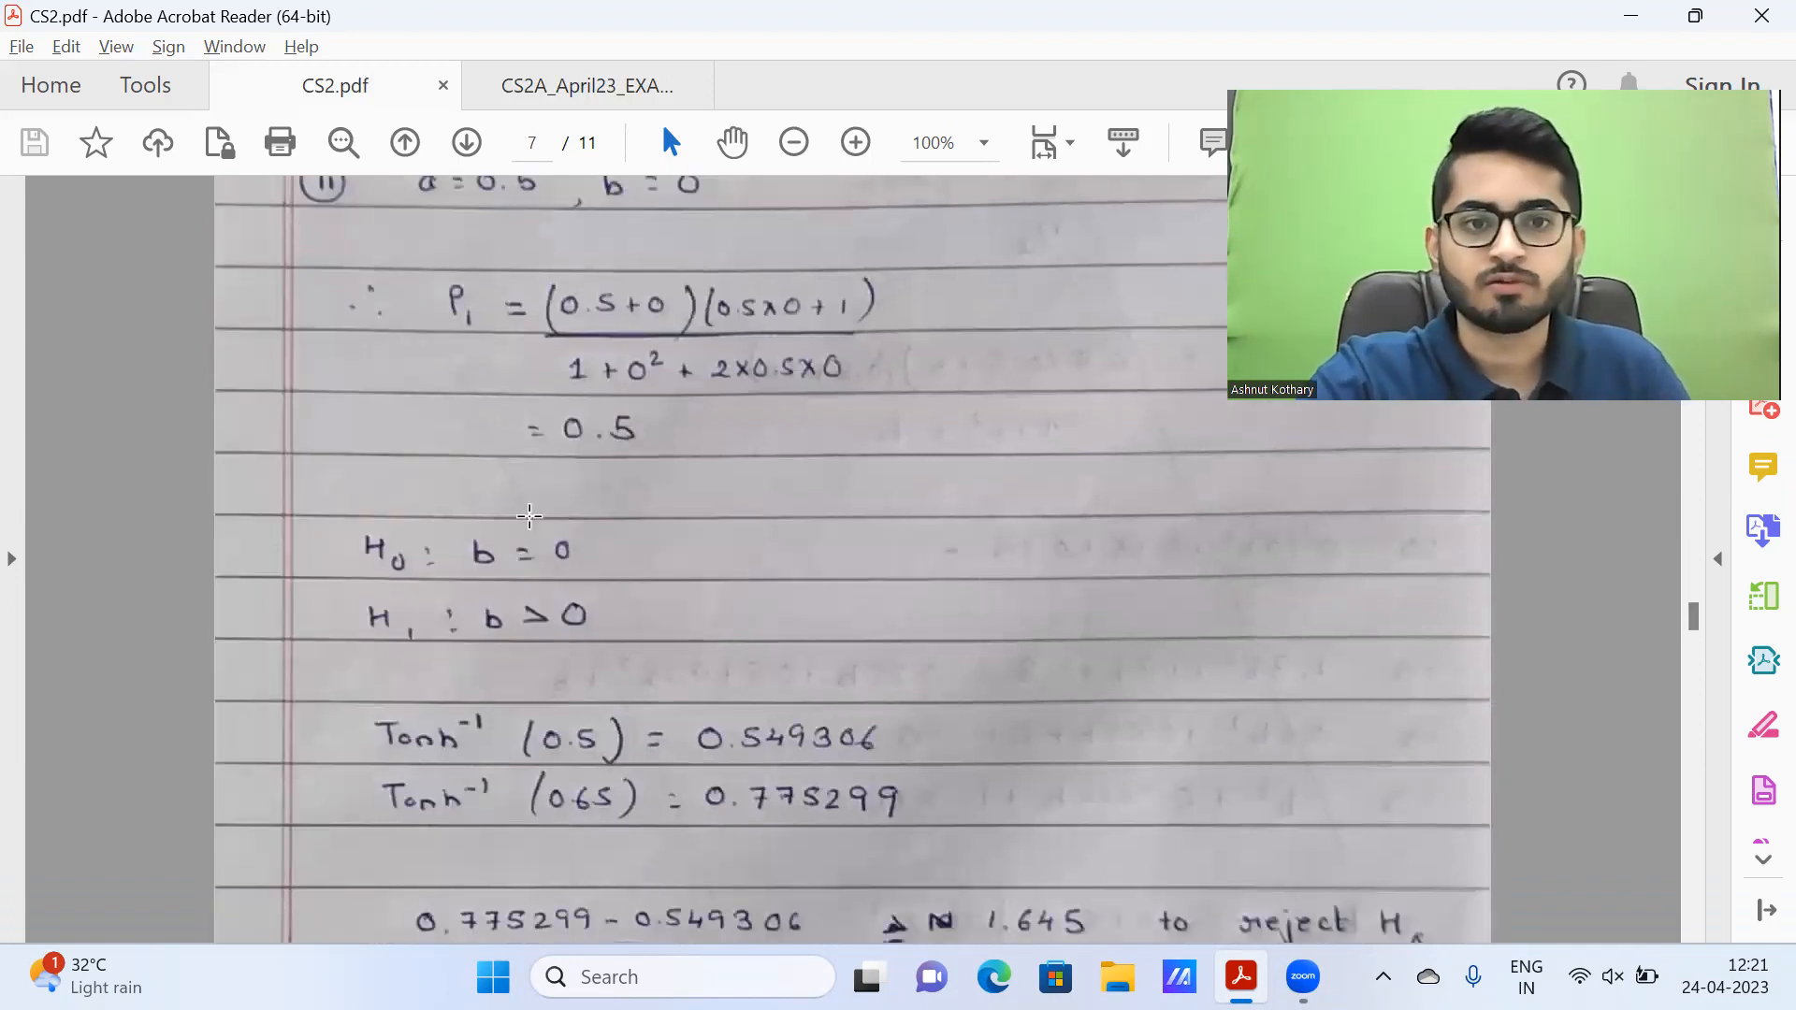
mouse_move(656, 663)
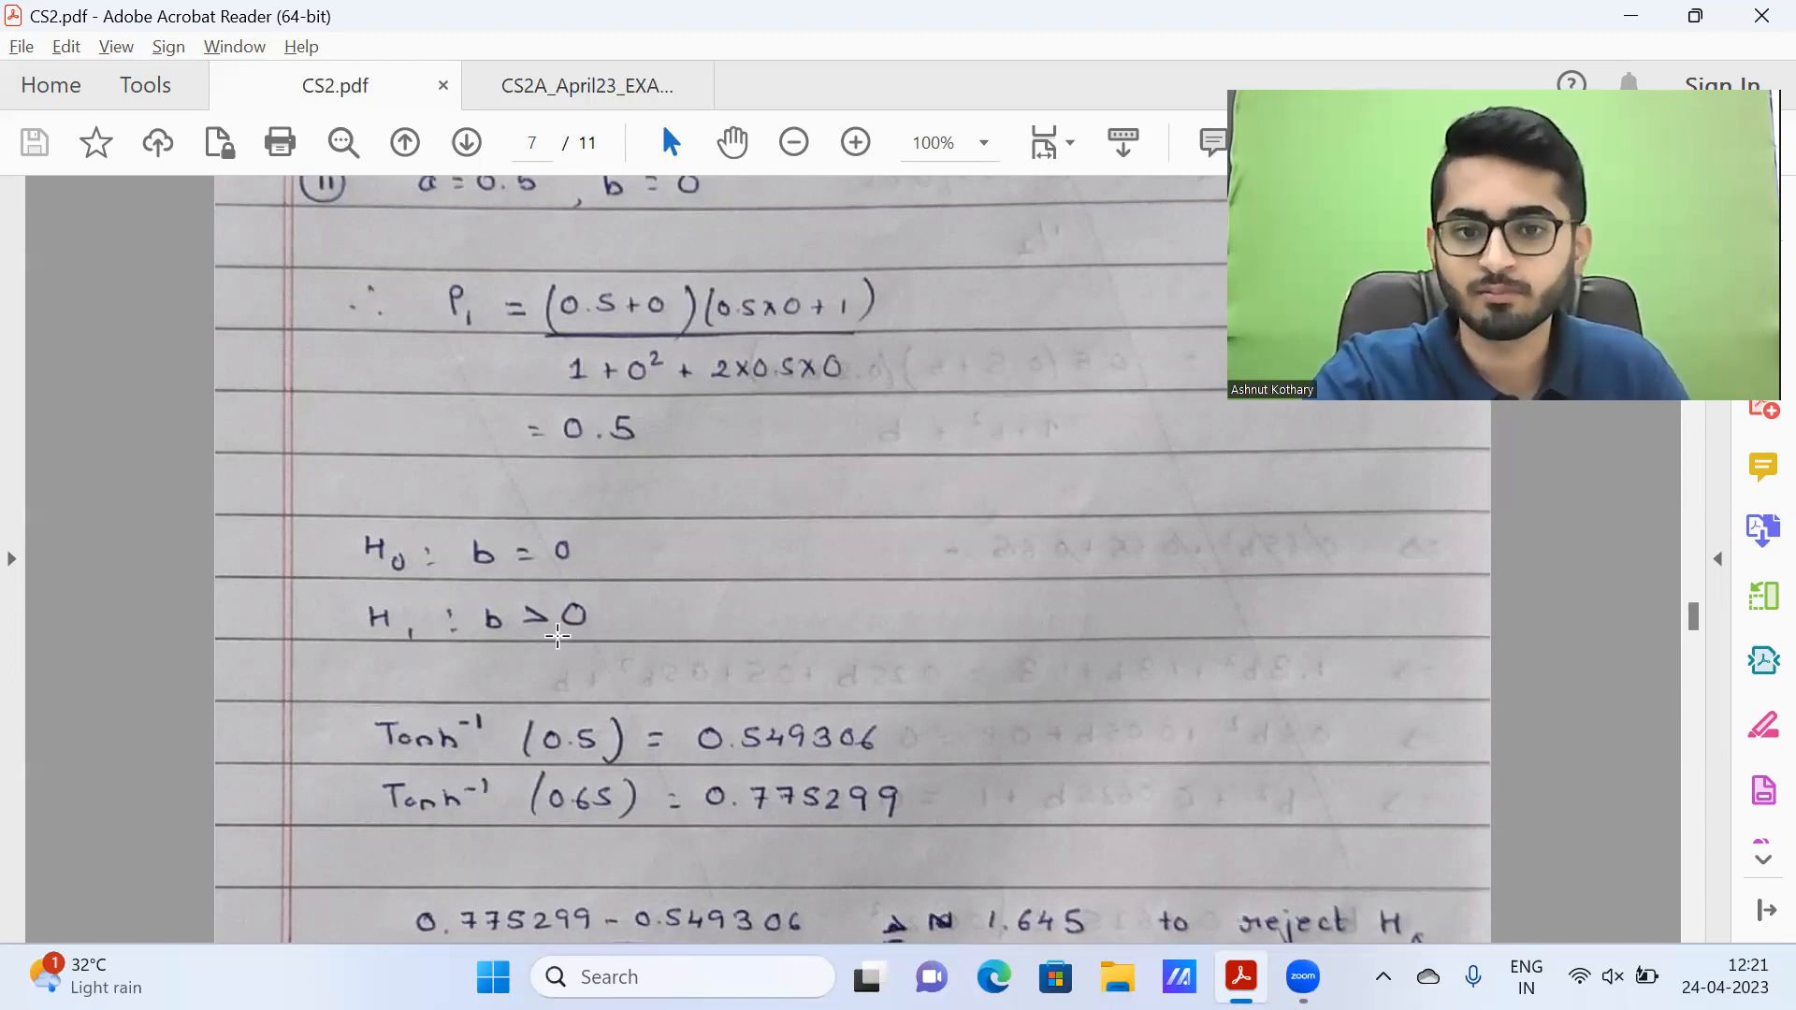
scroll(down, 3)
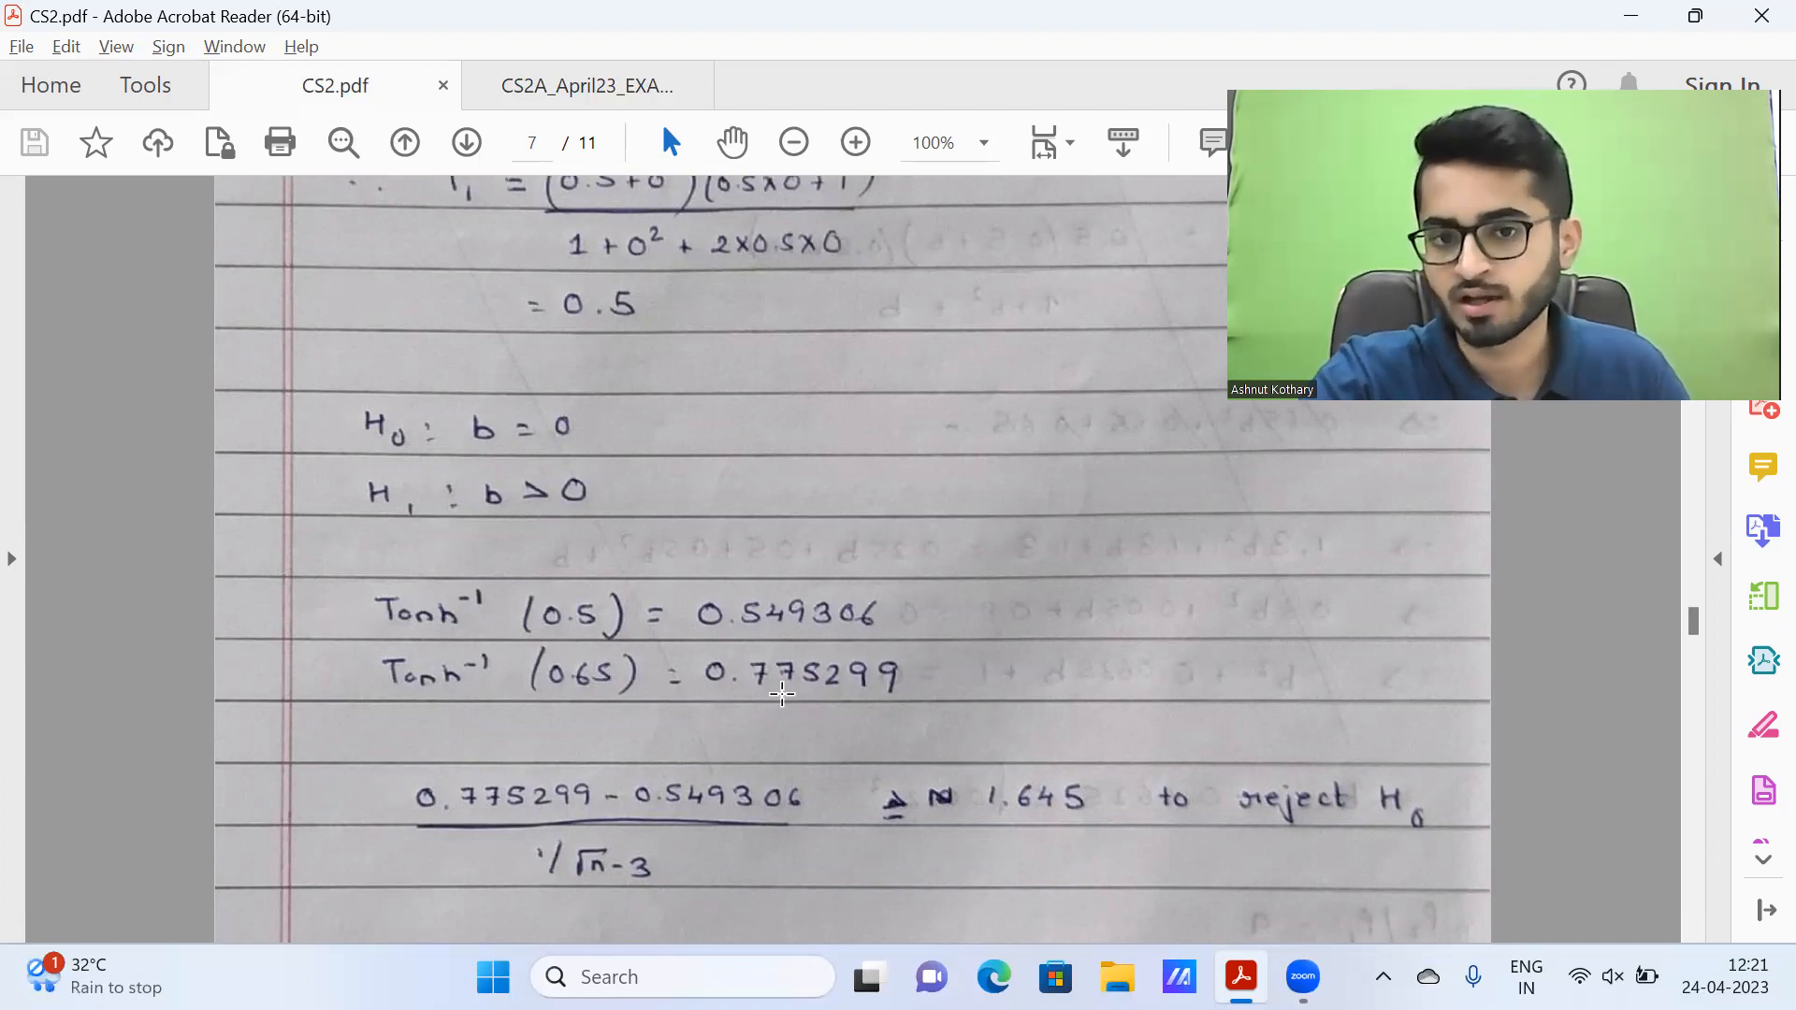
mouse_move(690, 699)
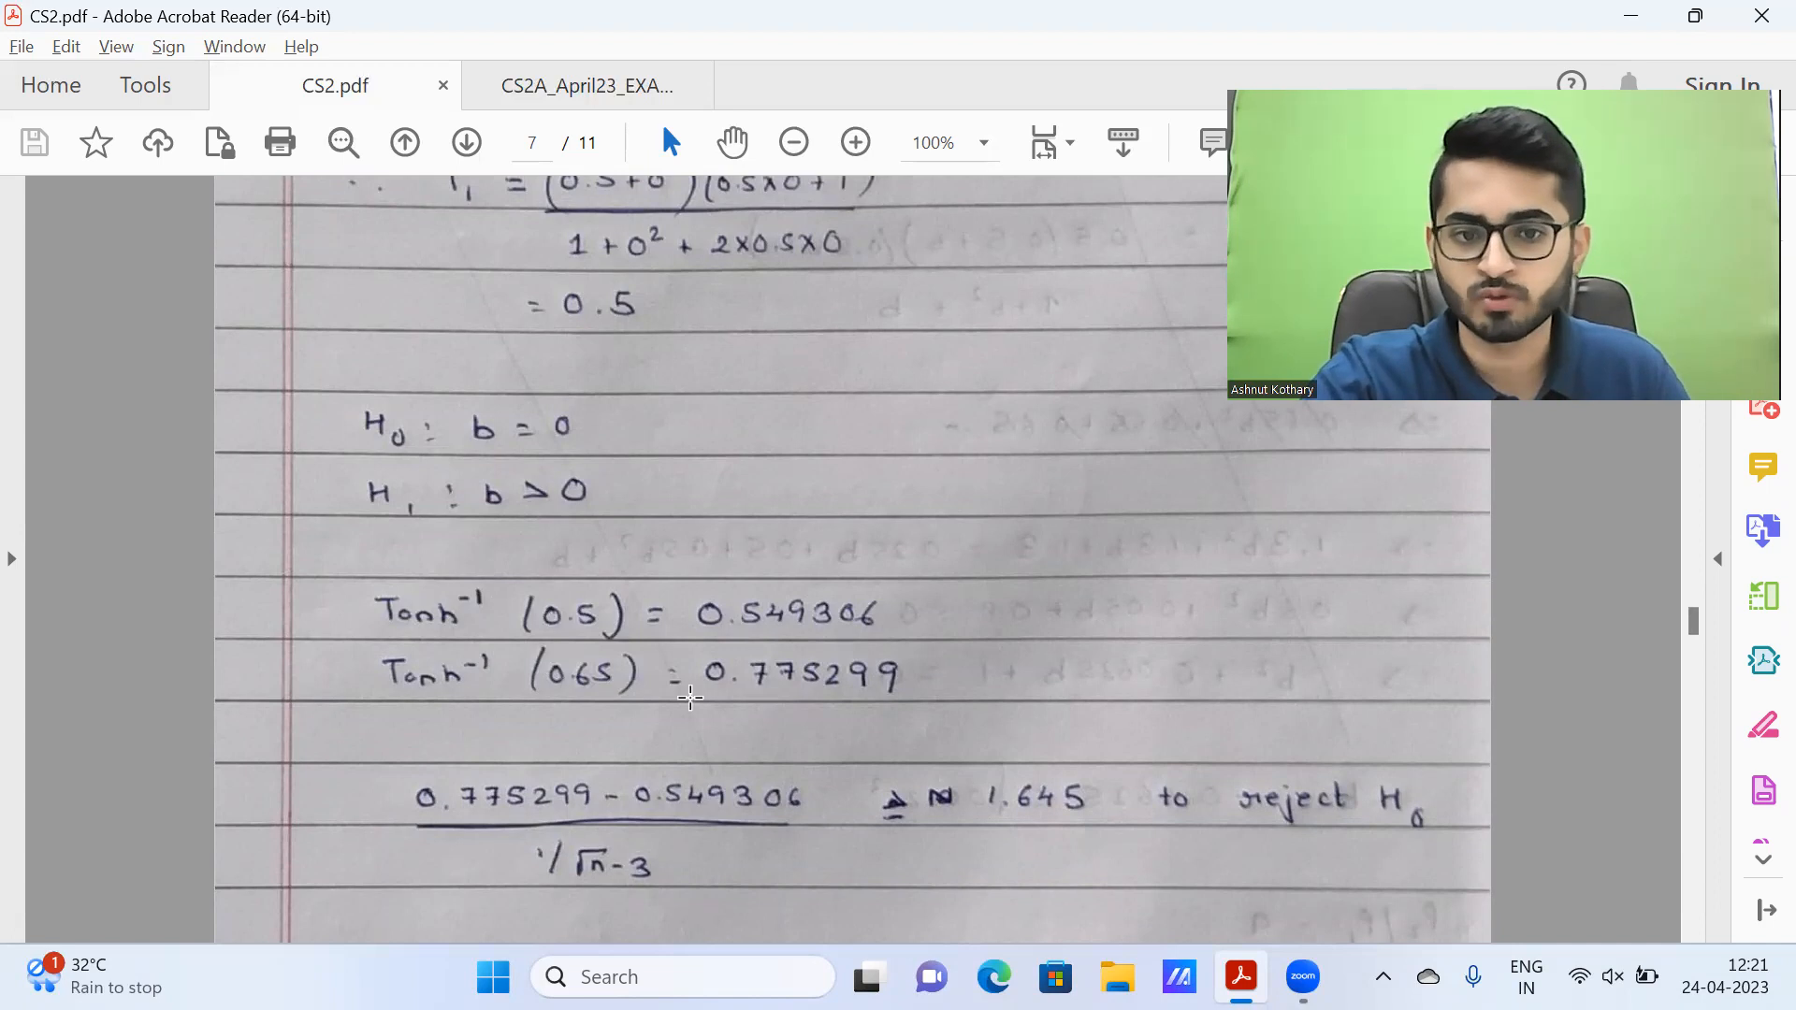
scroll(down, 3)
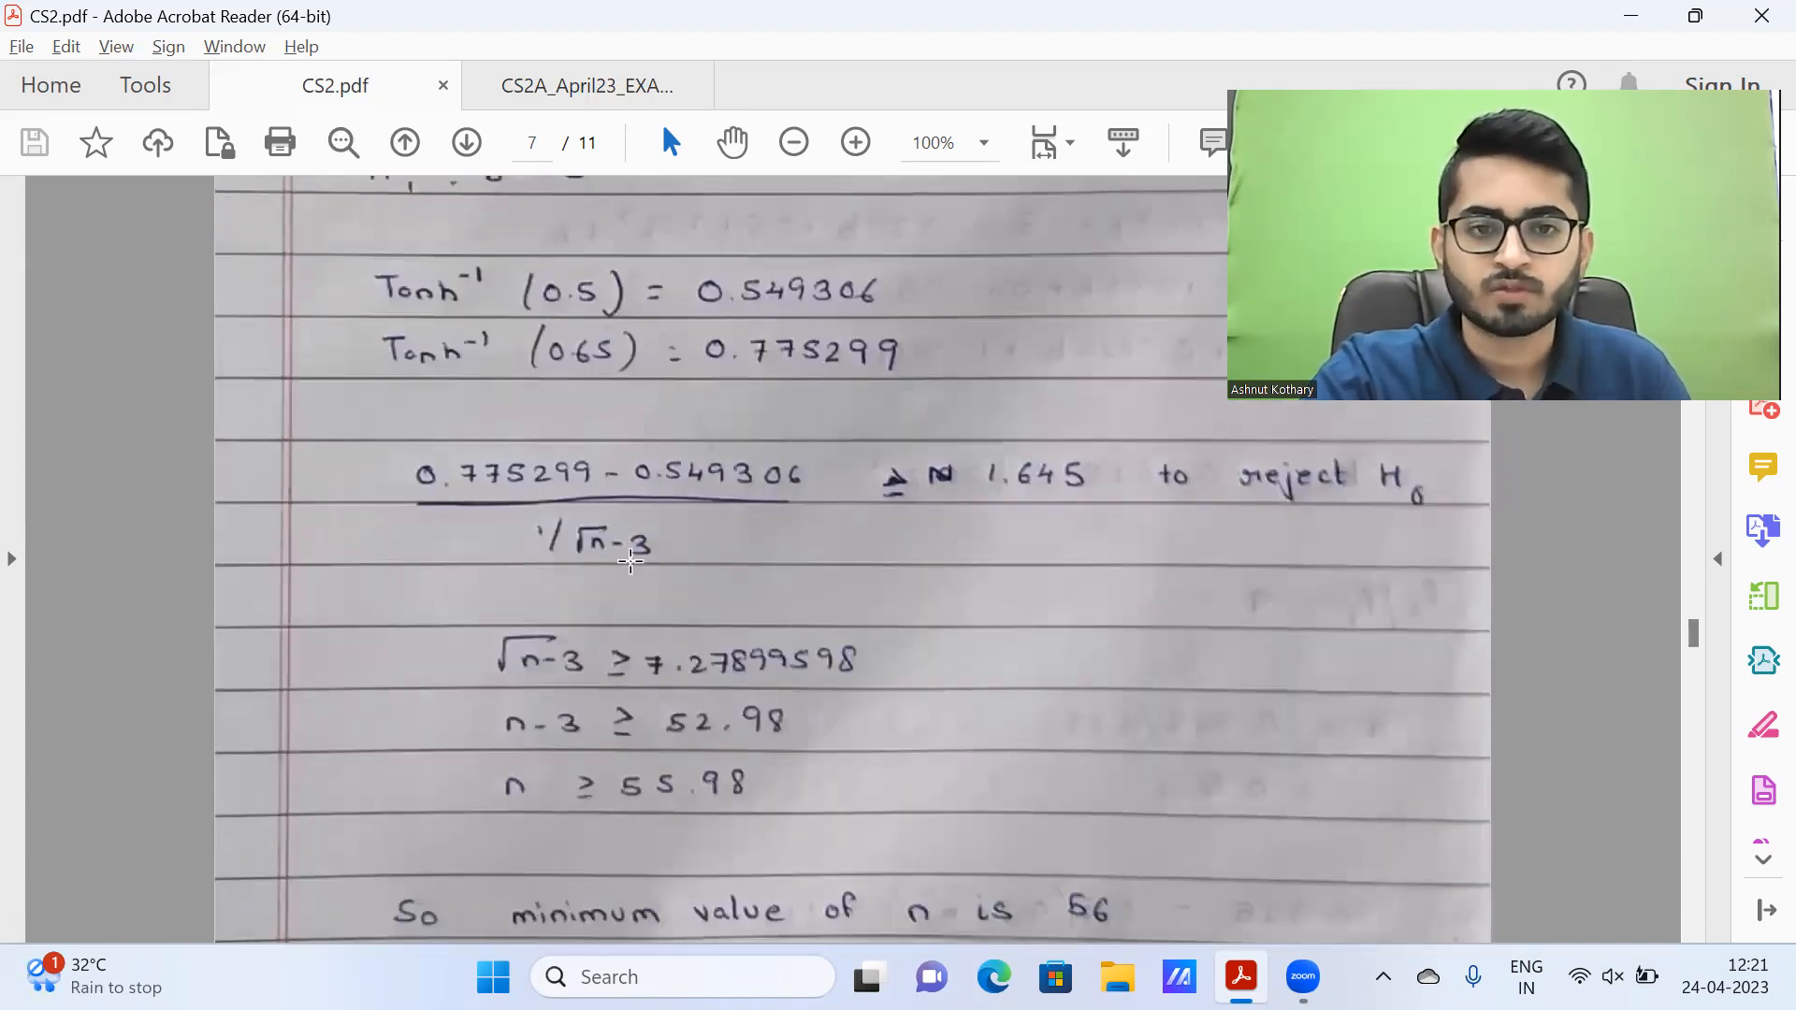
mouse_move(632, 621)
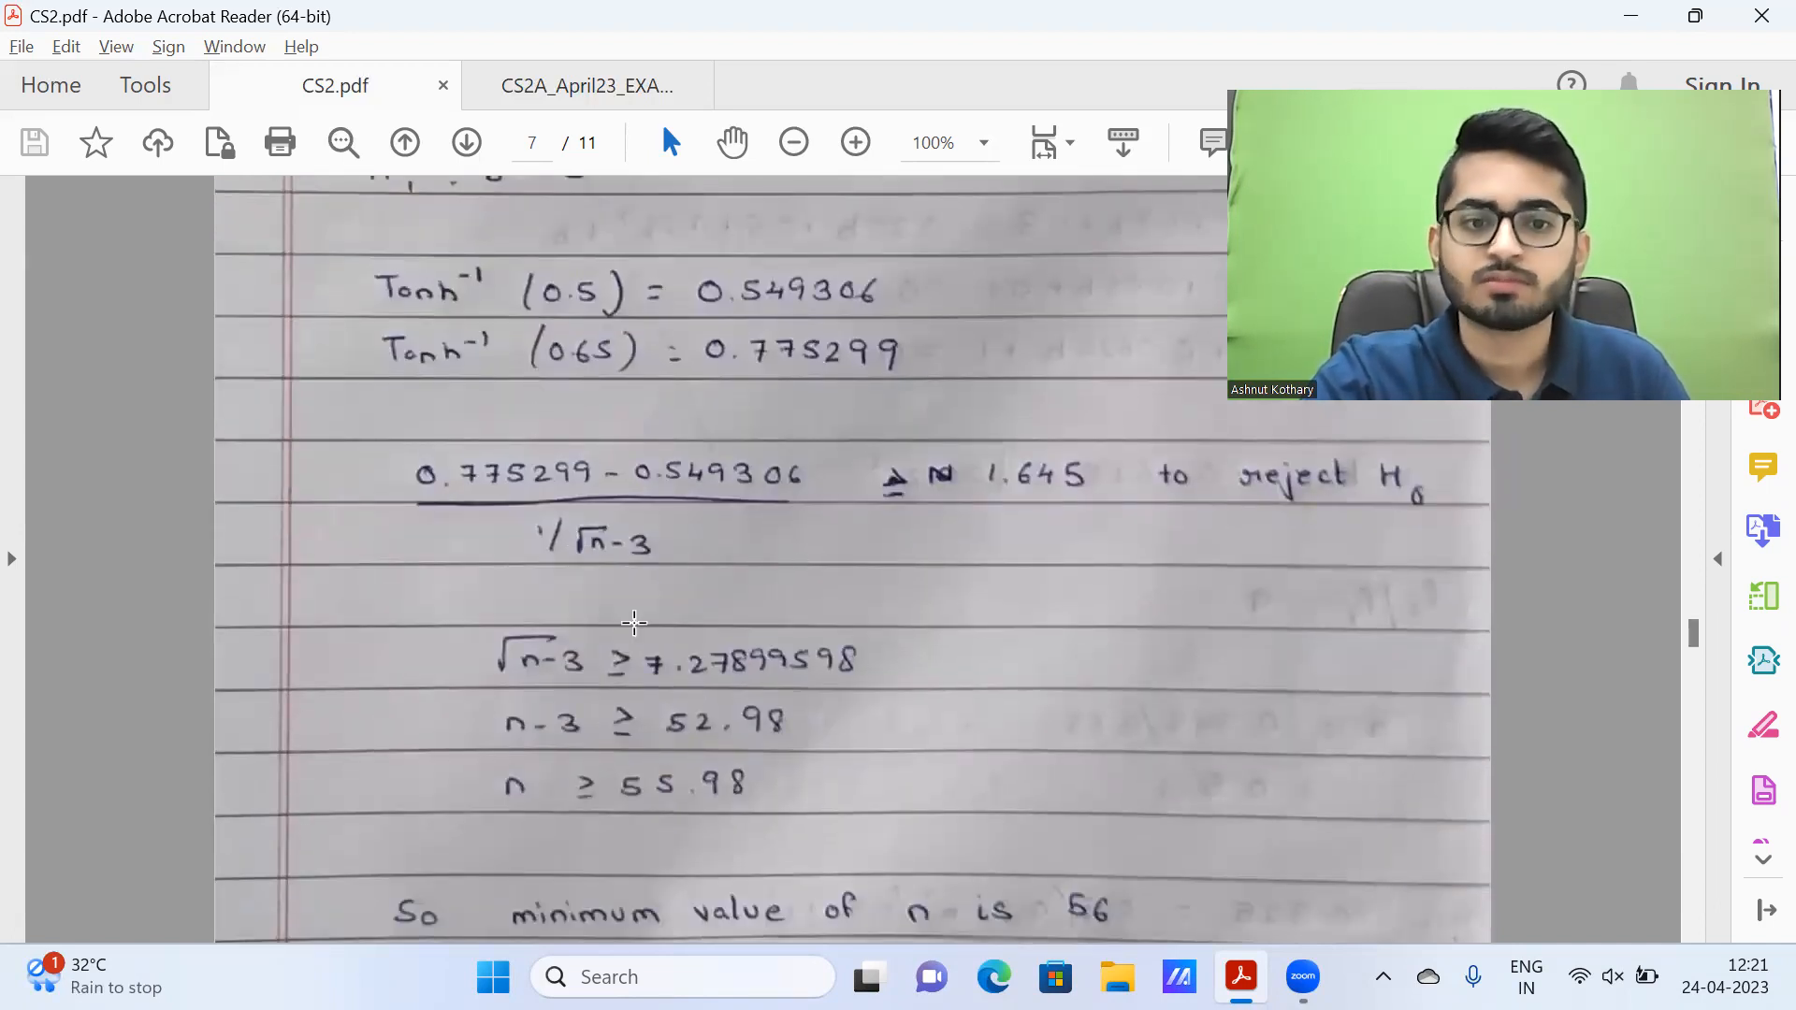
mouse_move(600, 783)
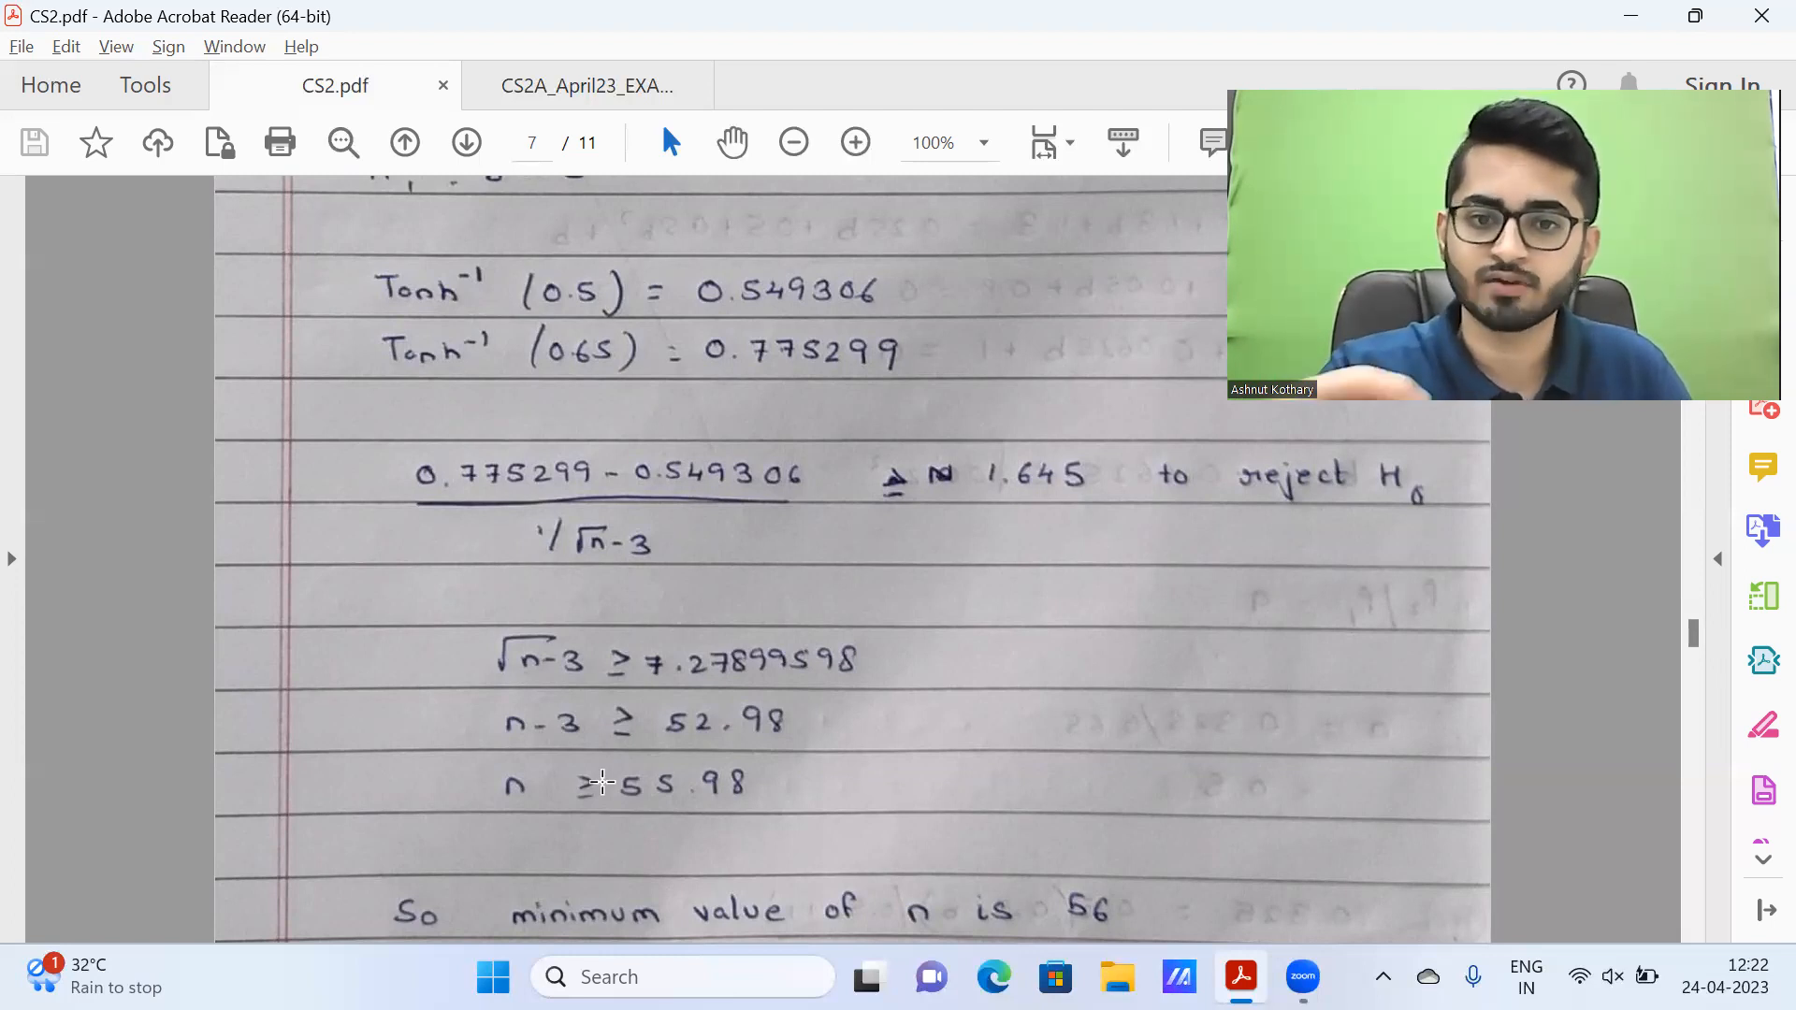
scroll(down, 3)
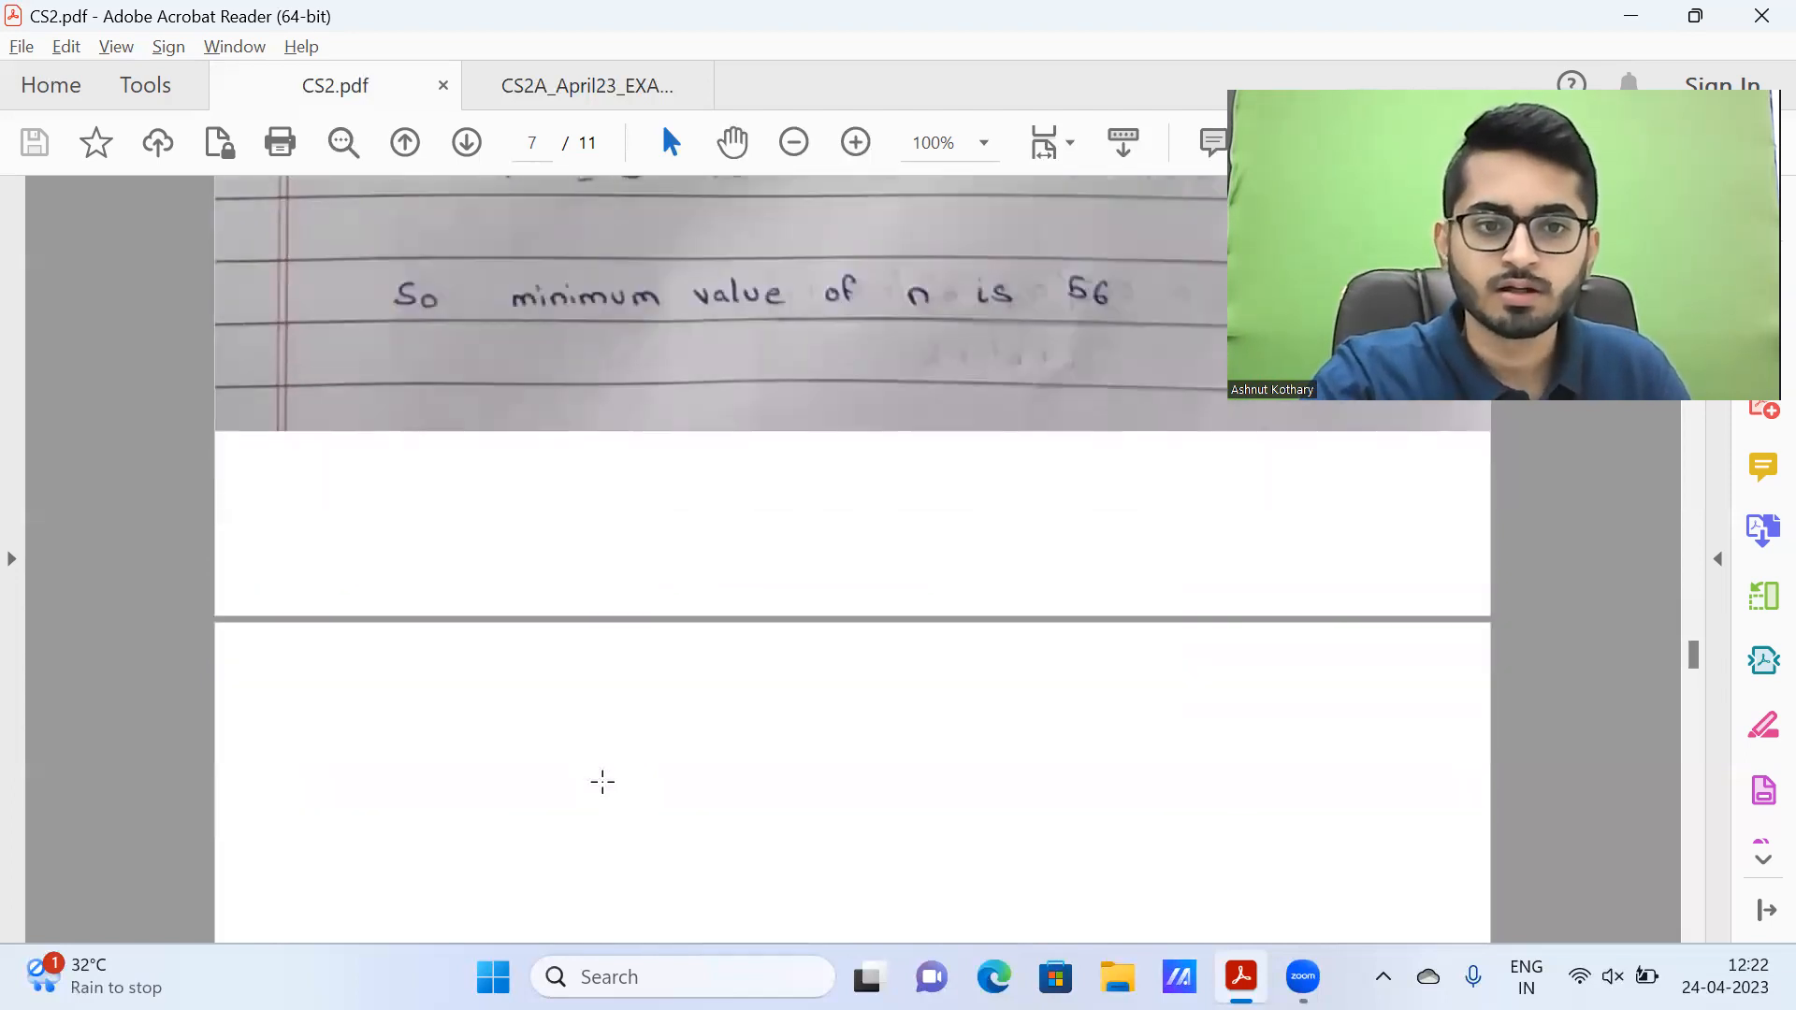
Step: Read question 6 on the hydroelectric reservoir with its exponential and Generalised Pareto parts
click(584, 85)
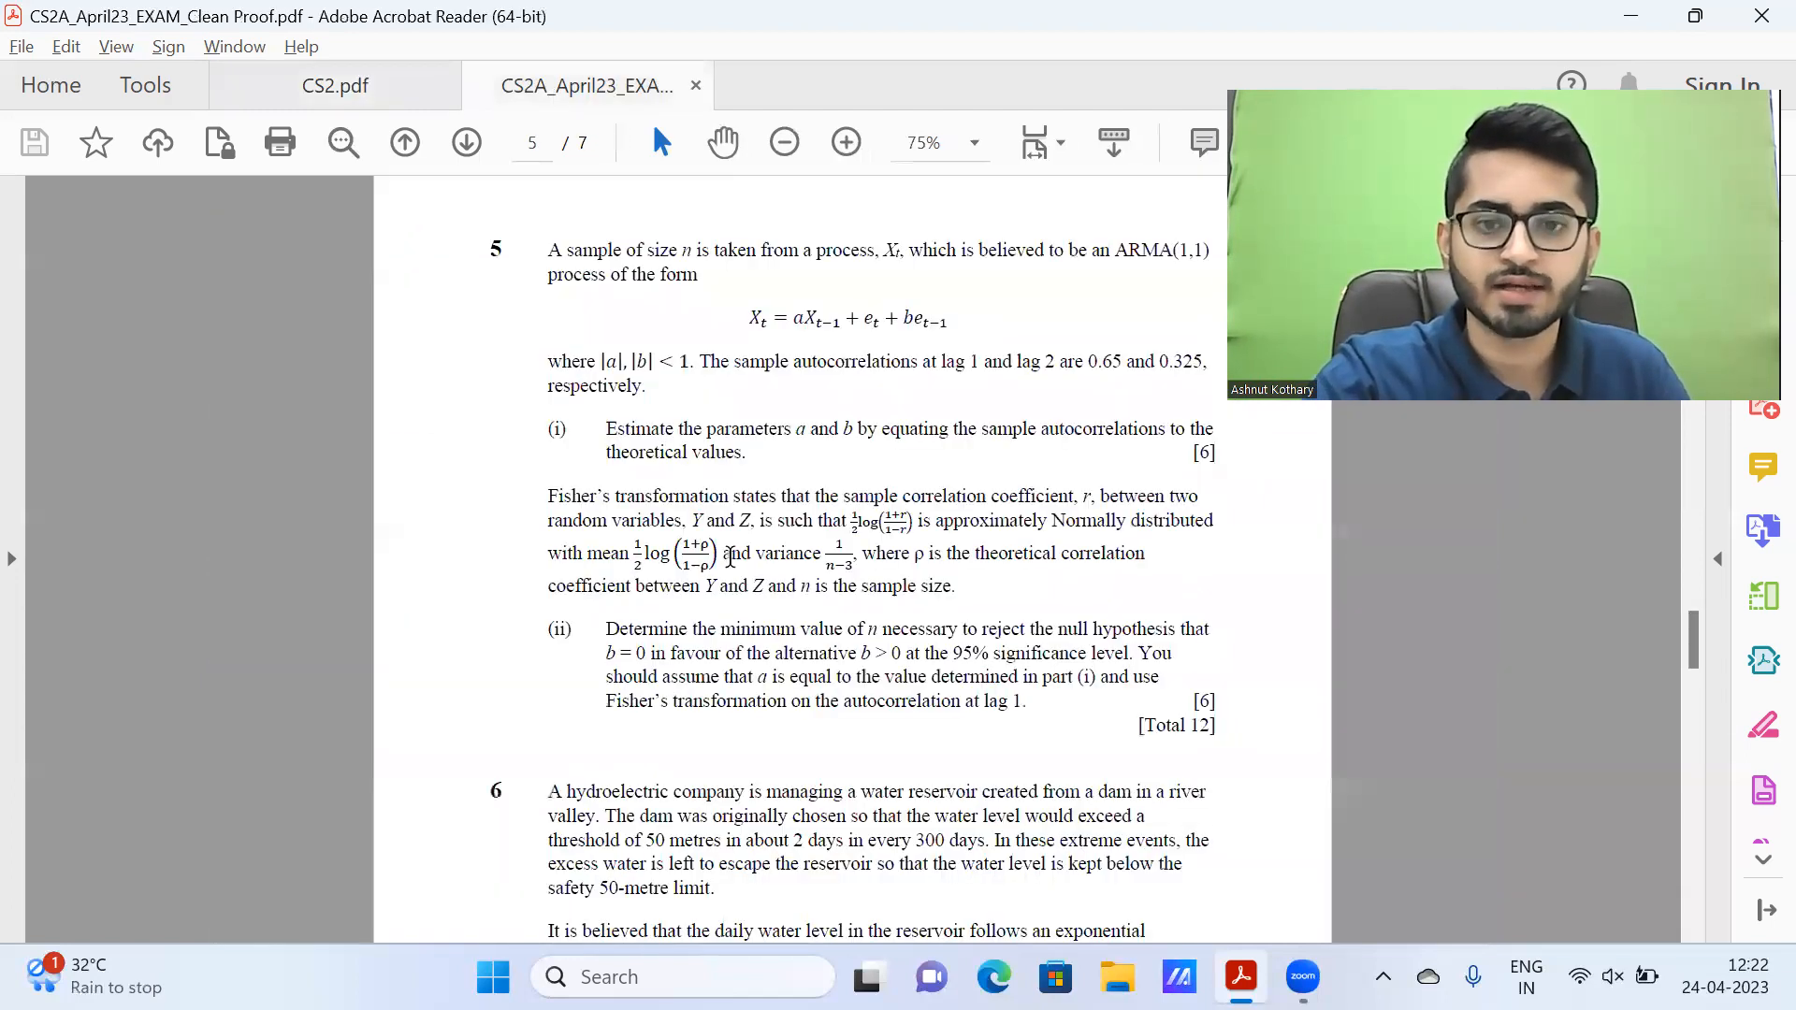
scroll(down, 3)
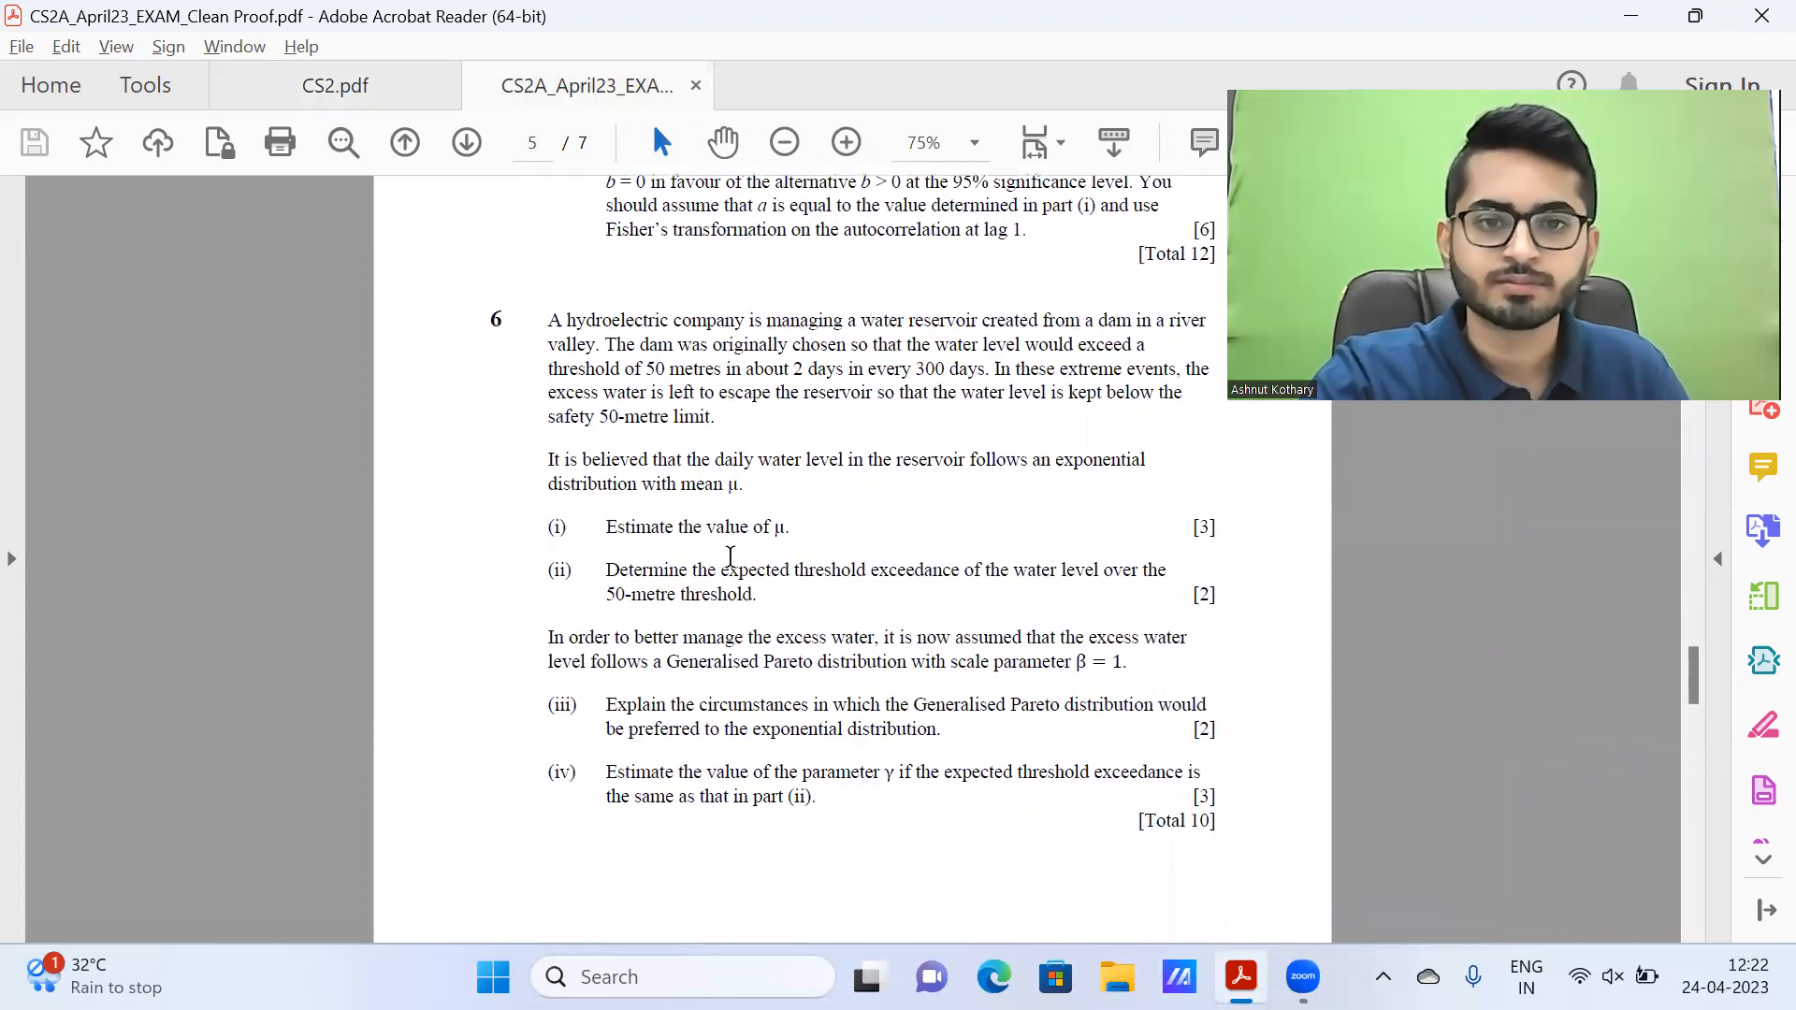
Step: View the handwritten question 6 (i) and (ii) answers giving μ = 9.97877456, up to part (iv)
click(333, 85)
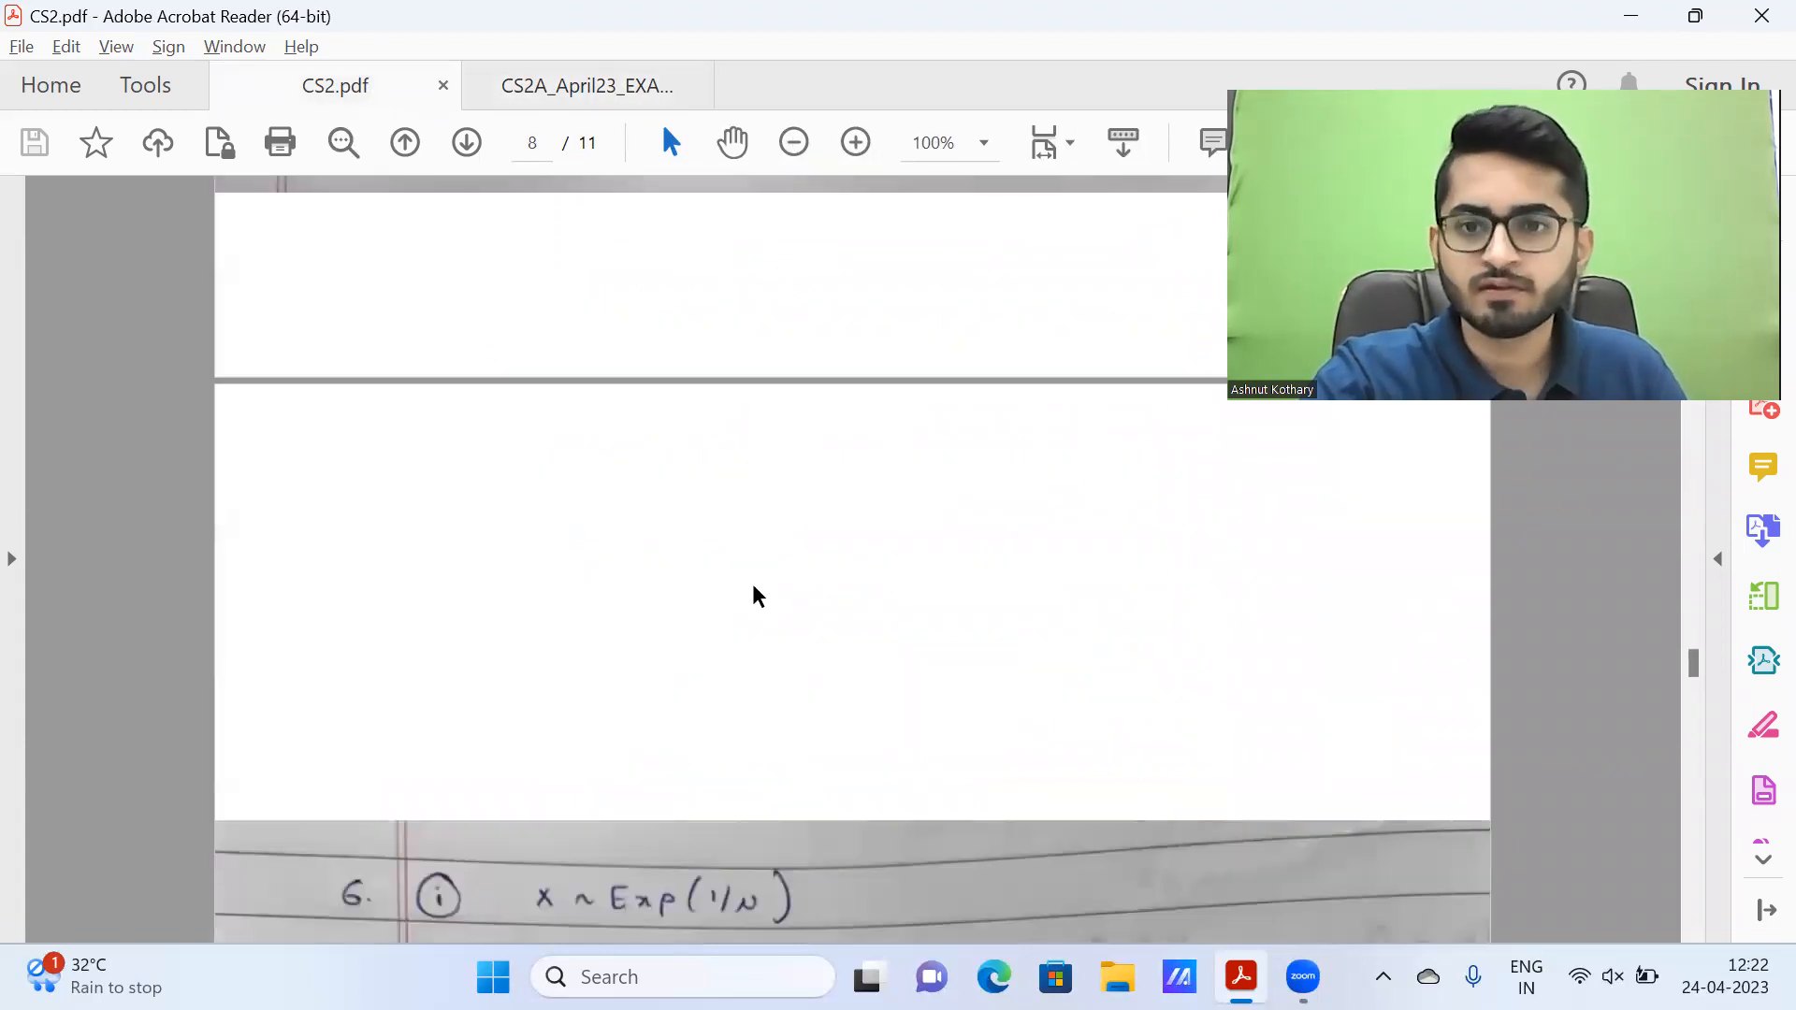
scroll(down, 3)
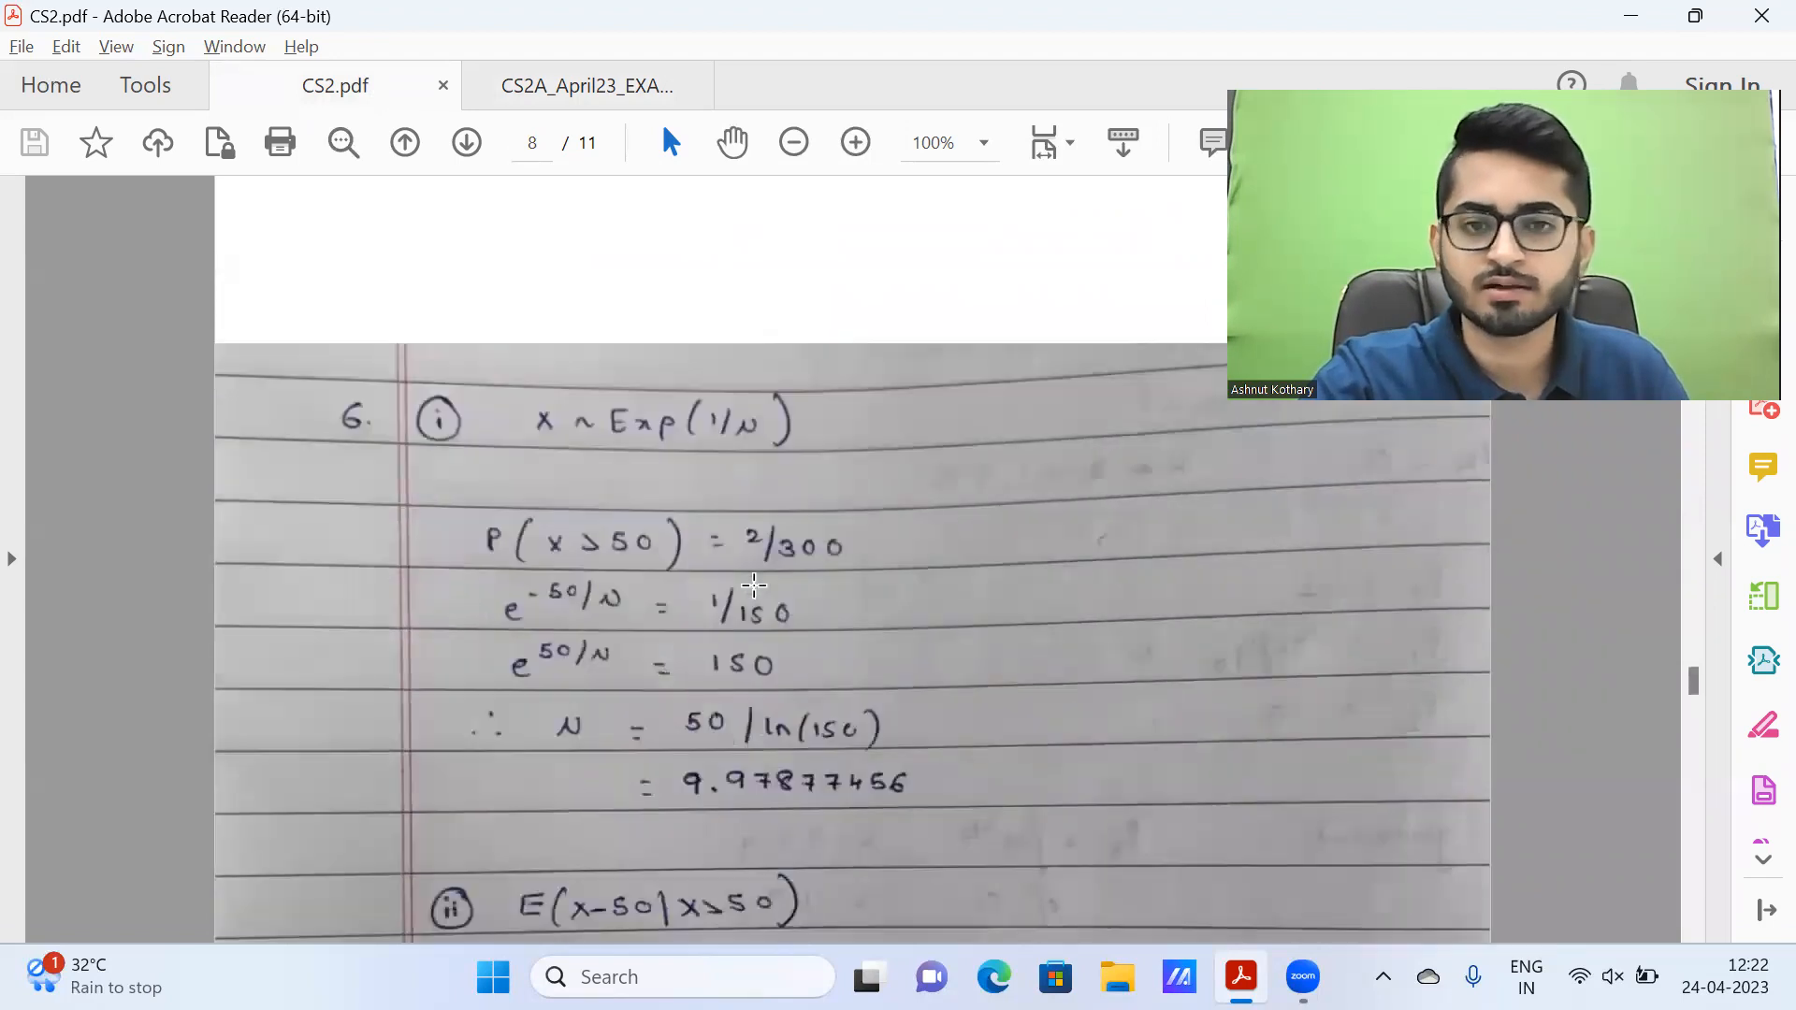
scroll(down, 3)
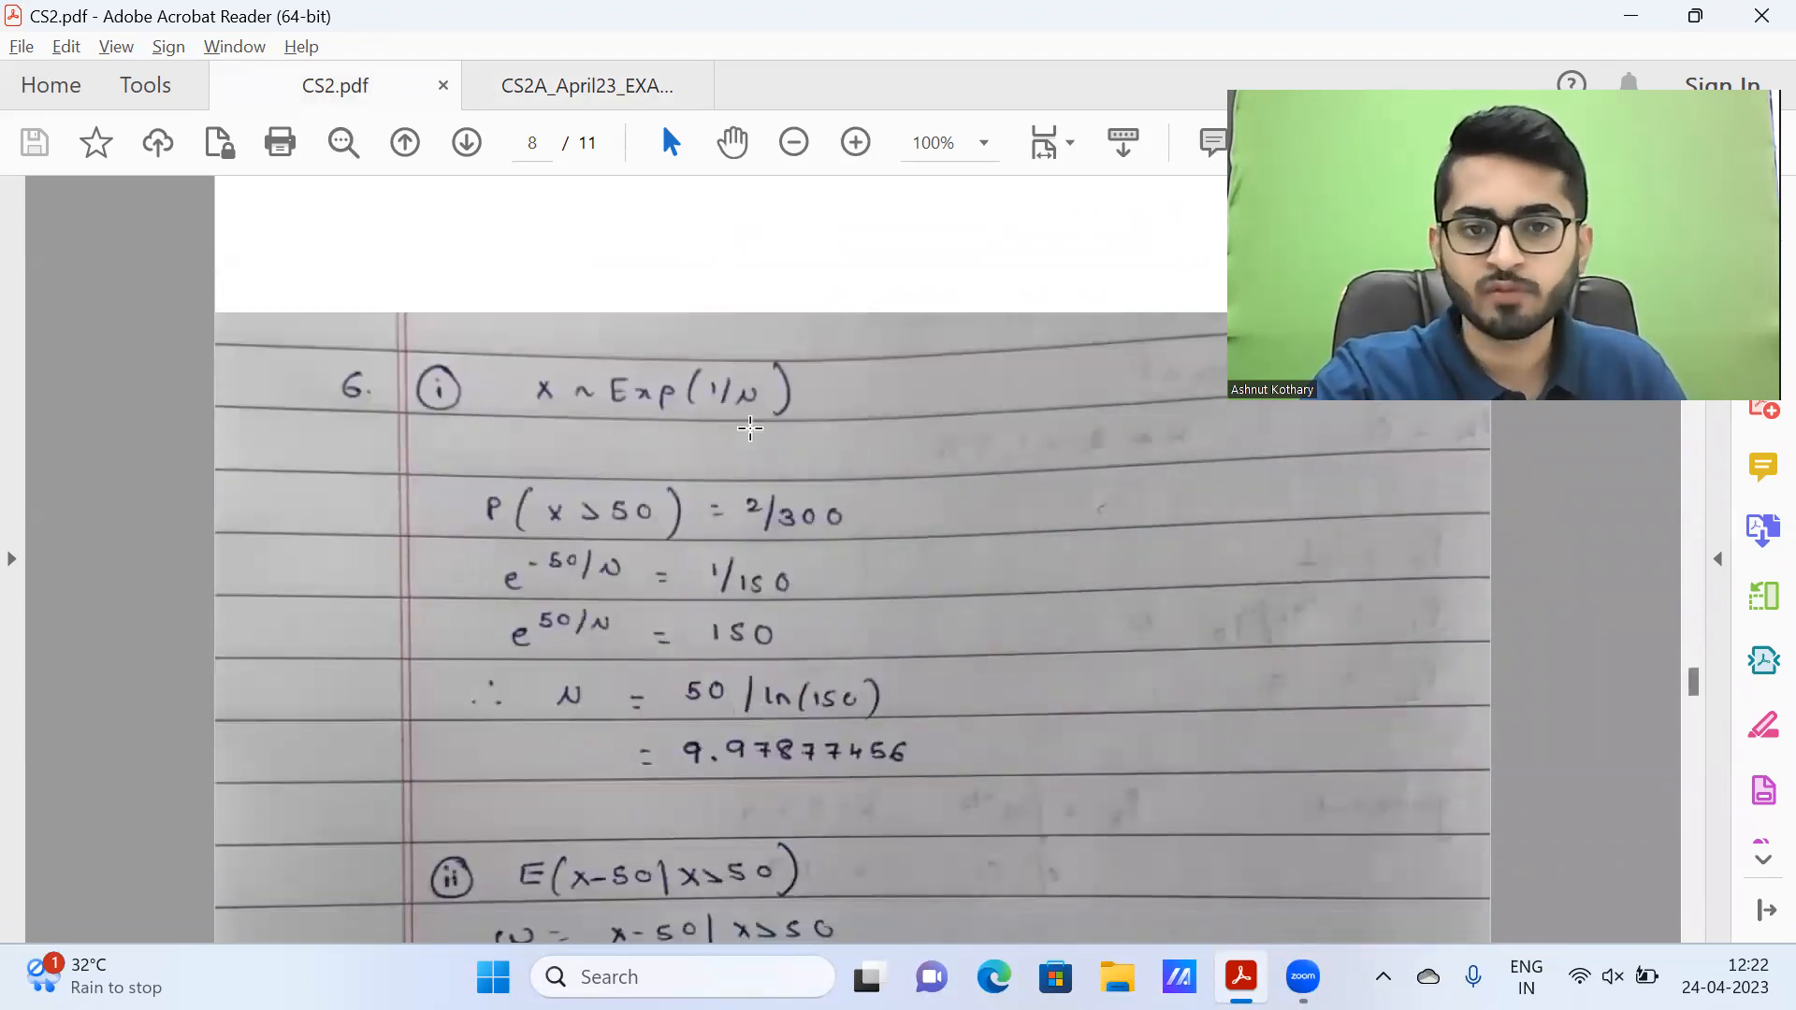
mouse_move(462, 572)
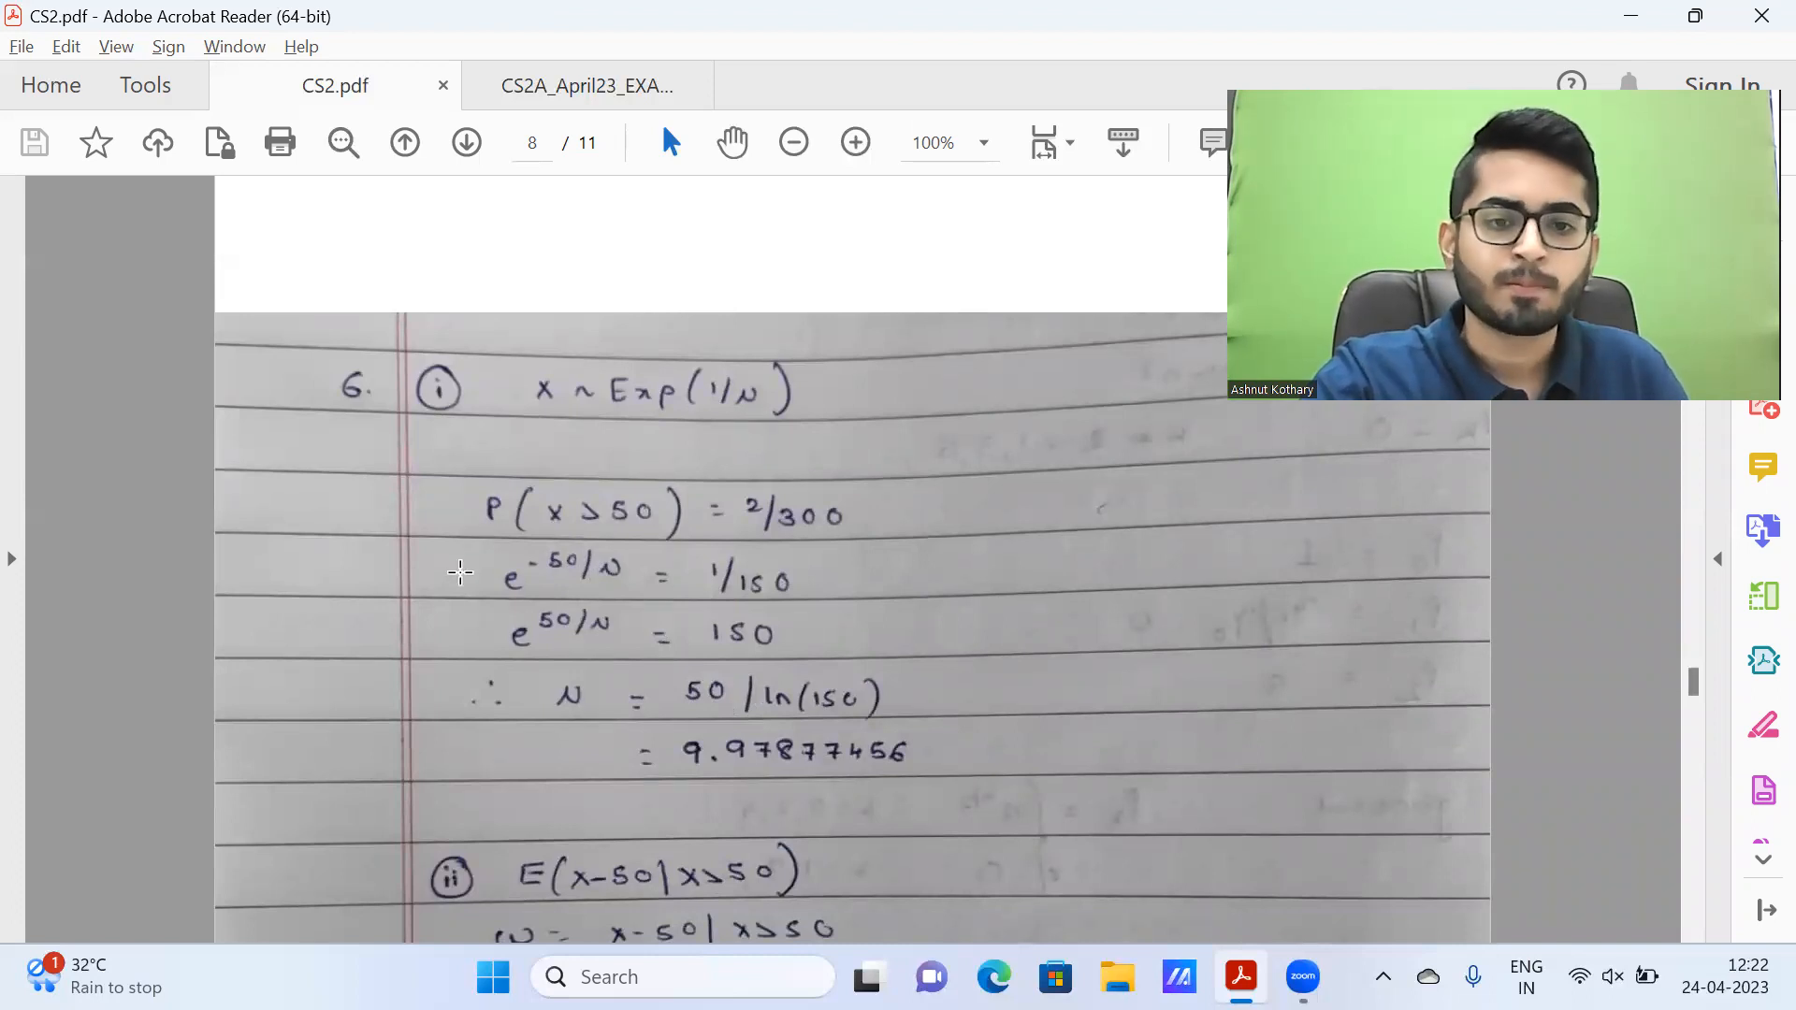
mouse_move(561, 702)
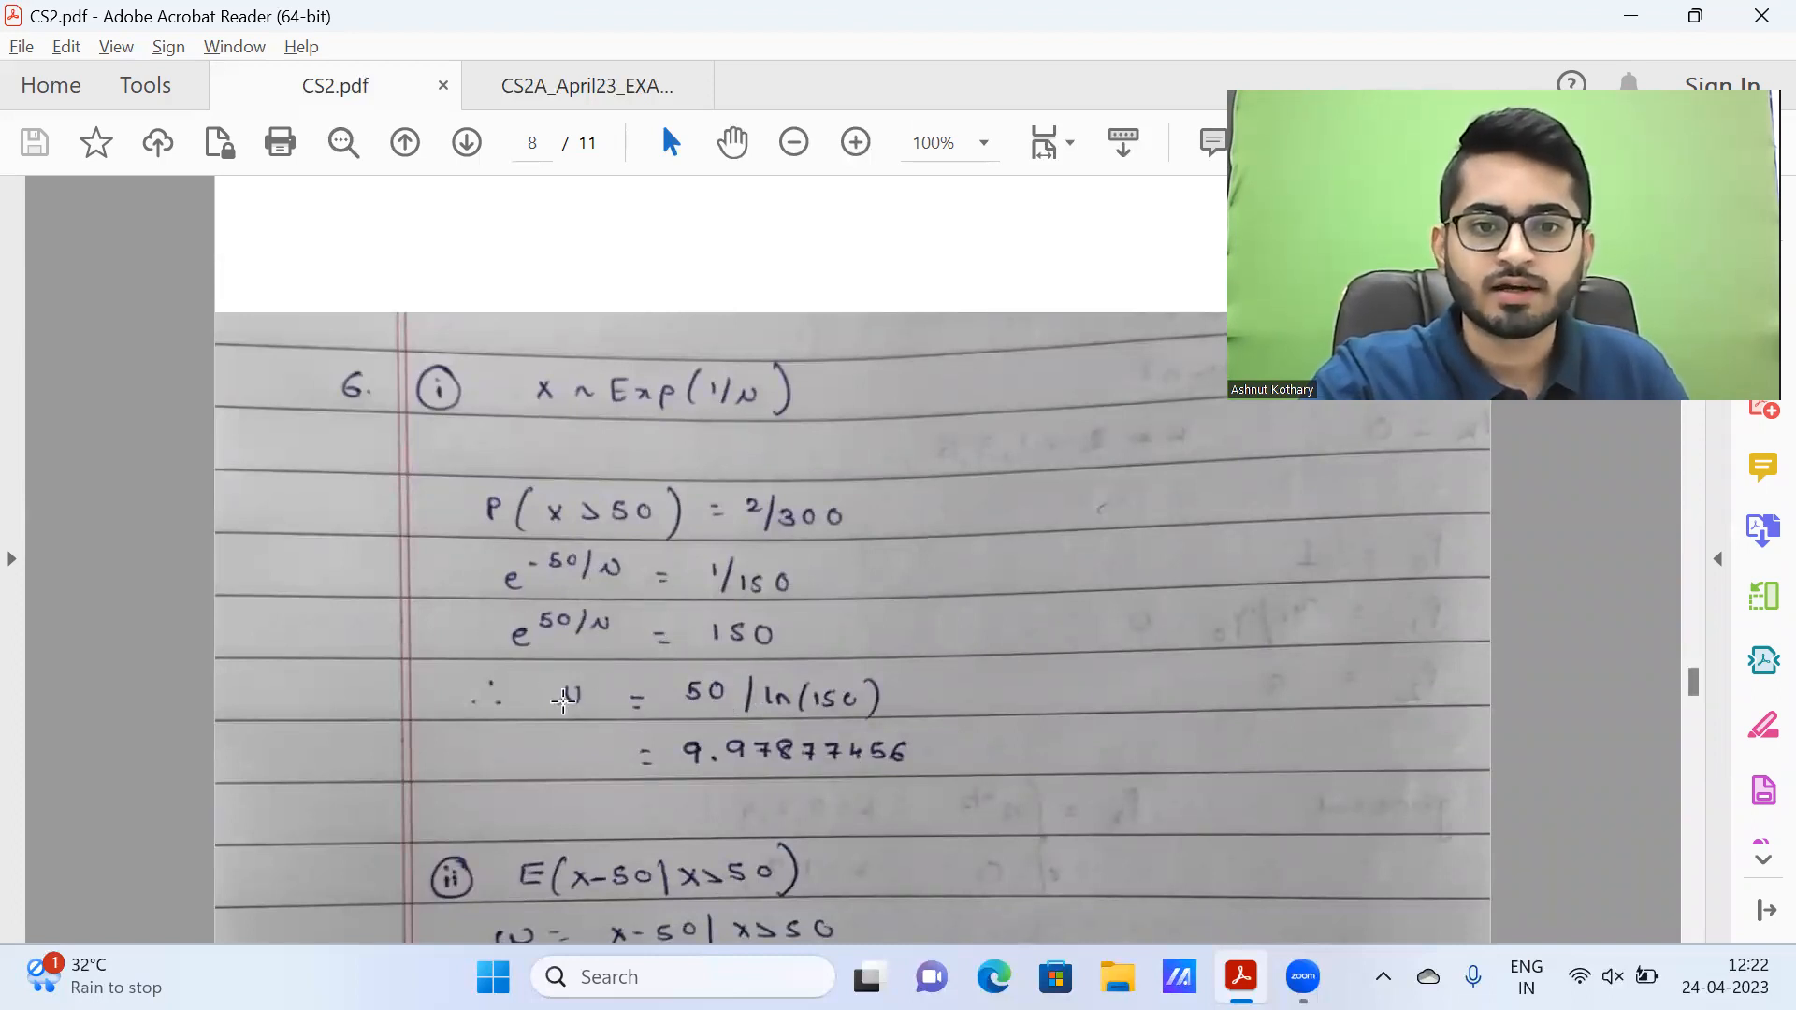
mouse_move(865, 764)
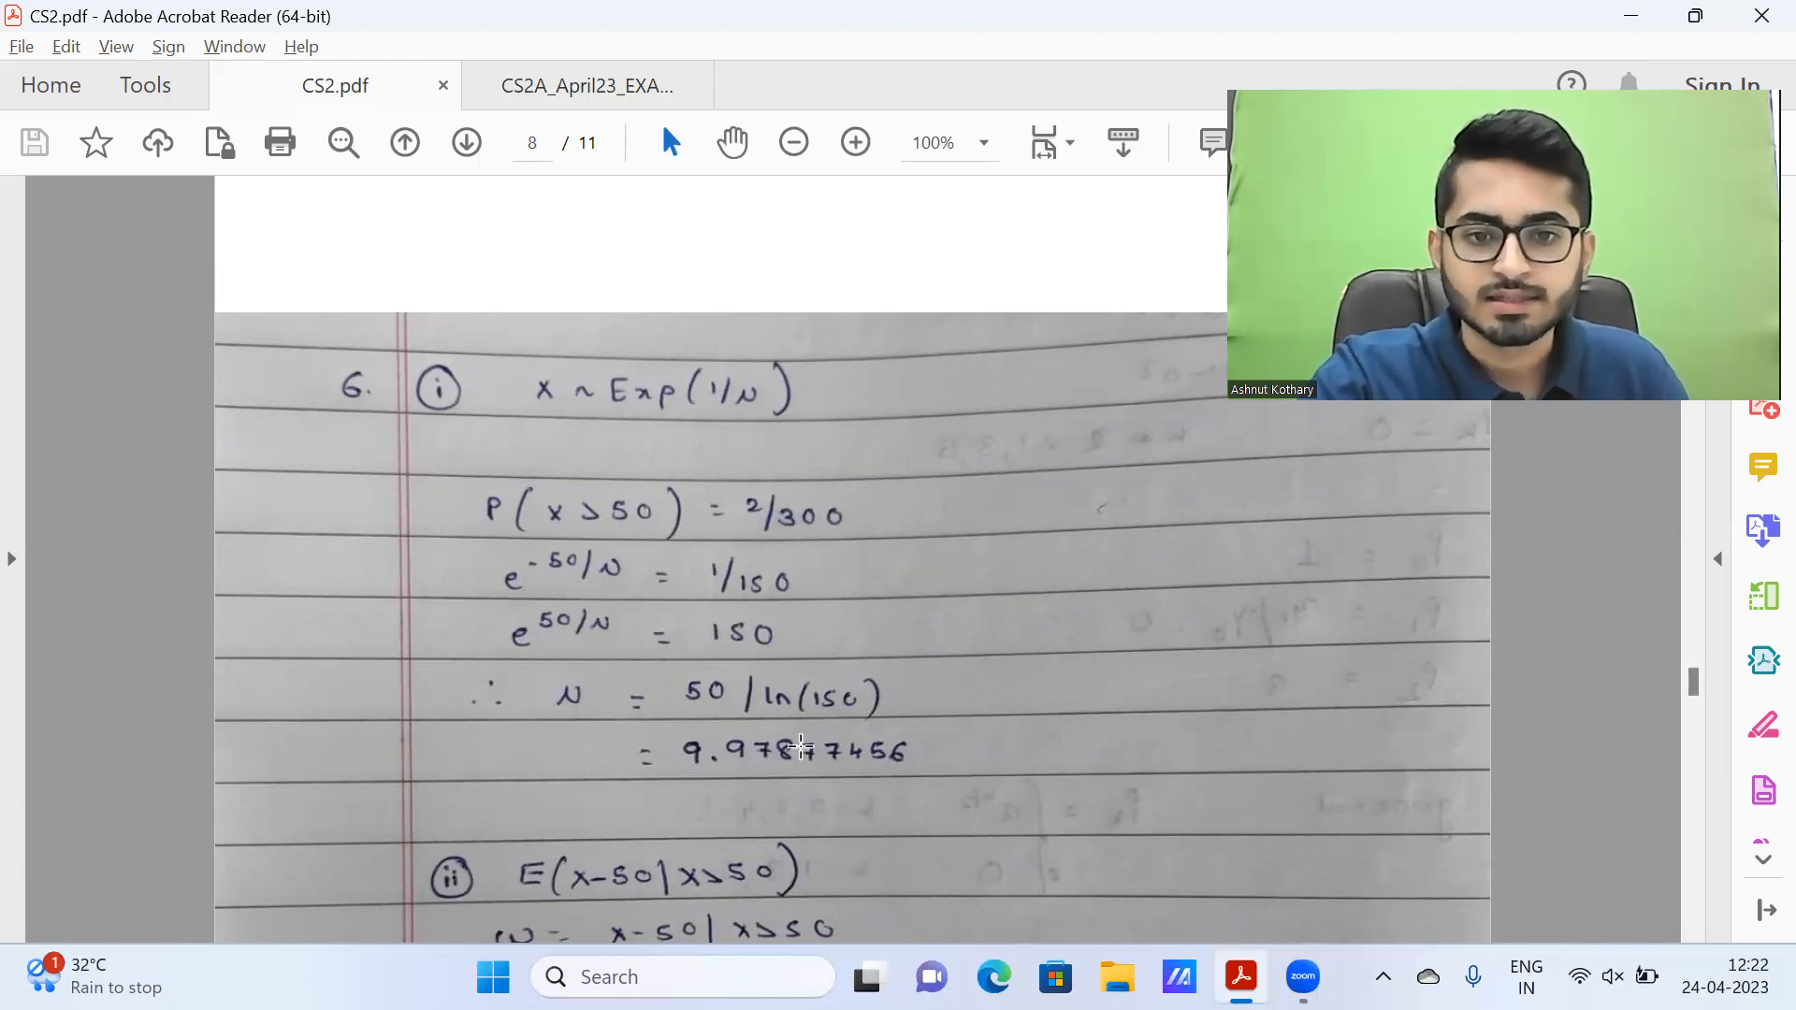
scroll(down, 3)
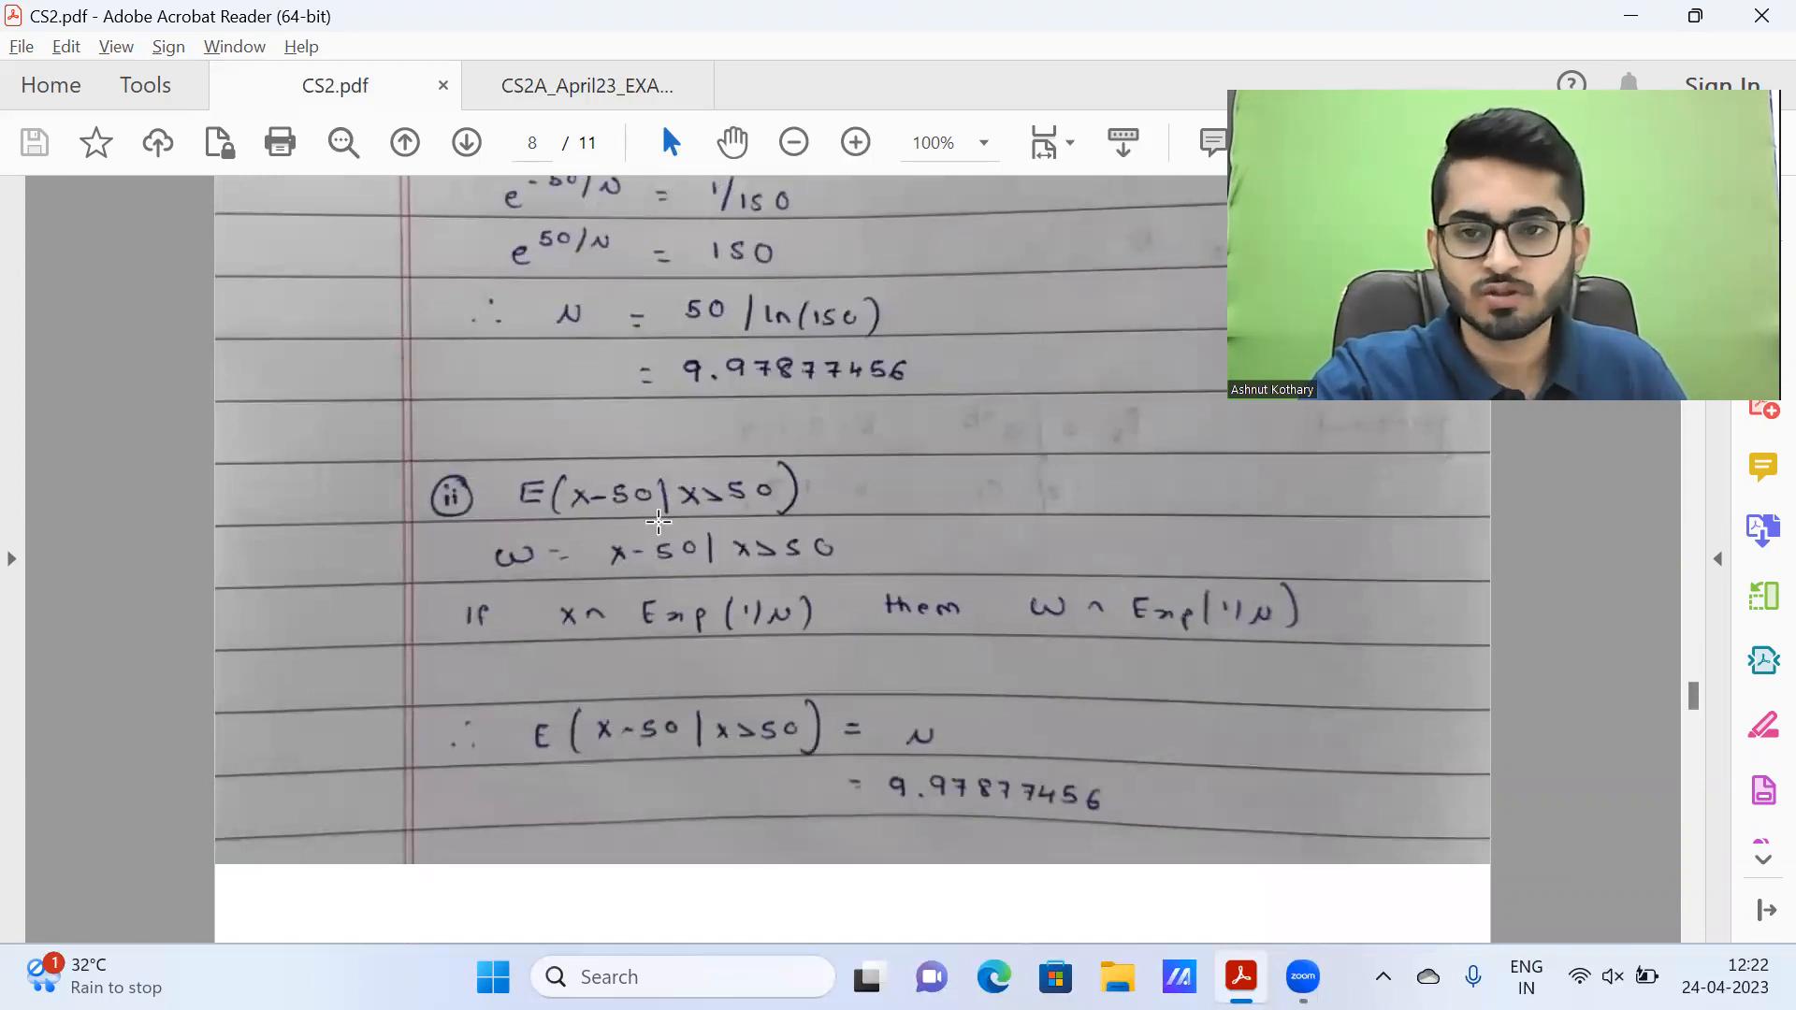
mouse_move(713, 598)
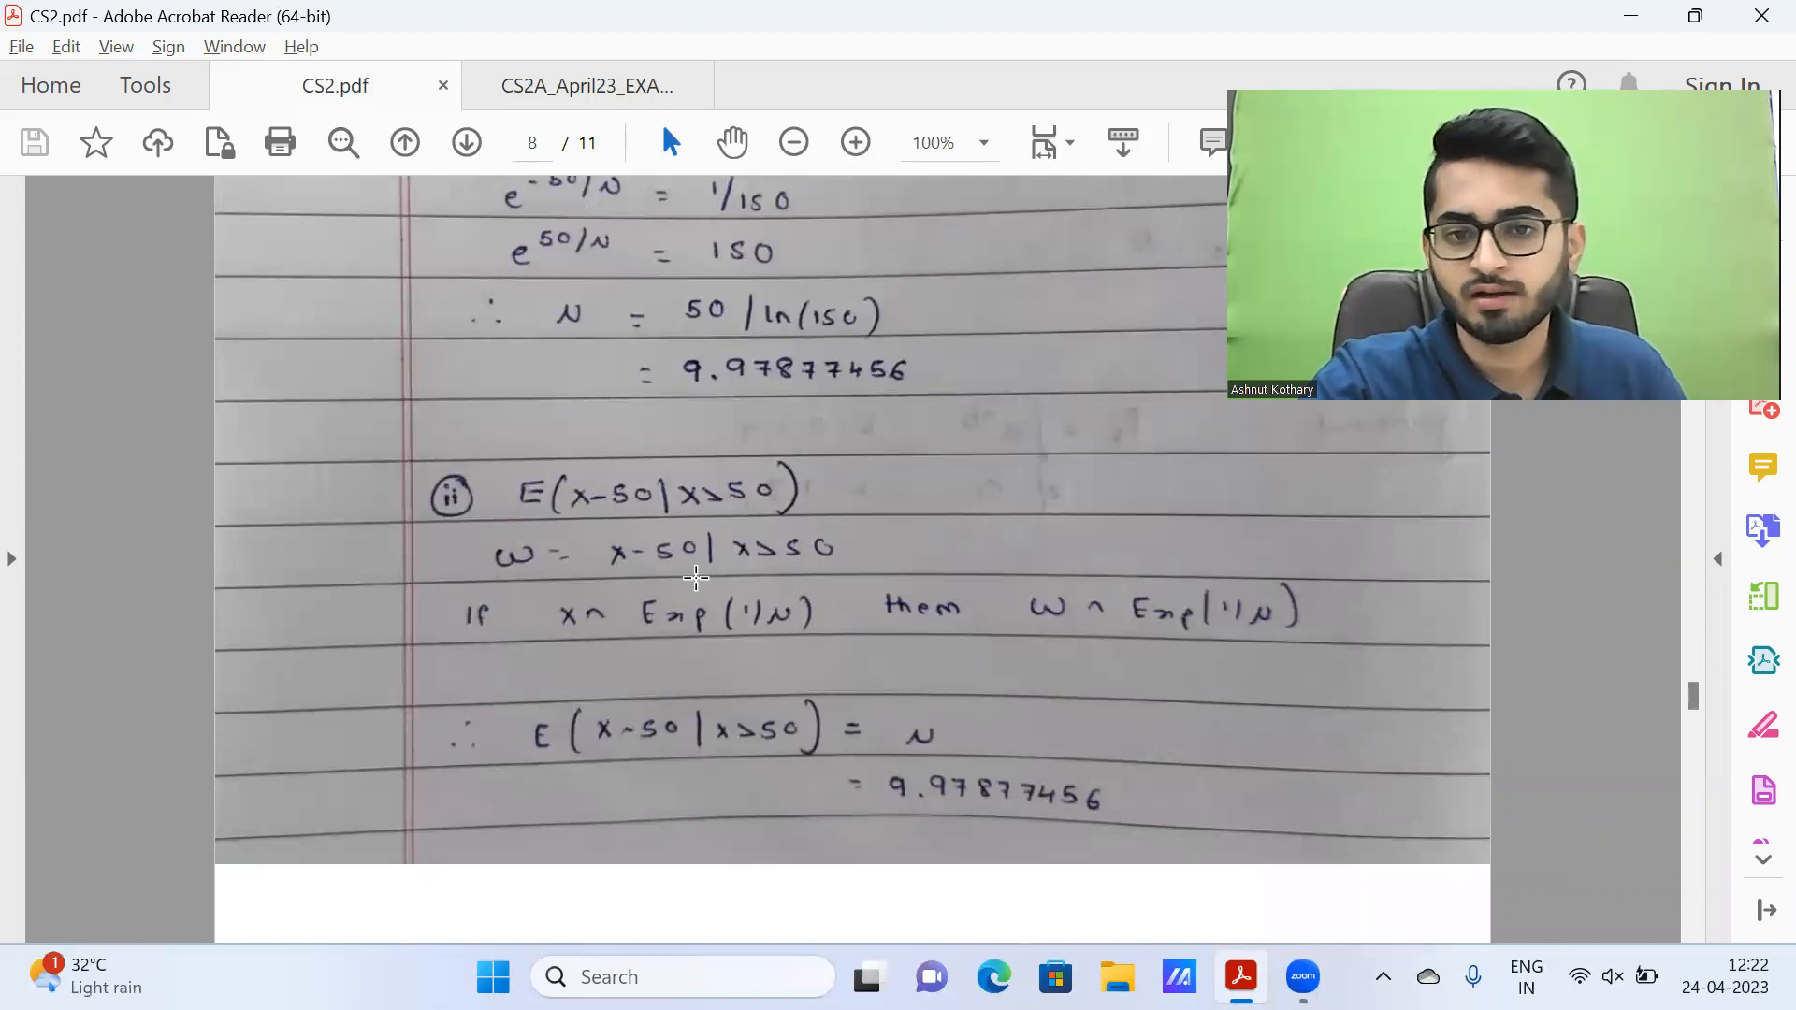
mouse_move(623, 557)
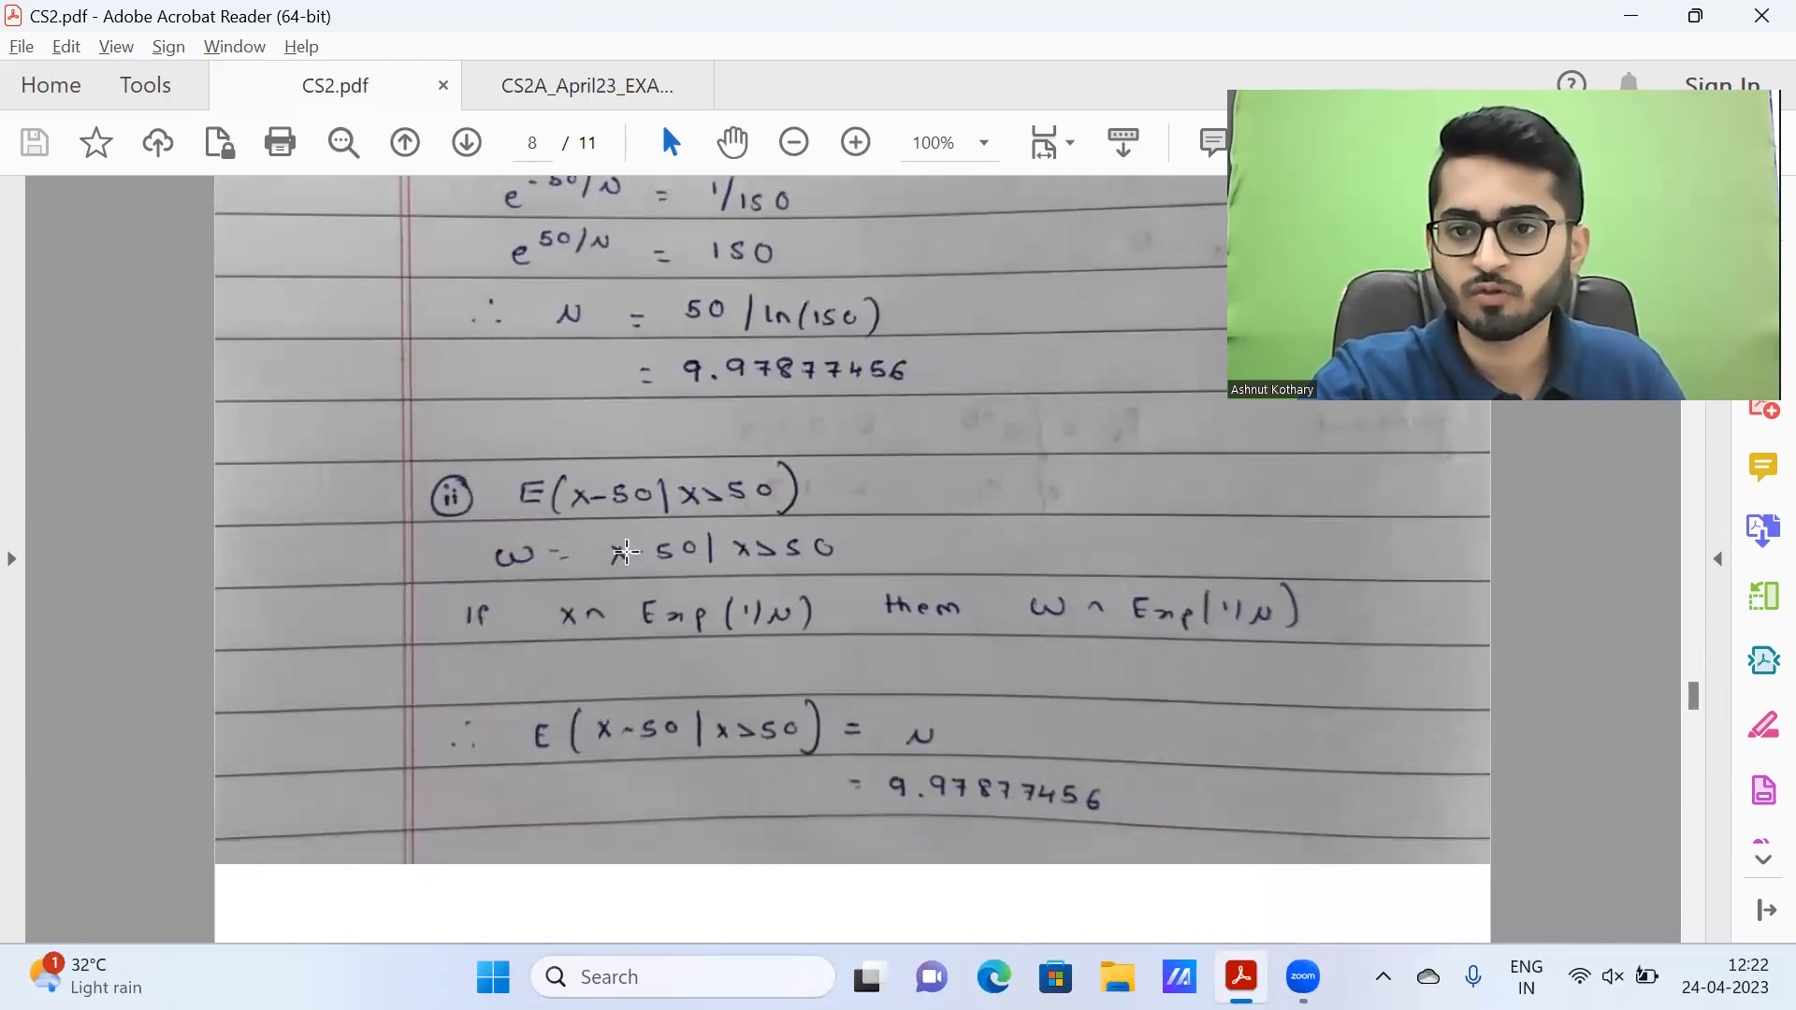
mouse_move(567, 511)
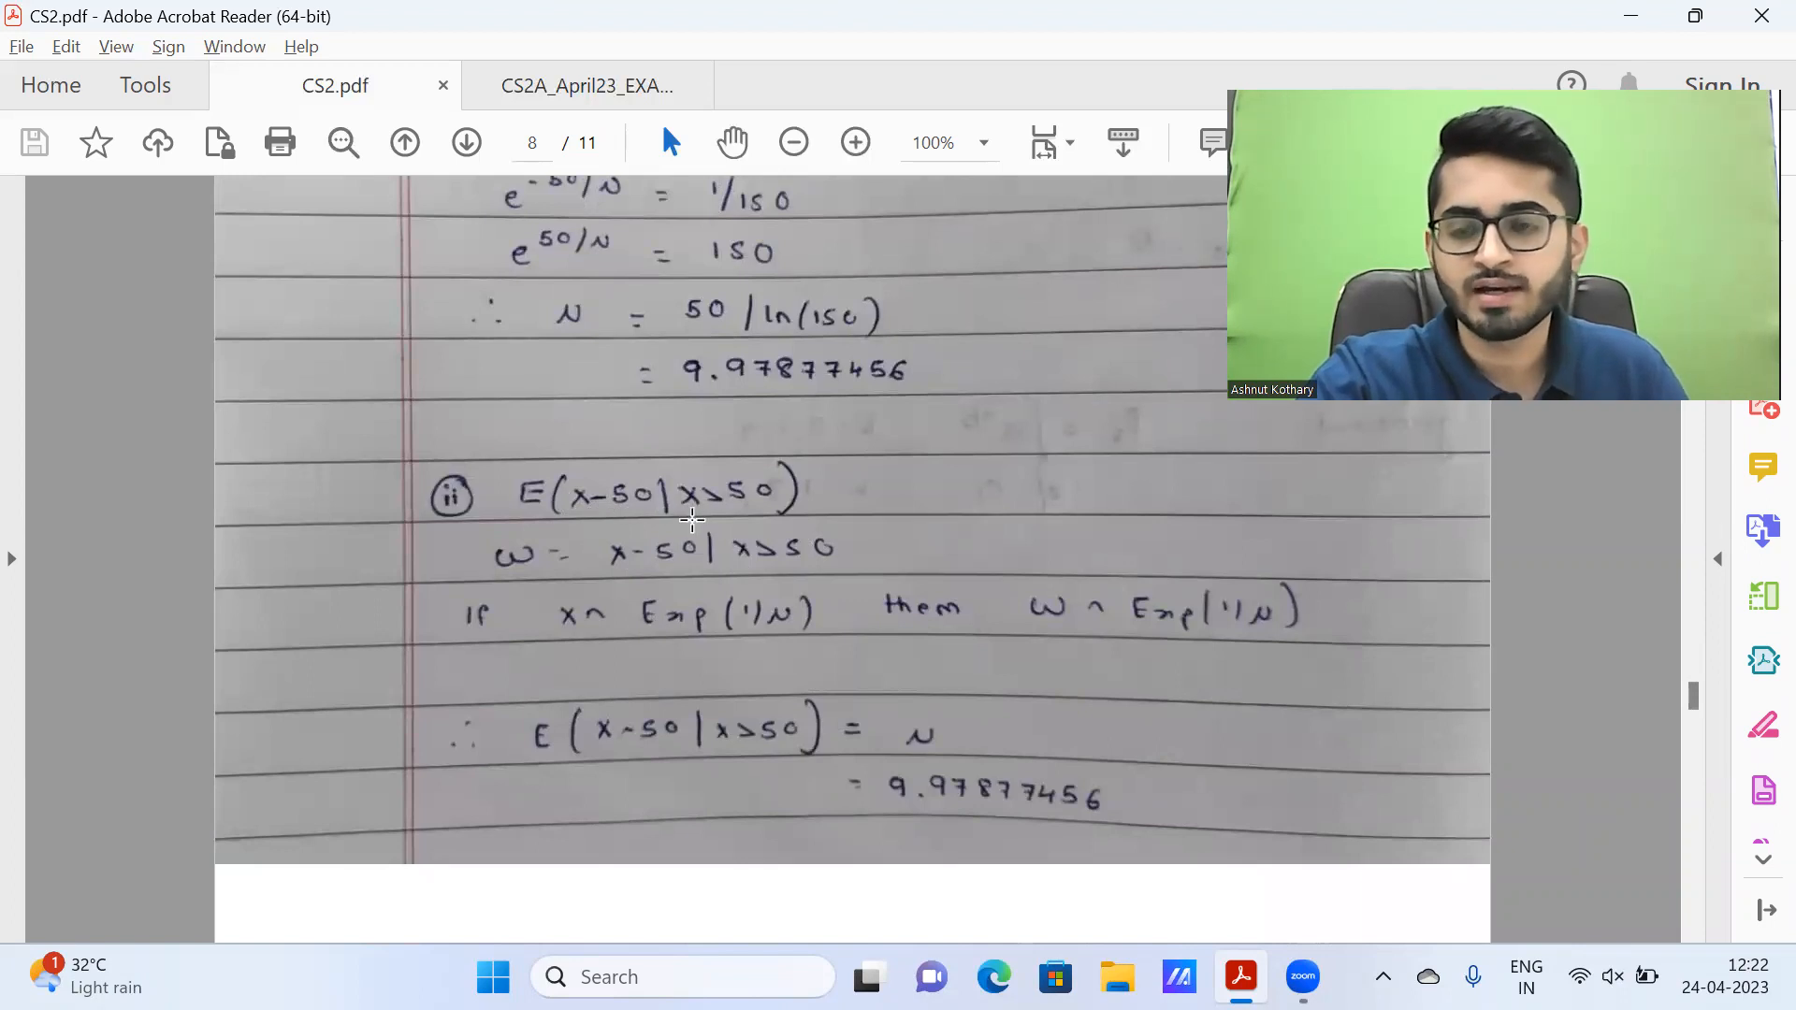
mouse_move(771, 558)
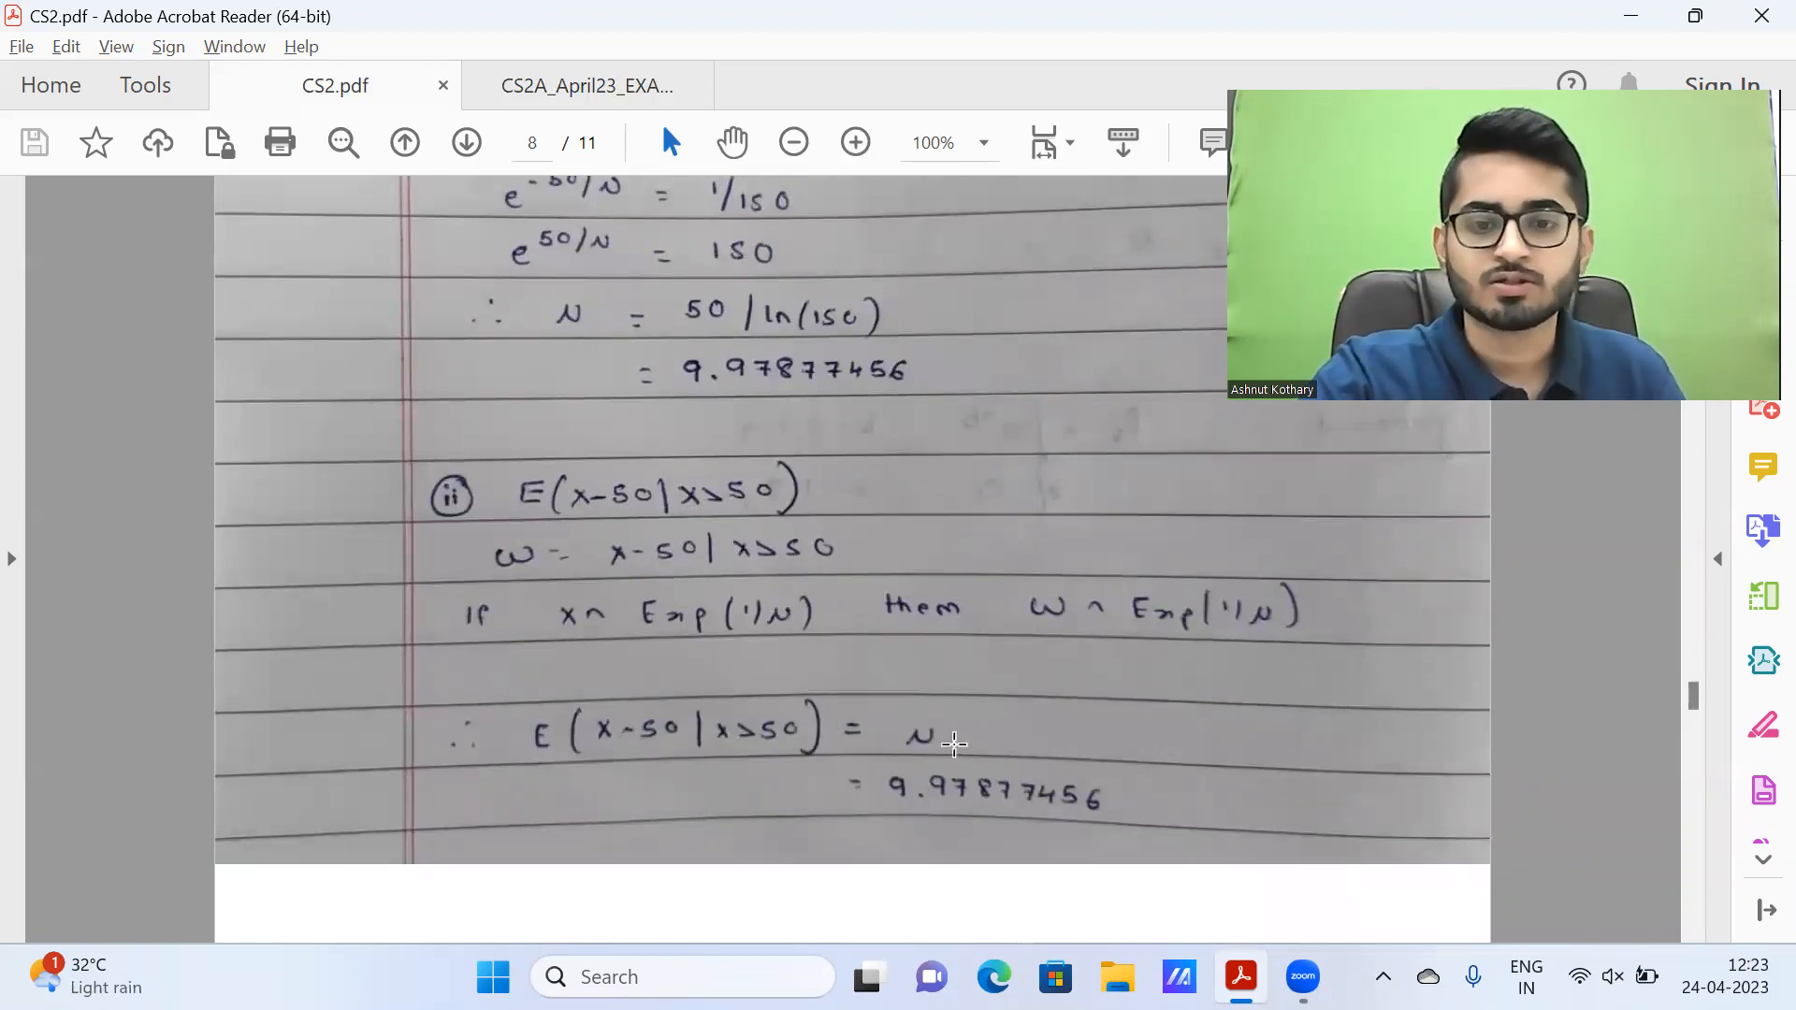
scroll(down, 3)
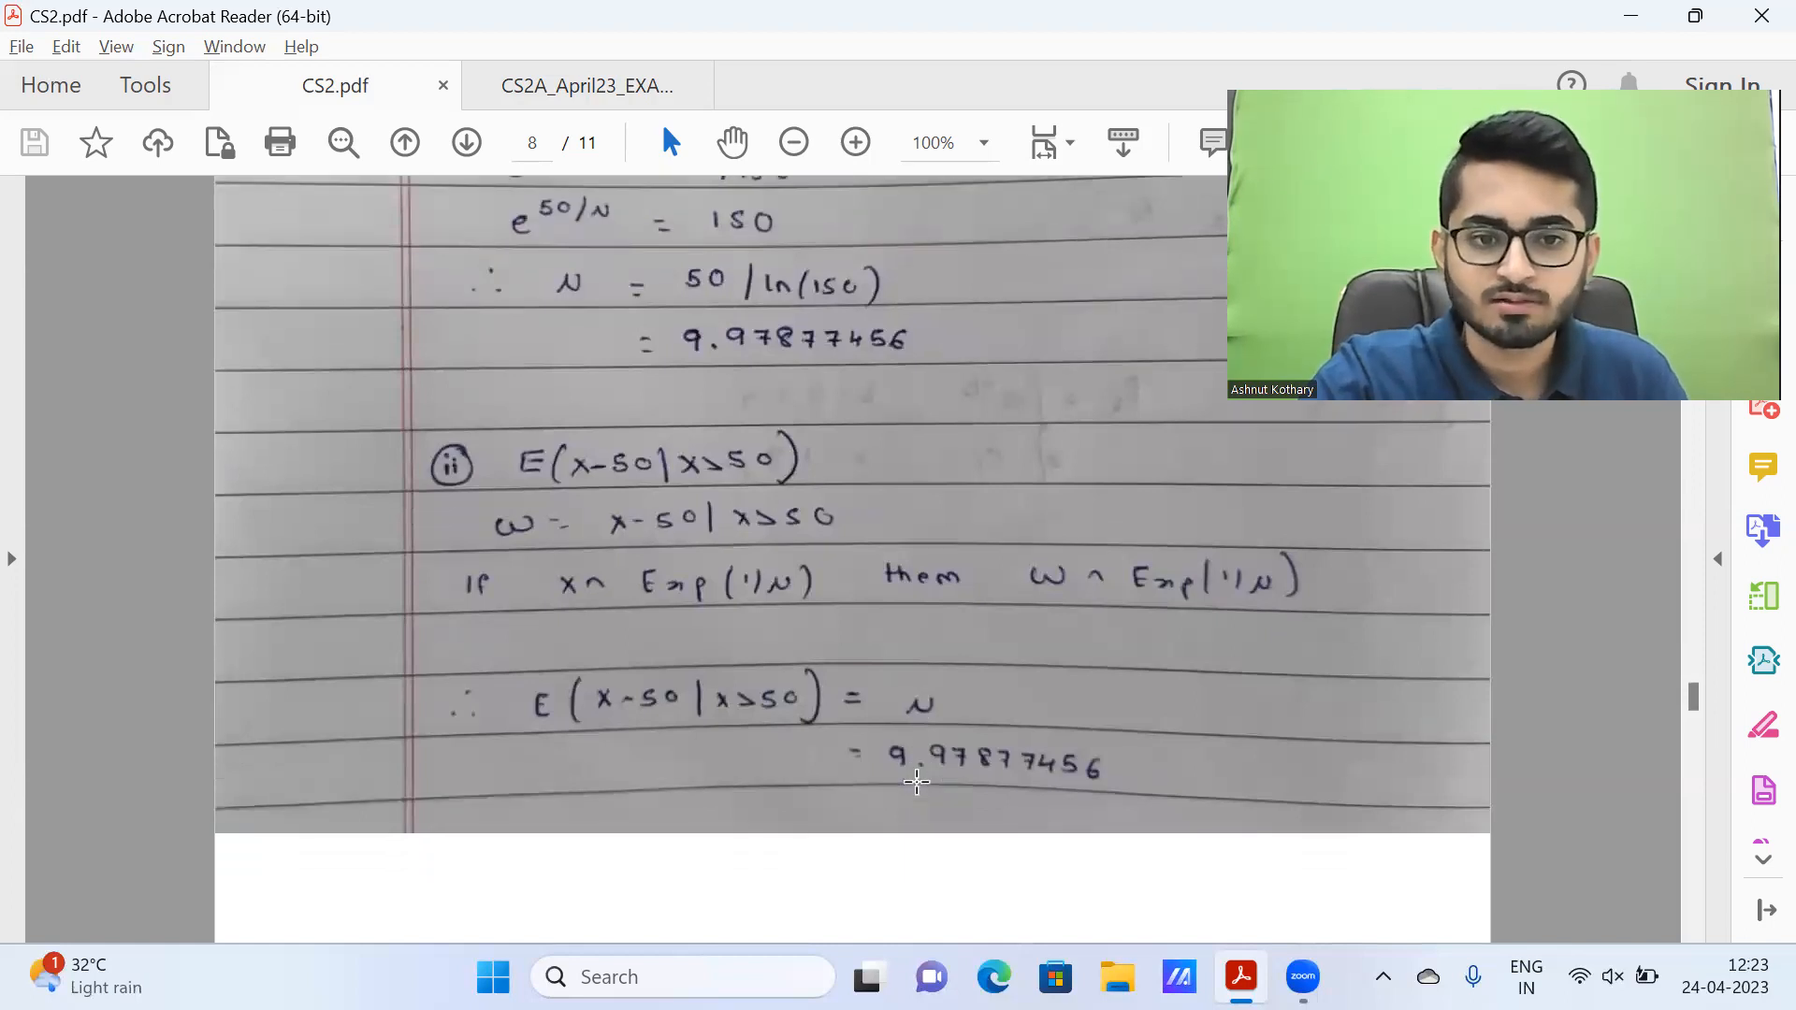
scroll(down, 3)
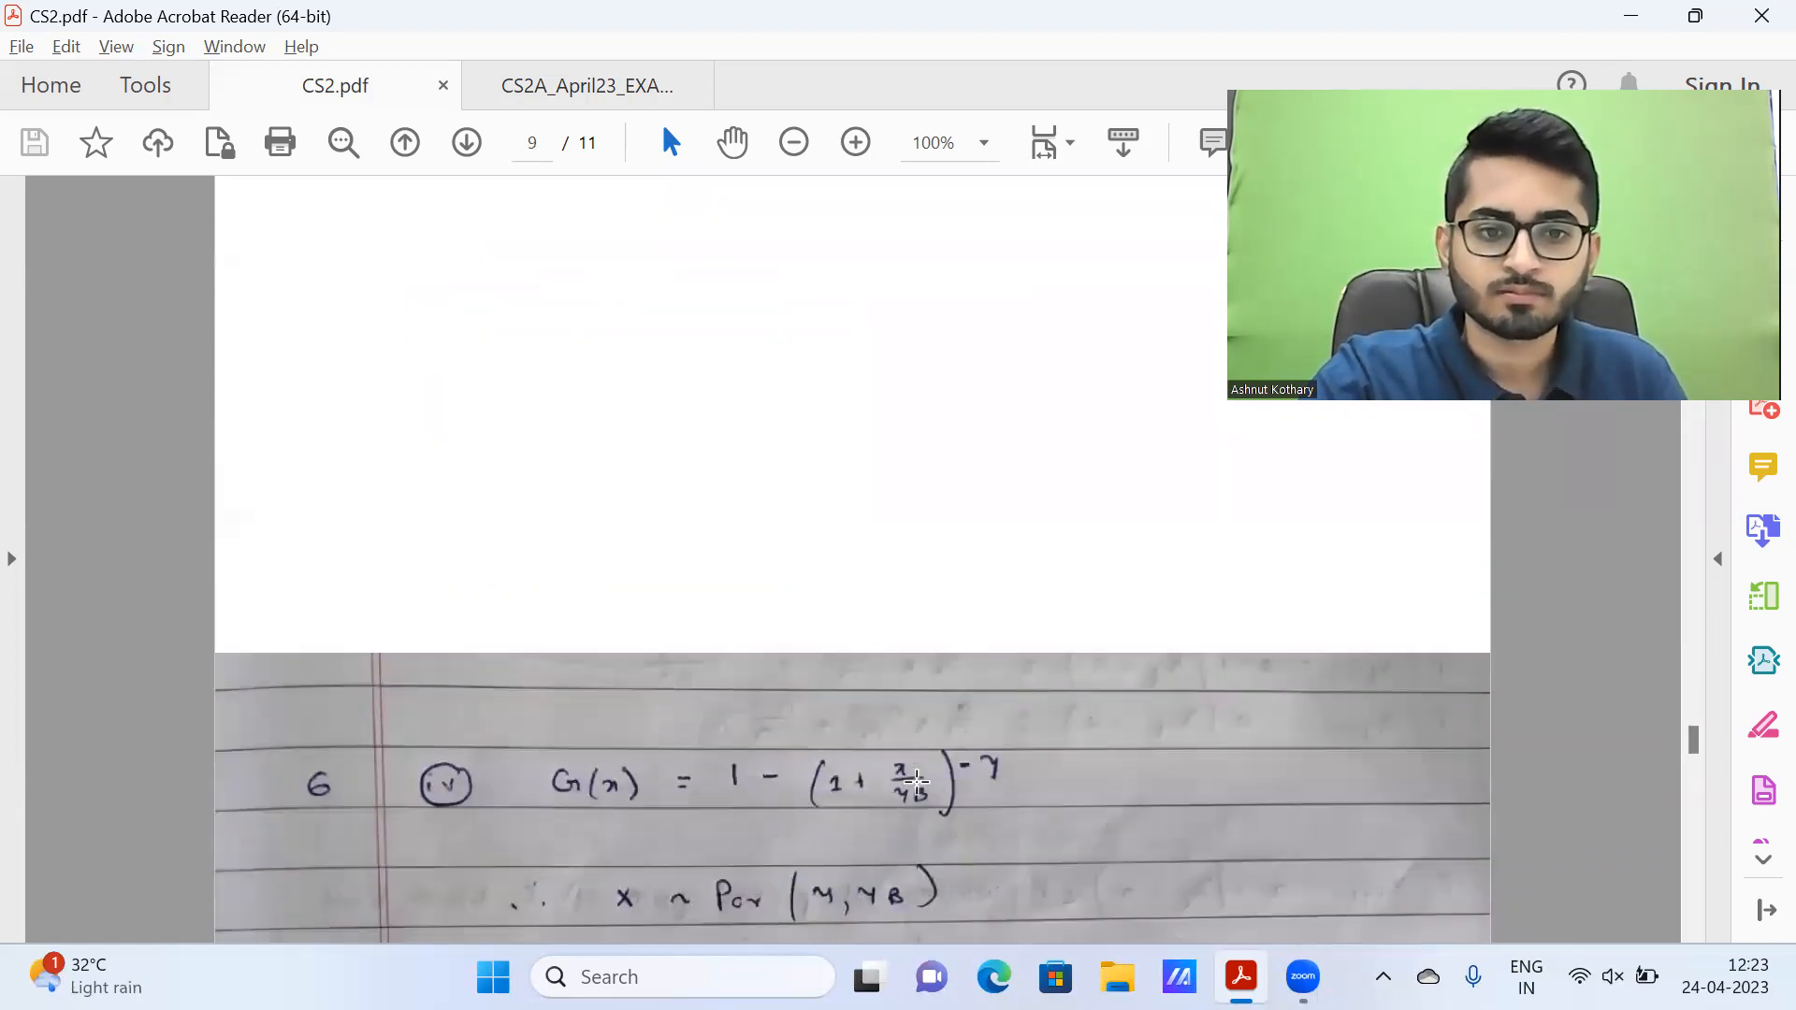
Step: Finish reading the question 6 (iv) solution, then return to the exam paper at question 7
scroll(down, 3)
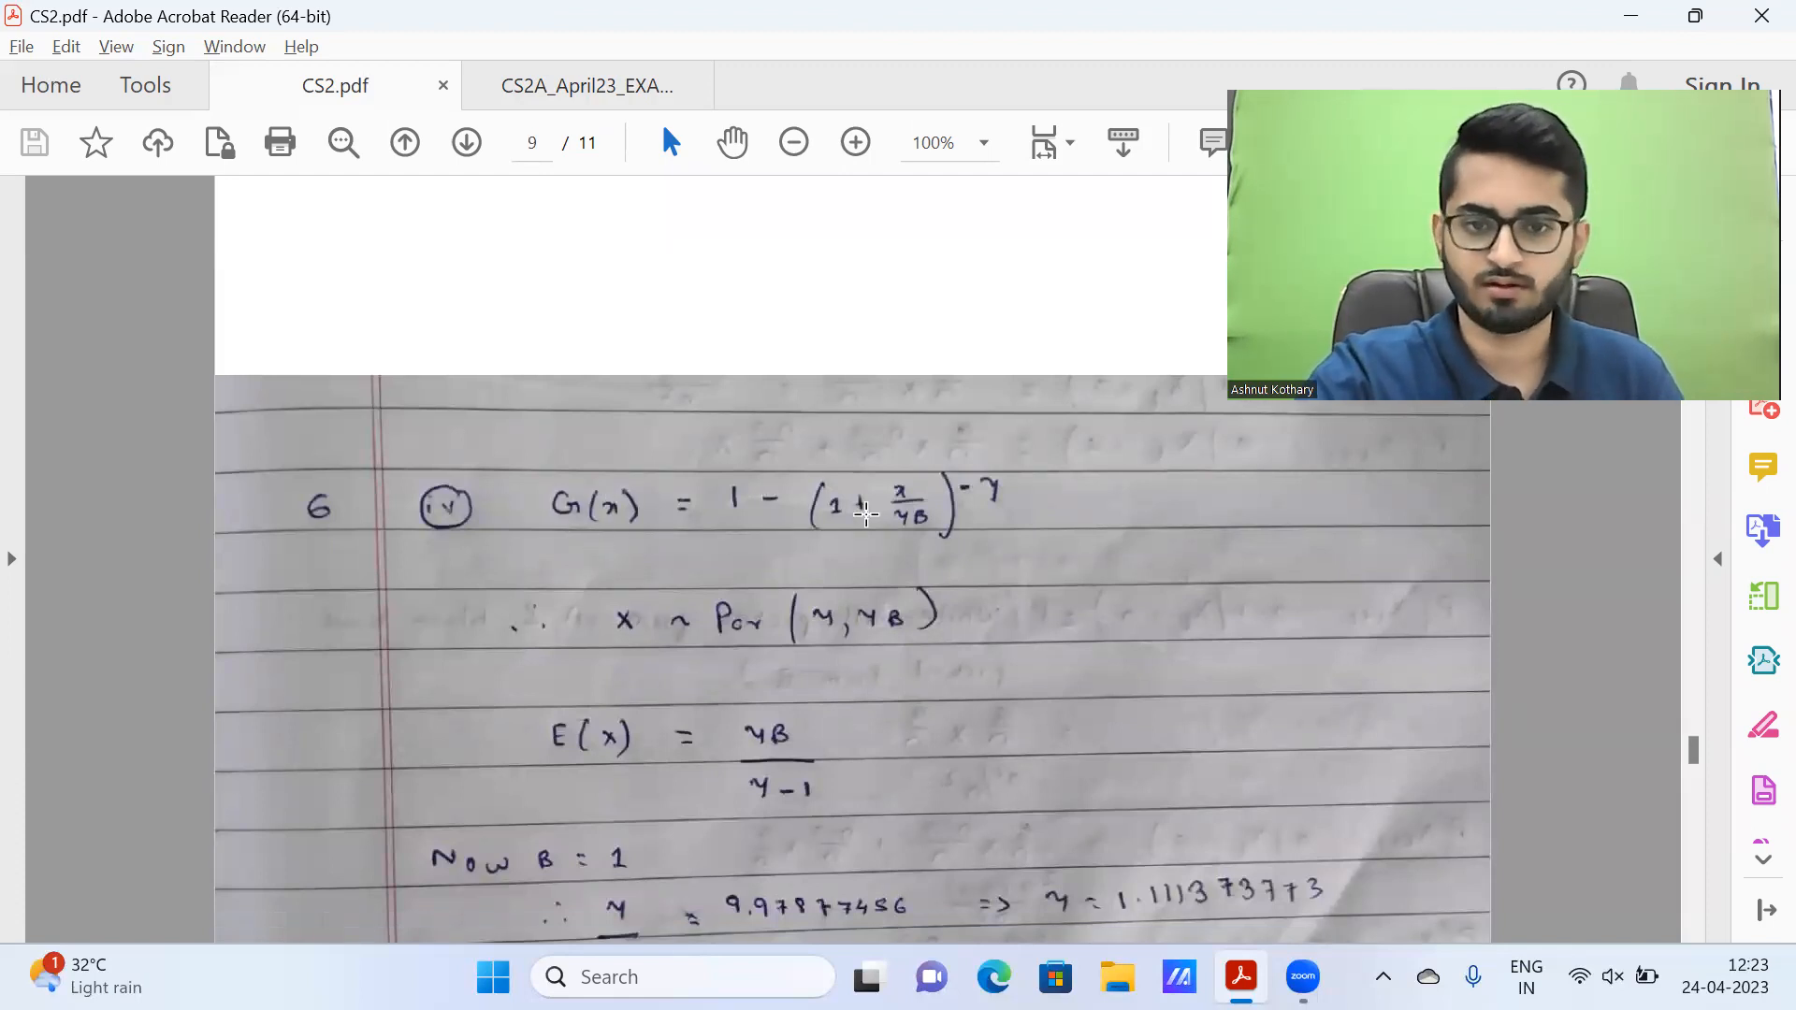
mouse_move(959, 539)
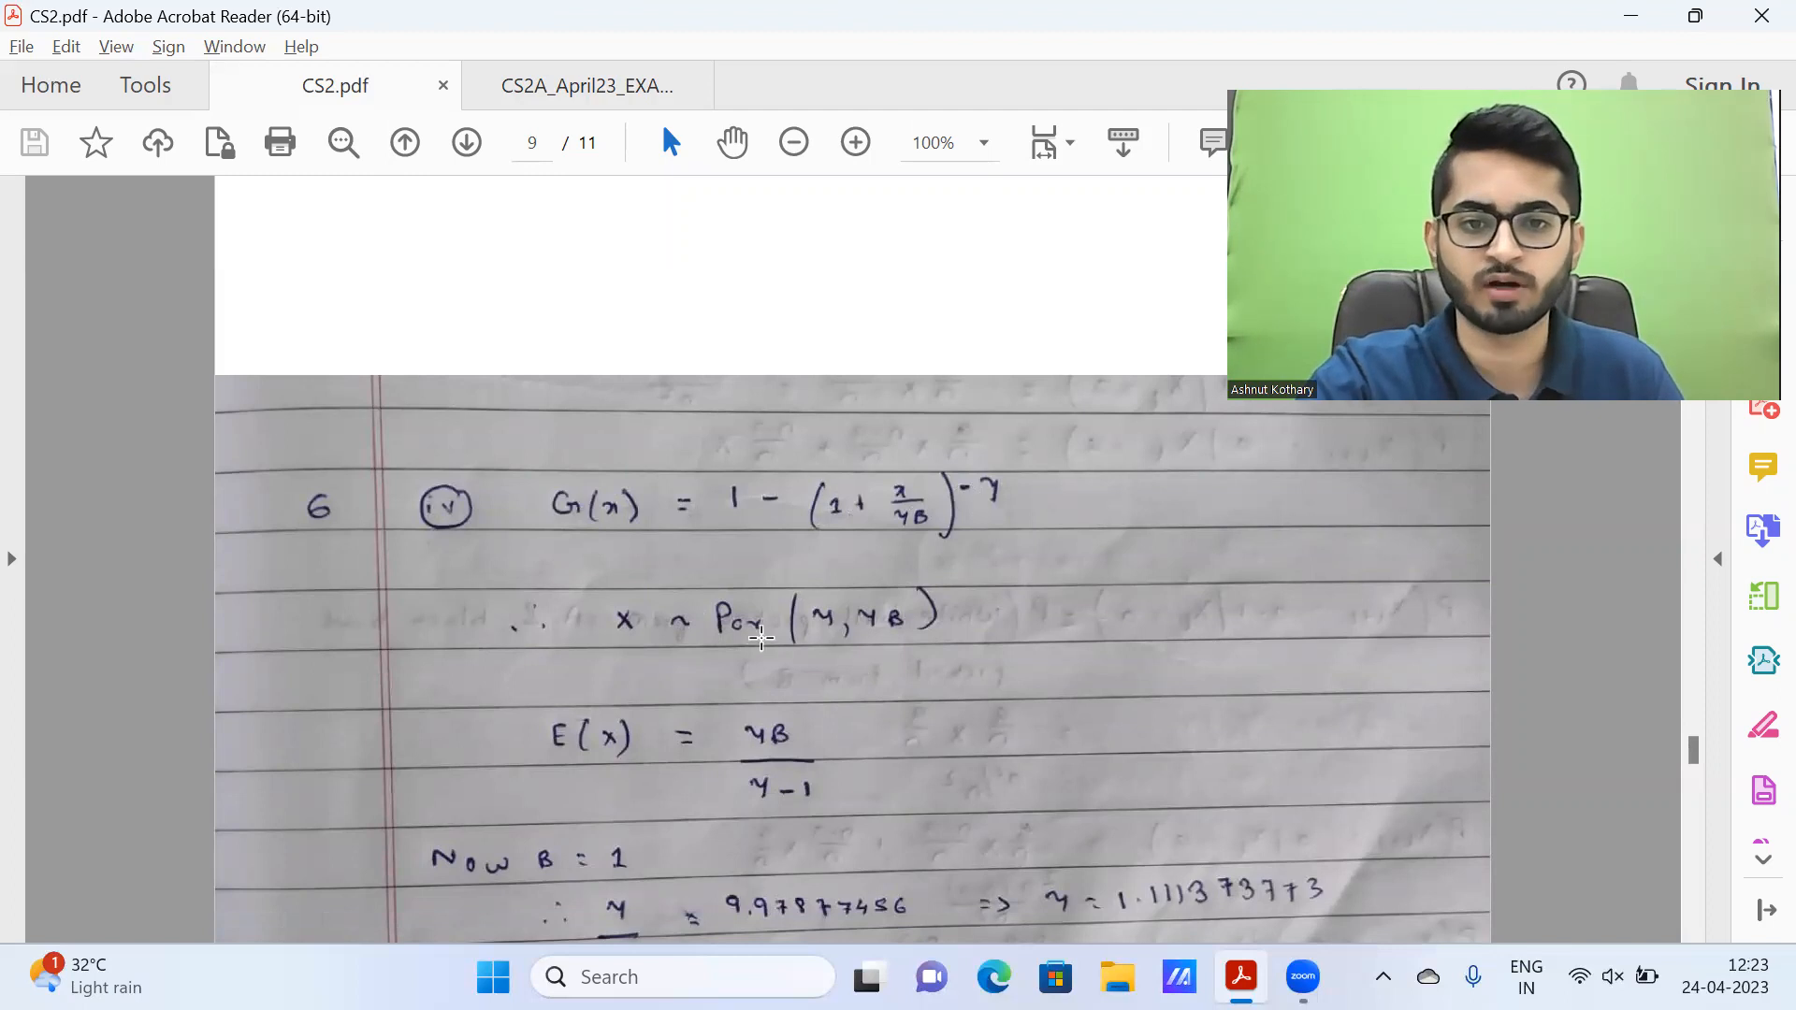
mouse_move(925, 635)
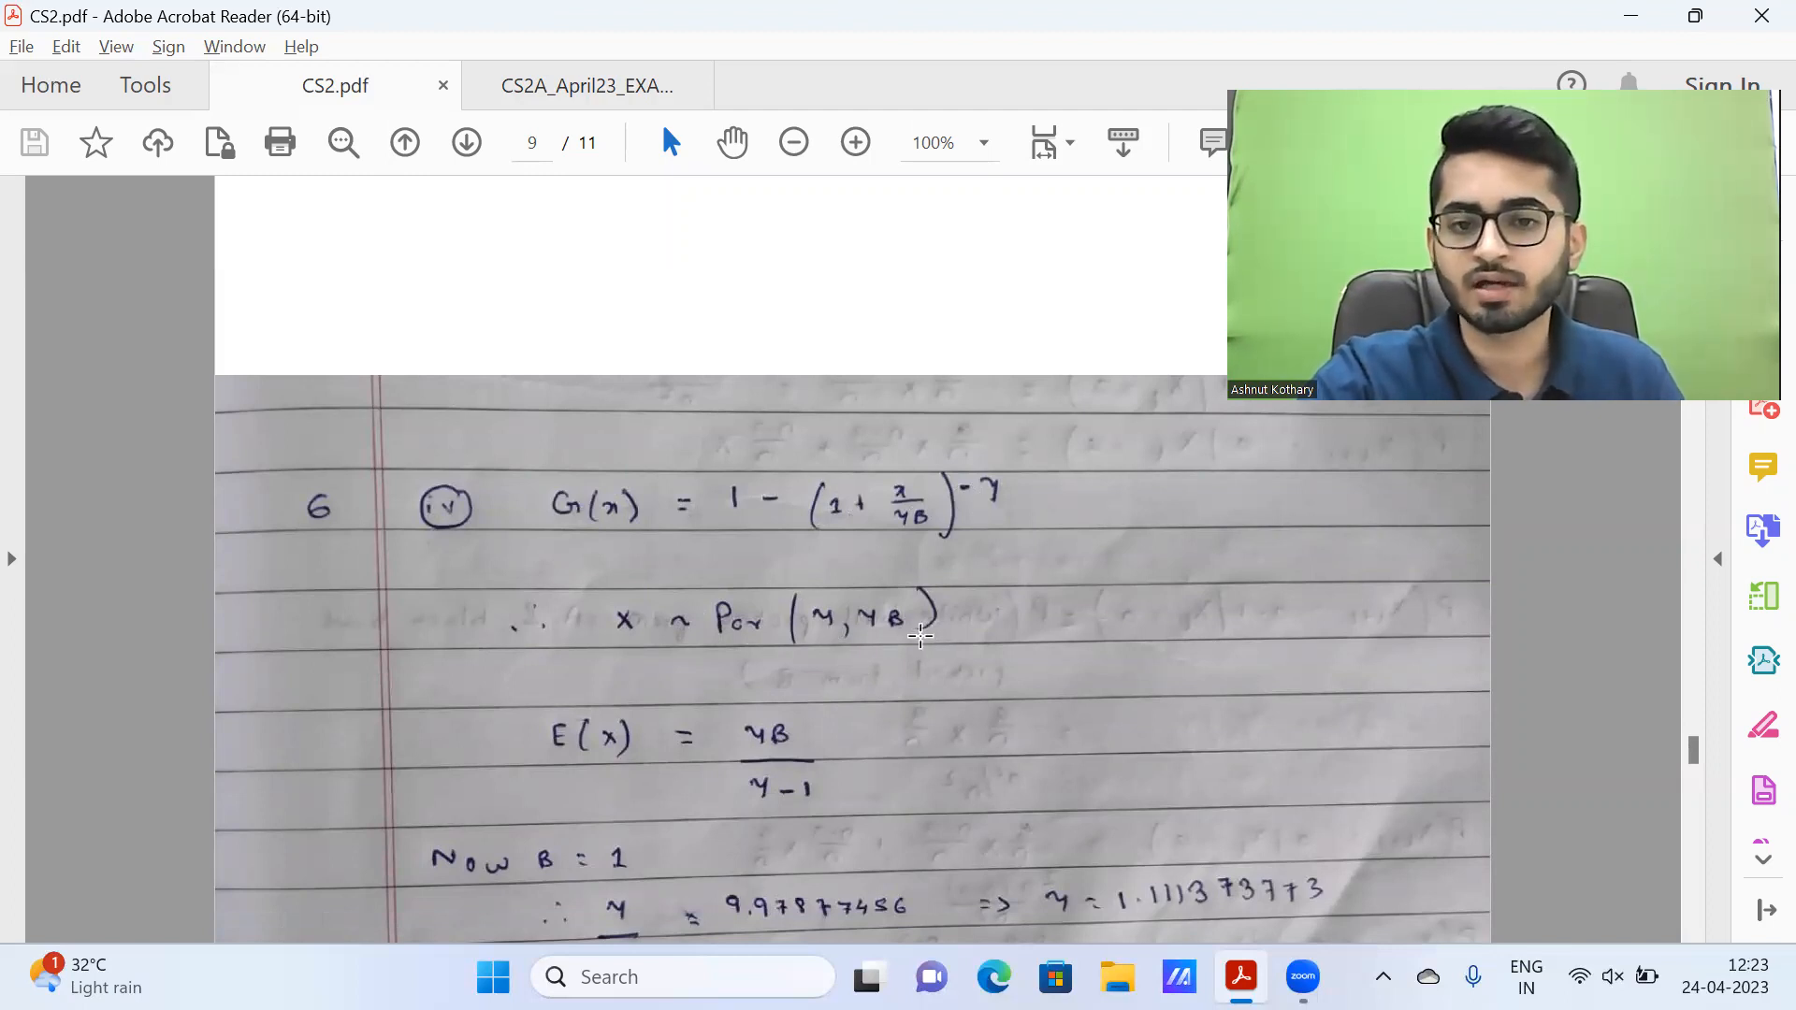
scroll(down, 3)
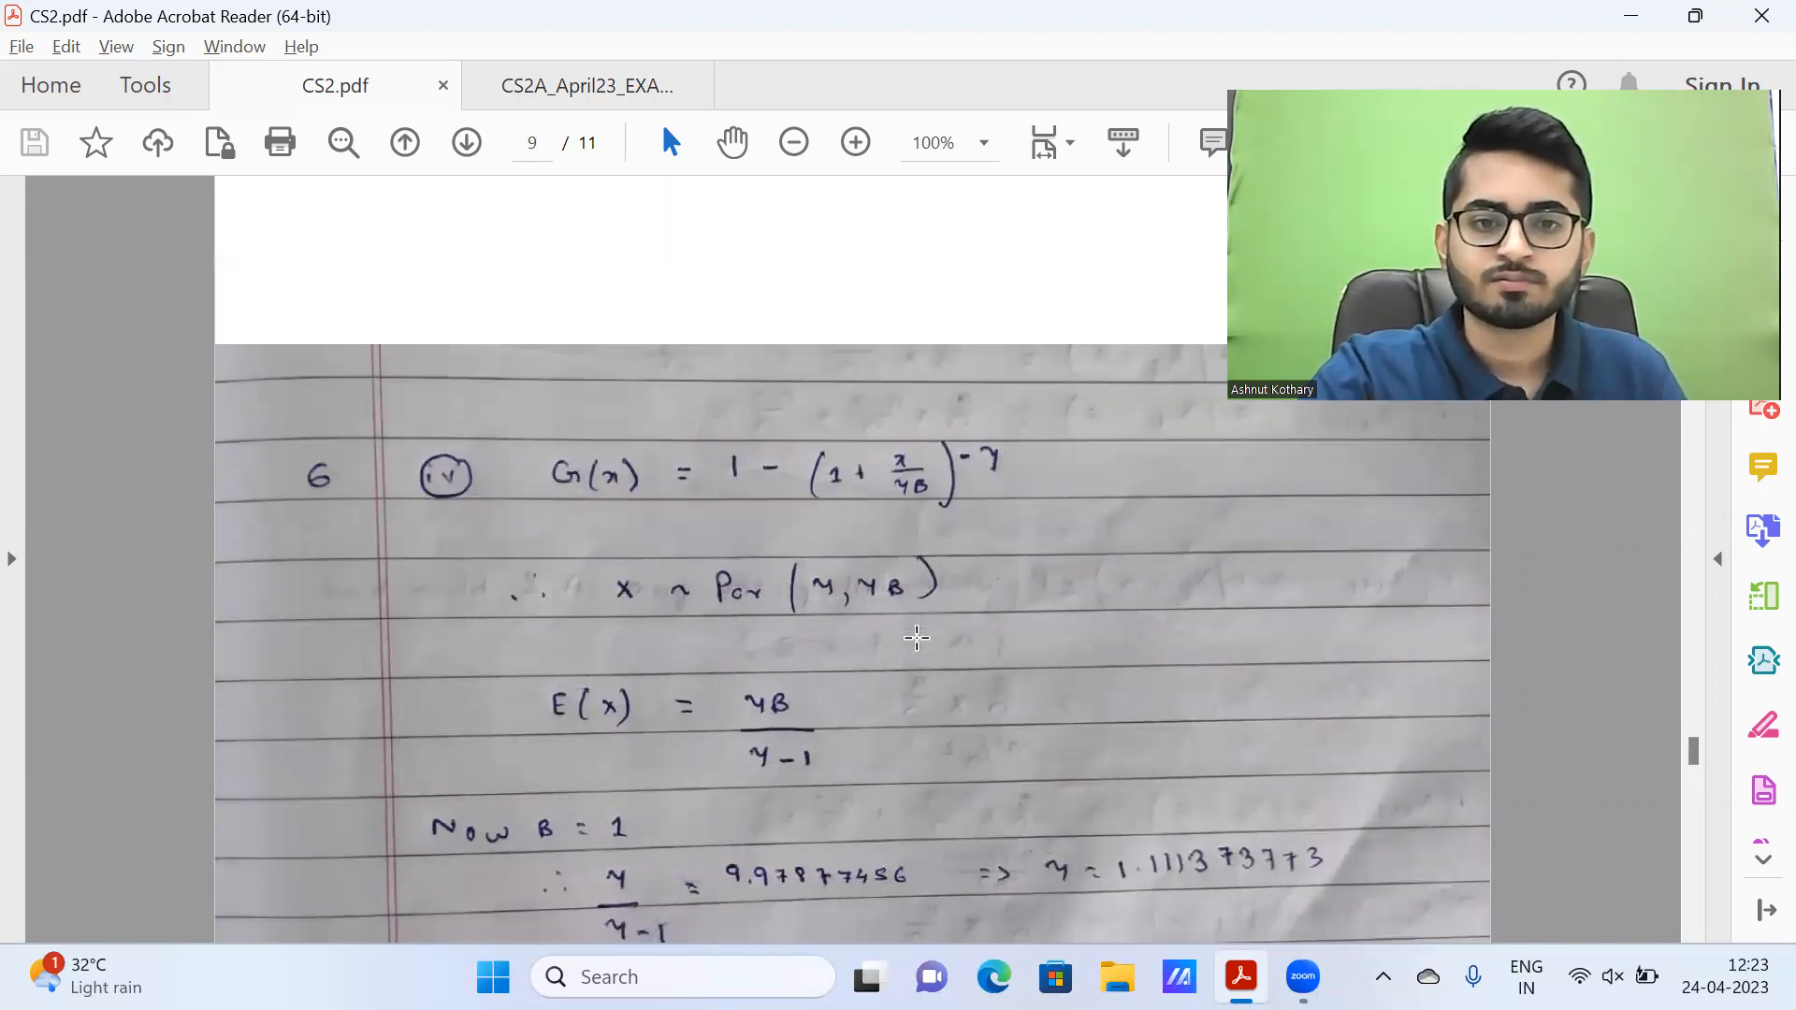
scroll(down, 3)
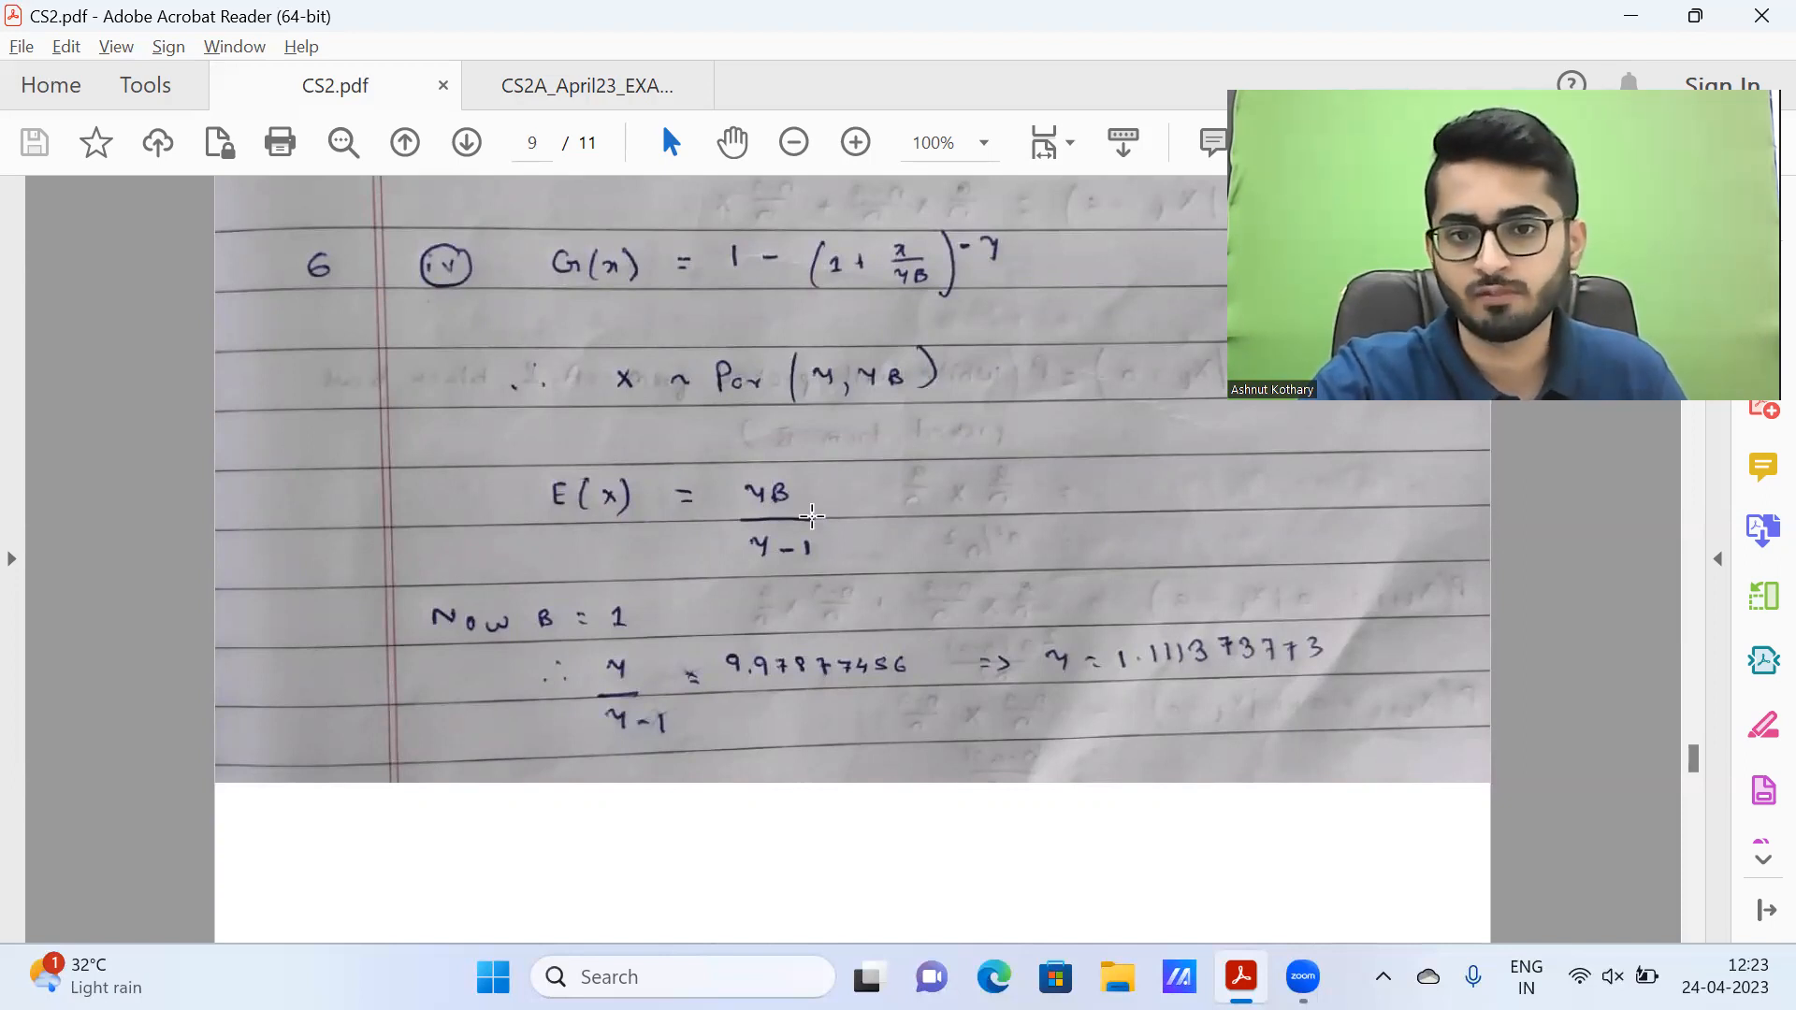
mouse_move(473, 636)
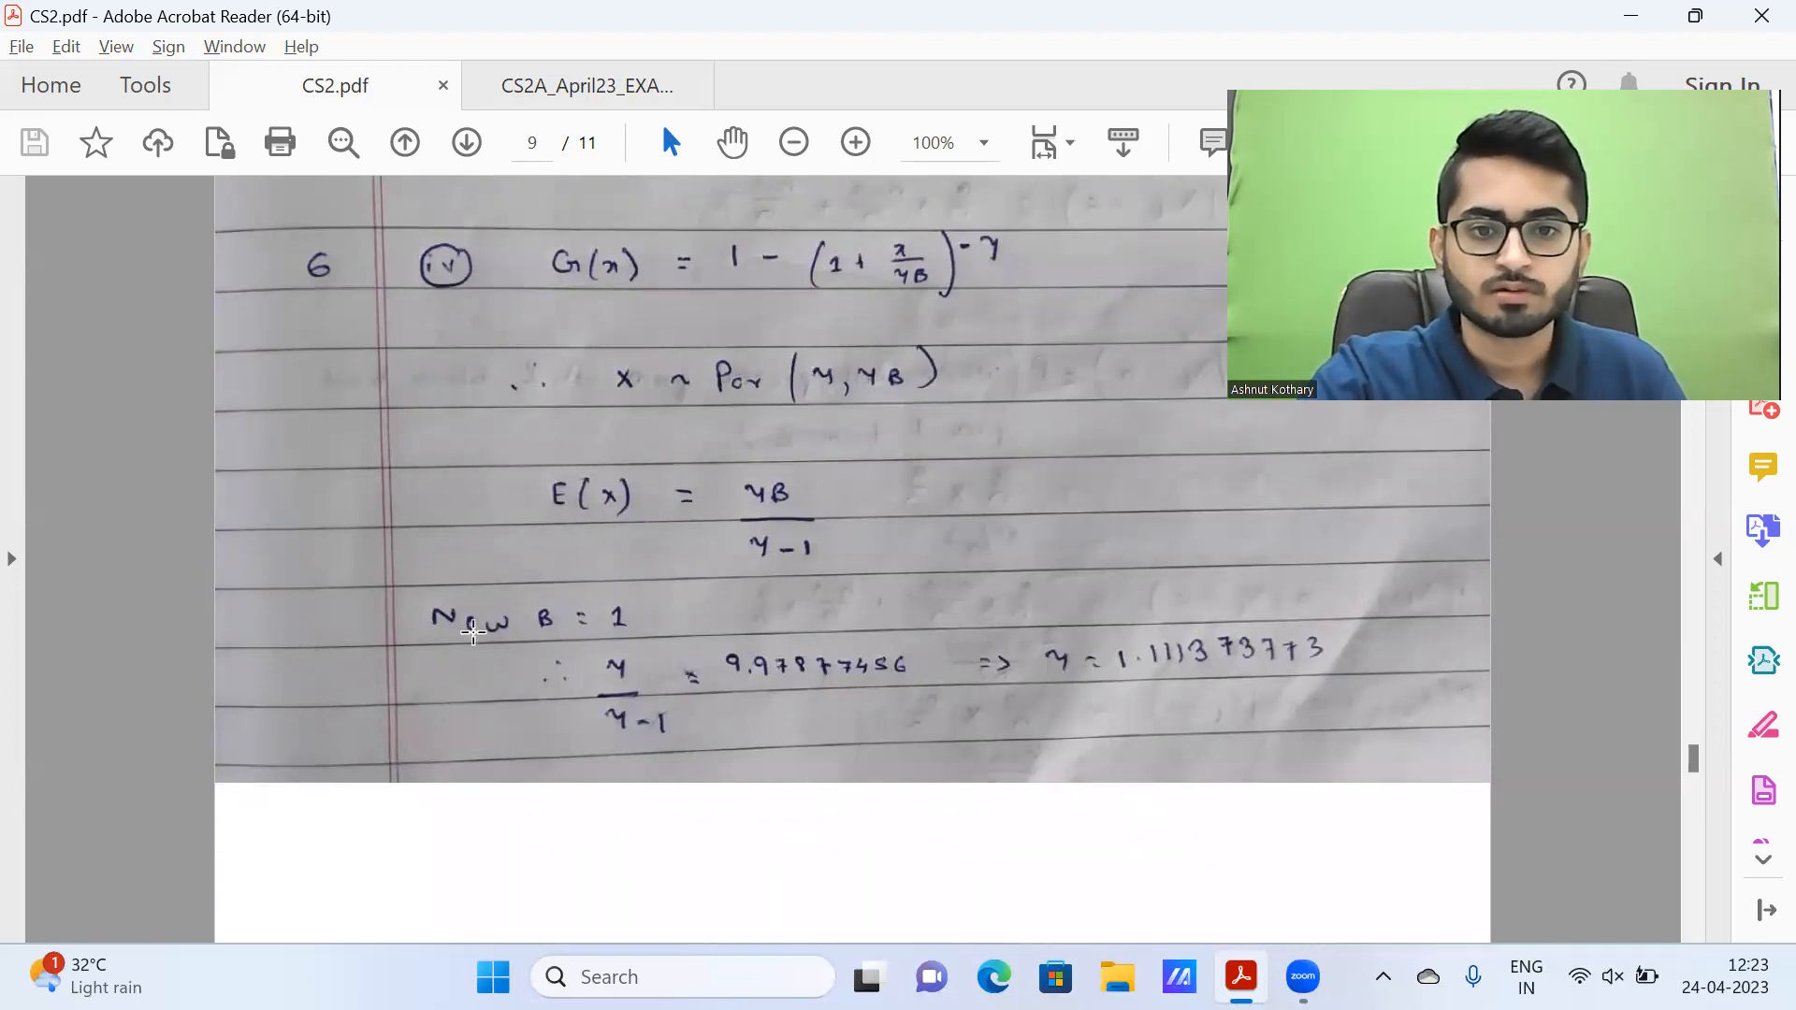
mouse_move(1072, 678)
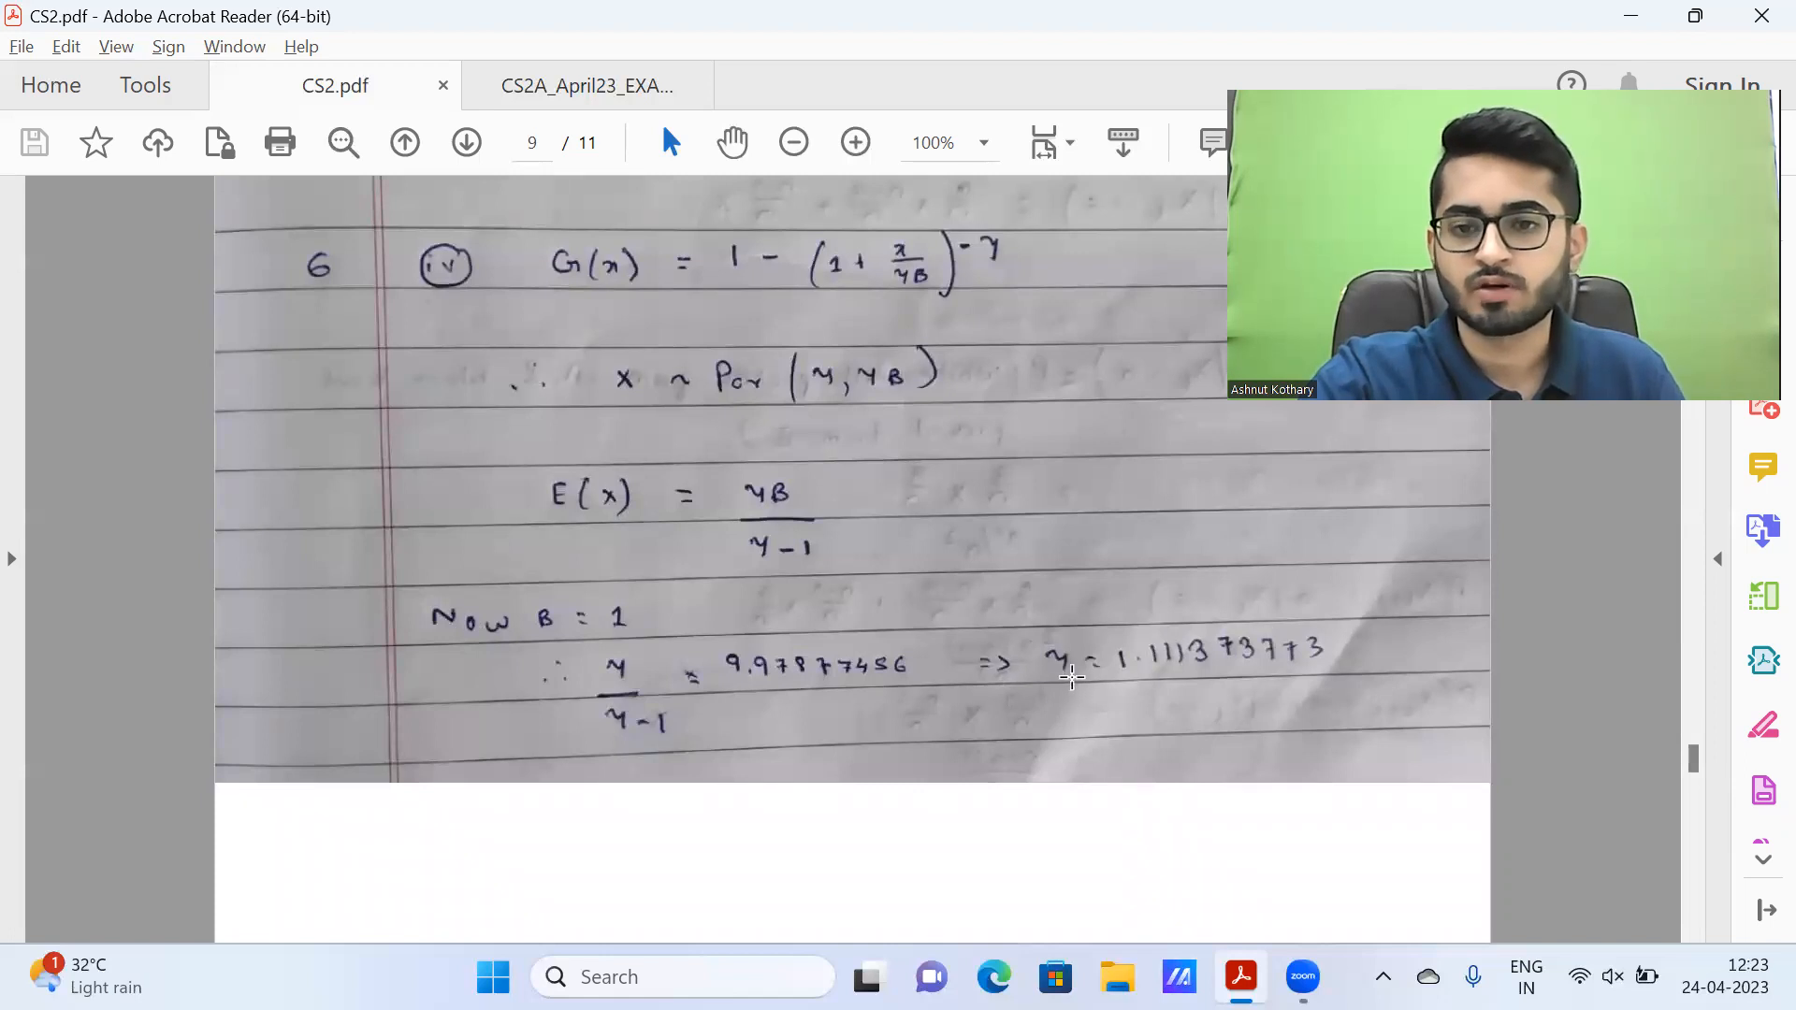
click(574, 85)
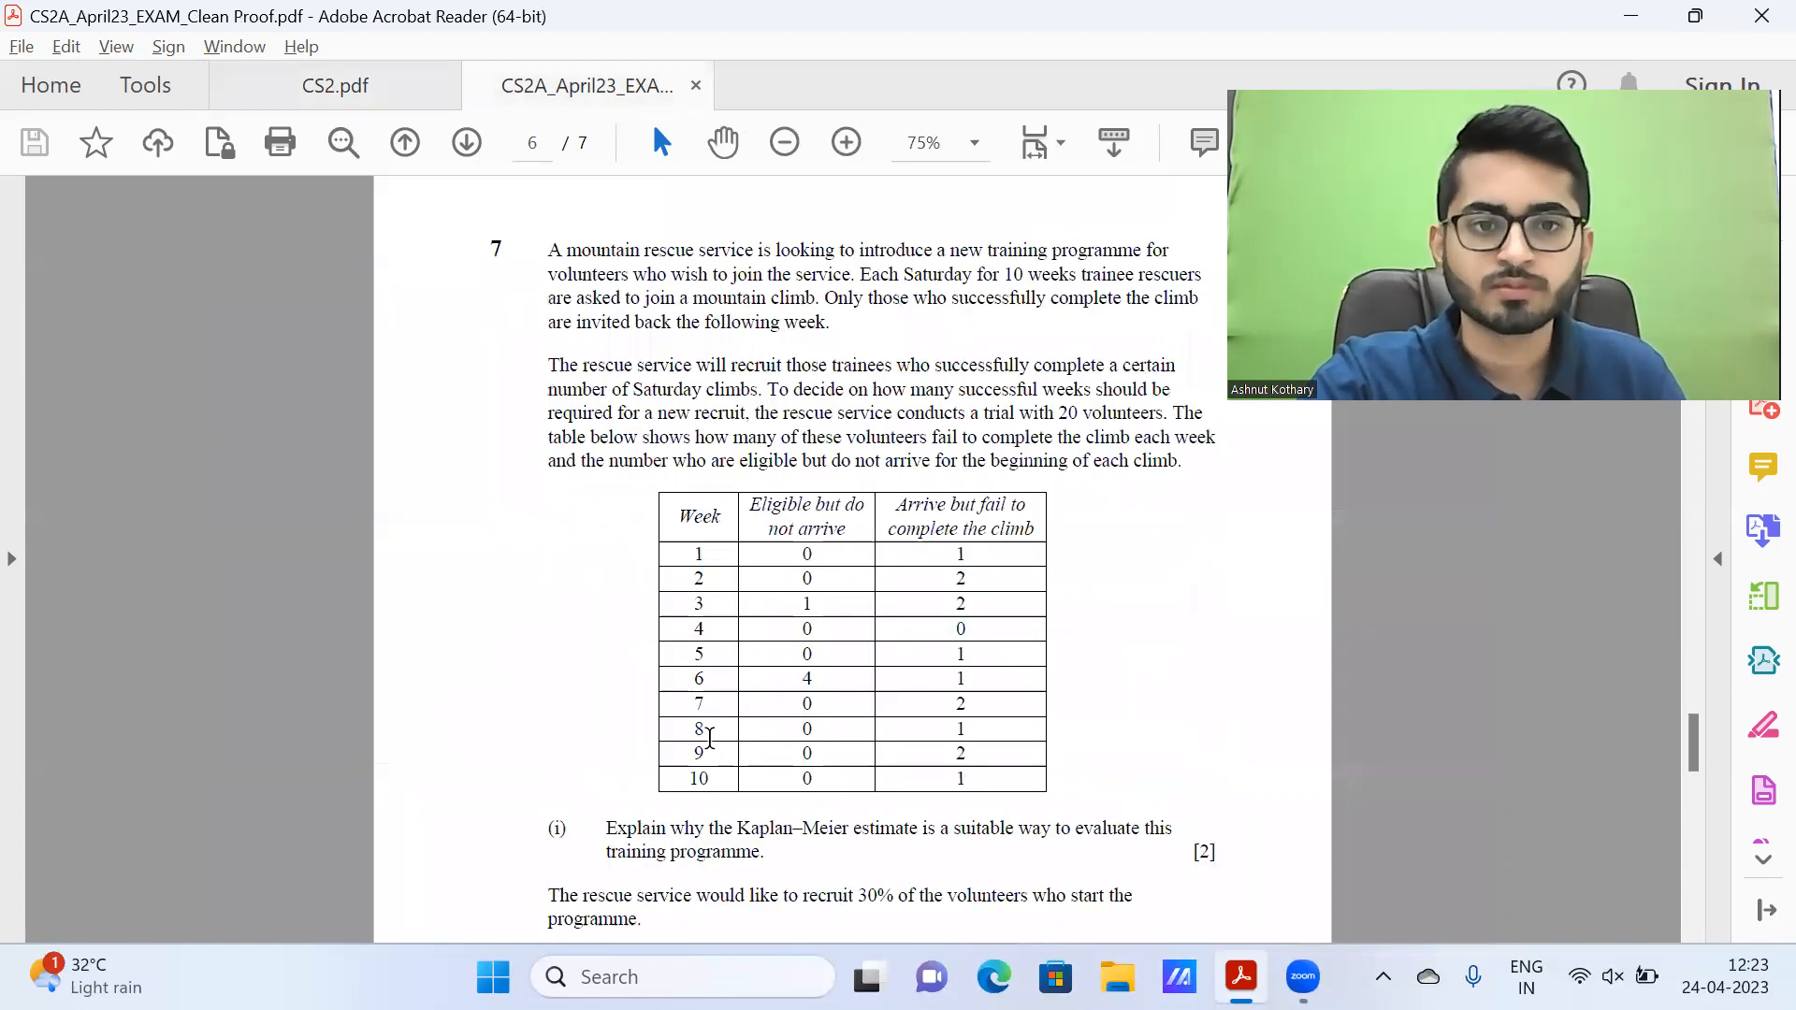
Step: Scroll question 7 down to part (ii) on the required successful weeks via Kaplan–Meier
scroll(down, 3)
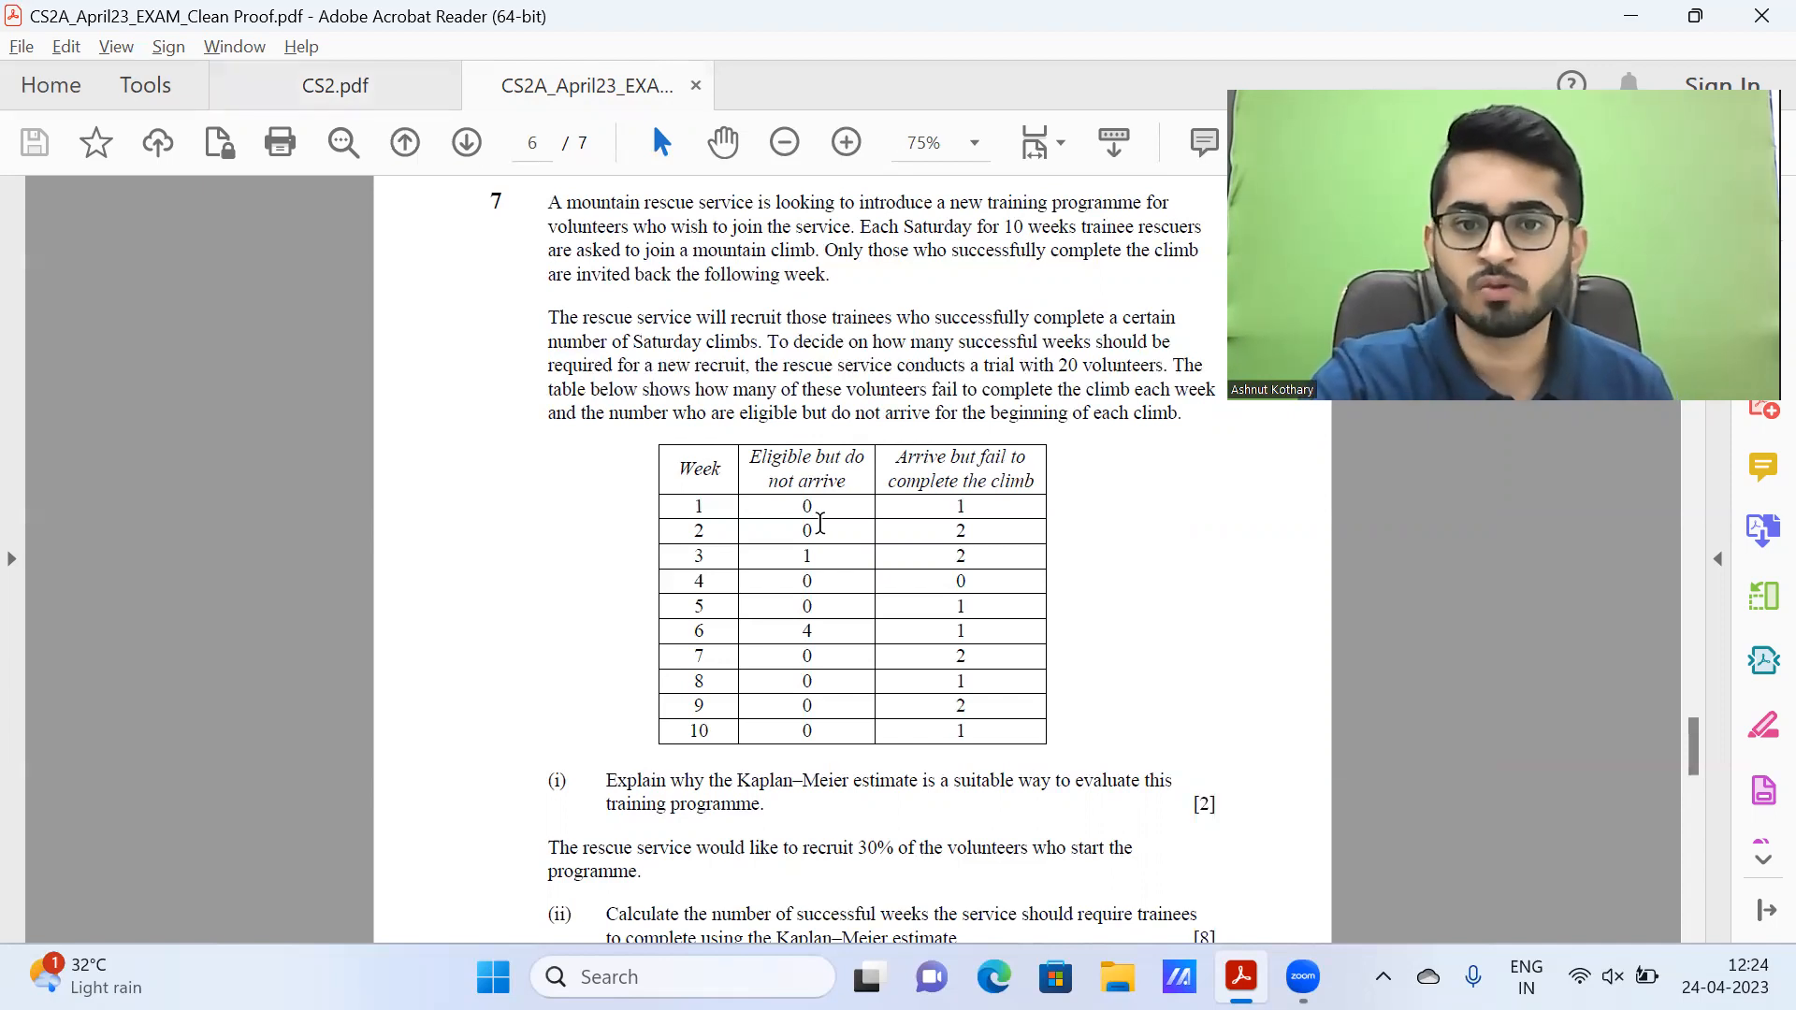
mouse_move(834, 571)
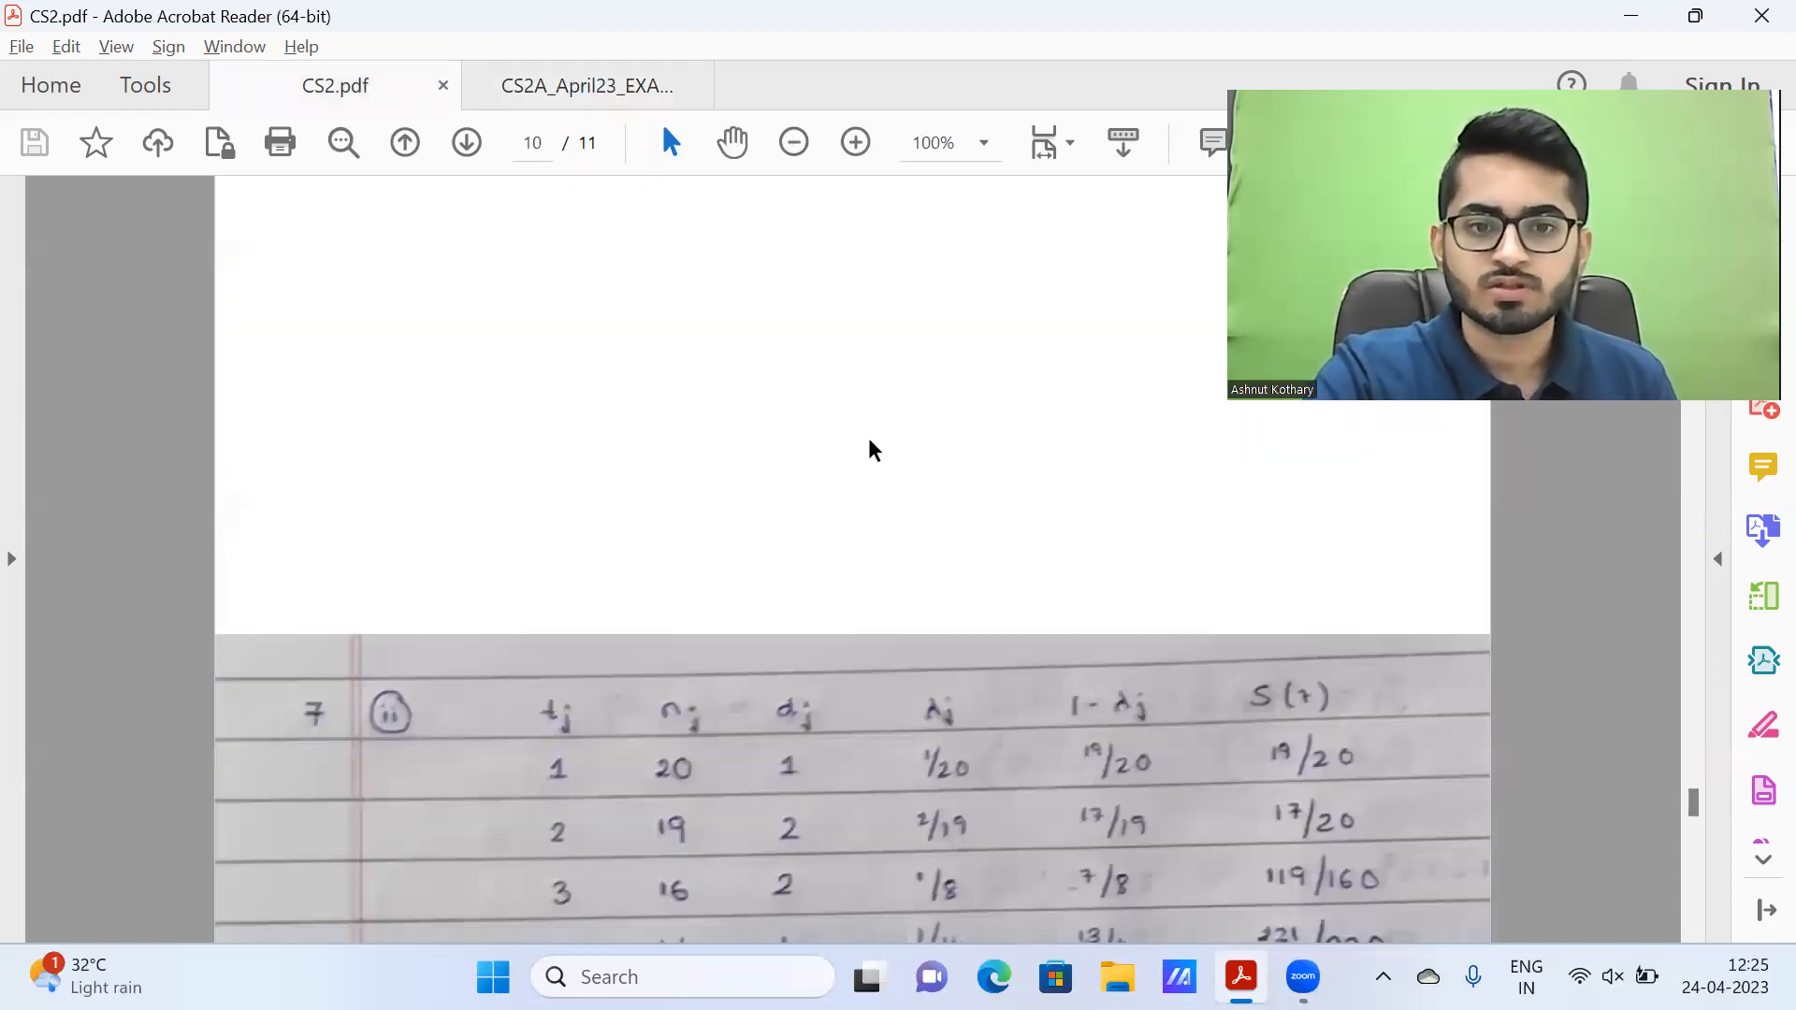
Step: Read down the handwritten question 7 Kaplan–Meier table, then check the exam's weekly volunteer table
scroll(down, 3)
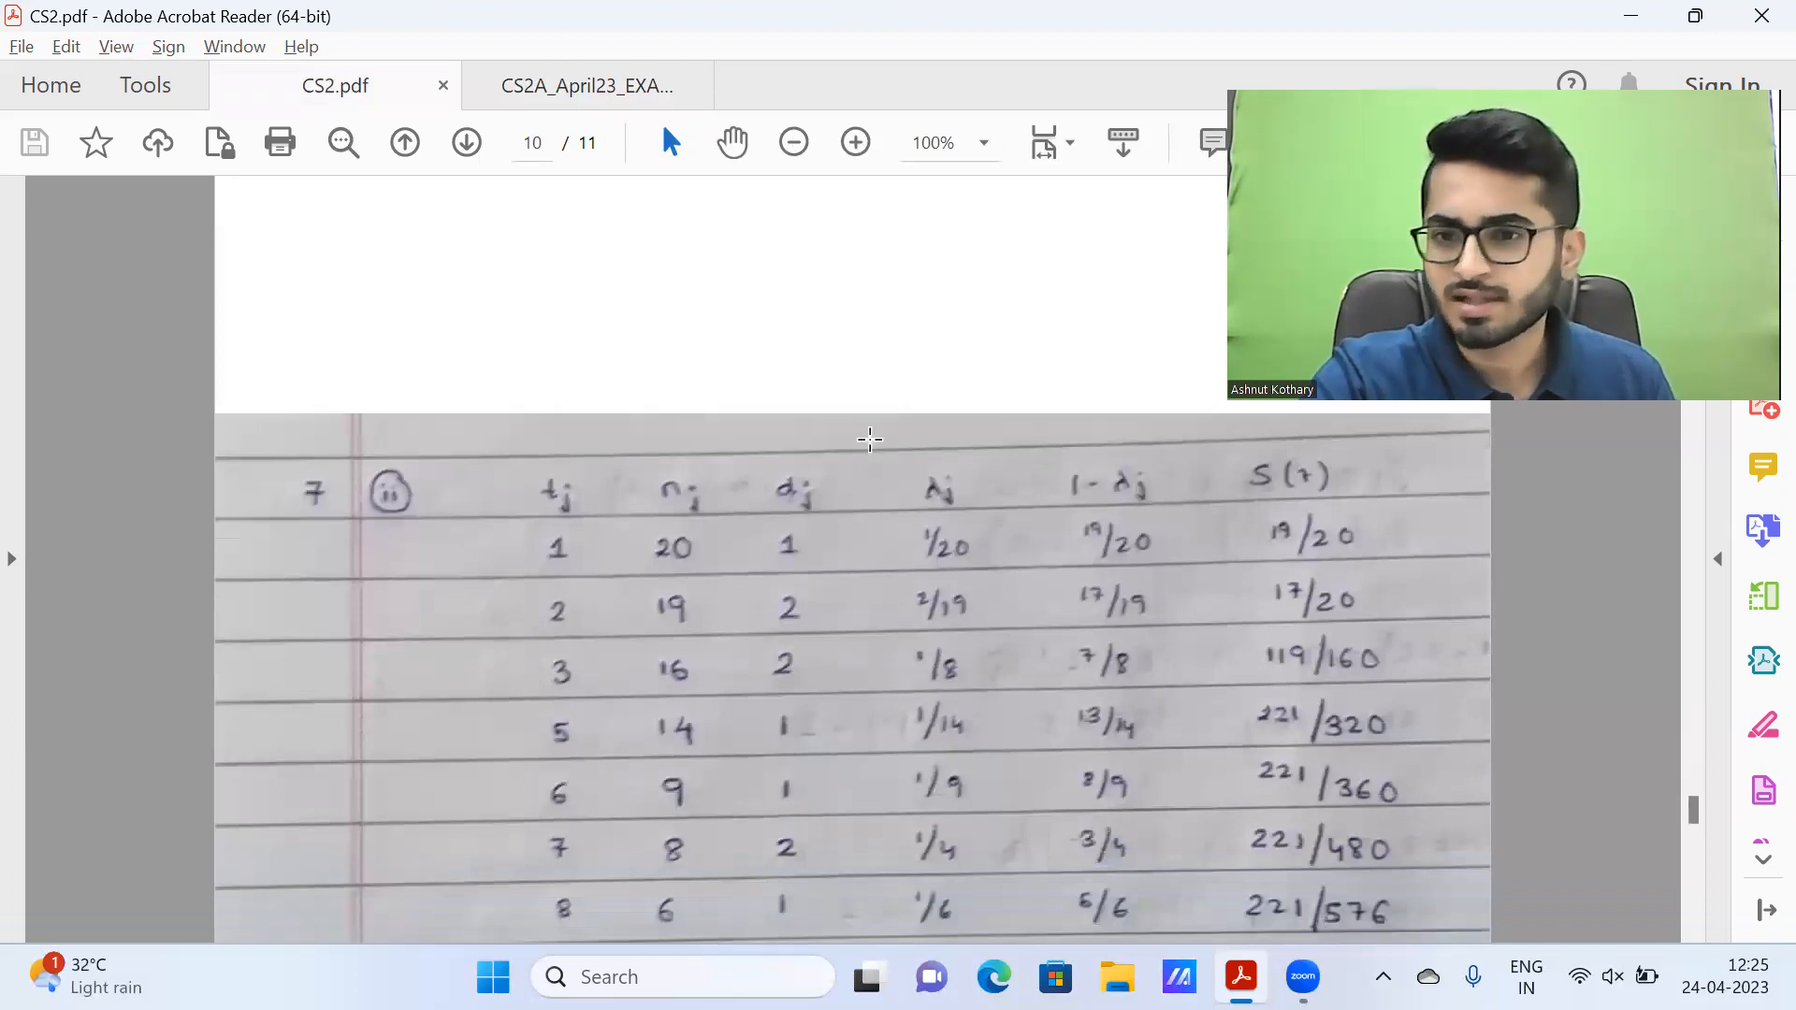
scroll(down, 3)
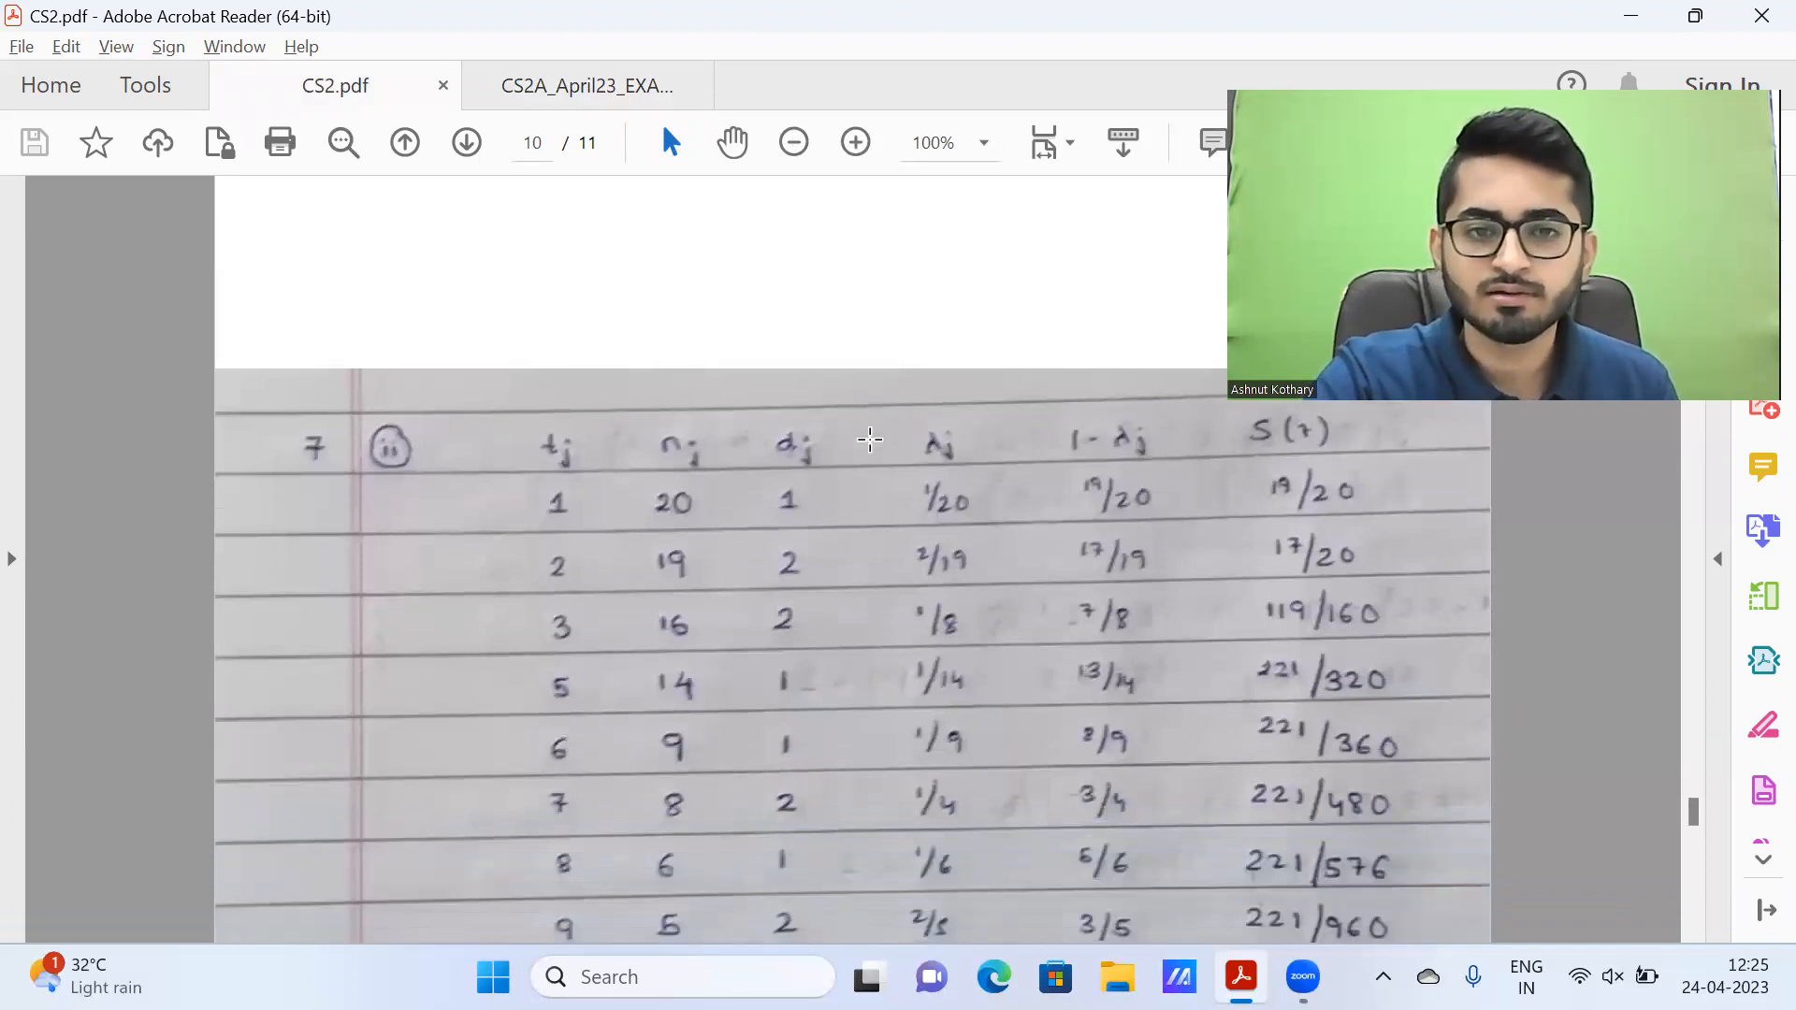
scroll(down, 3)
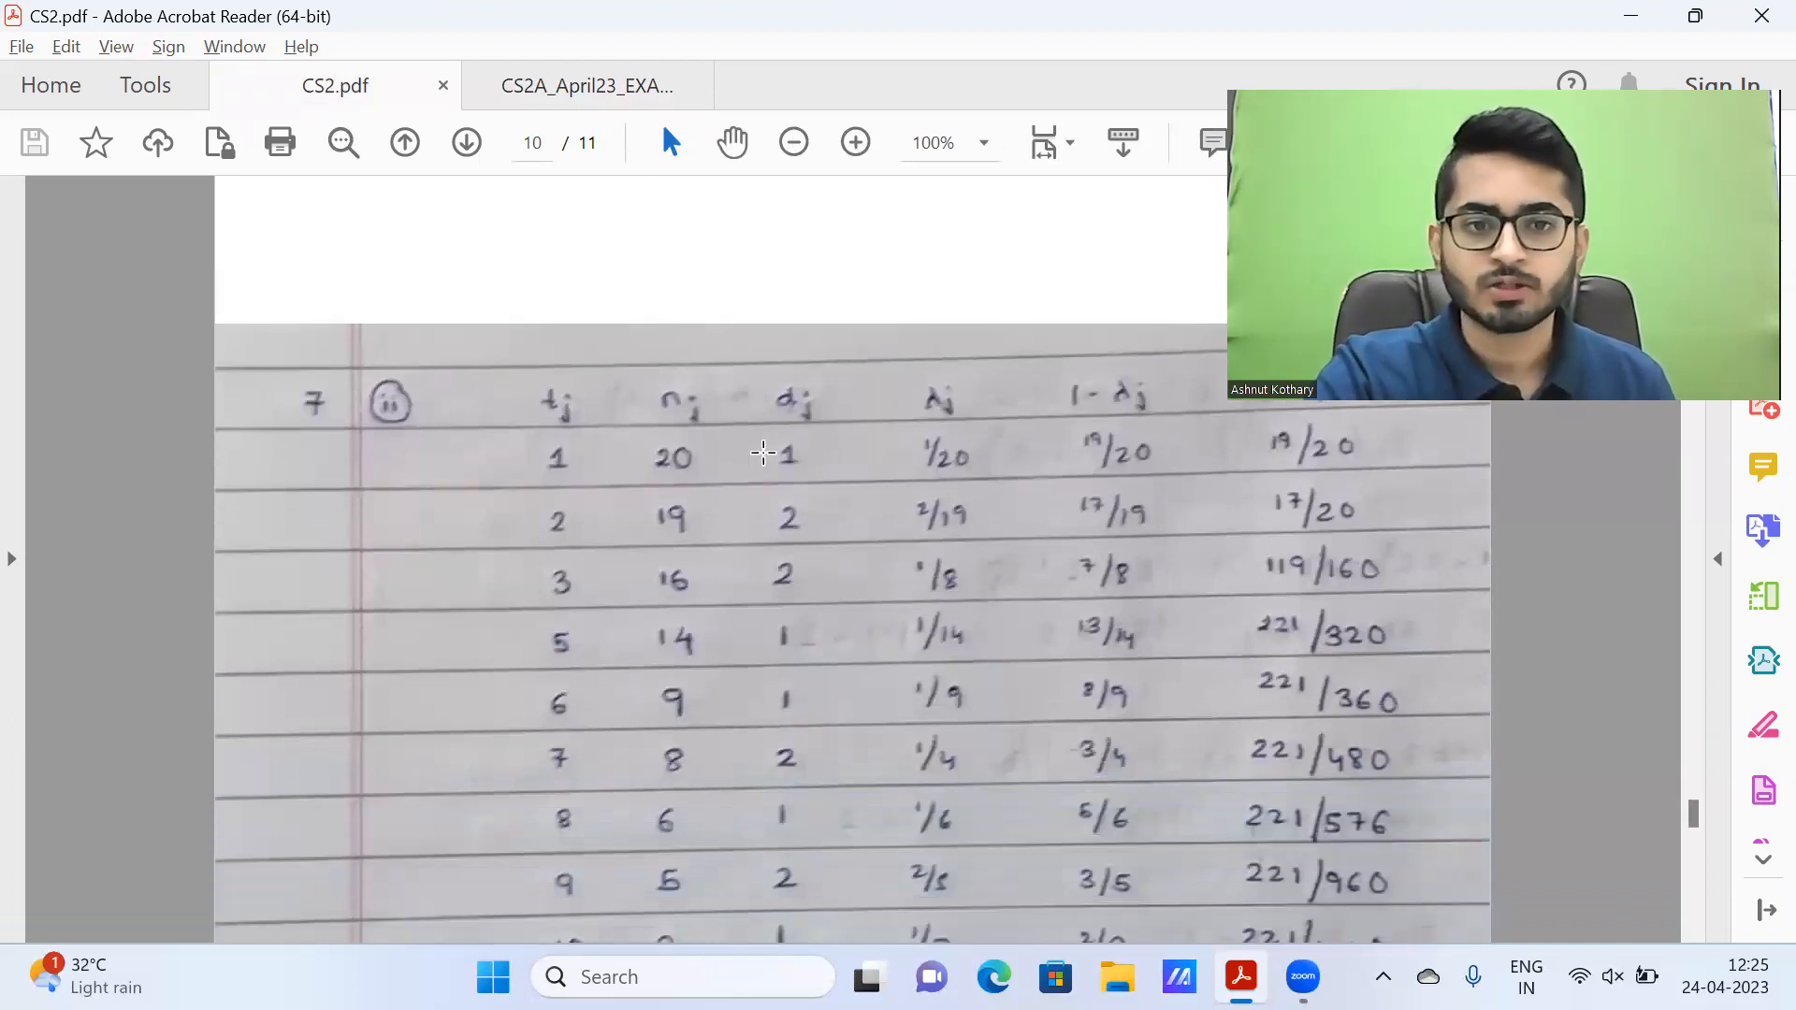
mouse_move(587, 643)
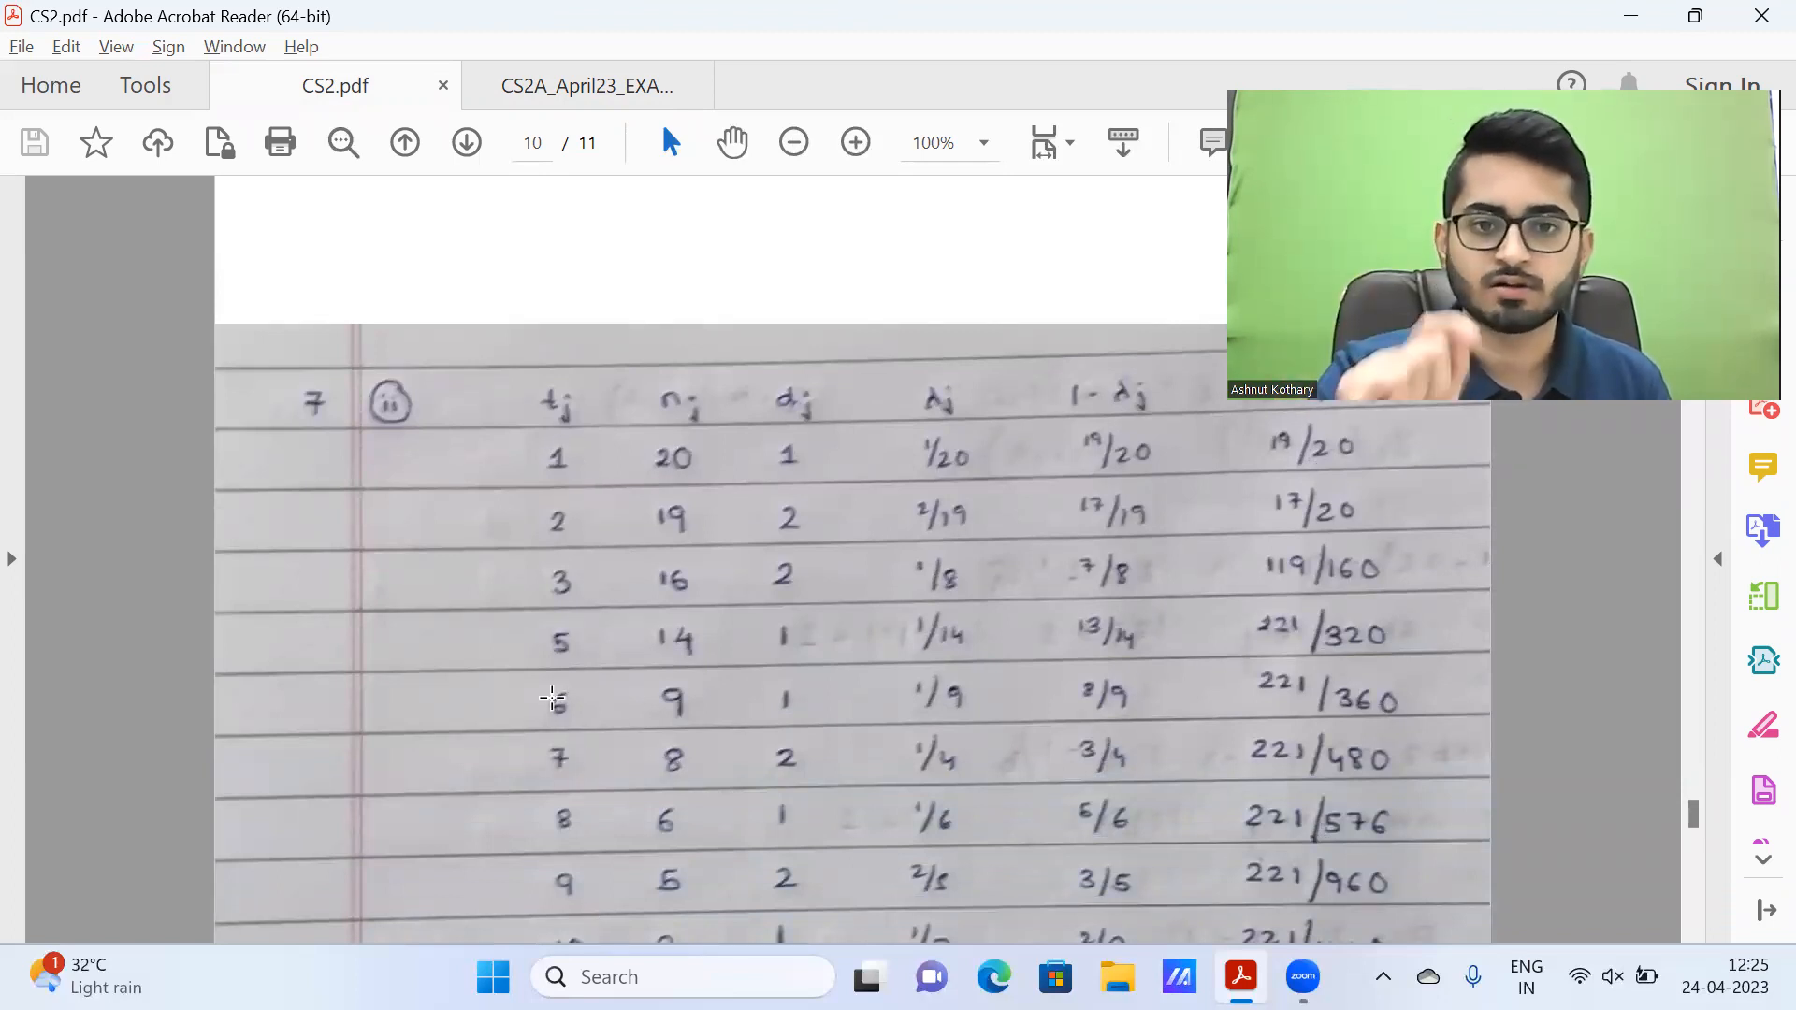
click(585, 85)
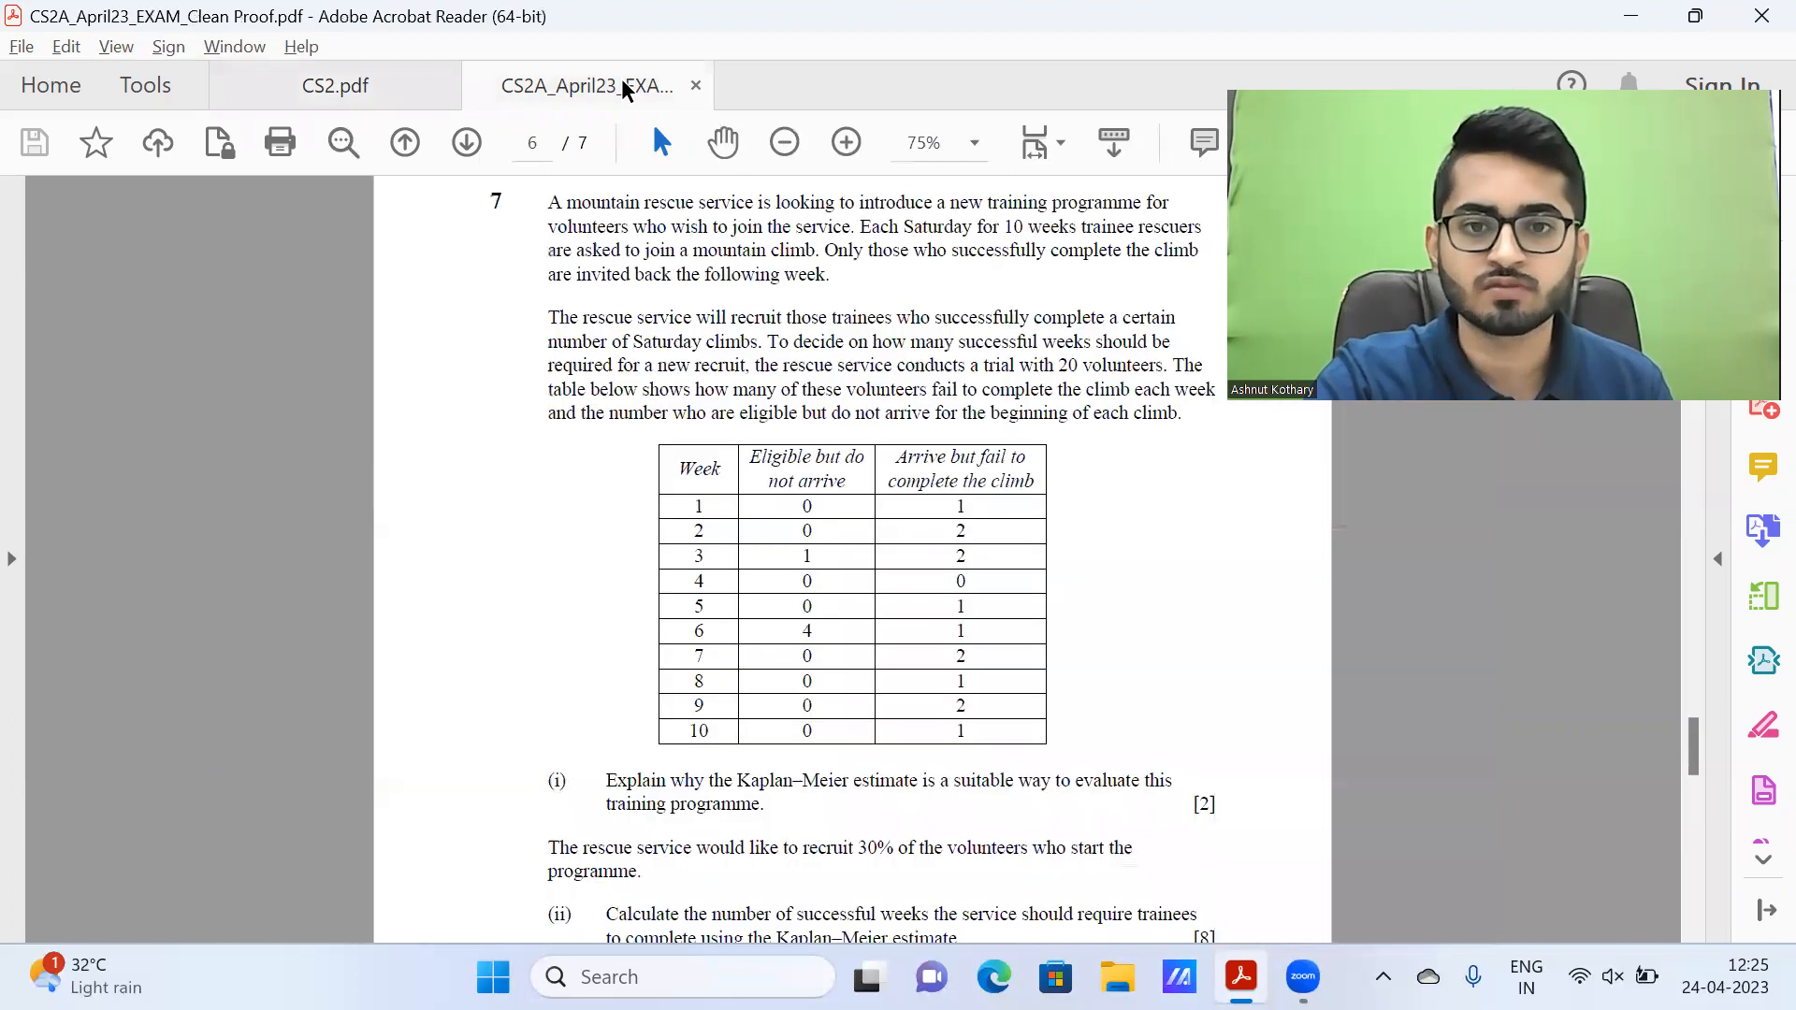
mouse_move(998, 523)
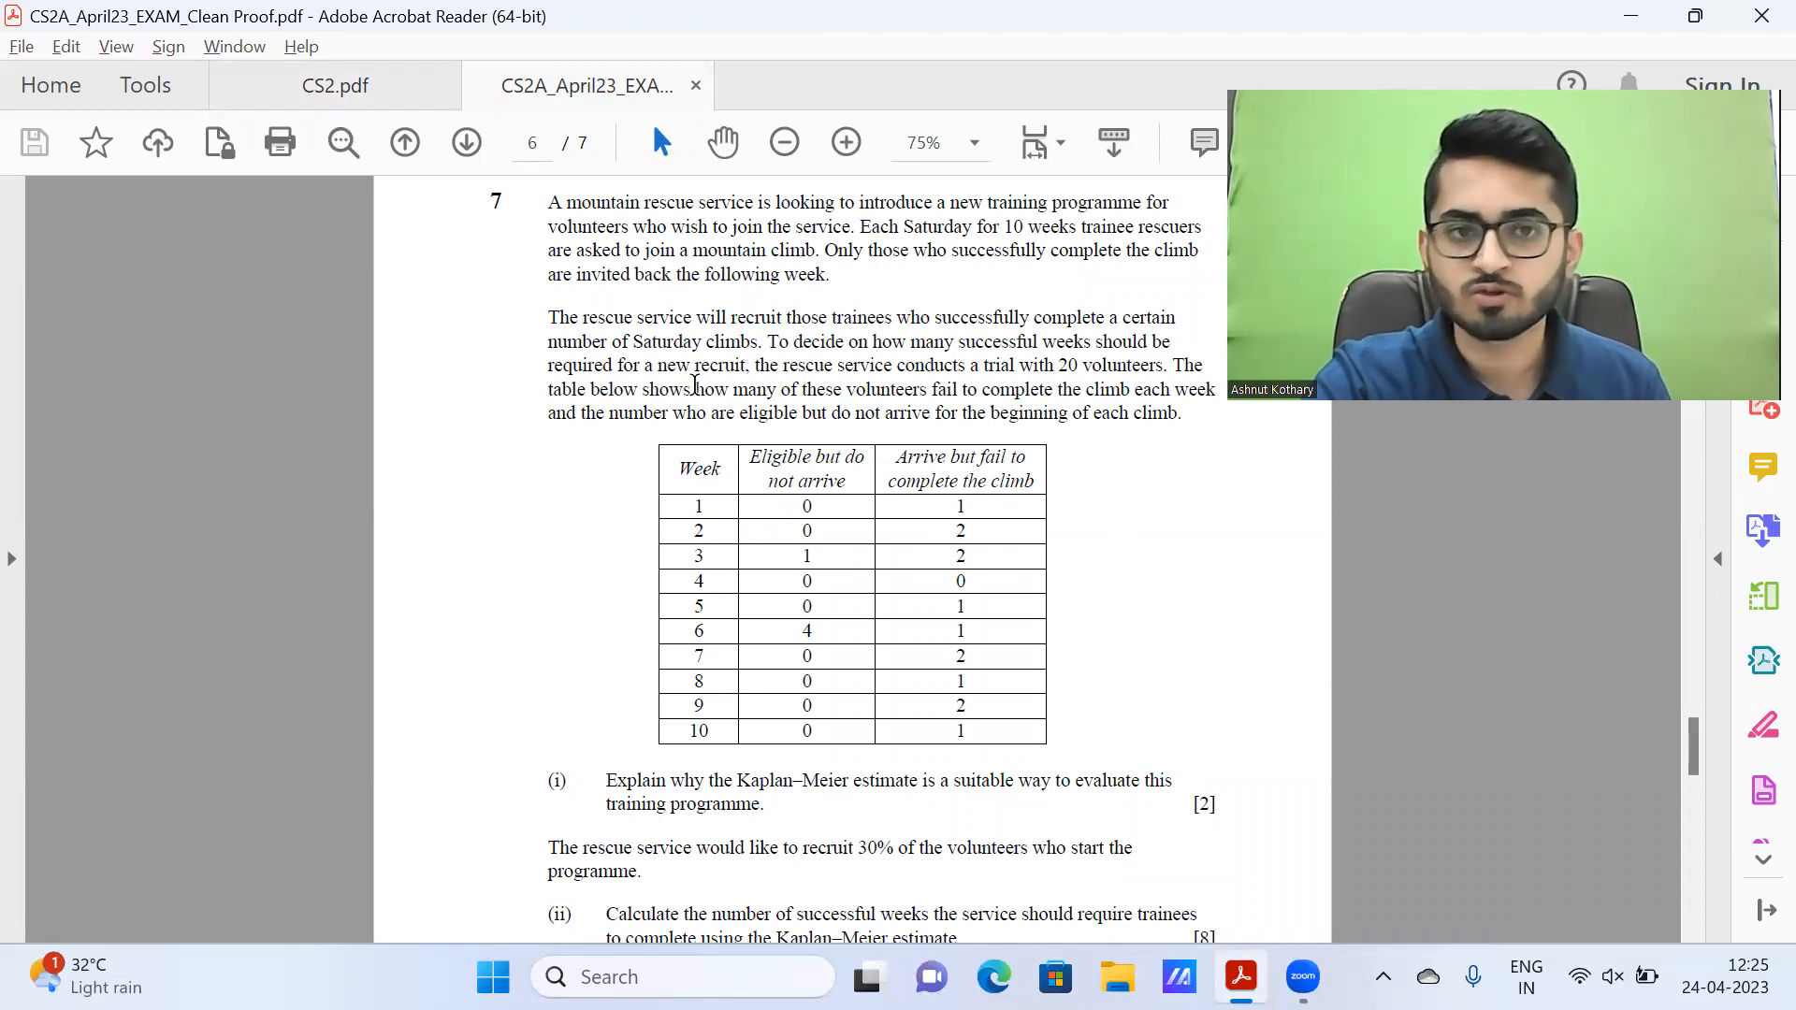
Step: Review the handwritten table through week 10 and its 9 weeks answer, then return to exam question 7
click(334, 85)
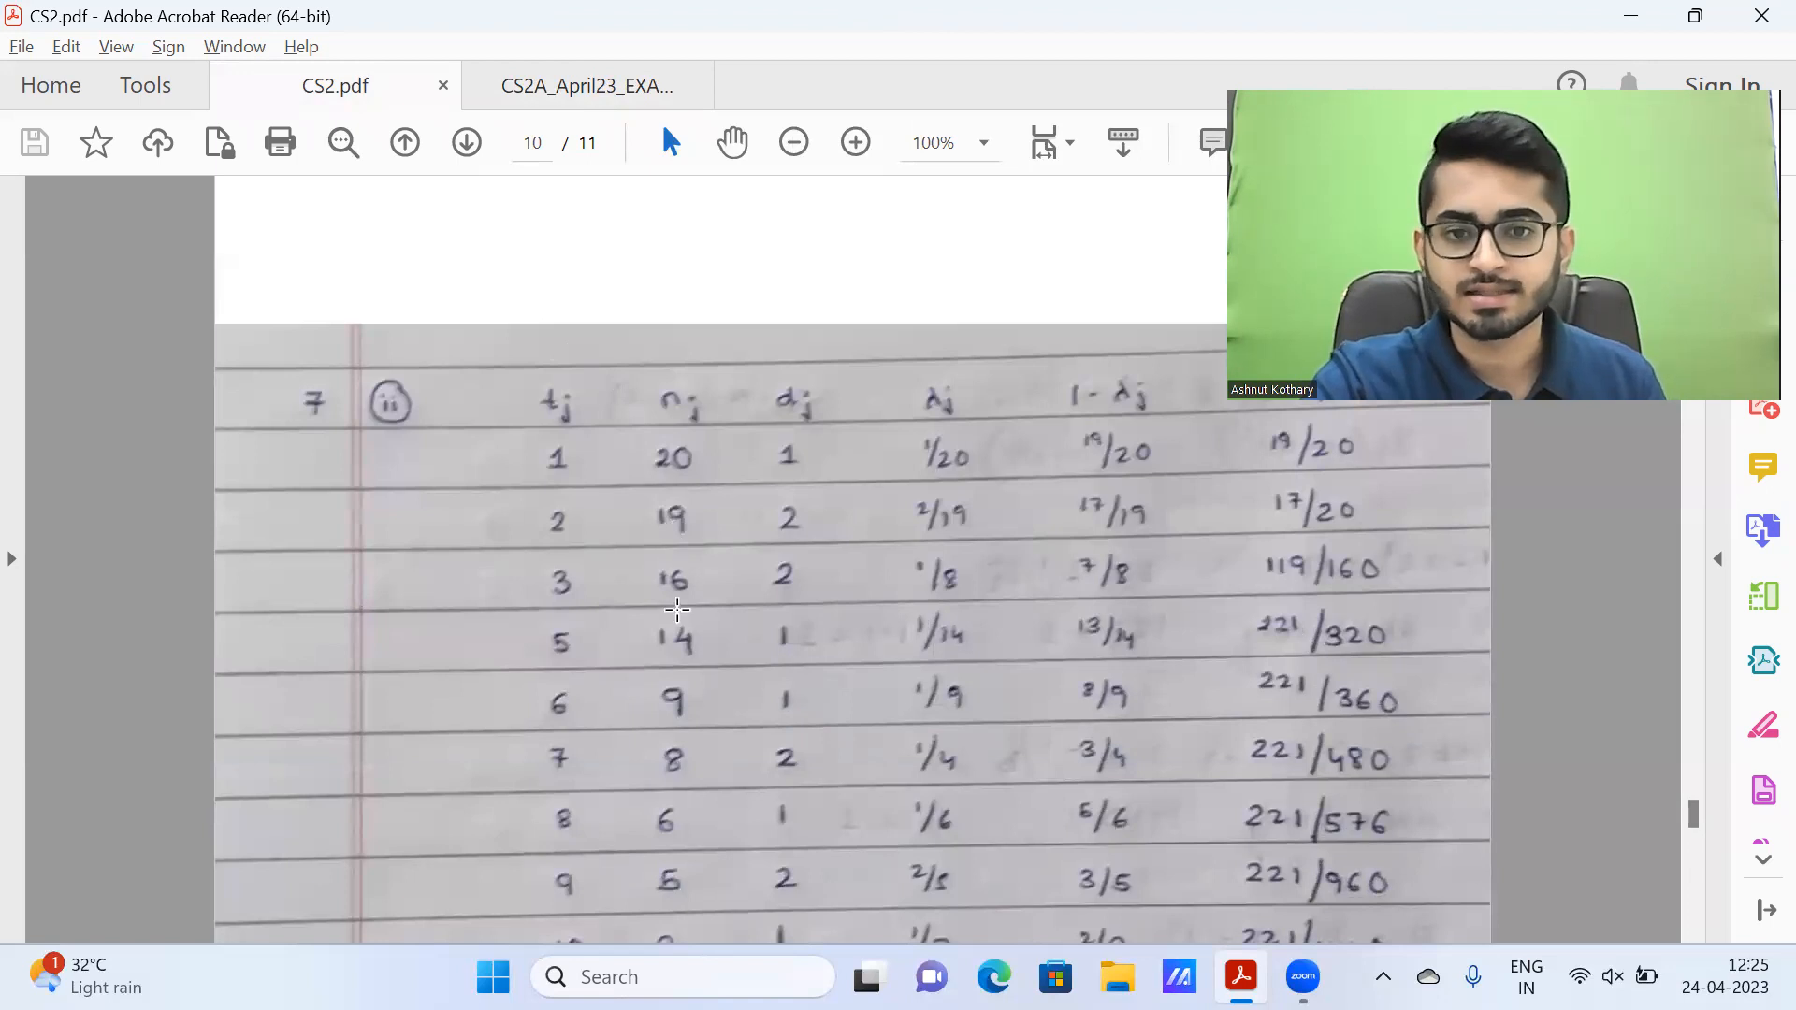
mouse_move(674, 573)
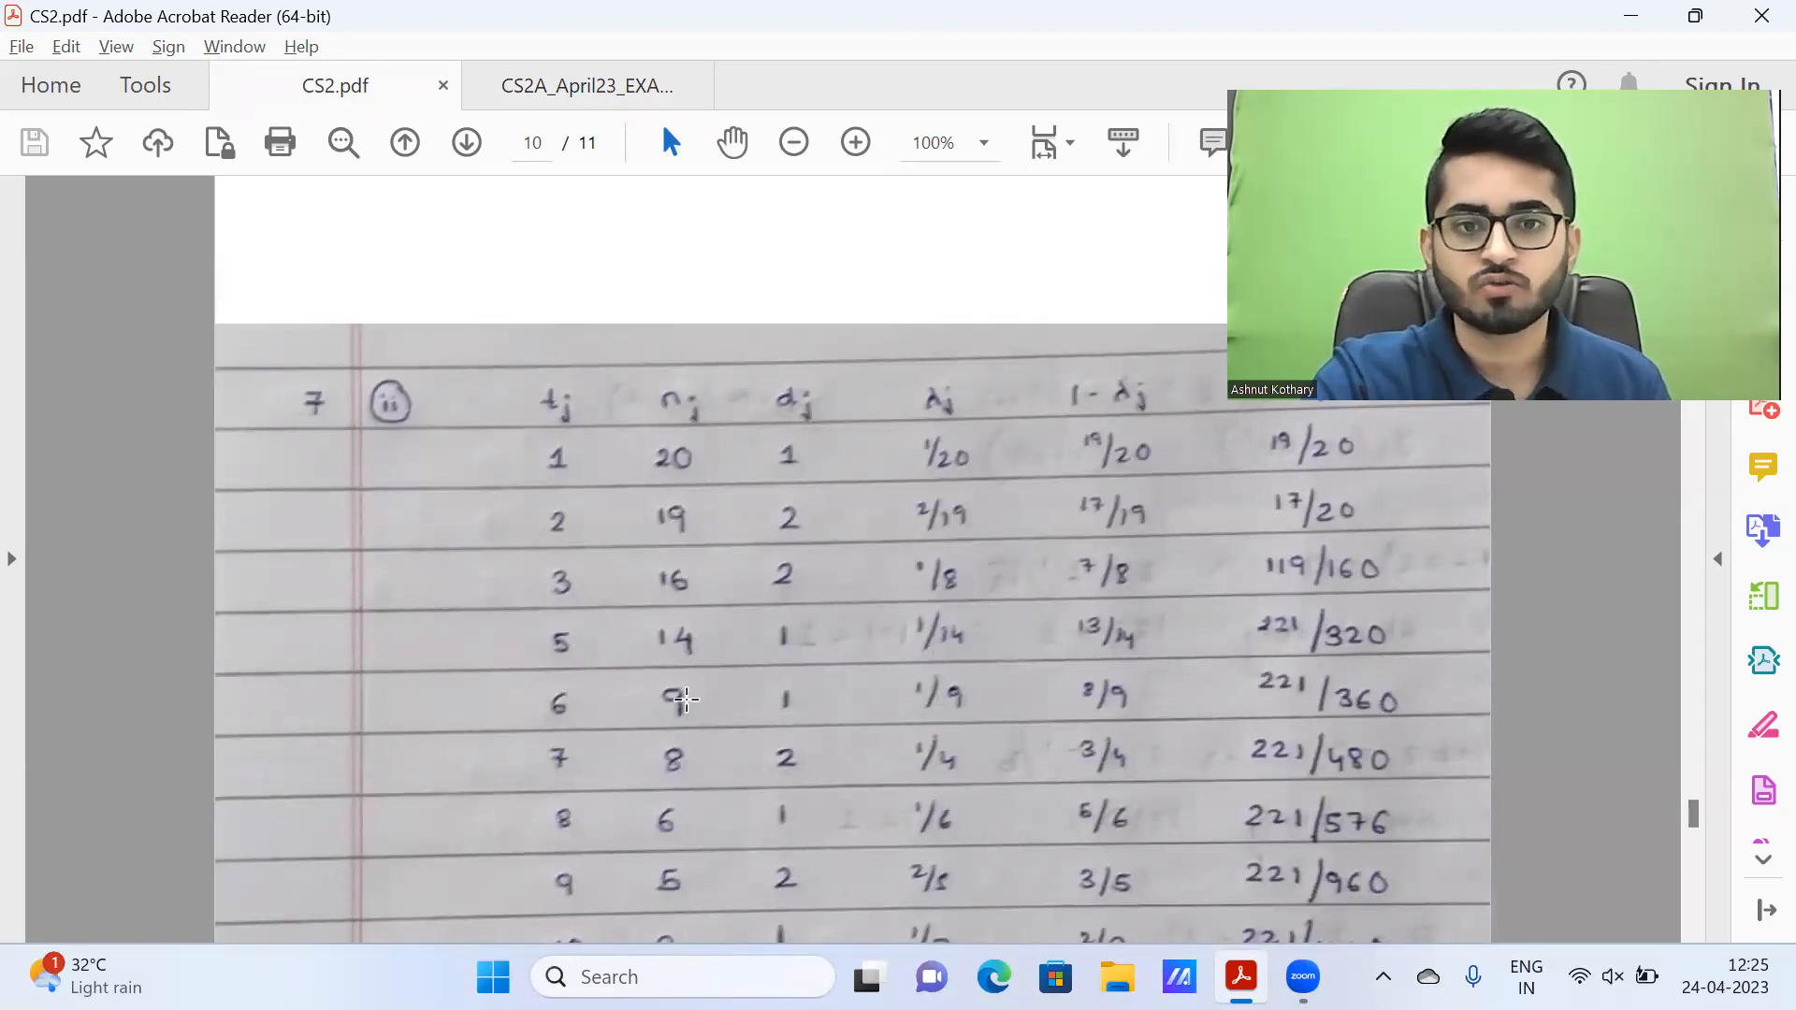
mouse_move(672, 589)
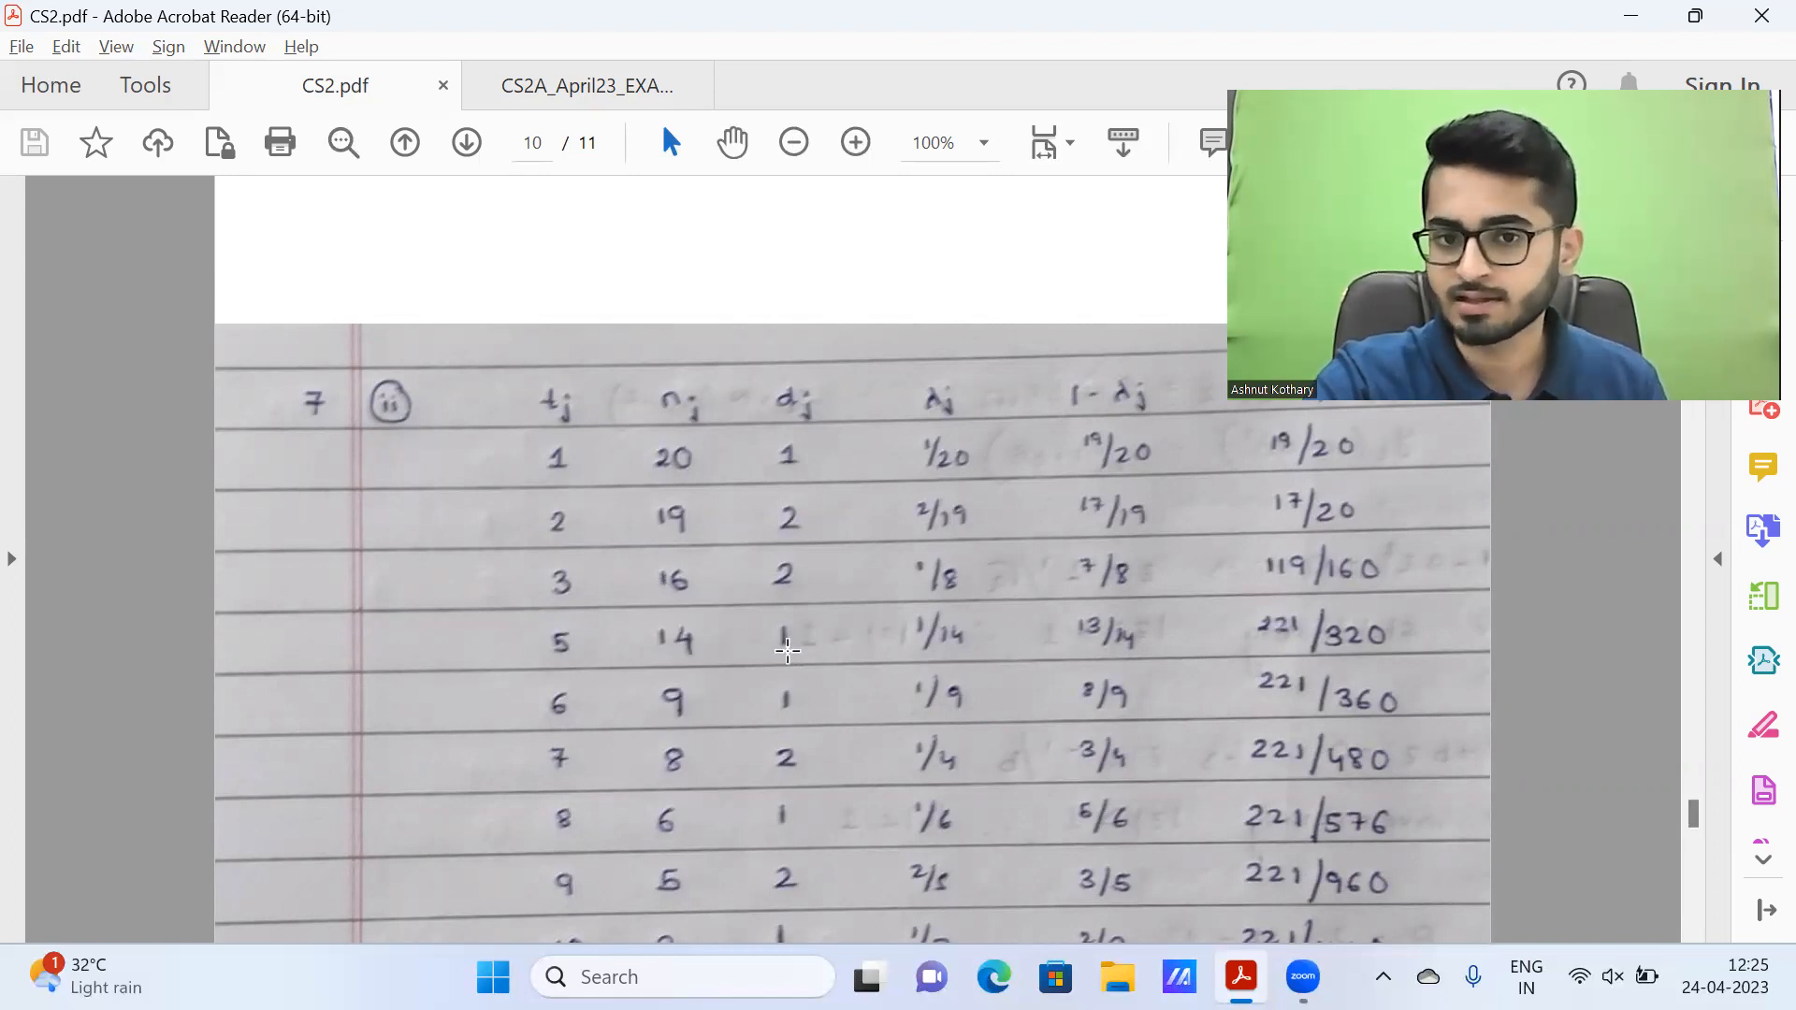
mouse_move(710, 643)
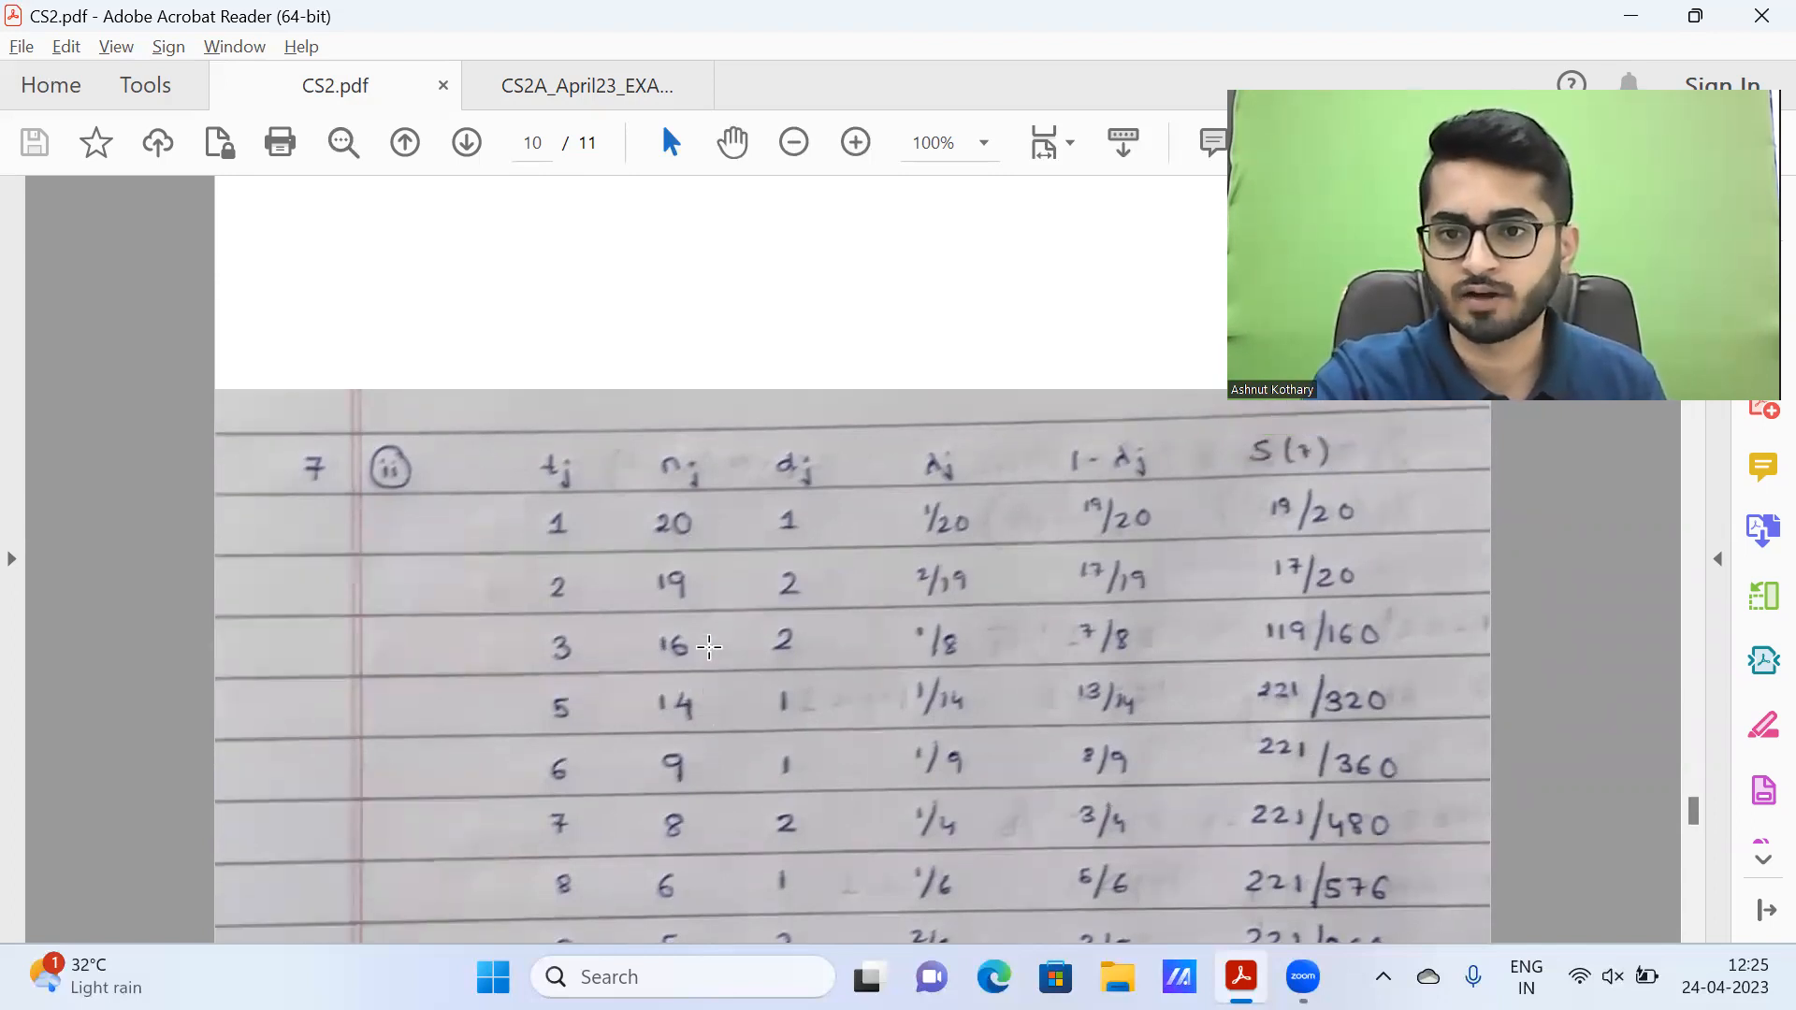
scroll(down, 3)
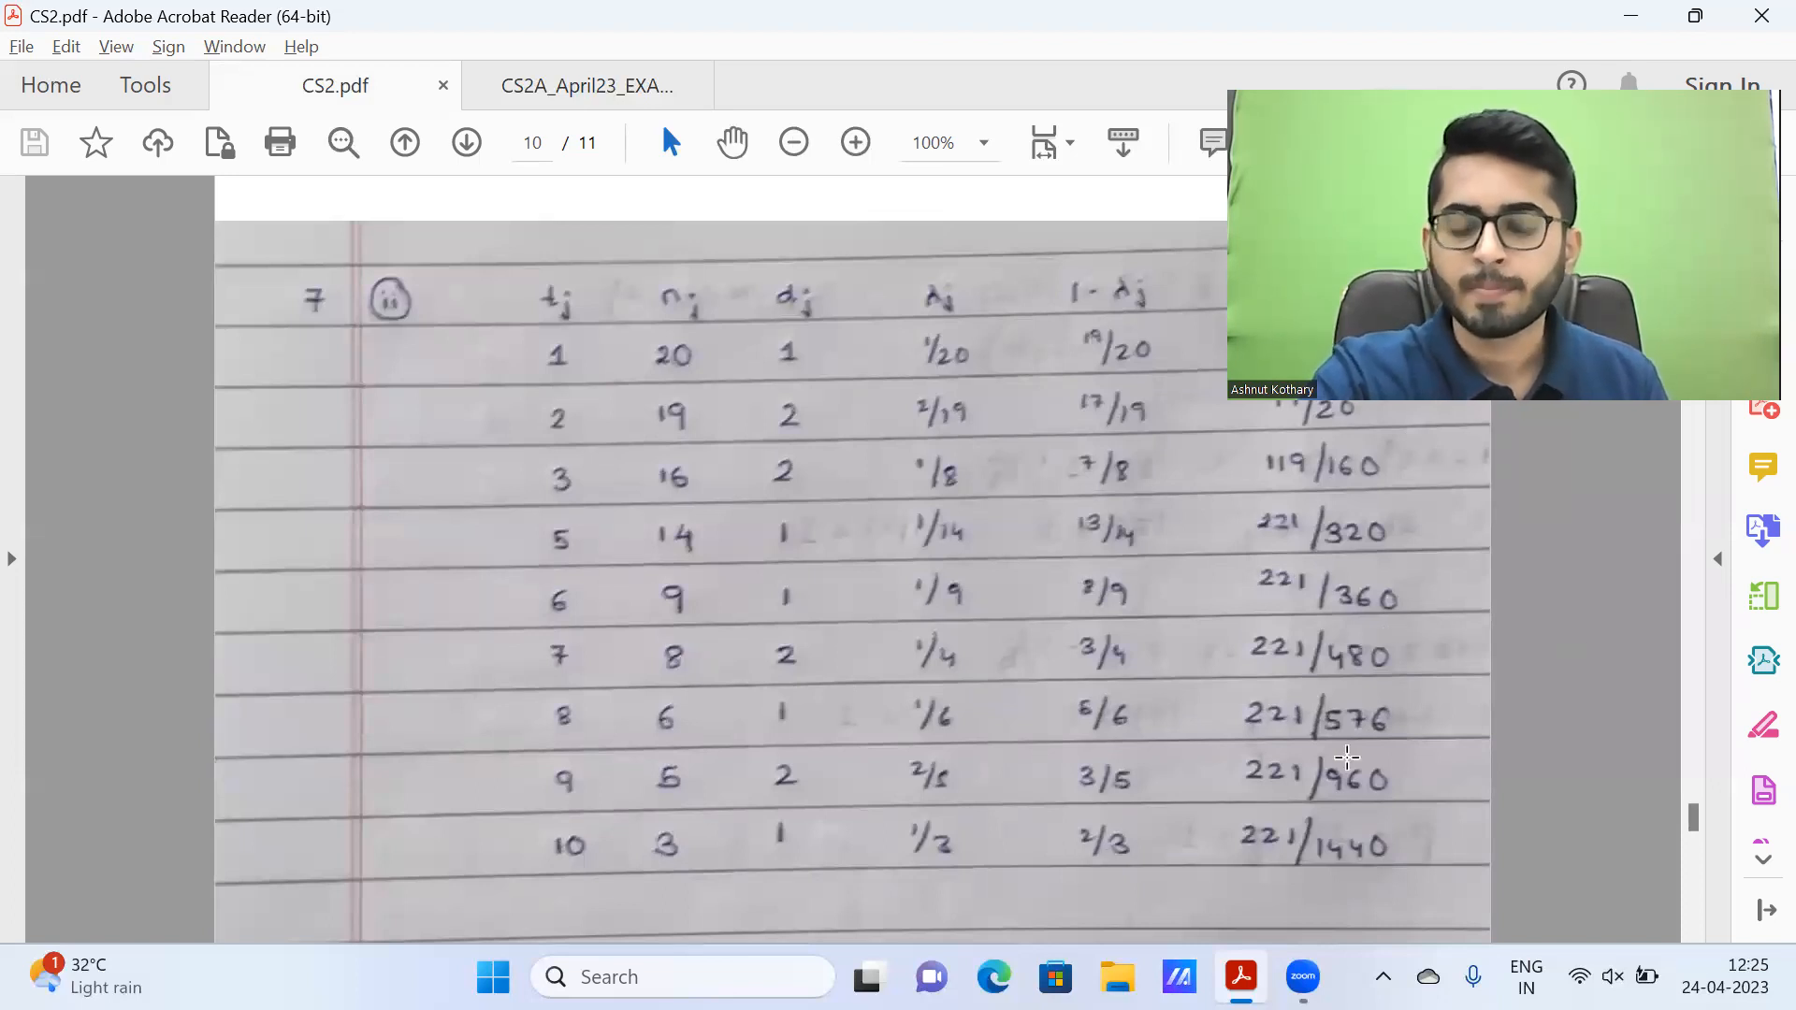
scroll(down, 3)
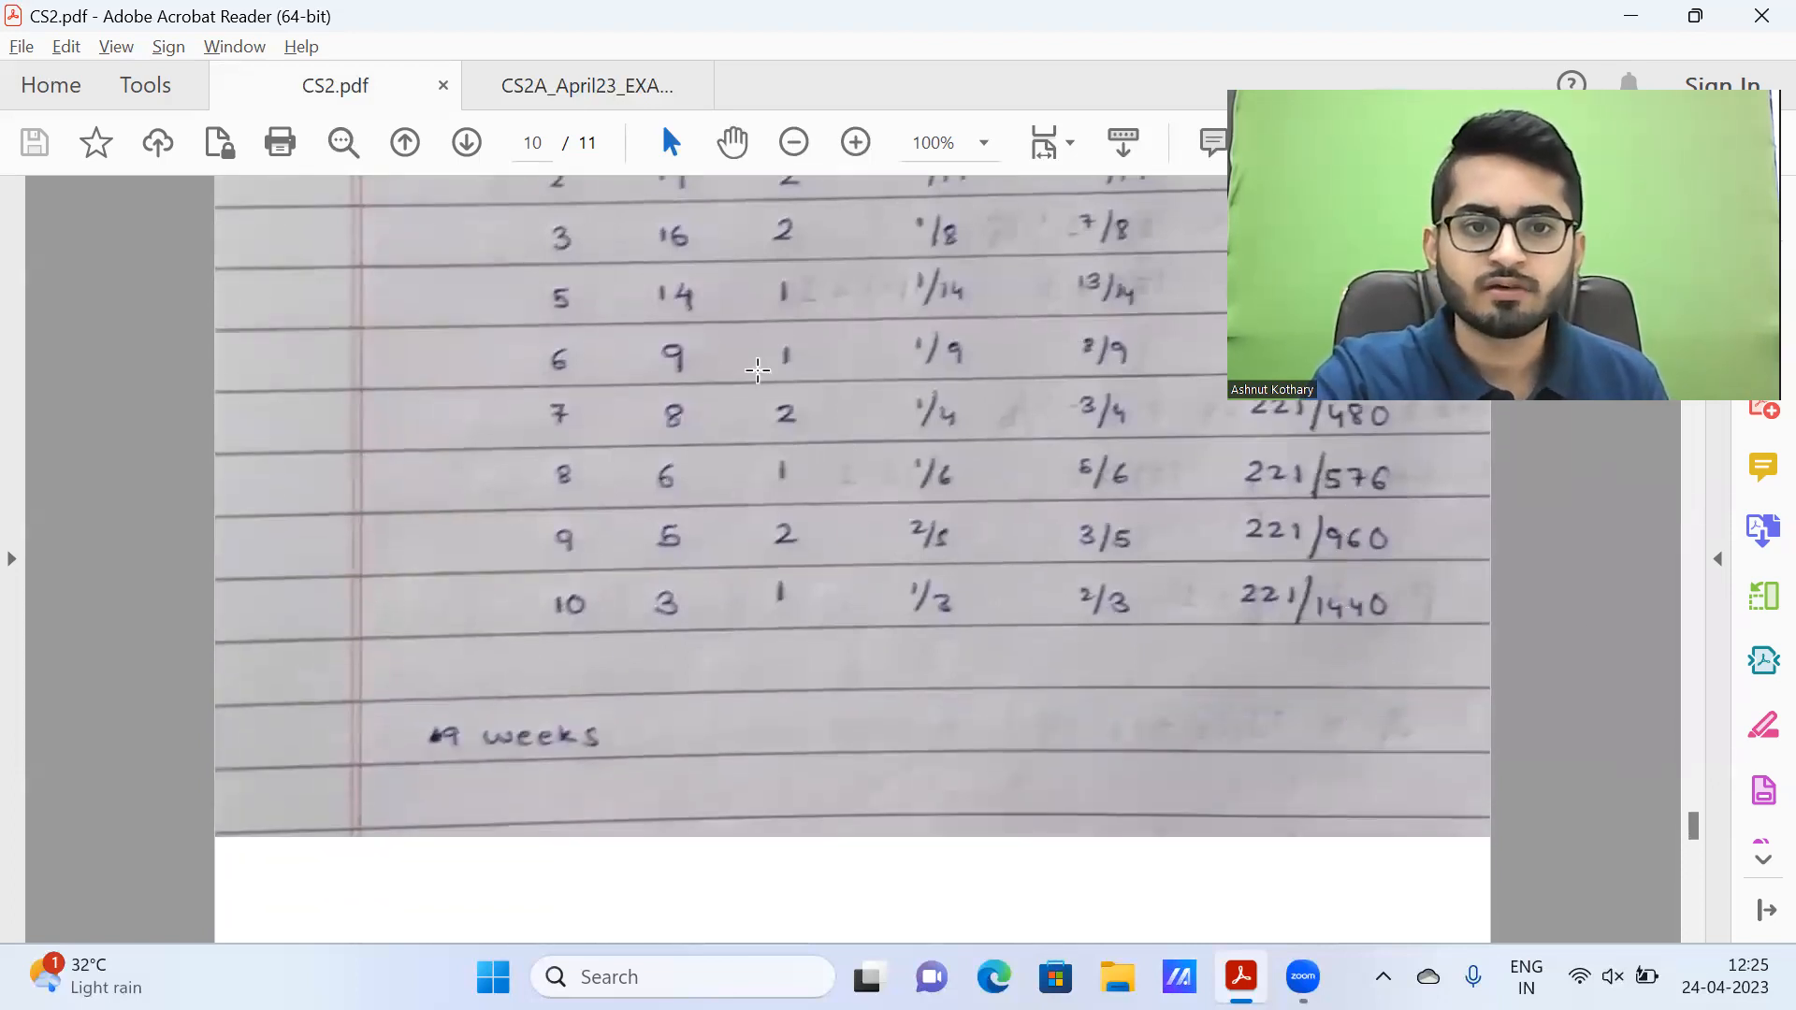
click(583, 85)
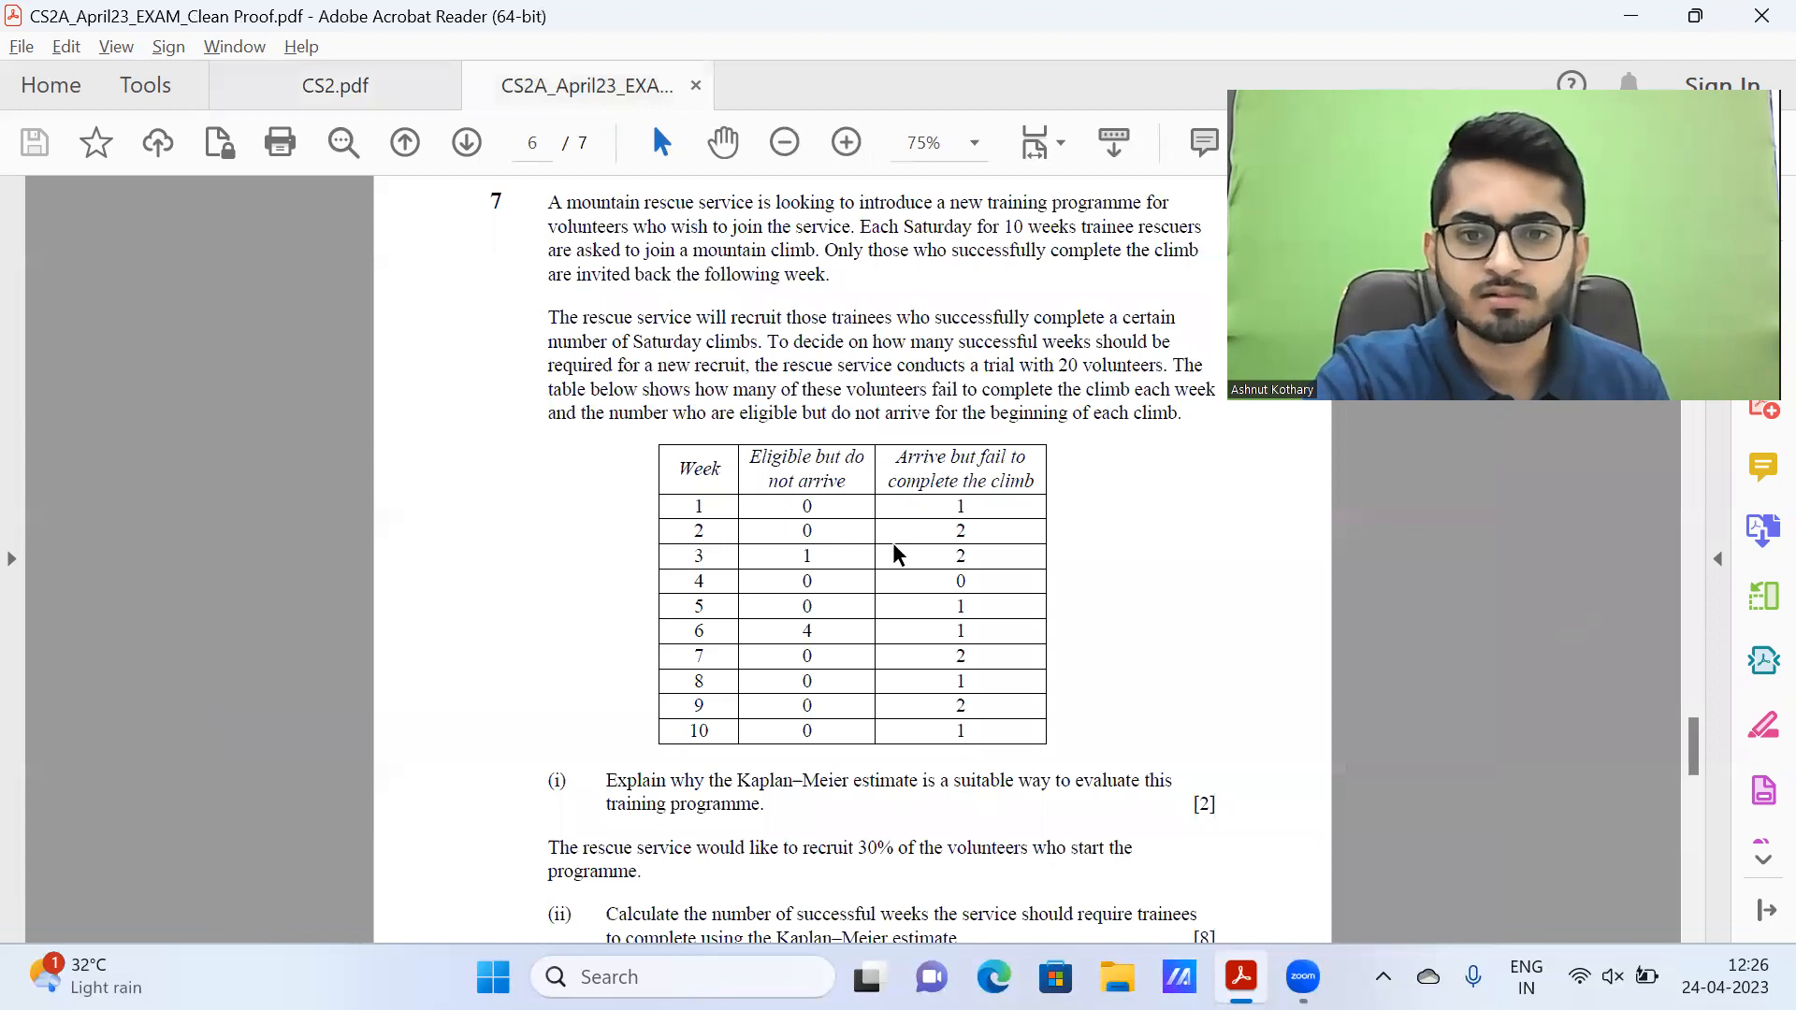
Step: View question 7 parts (ii) and (iii), then return to the handwritten 9 weeks answer
scroll(down, 3)
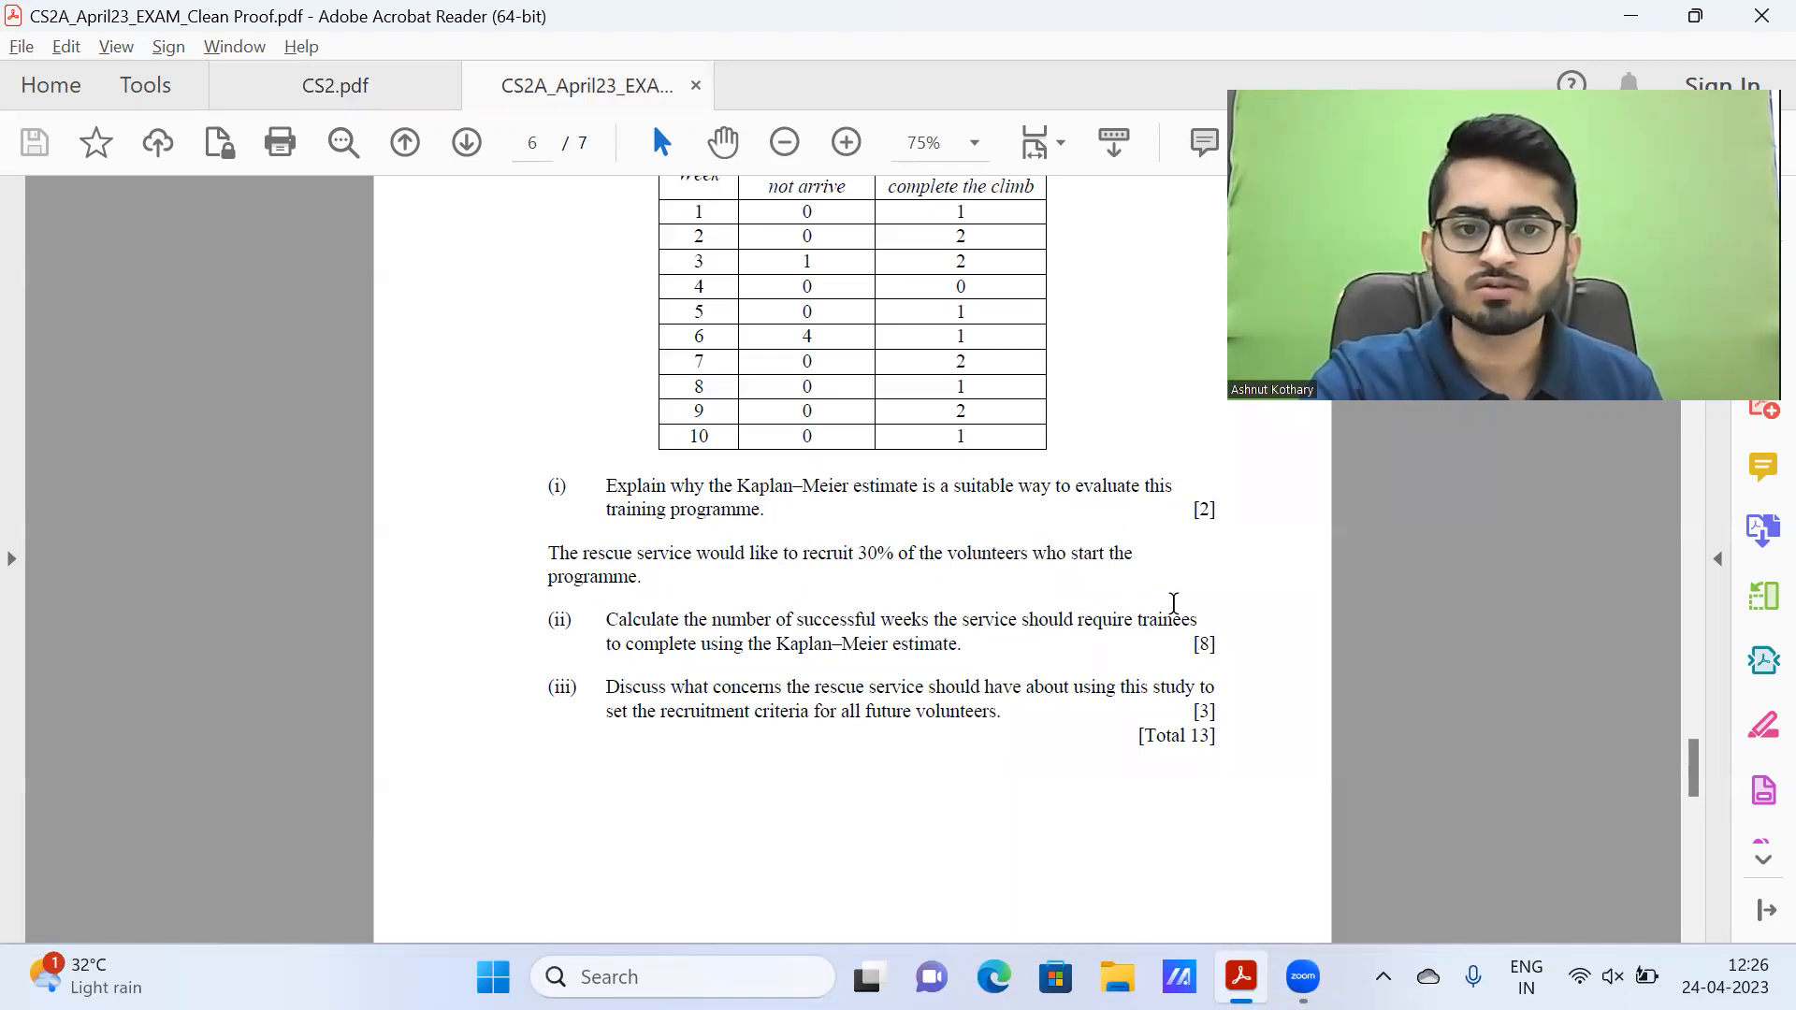
mouse_move(688, 616)
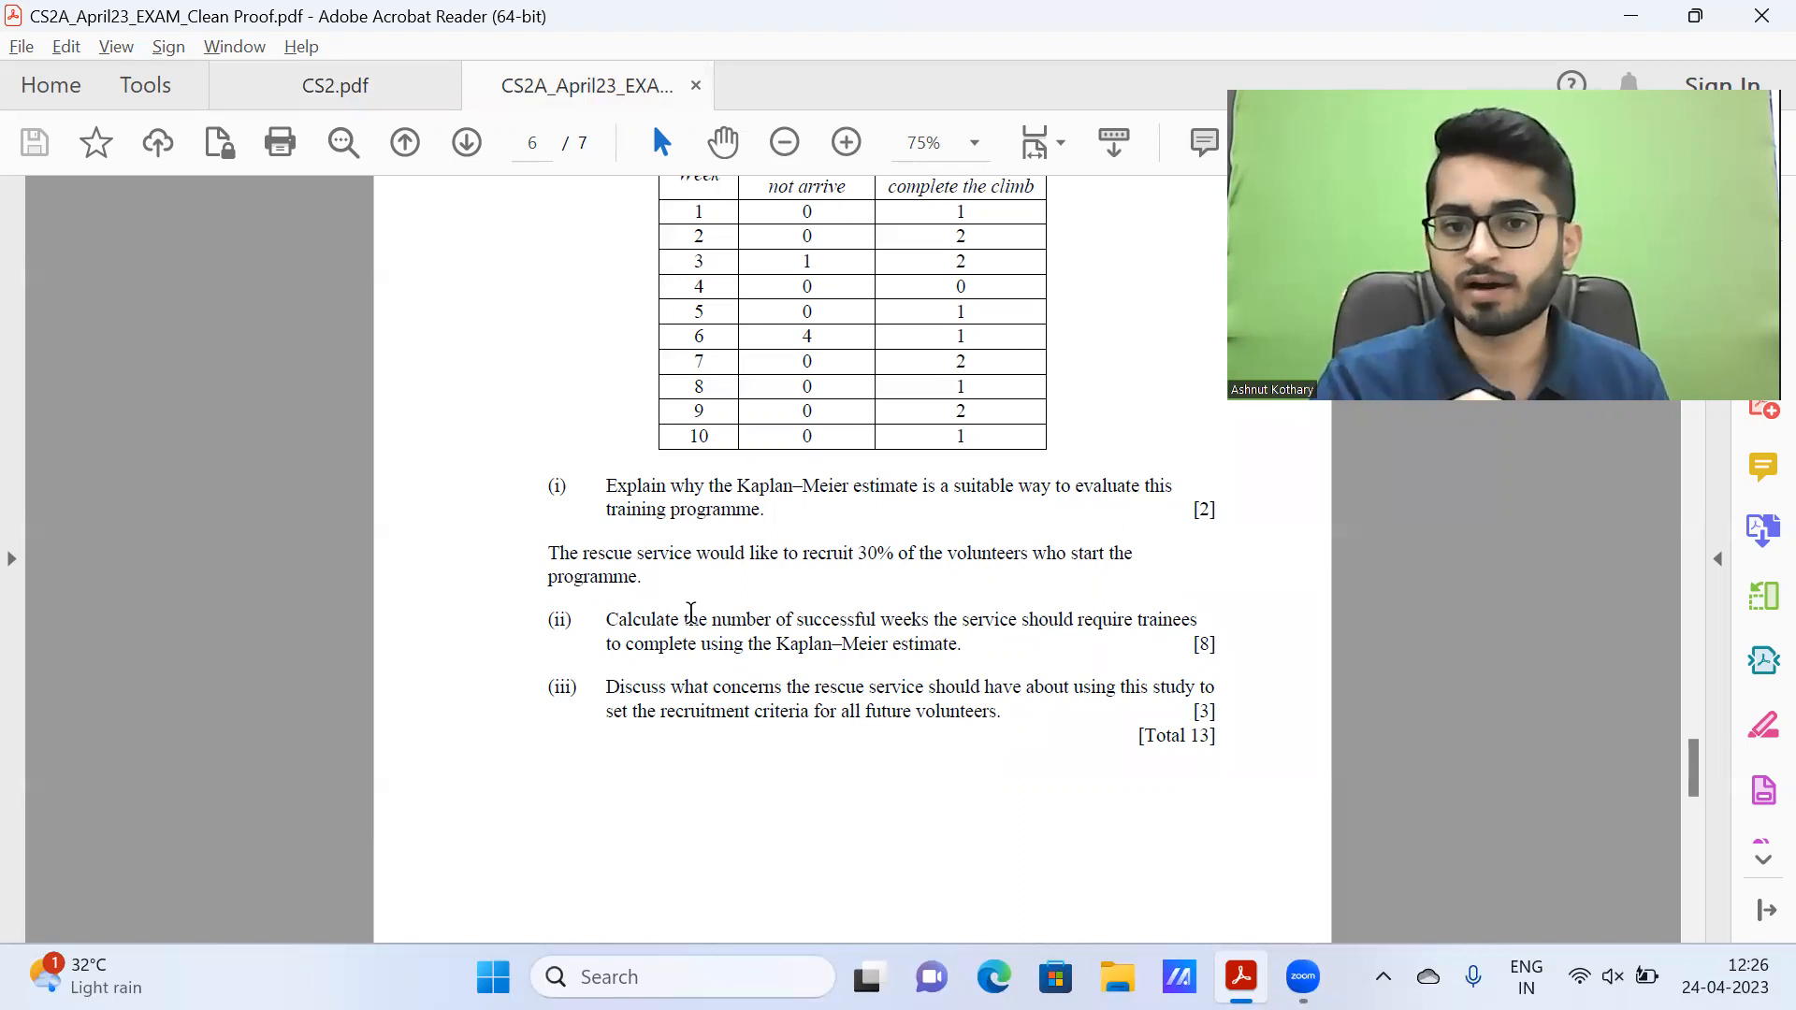
click(334, 85)
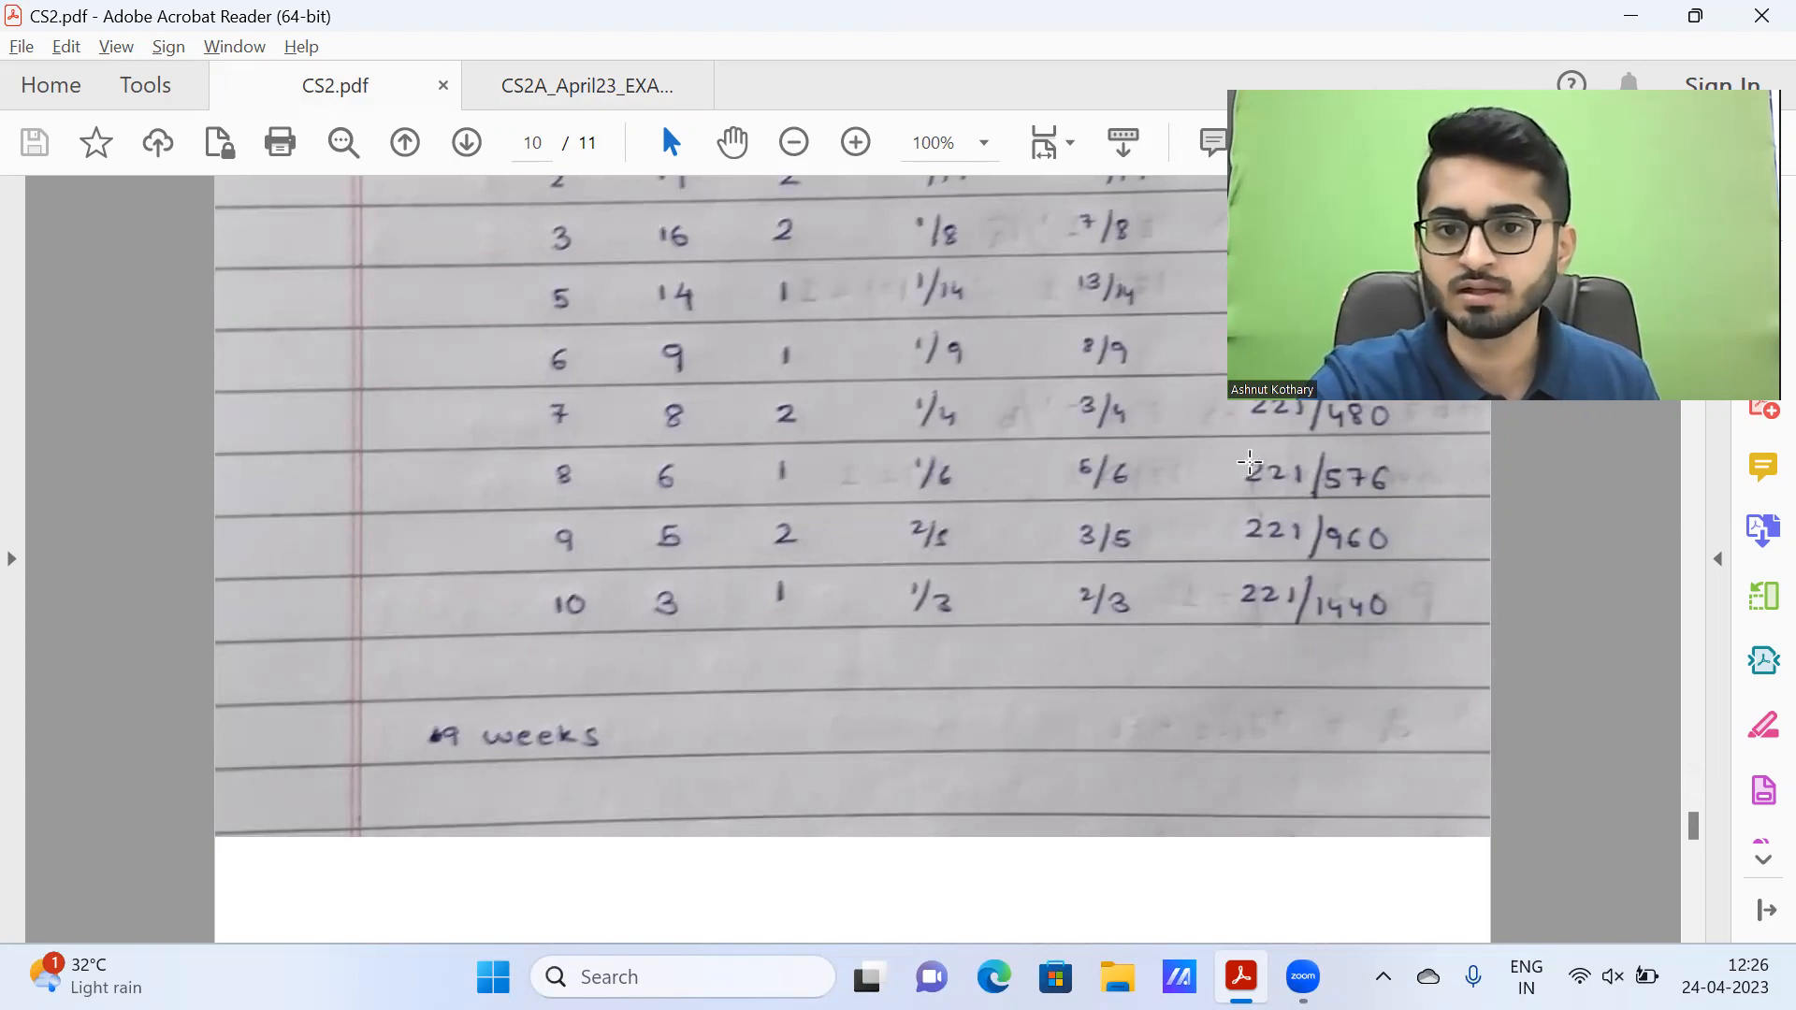
mouse_move(1374, 507)
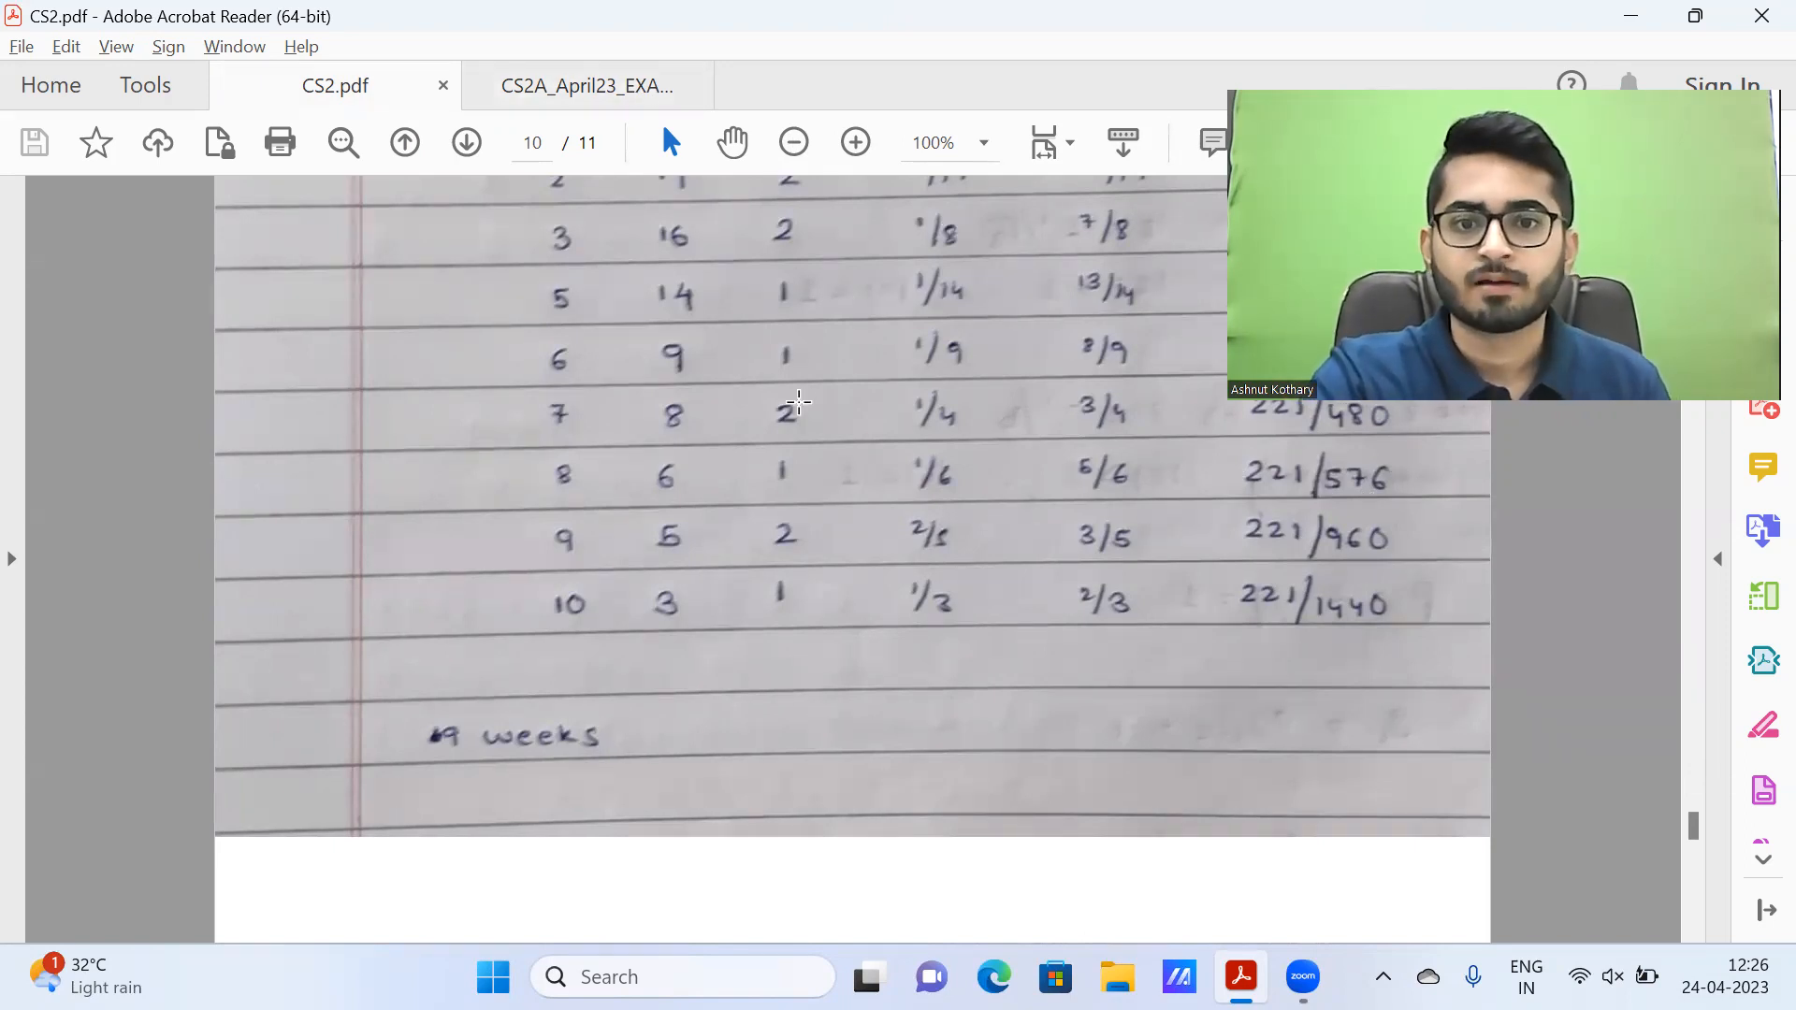
Step: Switch to the exam paper's page 7 showing question 8 on the time-series model
click(583, 85)
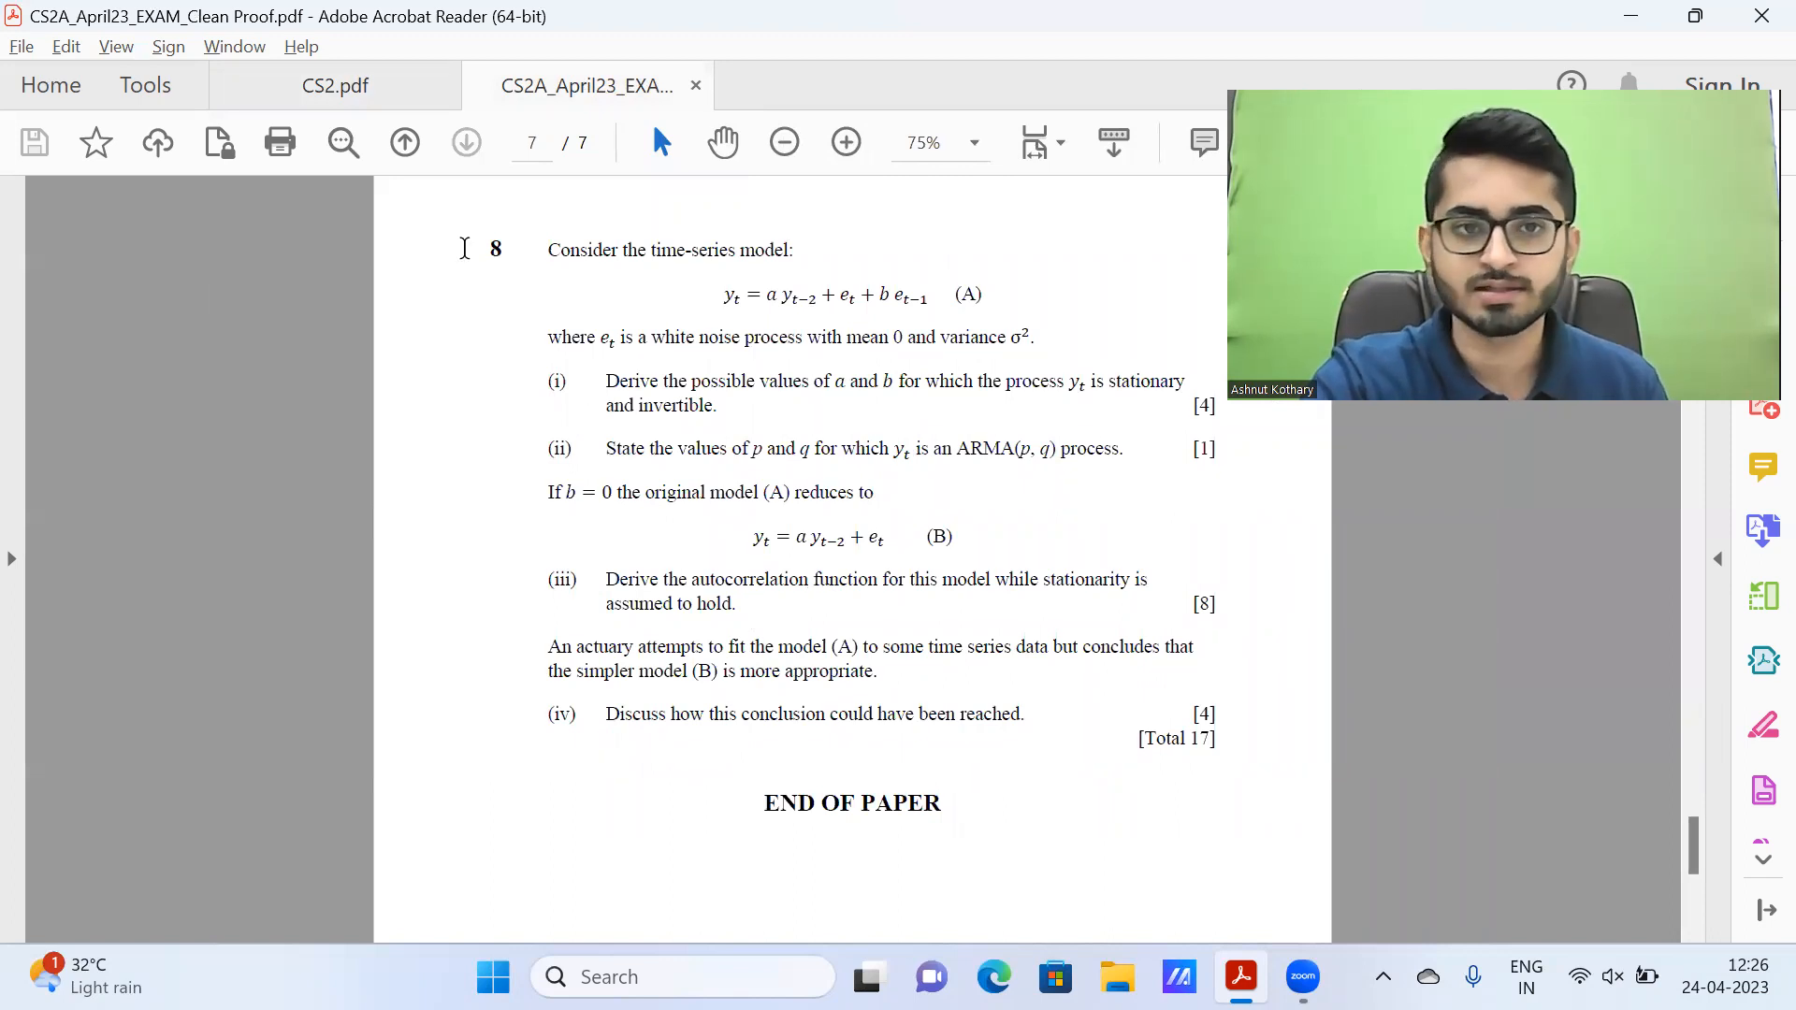
Step: Read the handwritten question 8 solution on page 11 down to part (iii)'s ρk = a^(k/2) result
click(333, 85)
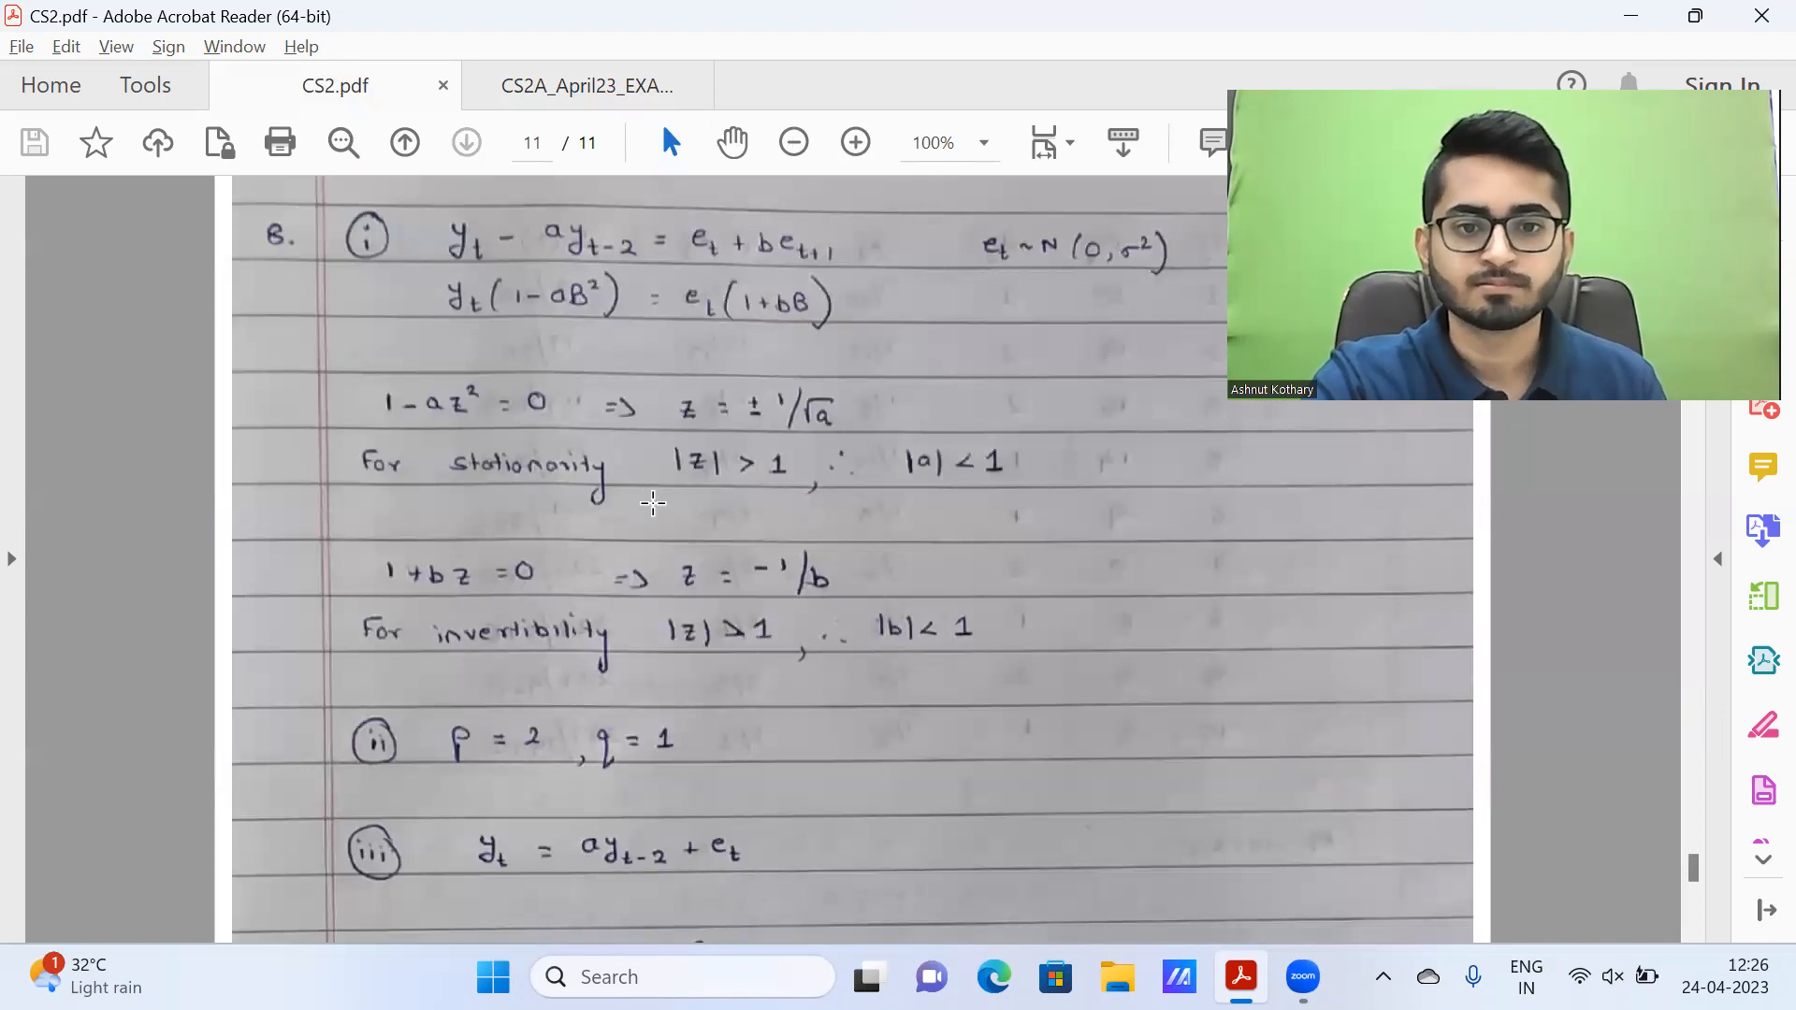
scroll(down, 3)
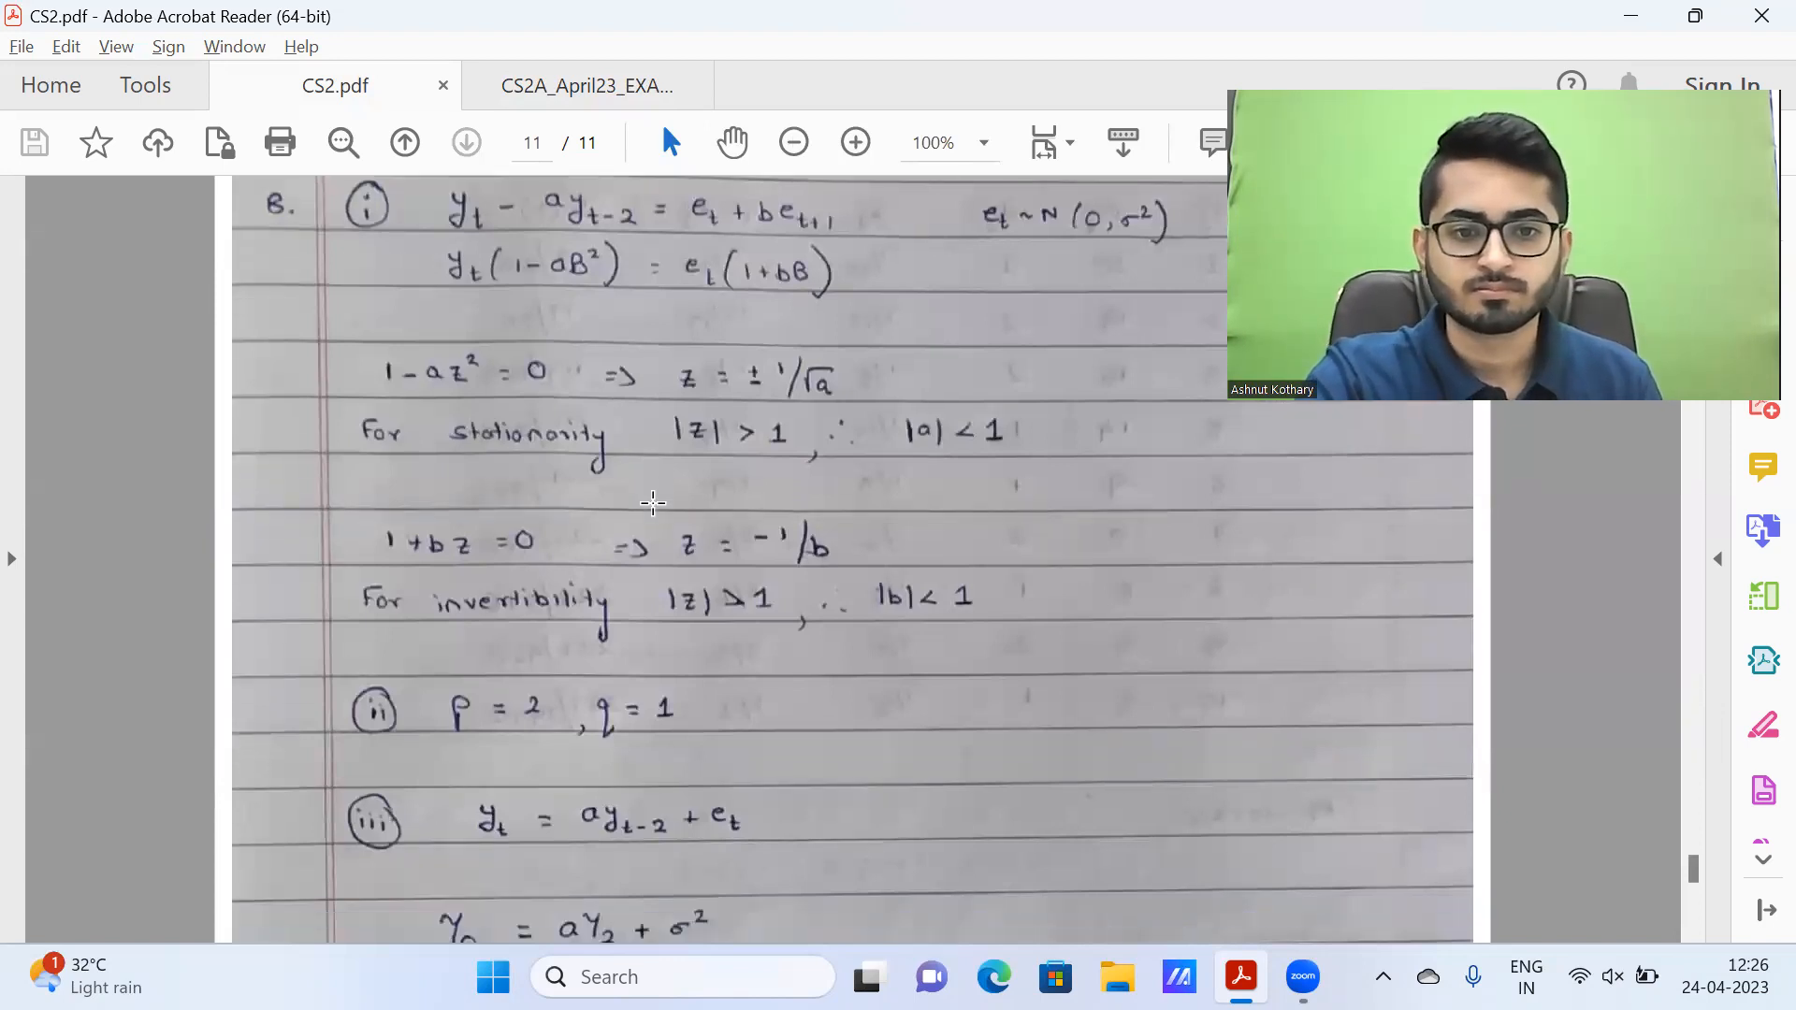
scroll(down, 3)
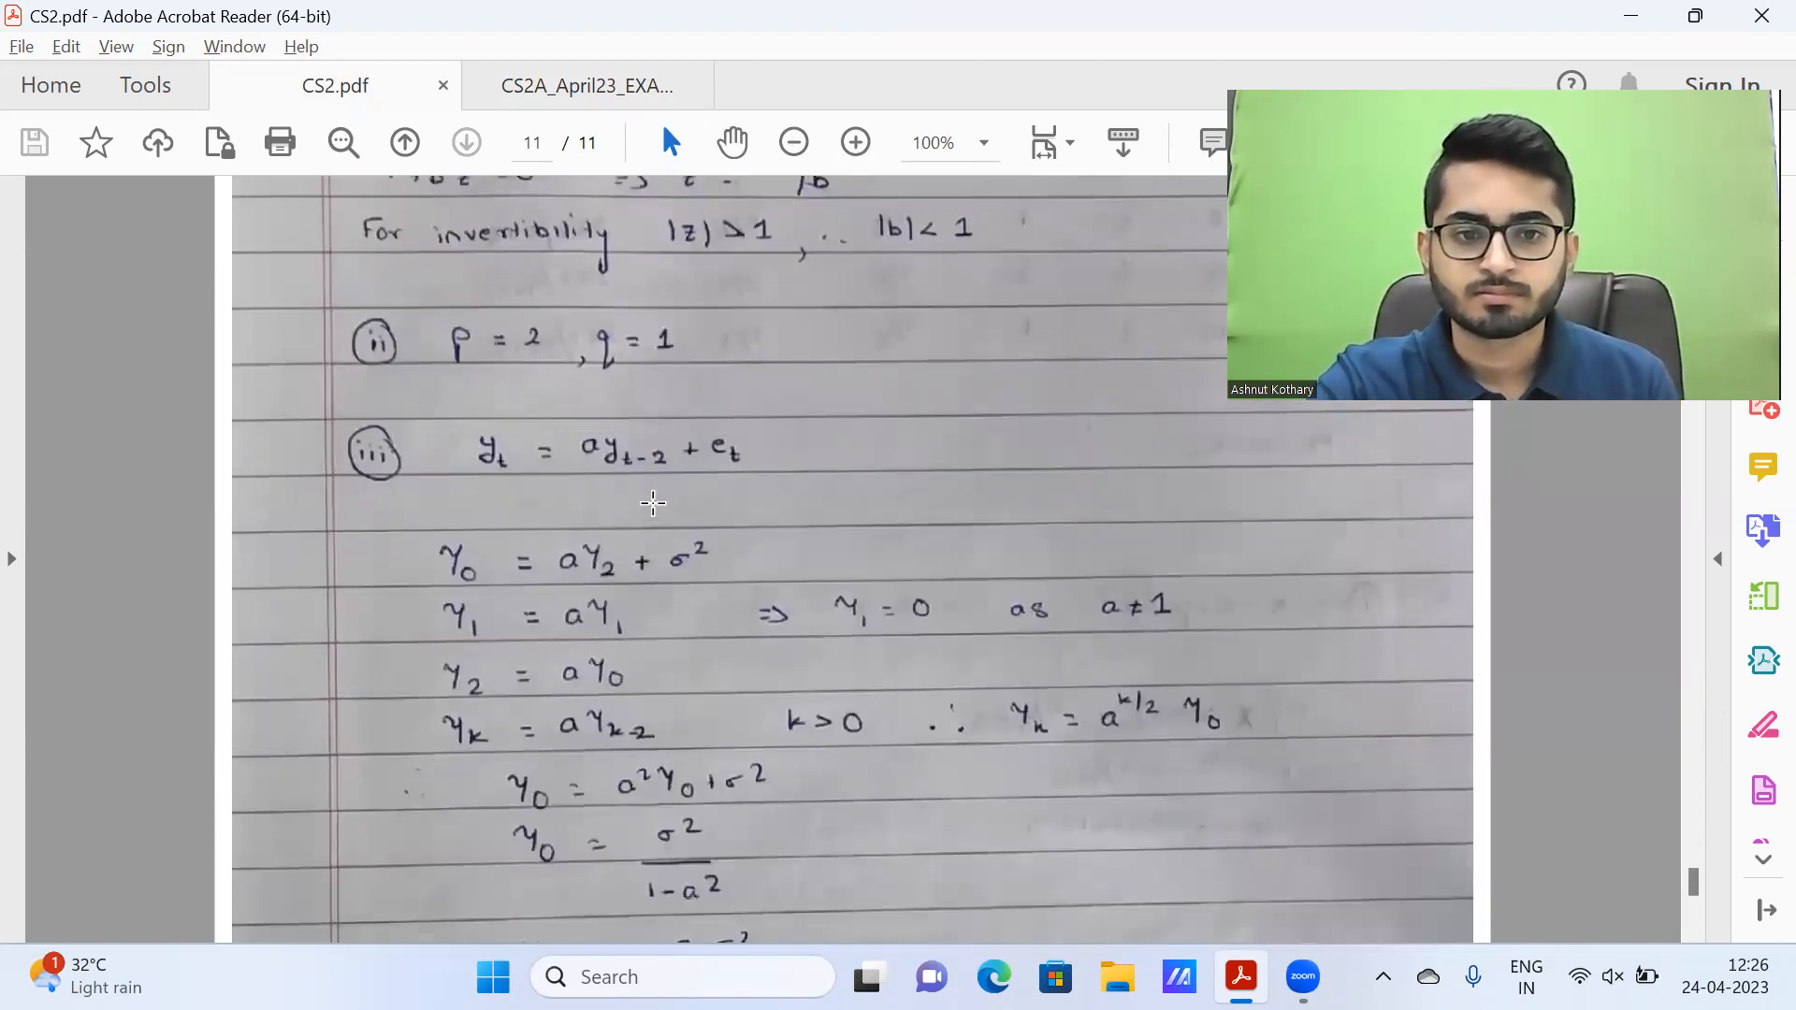
scroll(down, 3)
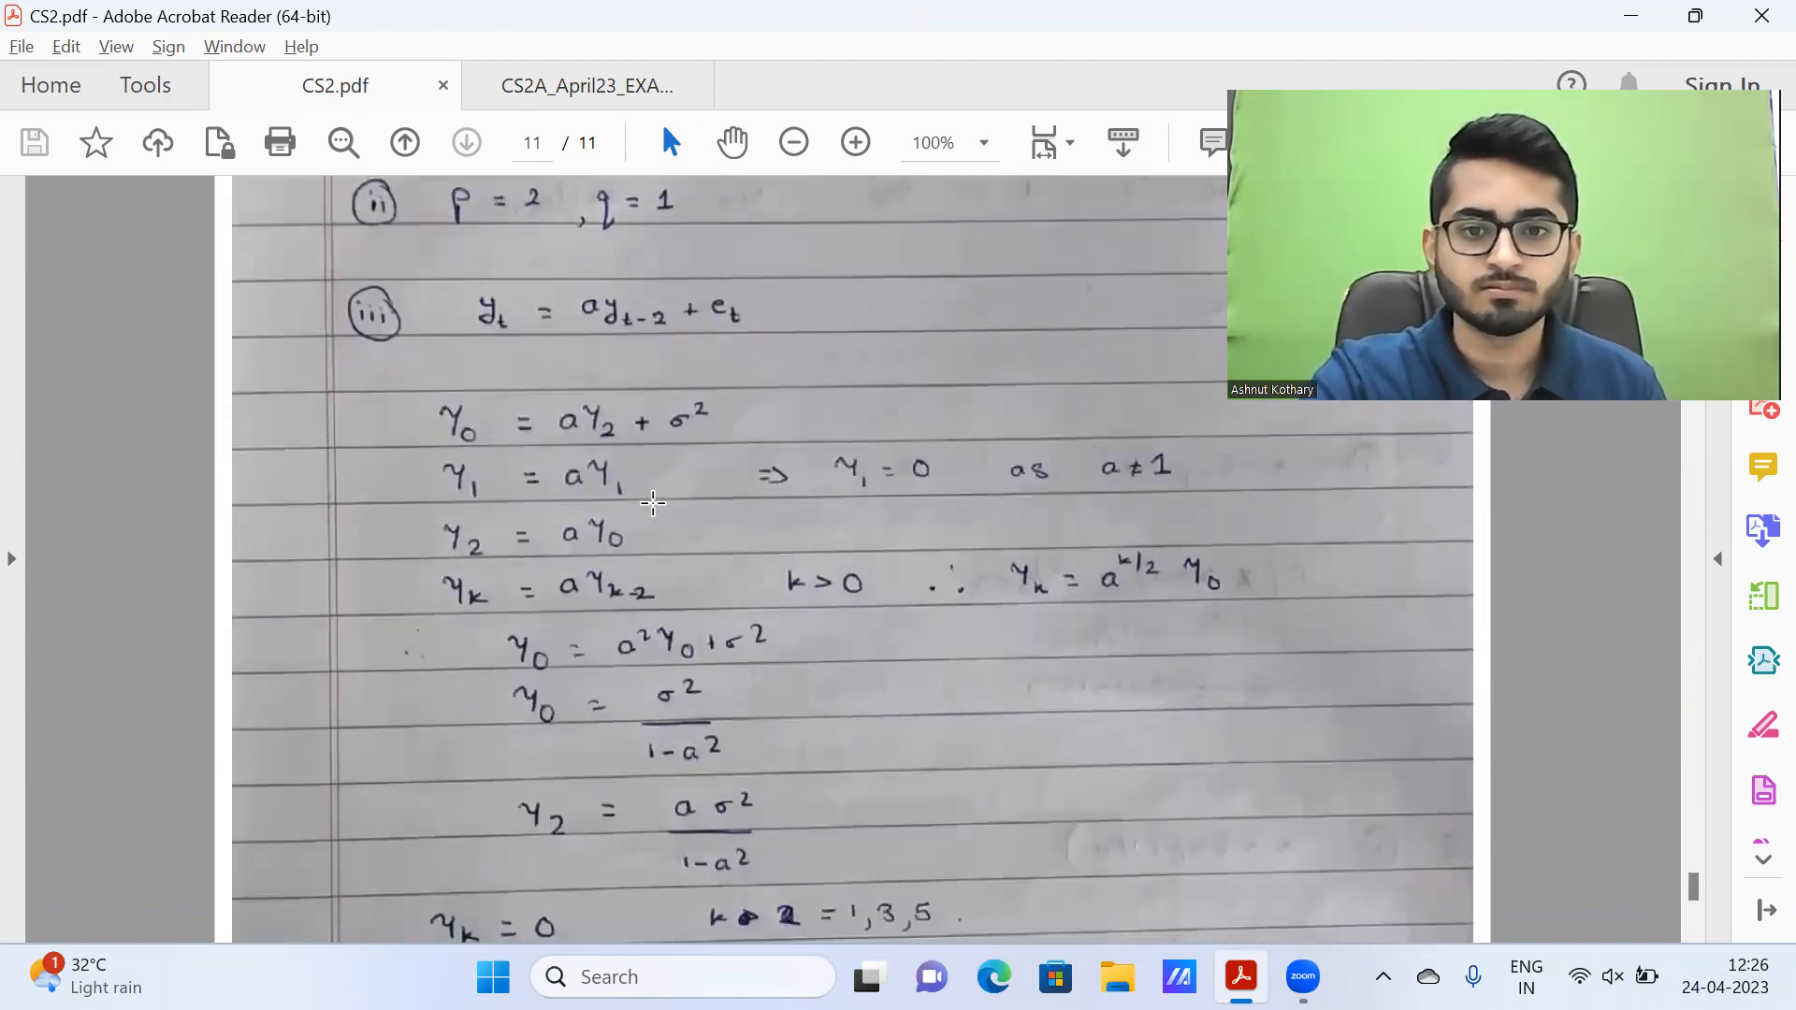
scroll(down, 3)
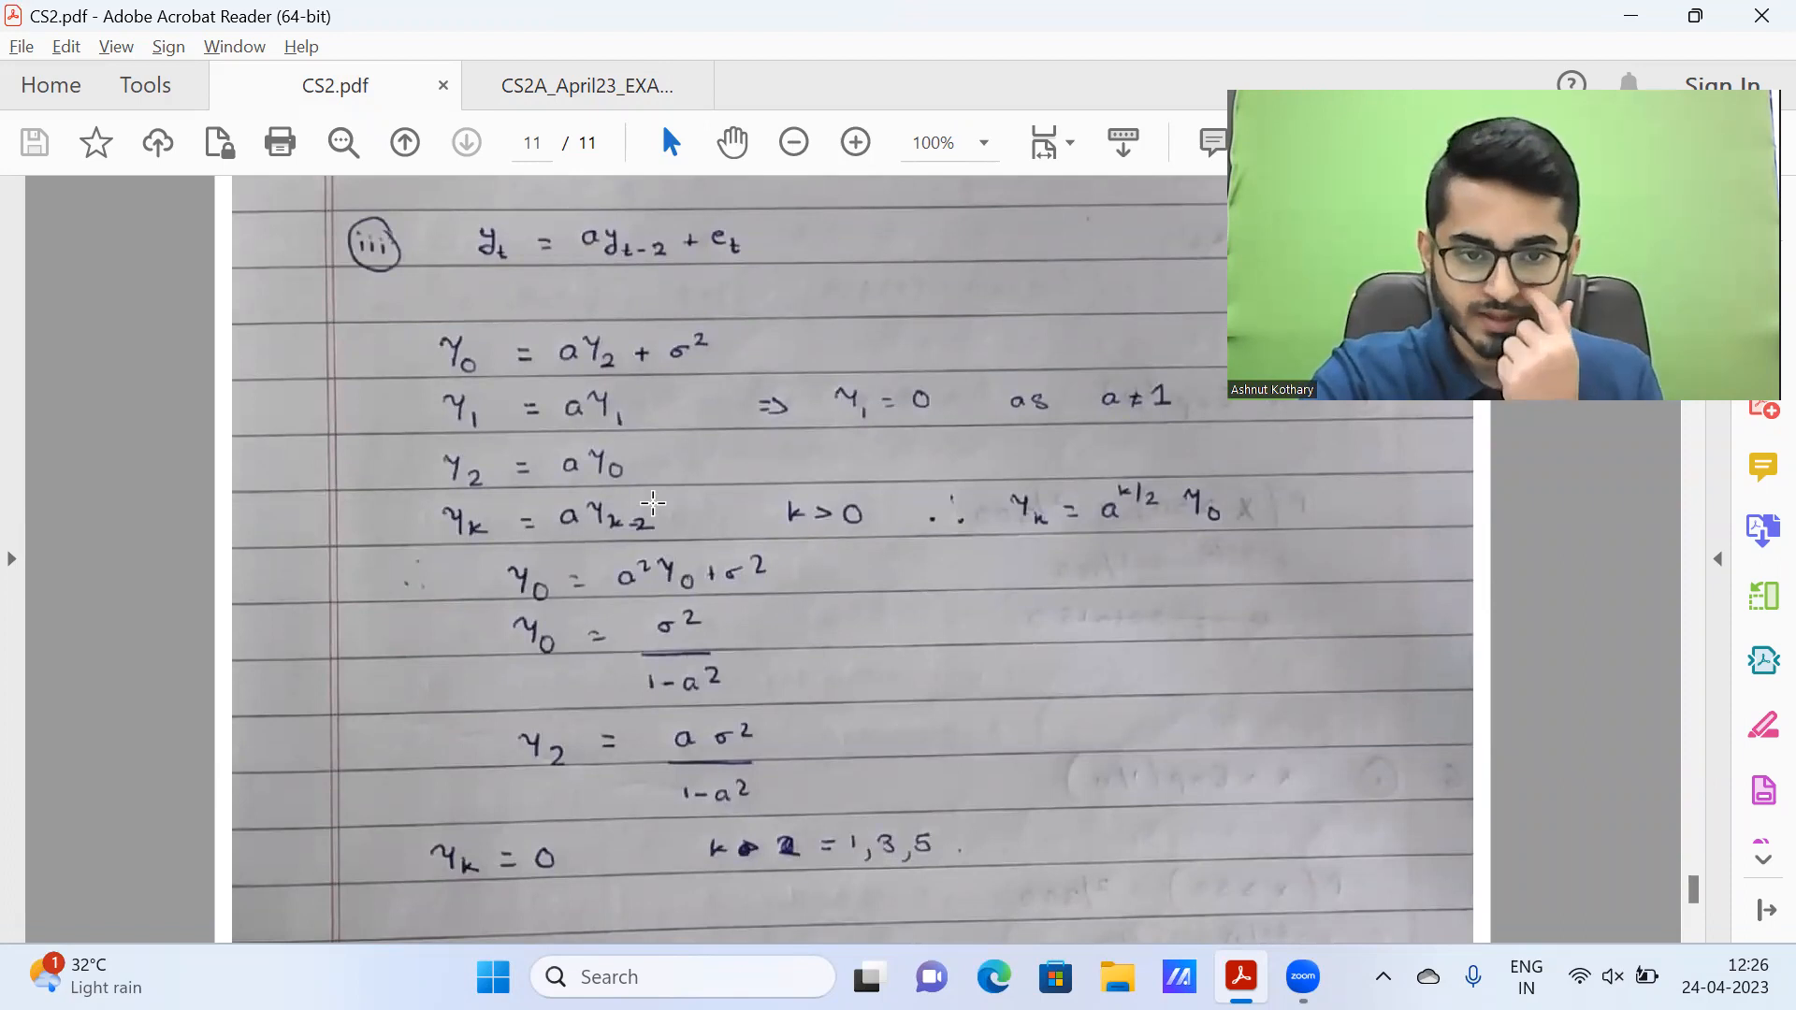
scroll(down, 3)
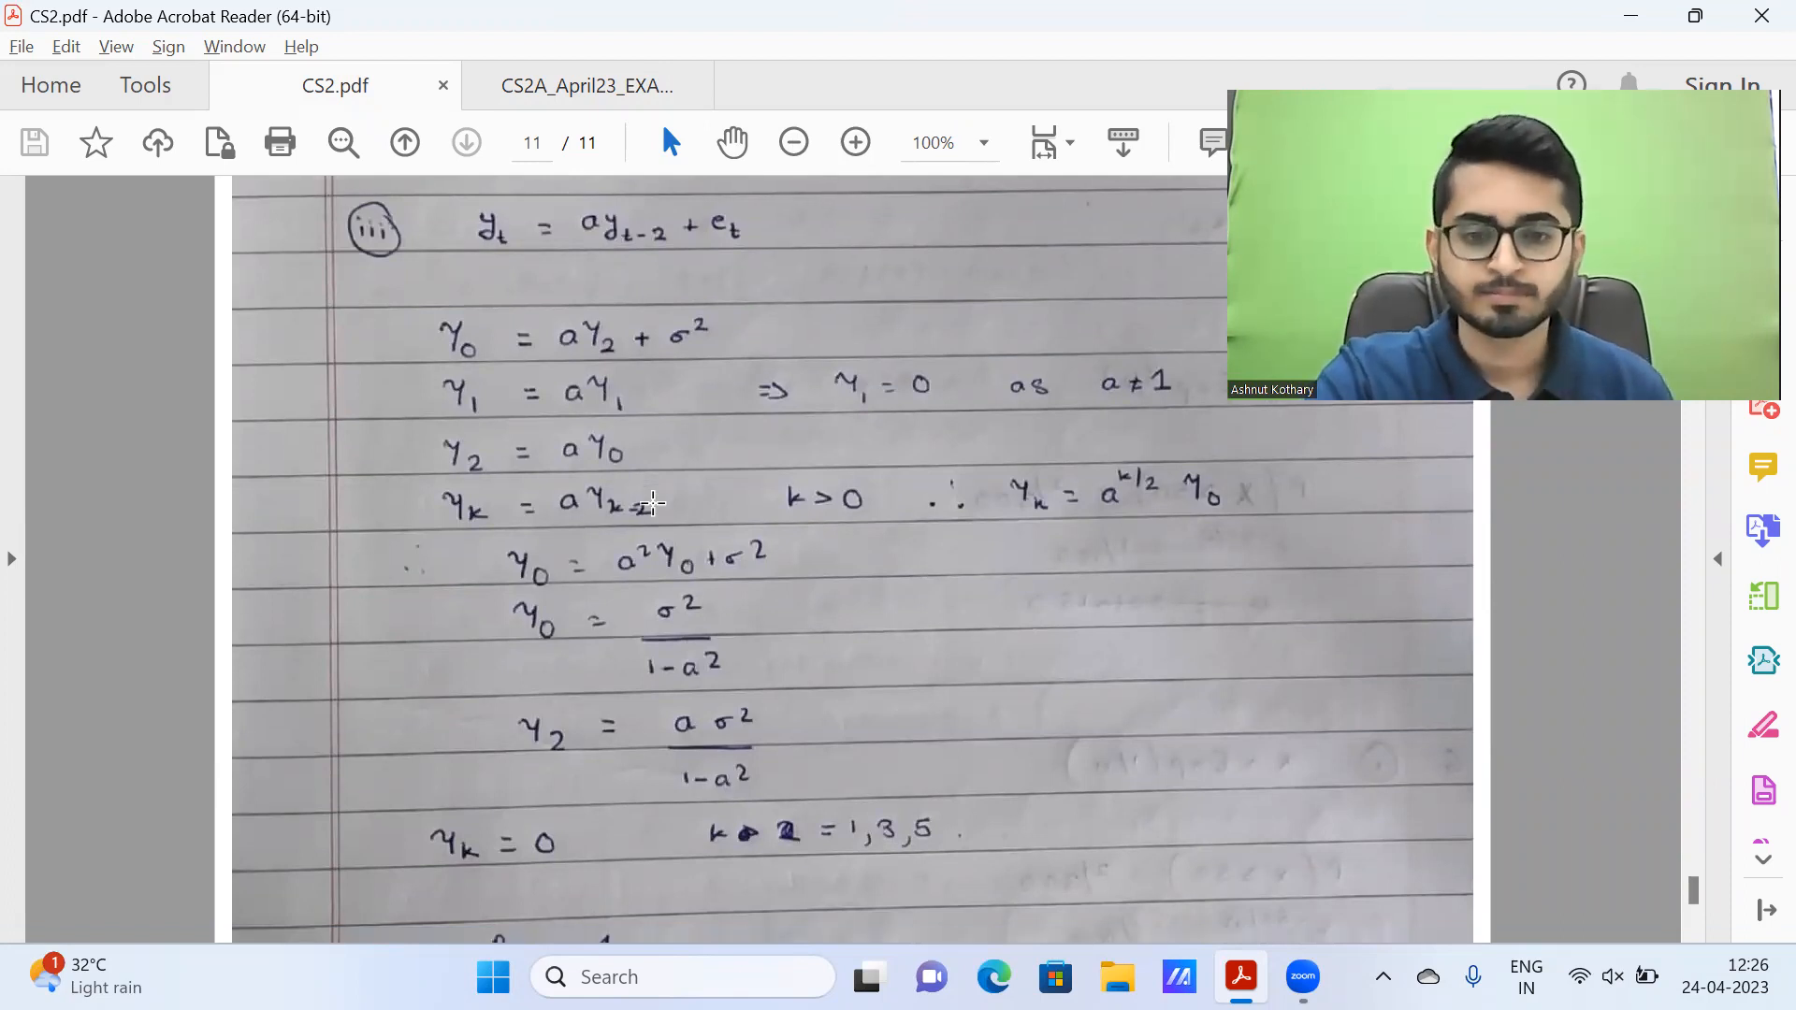
scroll(down, 3)
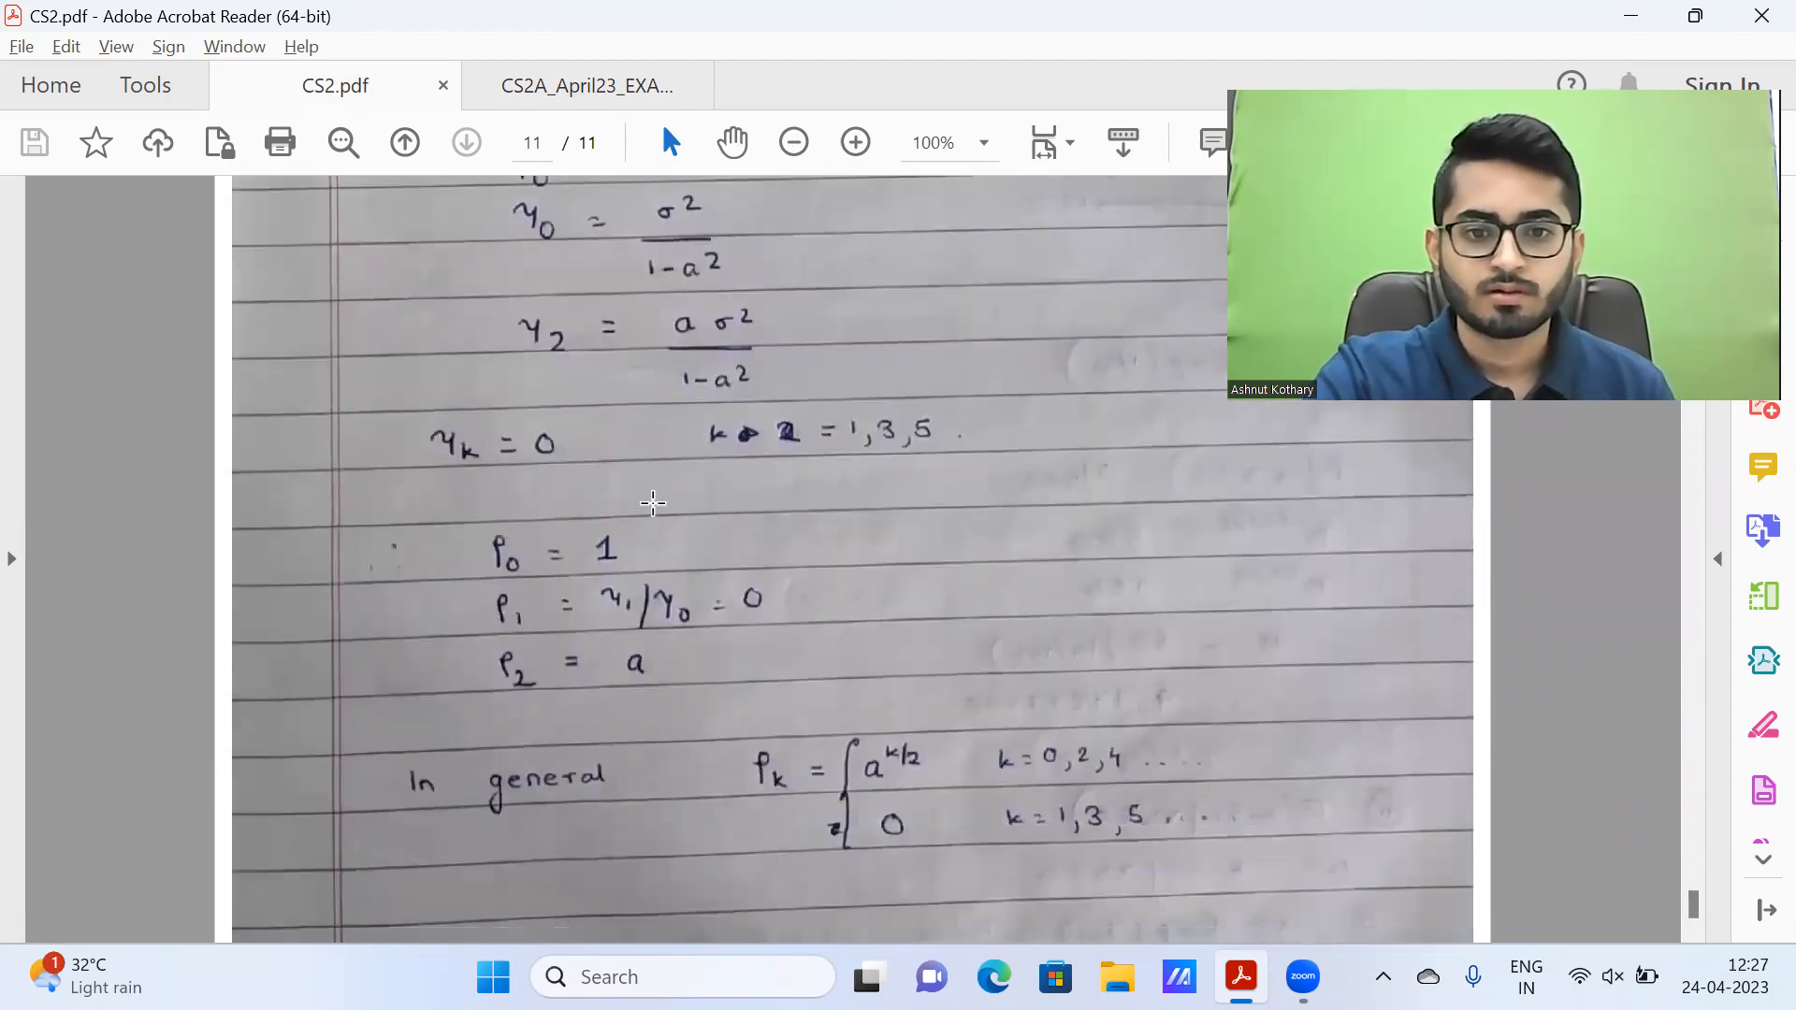